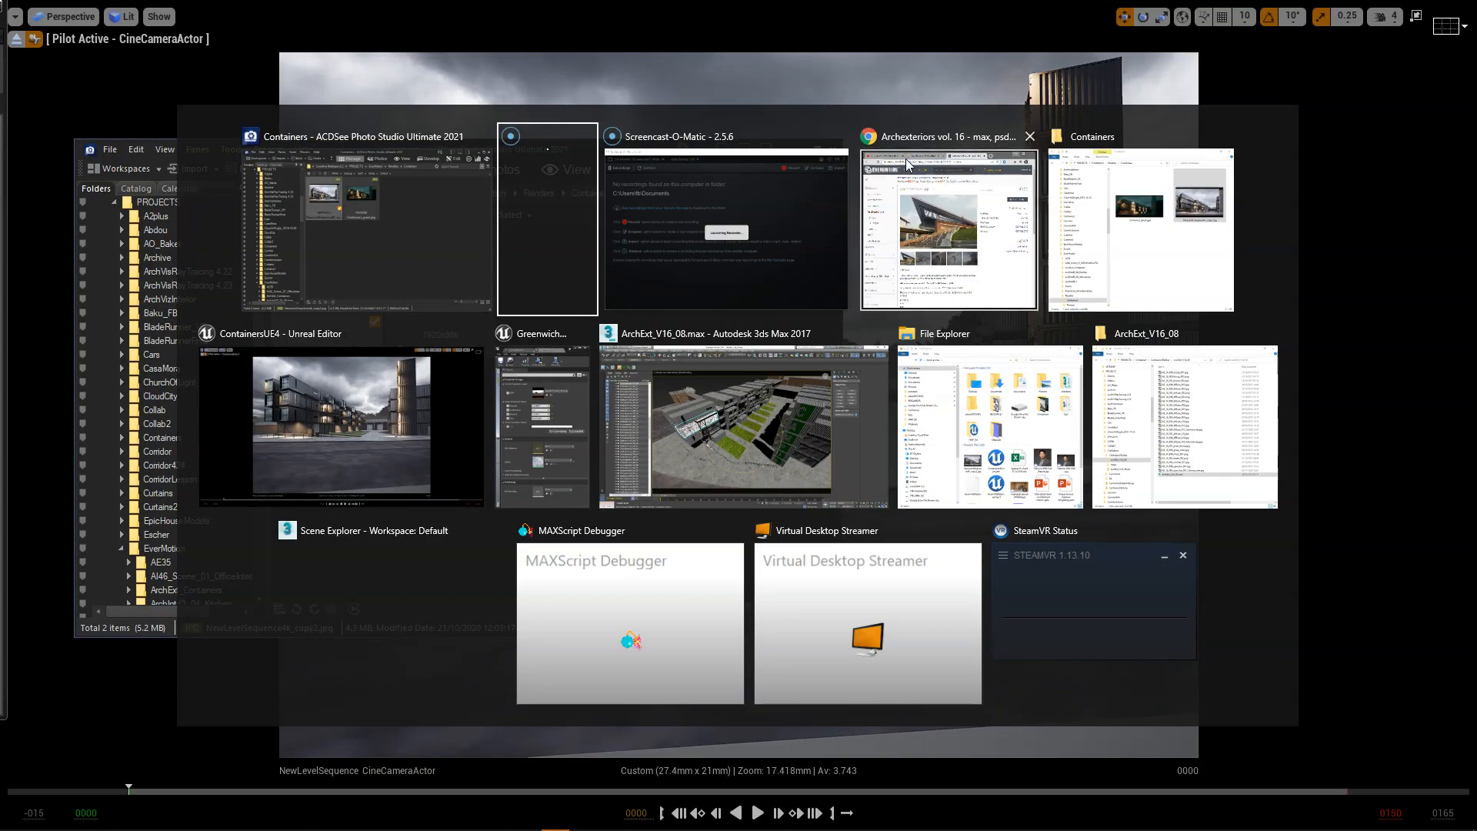
- Switch to Chrome and maximize the Lumion container-building tutorial on YouTube
left_click(363, 226)
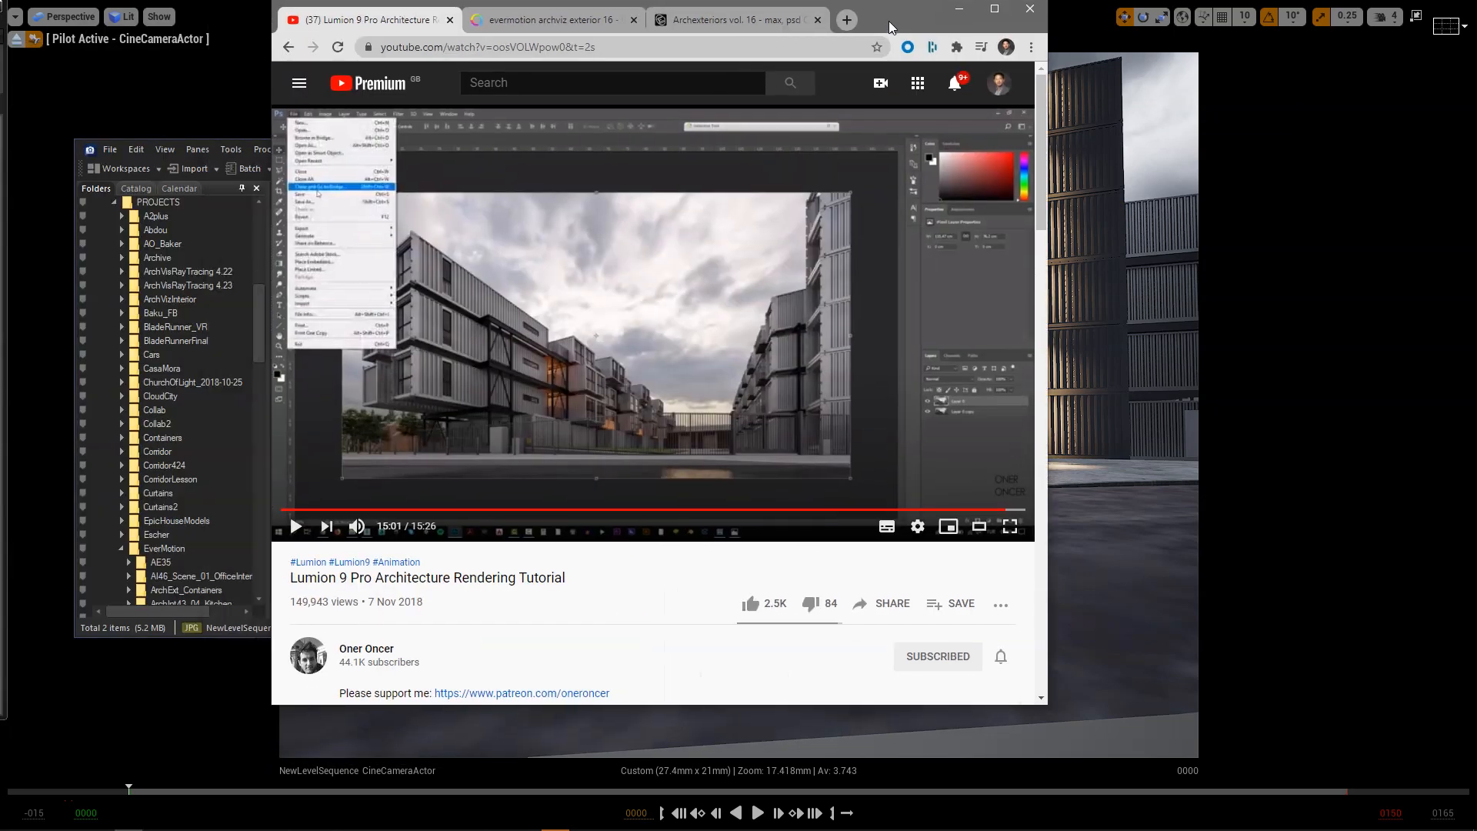
mouse_move(509, 611)
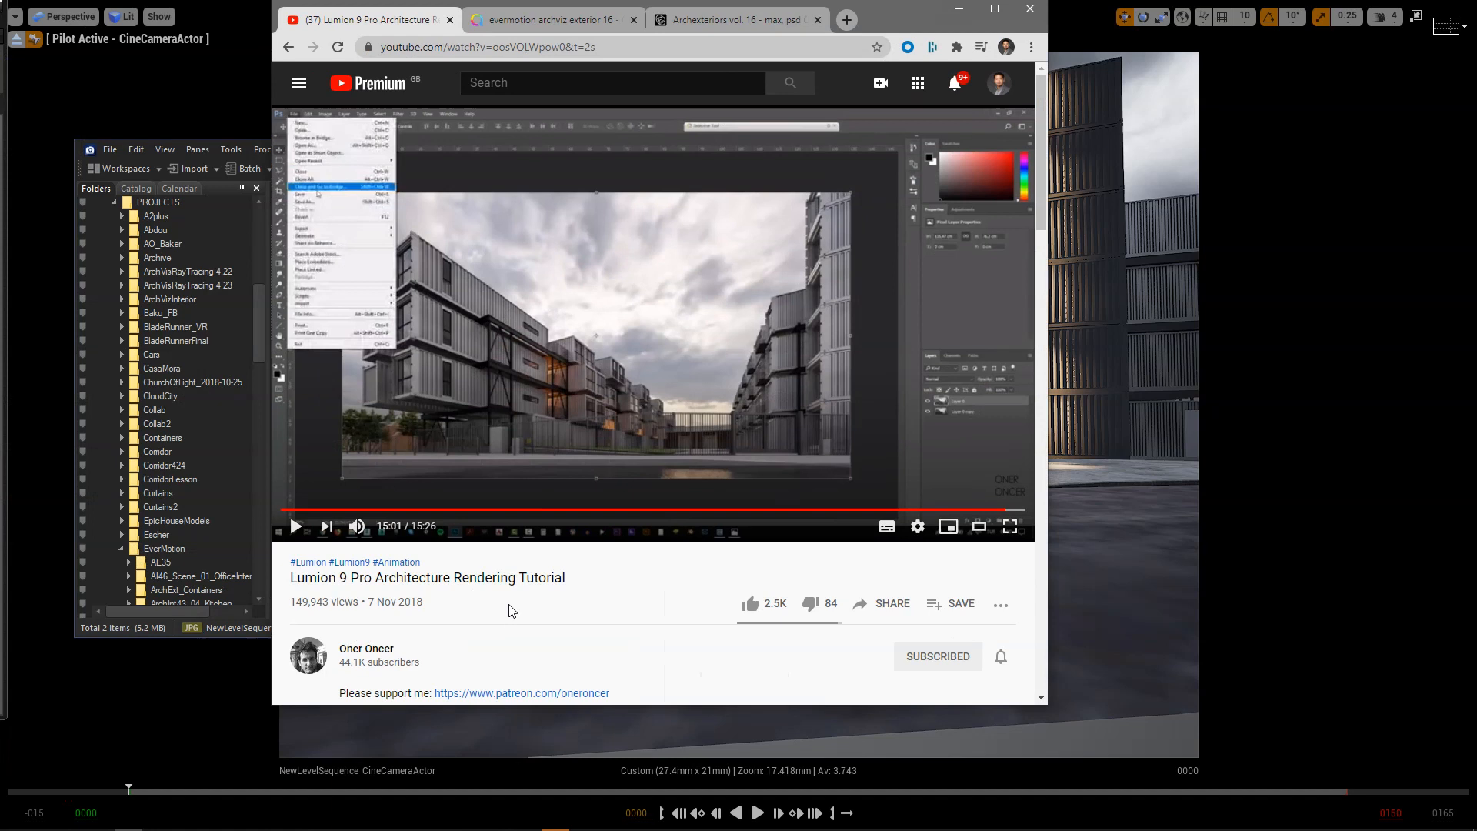
scroll("down", 3)
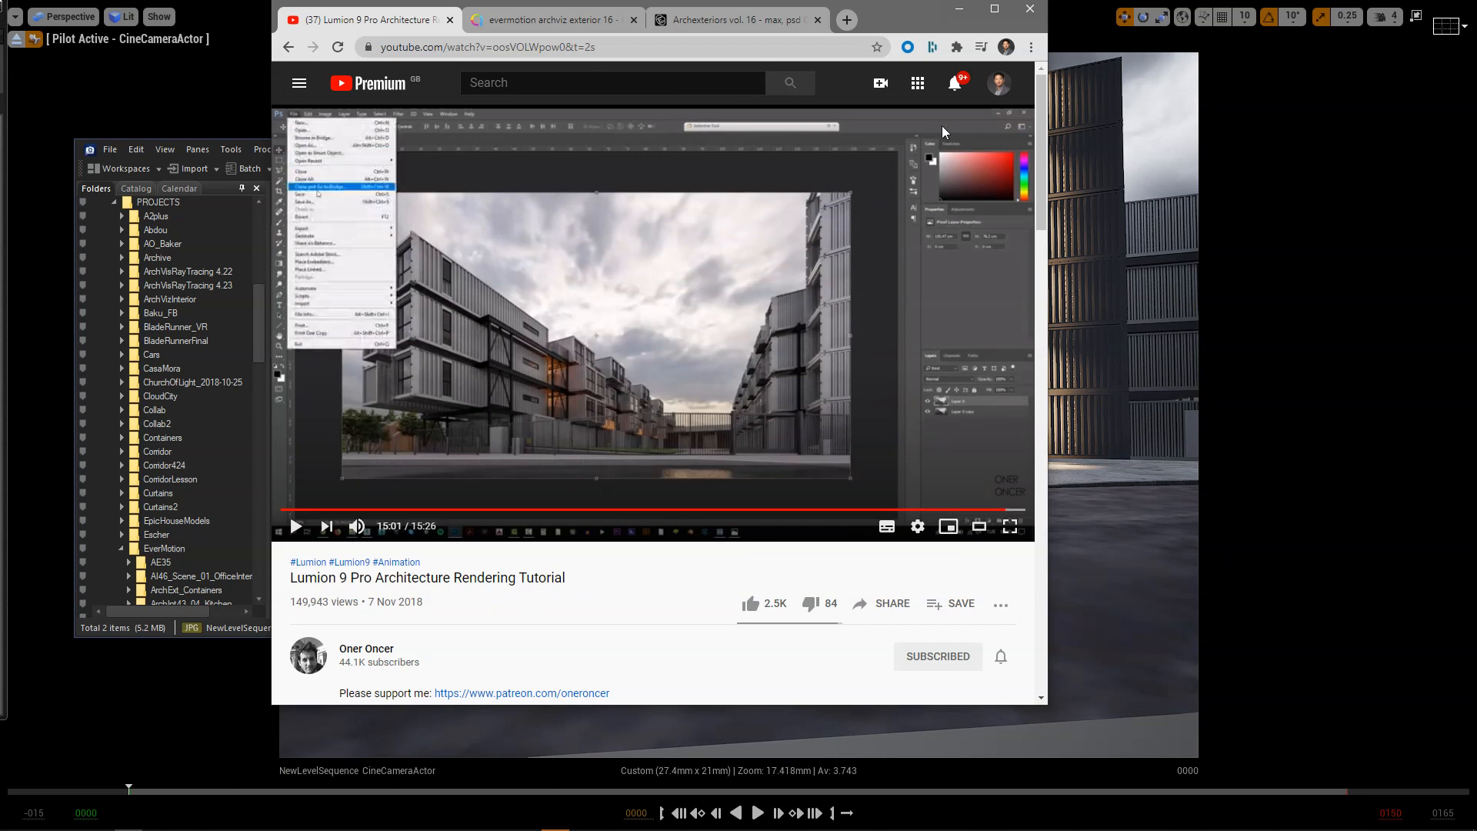
left_click(994, 10)
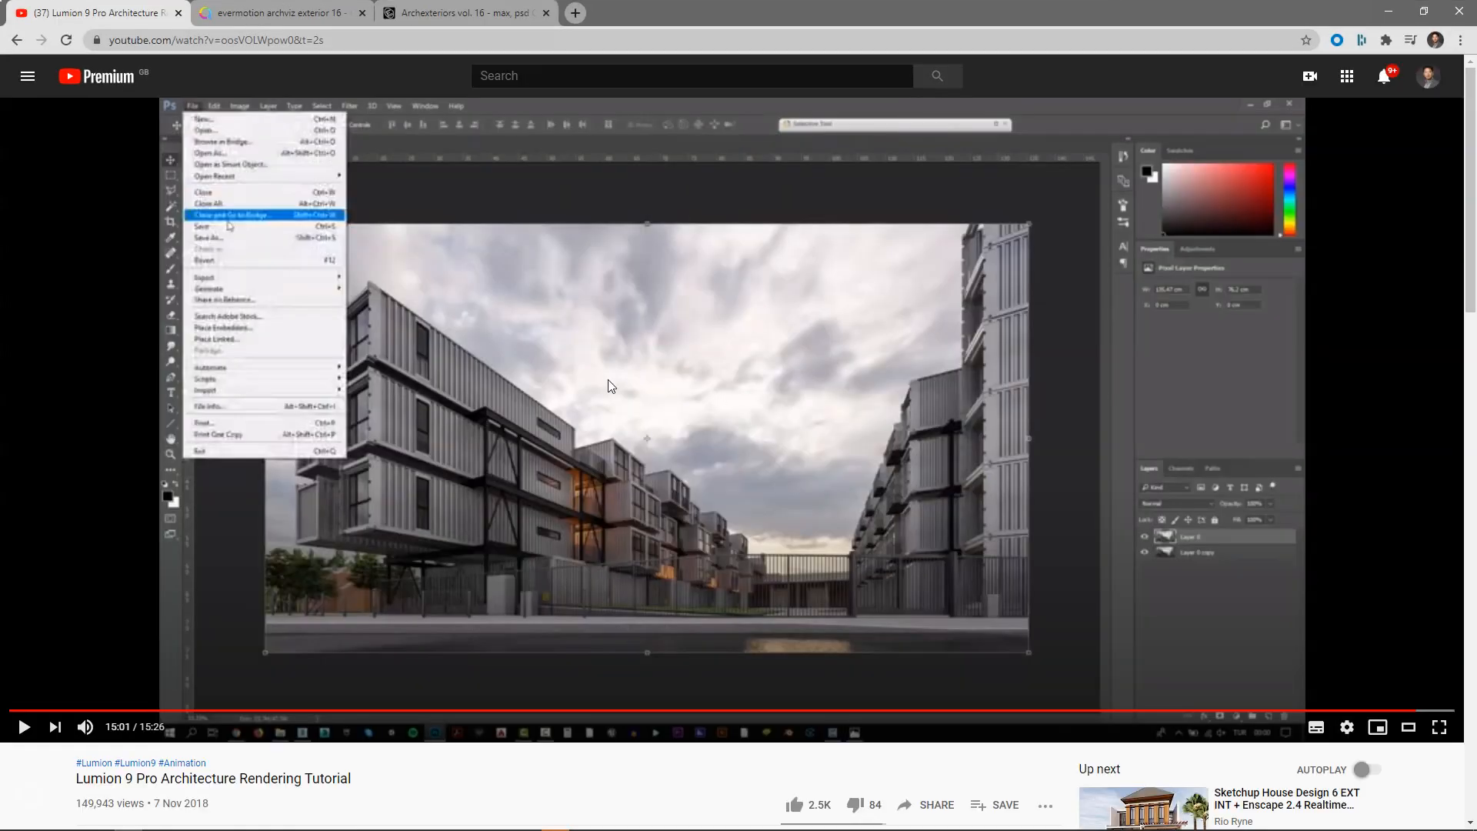
mouse_move(606, 367)
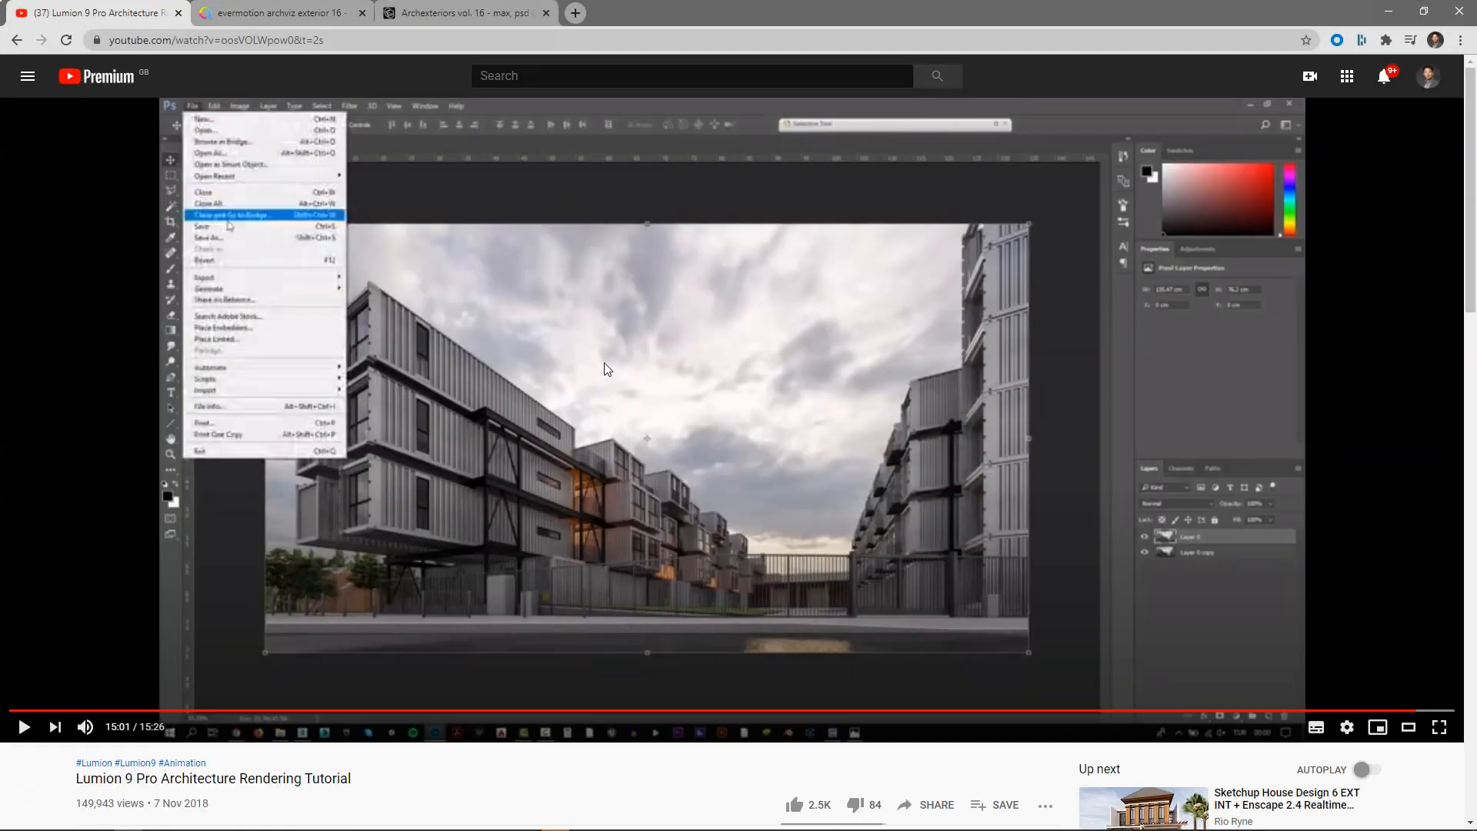
mouse_move(874, 502)
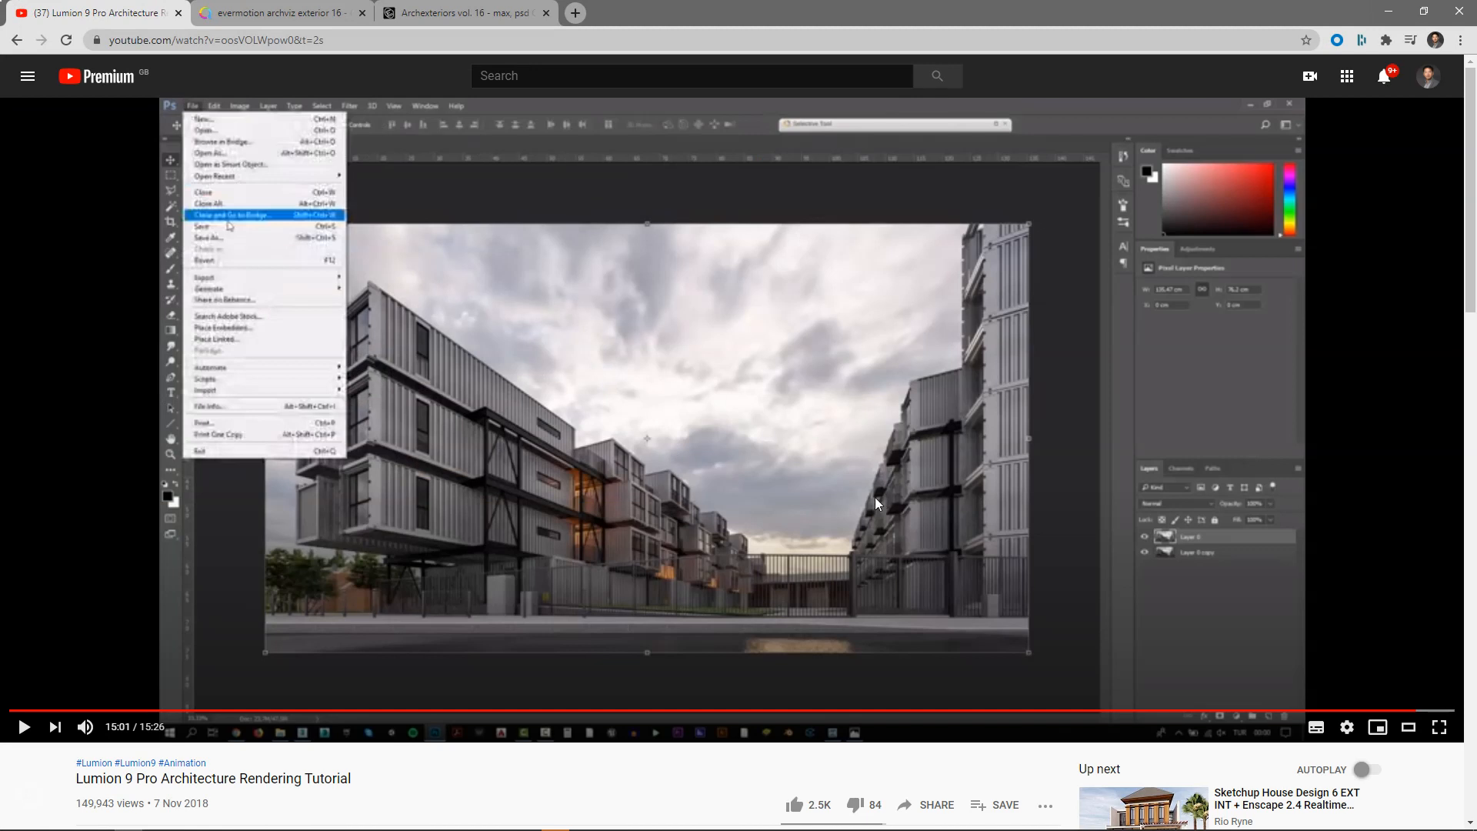
mouse_move(485, 469)
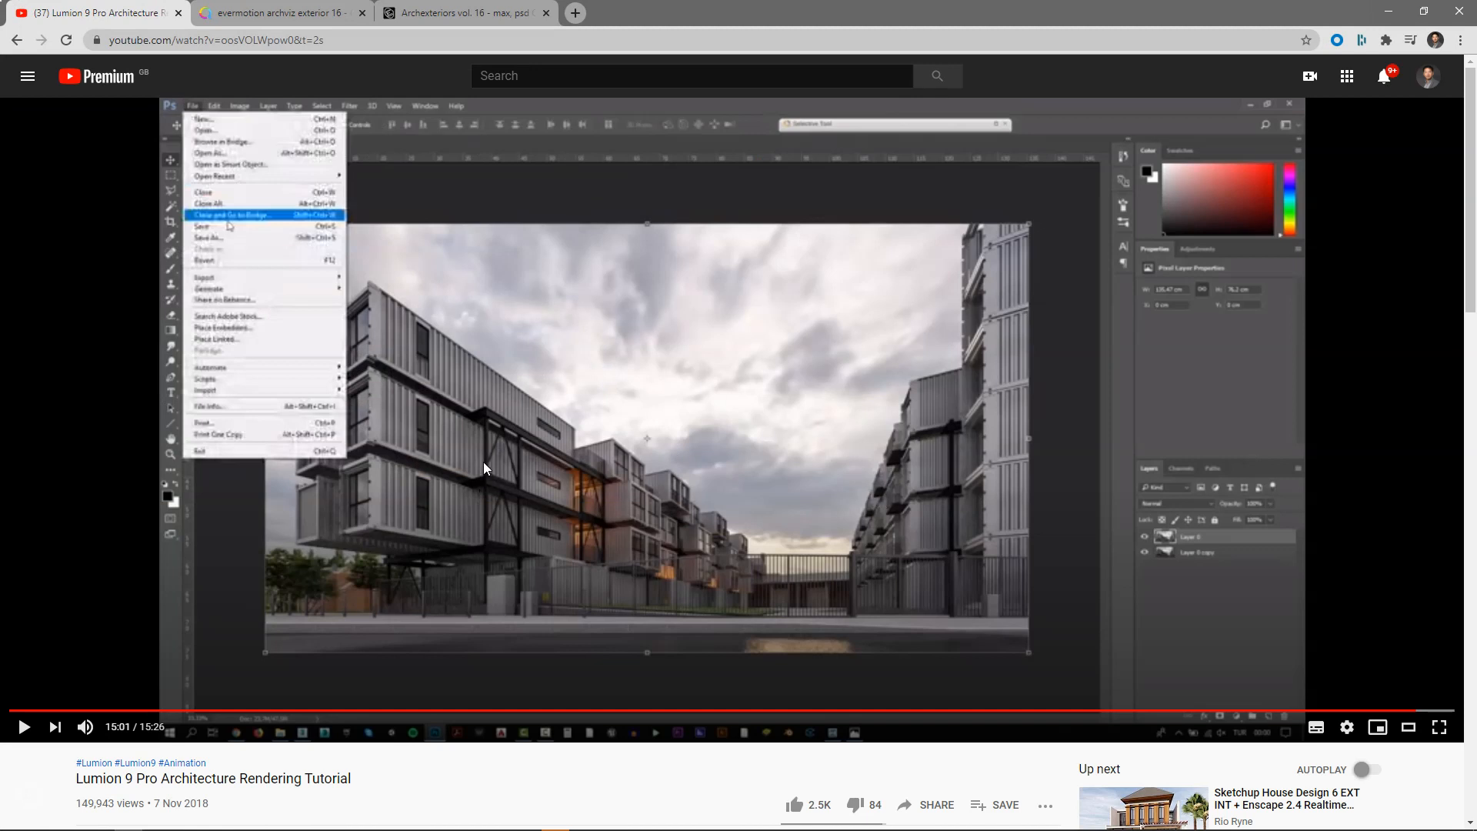
mouse_move(576, 443)
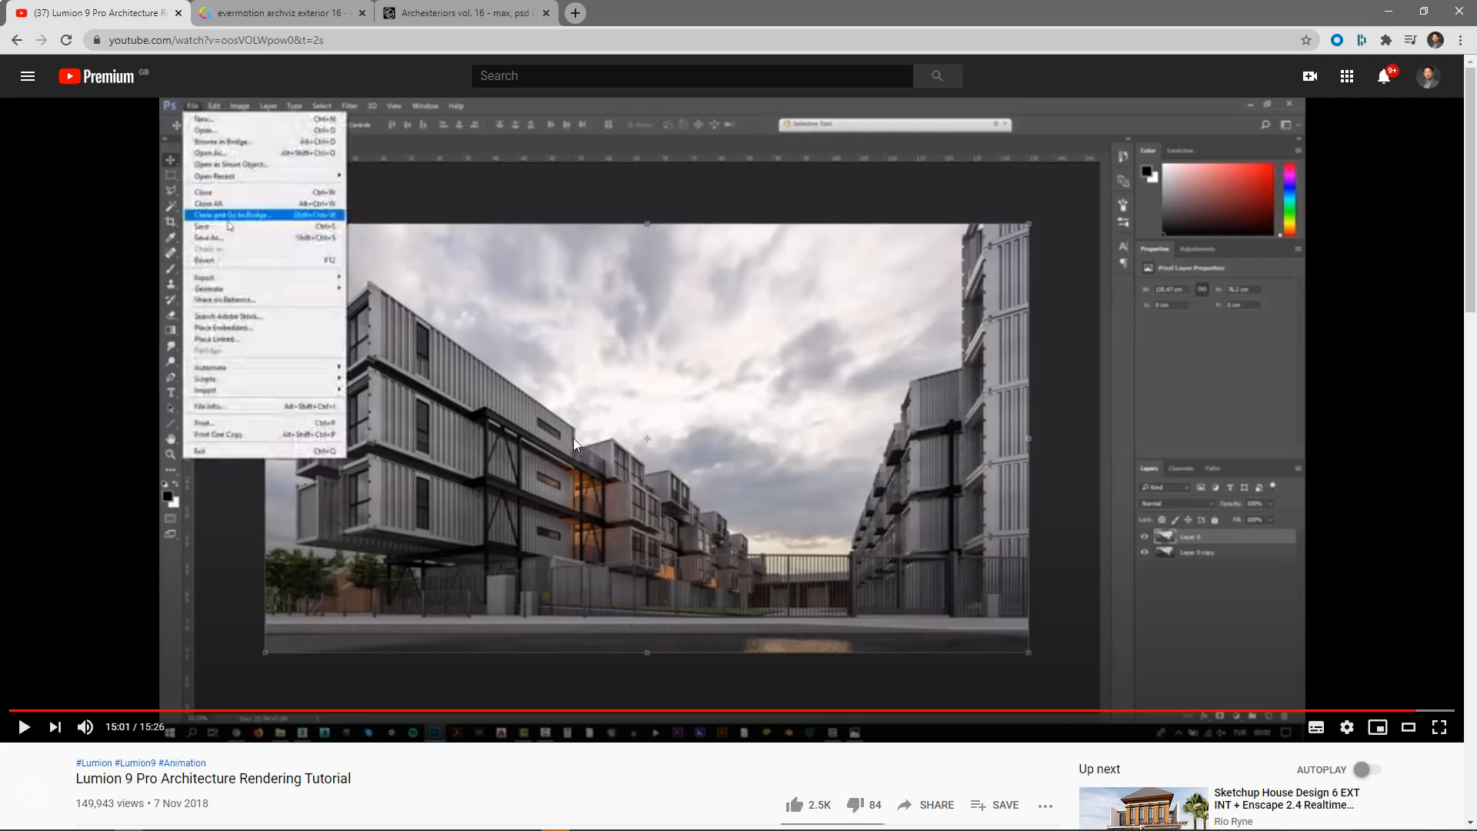
mouse_move(143, 710)
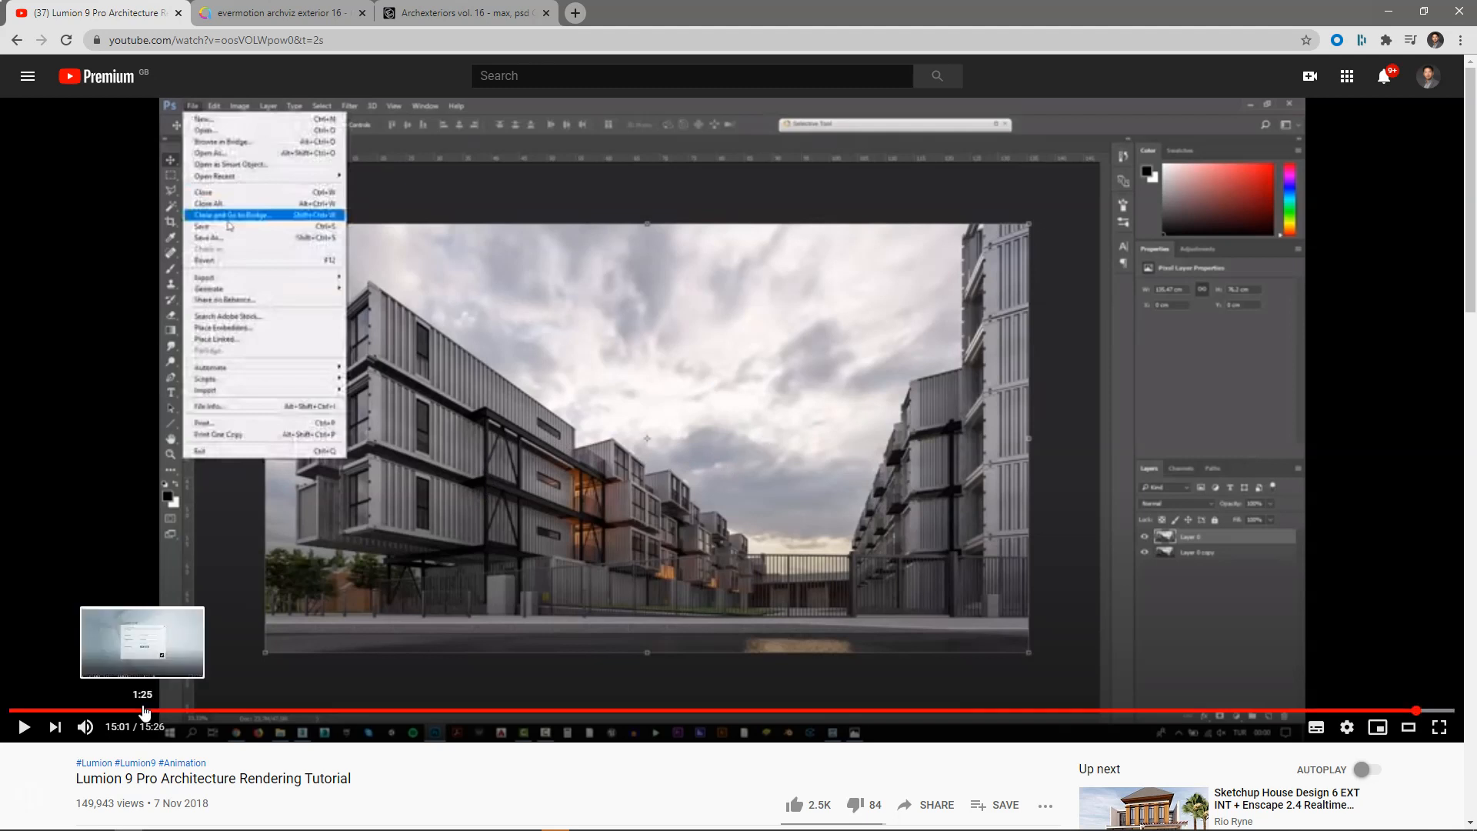
mouse_move(1092, 221)
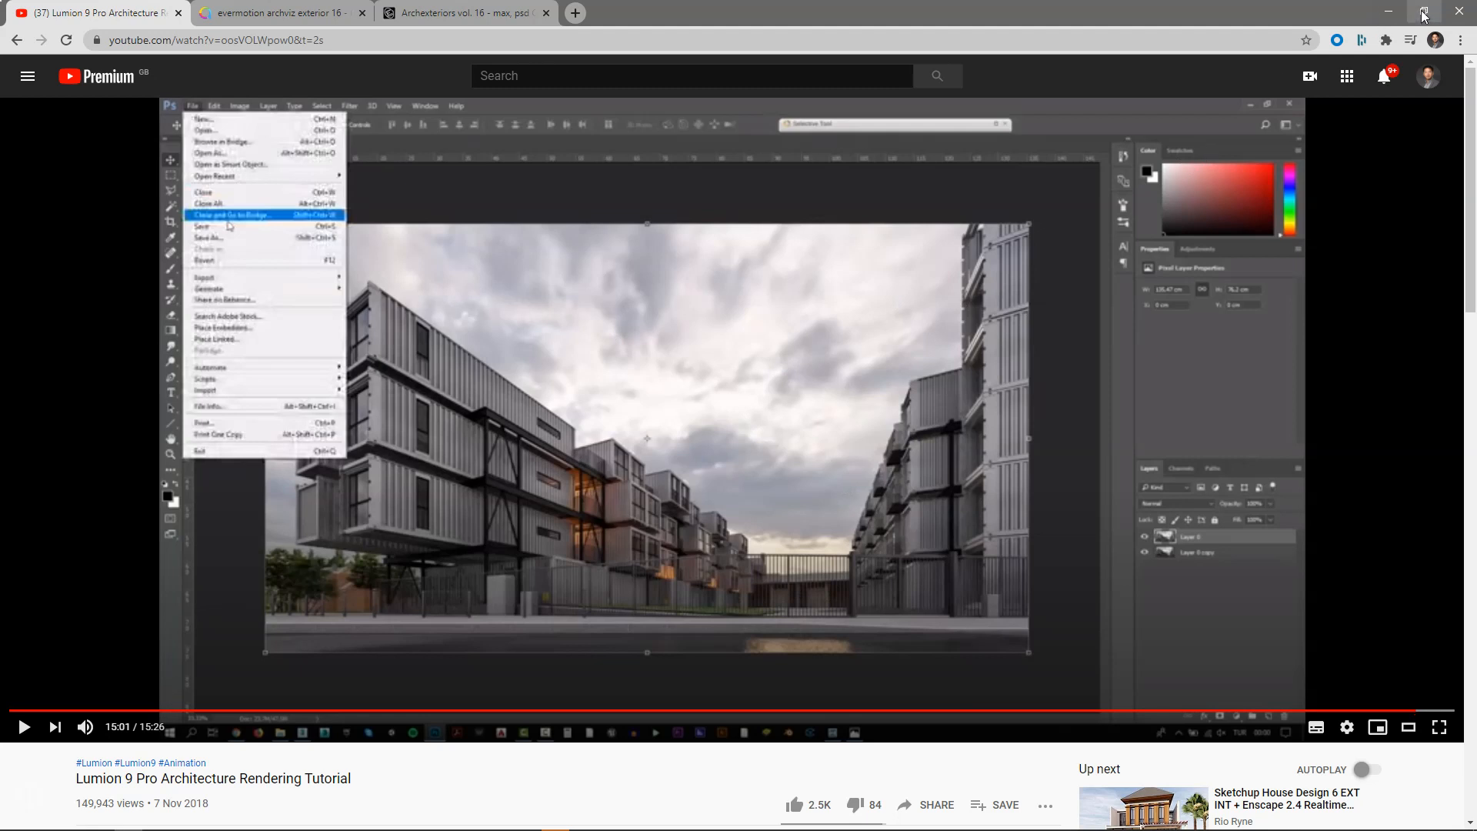
mouse_move(141, 760)
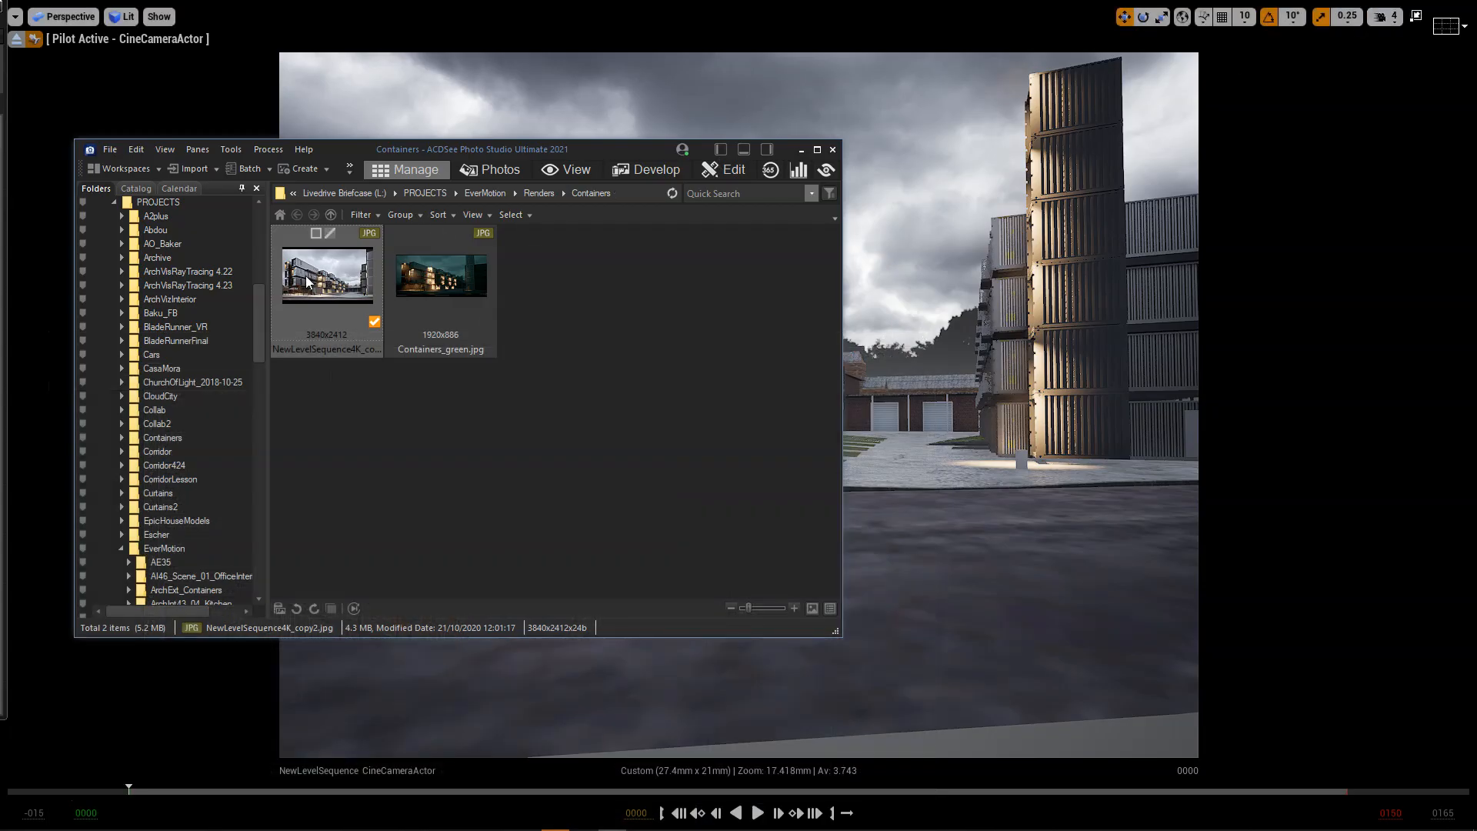
- Bring up the window switcher over the full-size NewLevelSequence4K_copy2.jpg render
key("alt+tab")
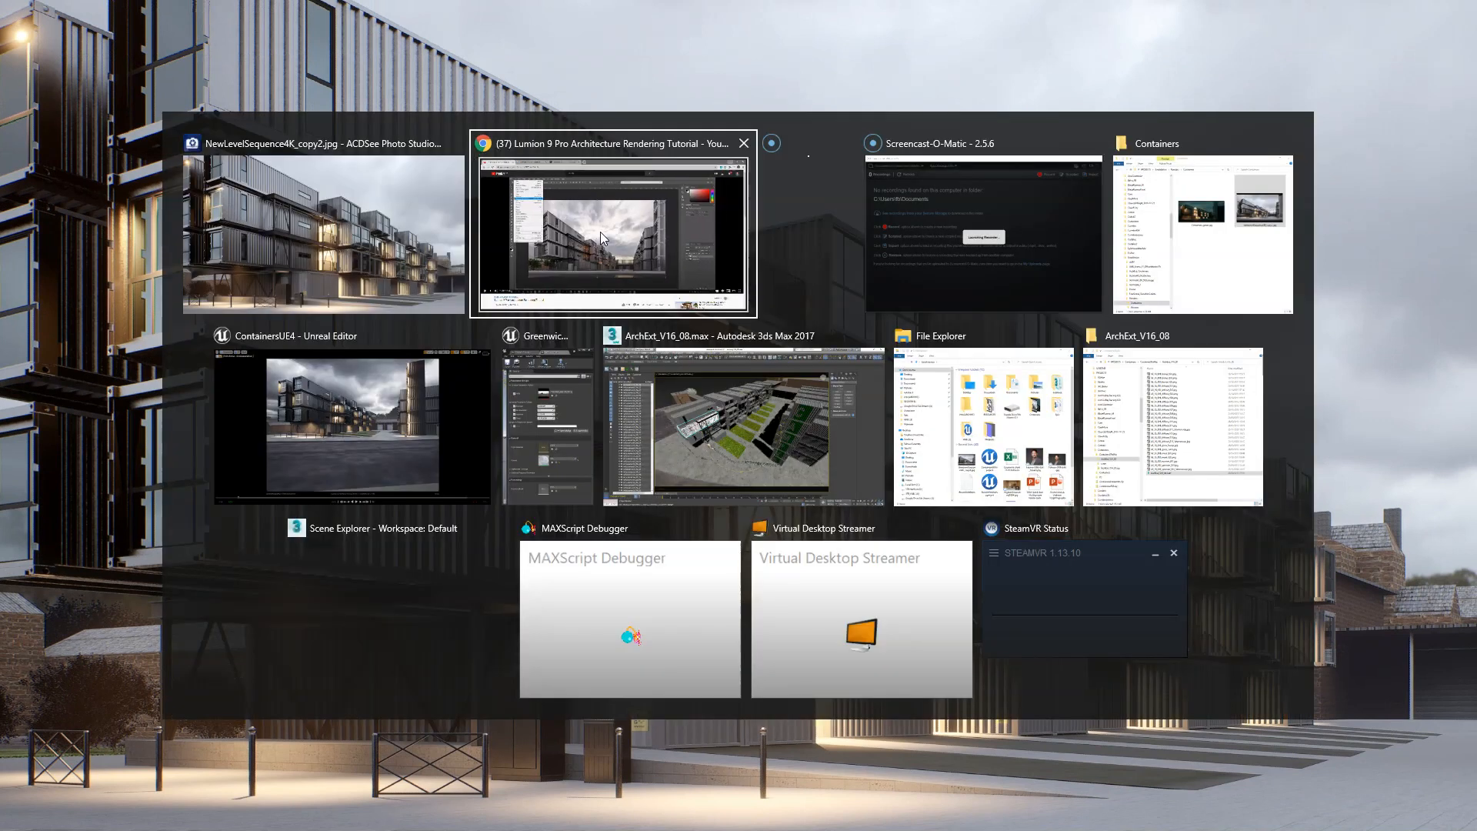
- Browse the Archexteriors vol. 16 Scene 8 preview in Chrome, then return to the Unreal scene
left_click(612, 224)
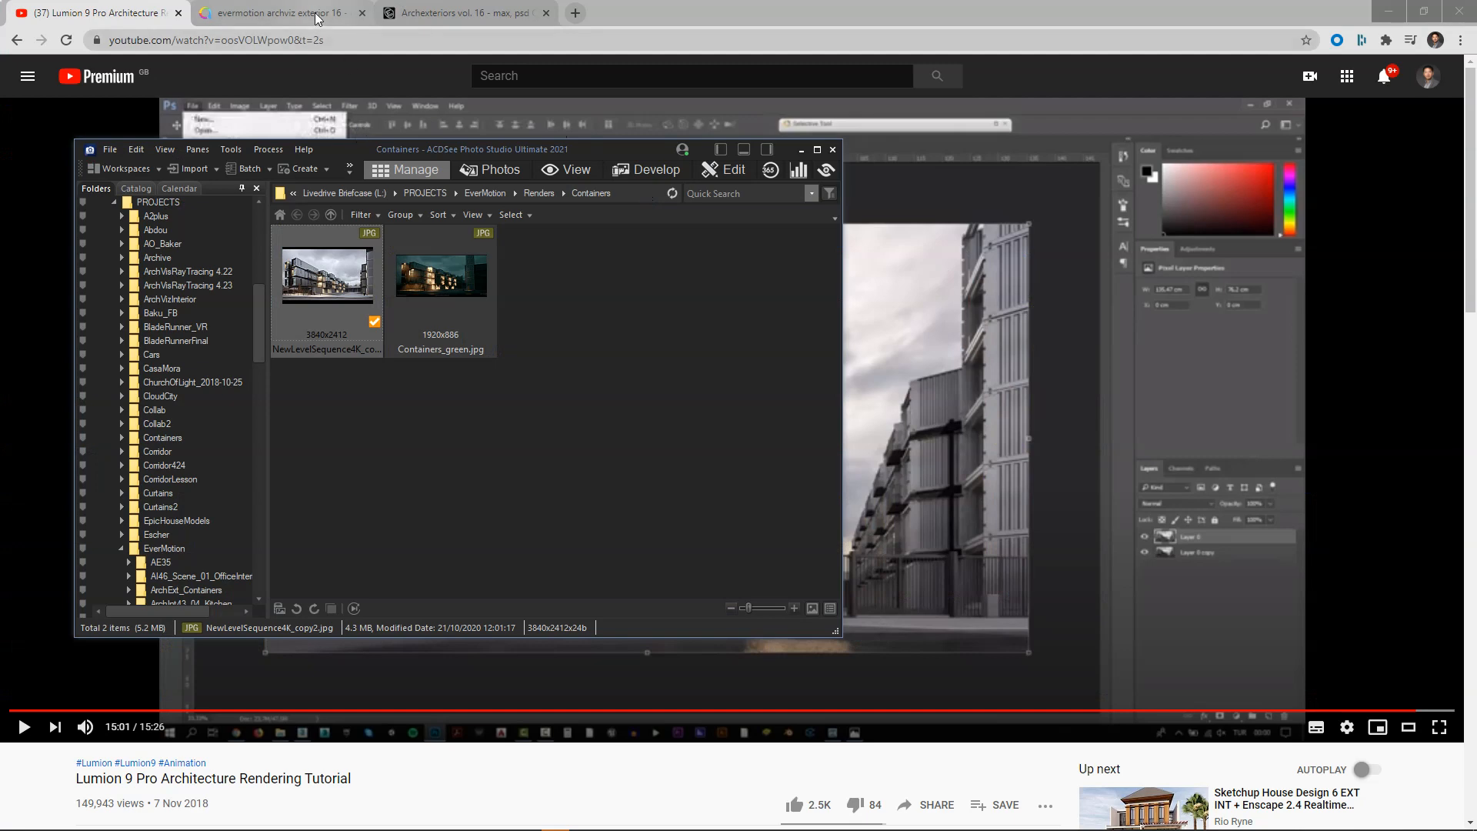
left_click(460, 12)
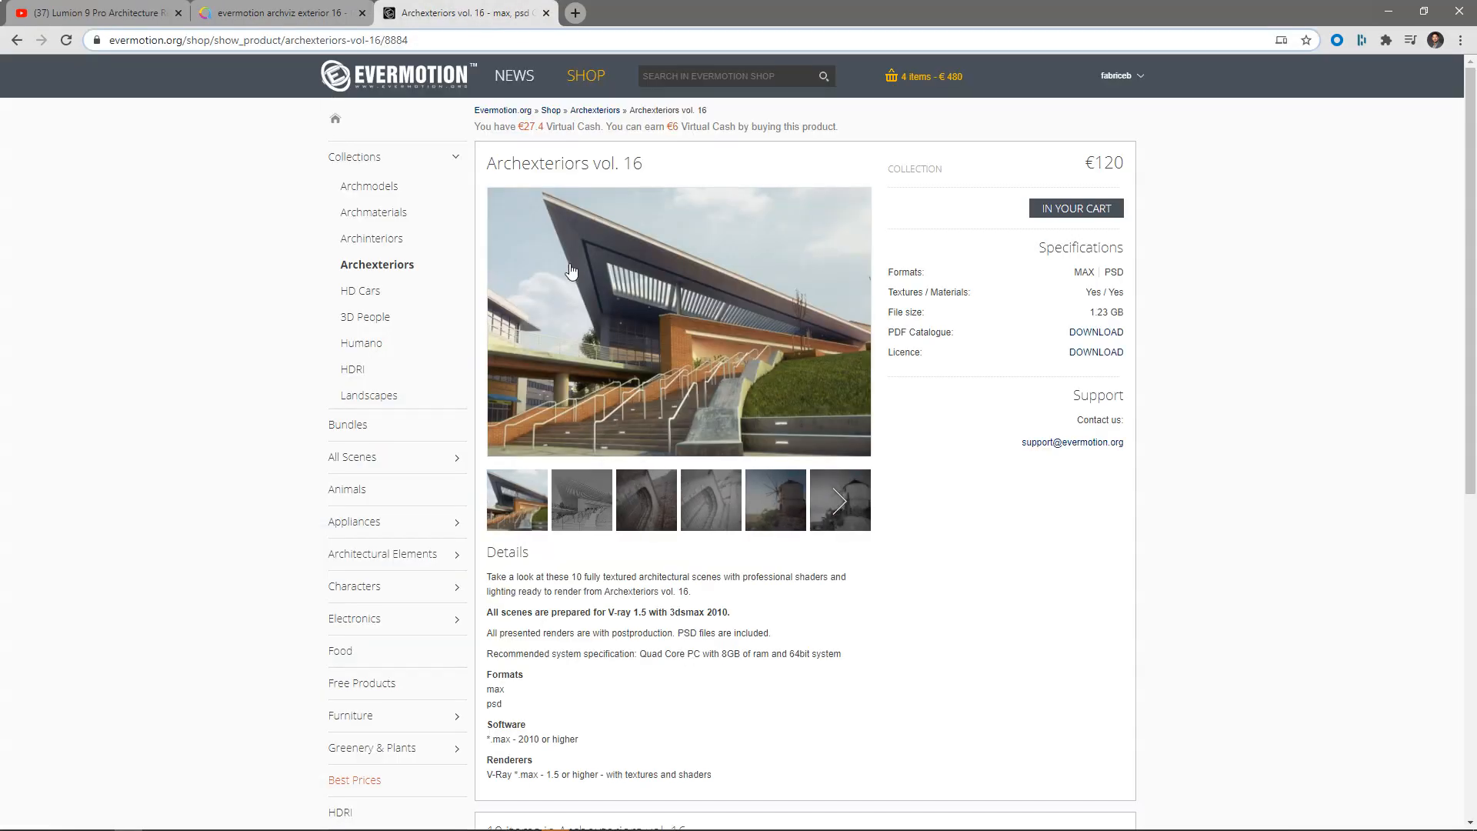
mouse_move(716, 376)
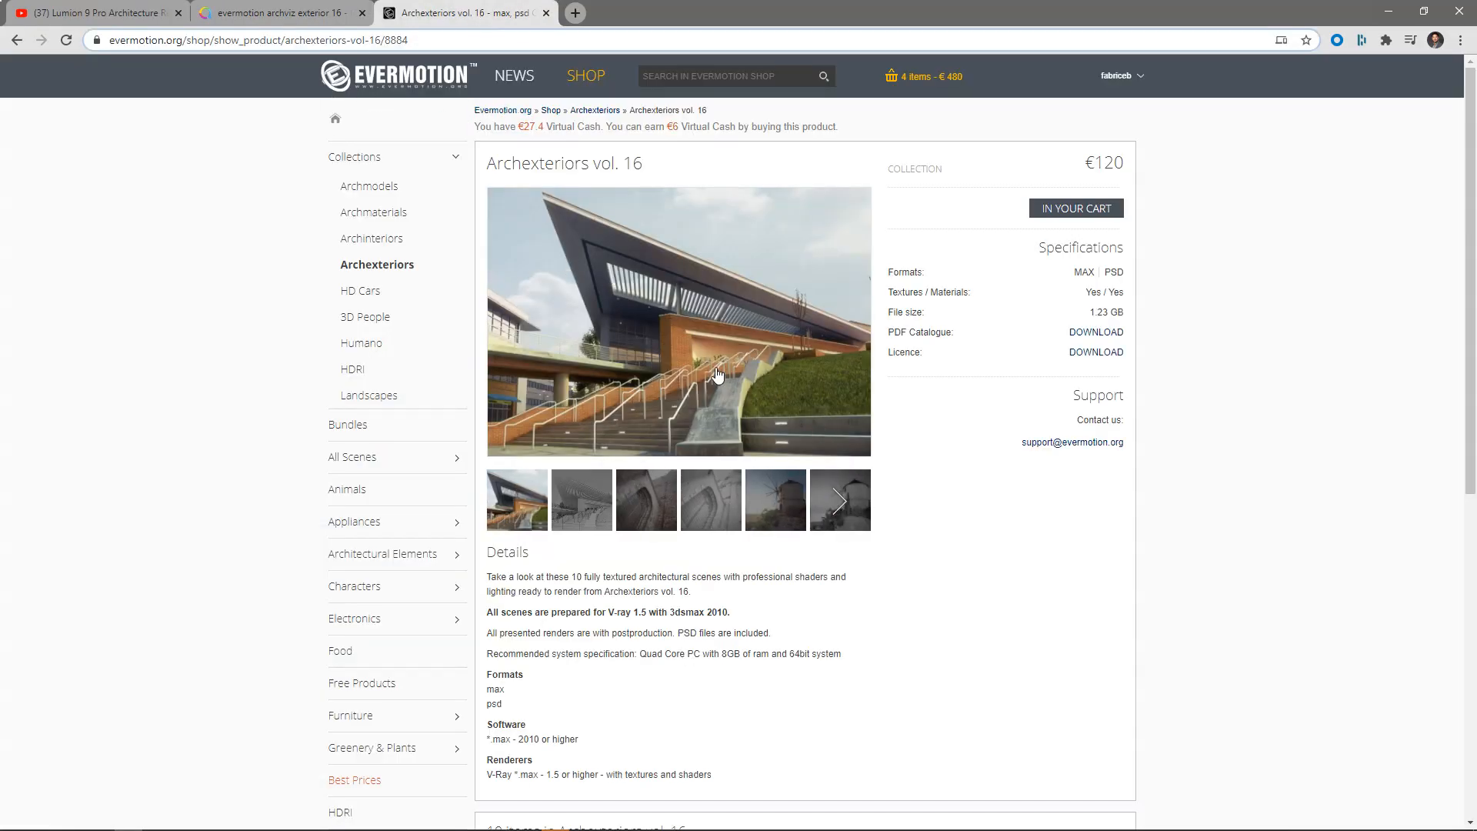
scroll("down", 3)
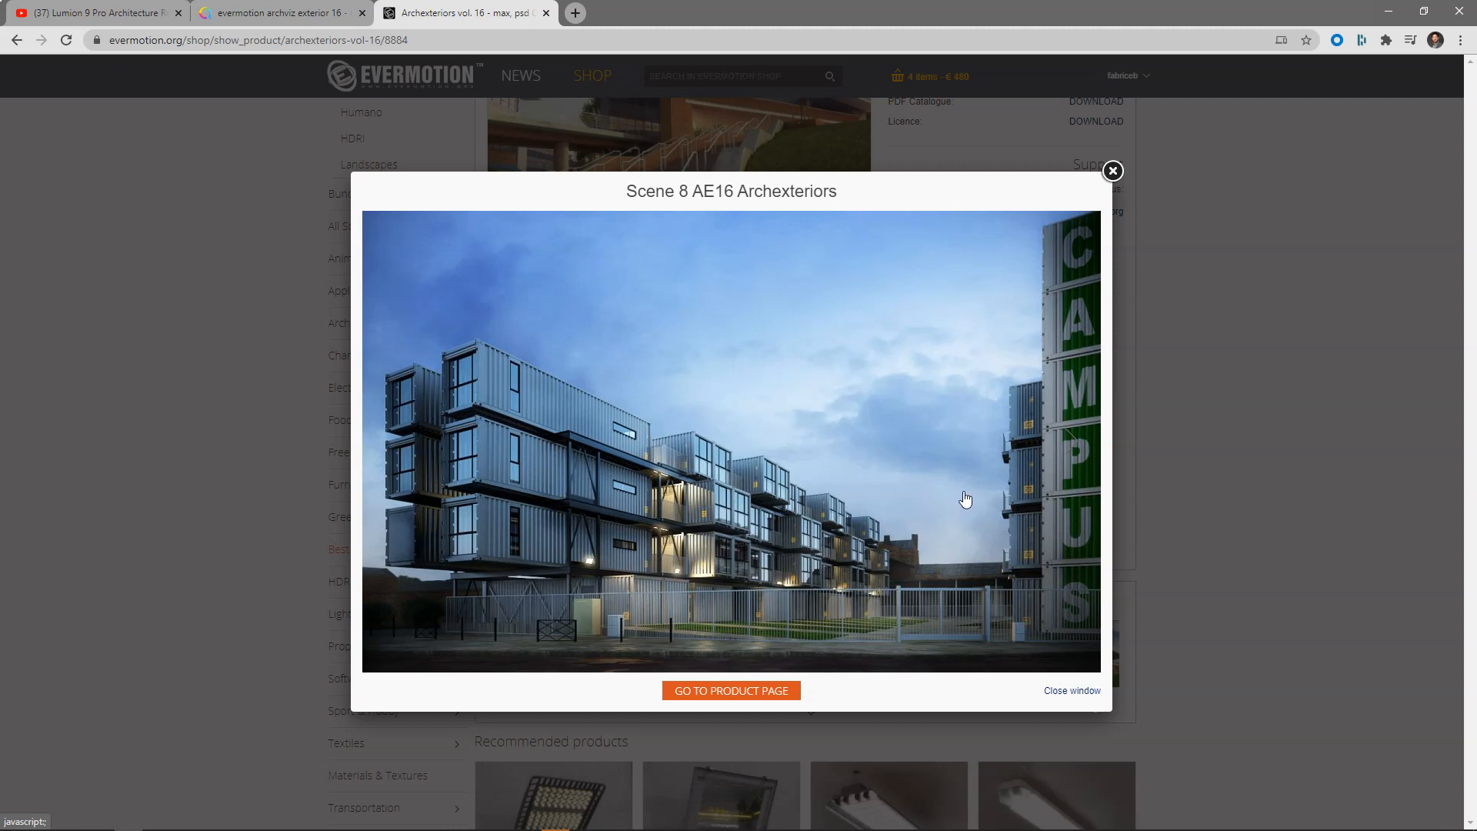
mouse_move(921, 481)
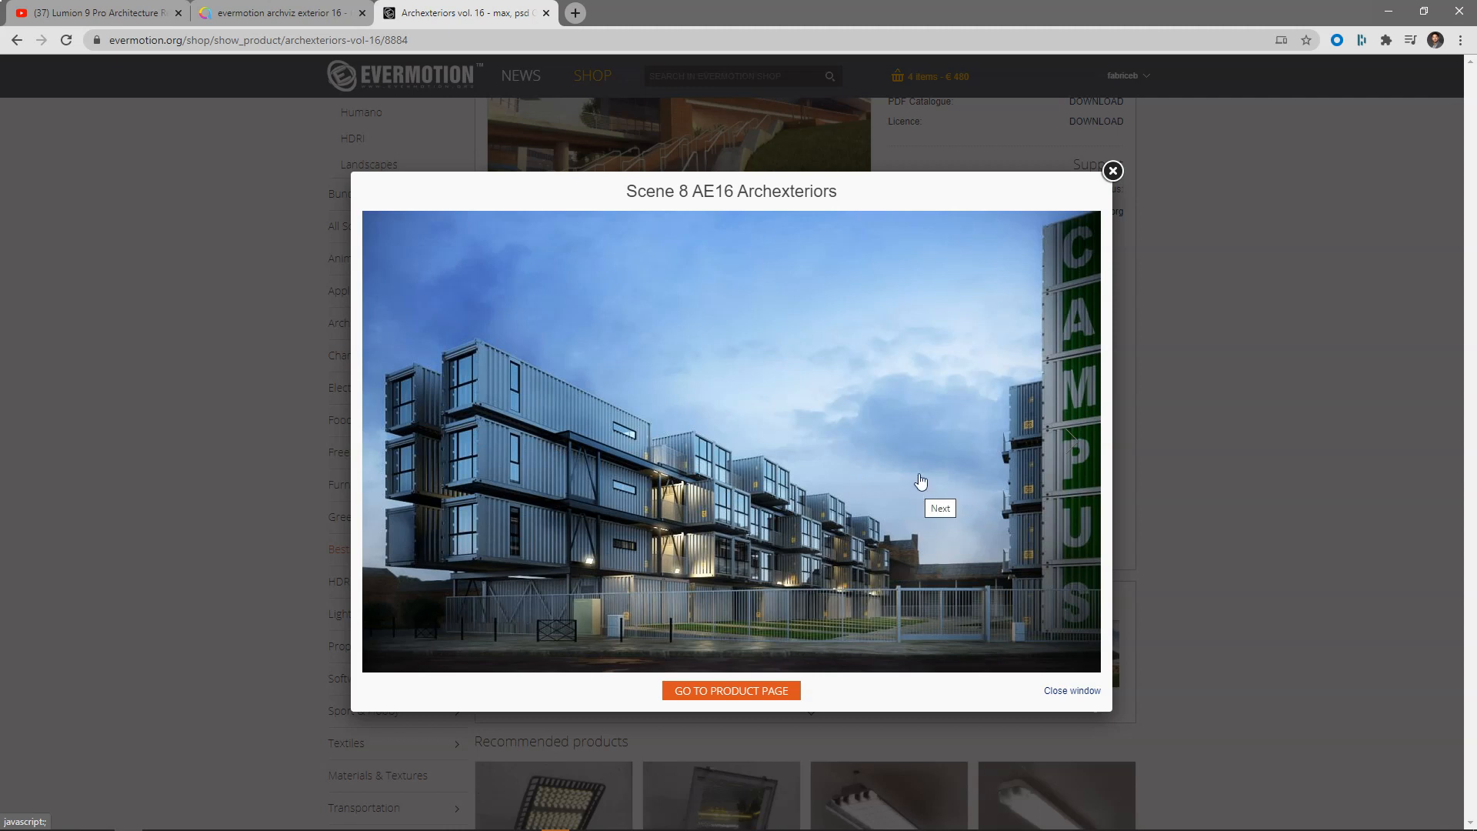
mouse_move(1377, 83)
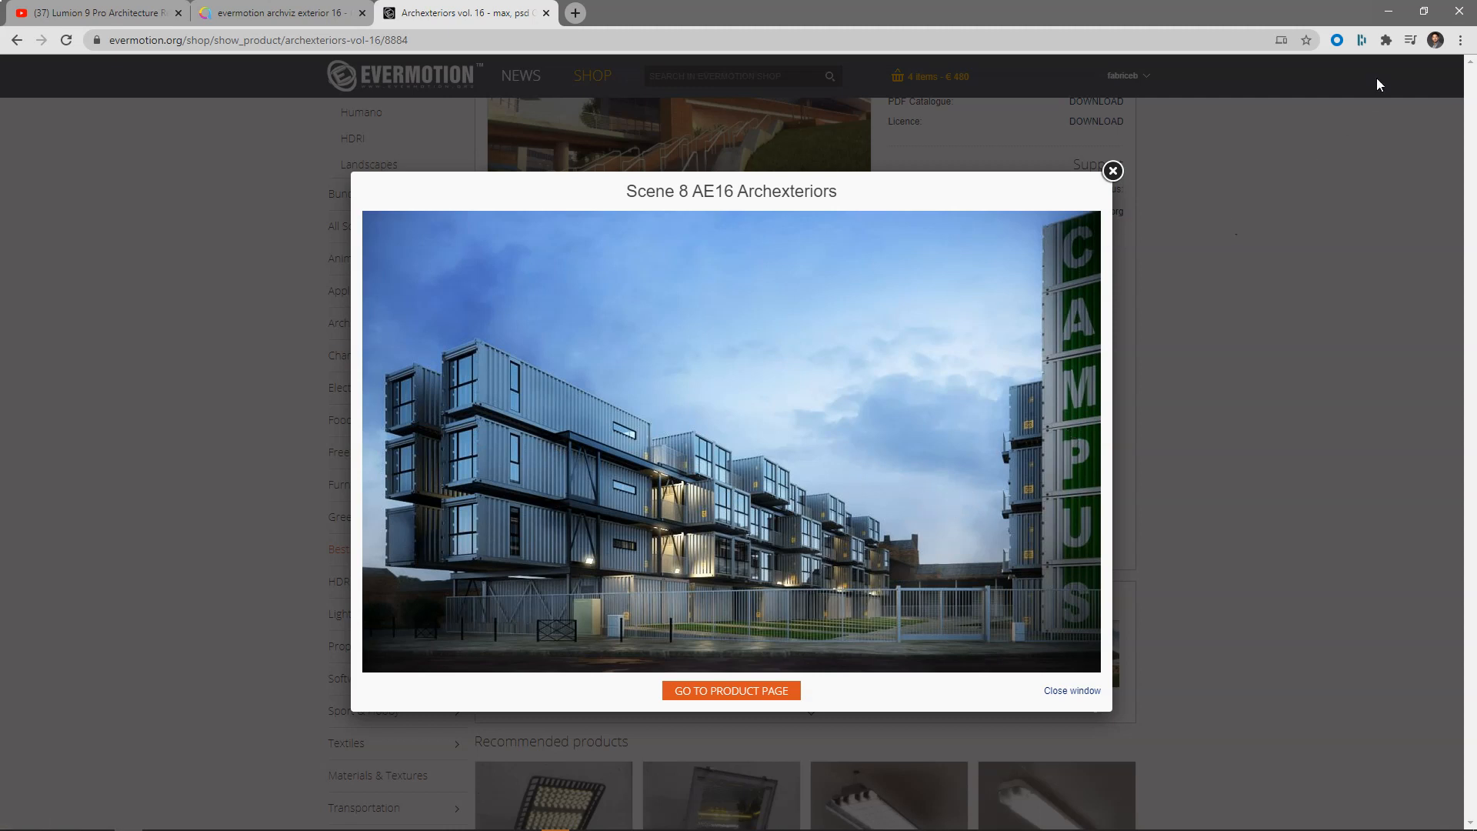
key("alt+tab")
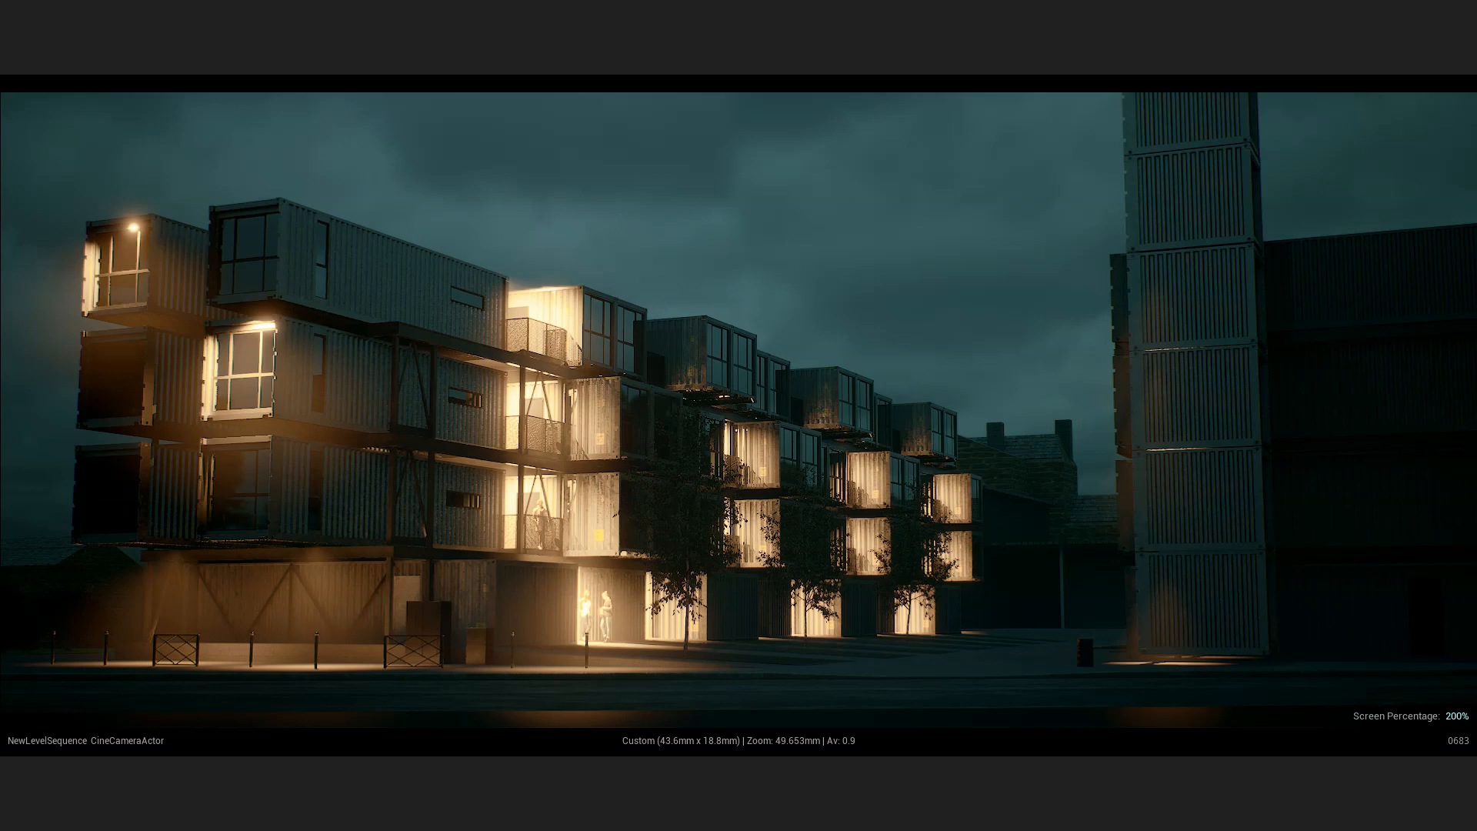
mouse_move(678, 369)
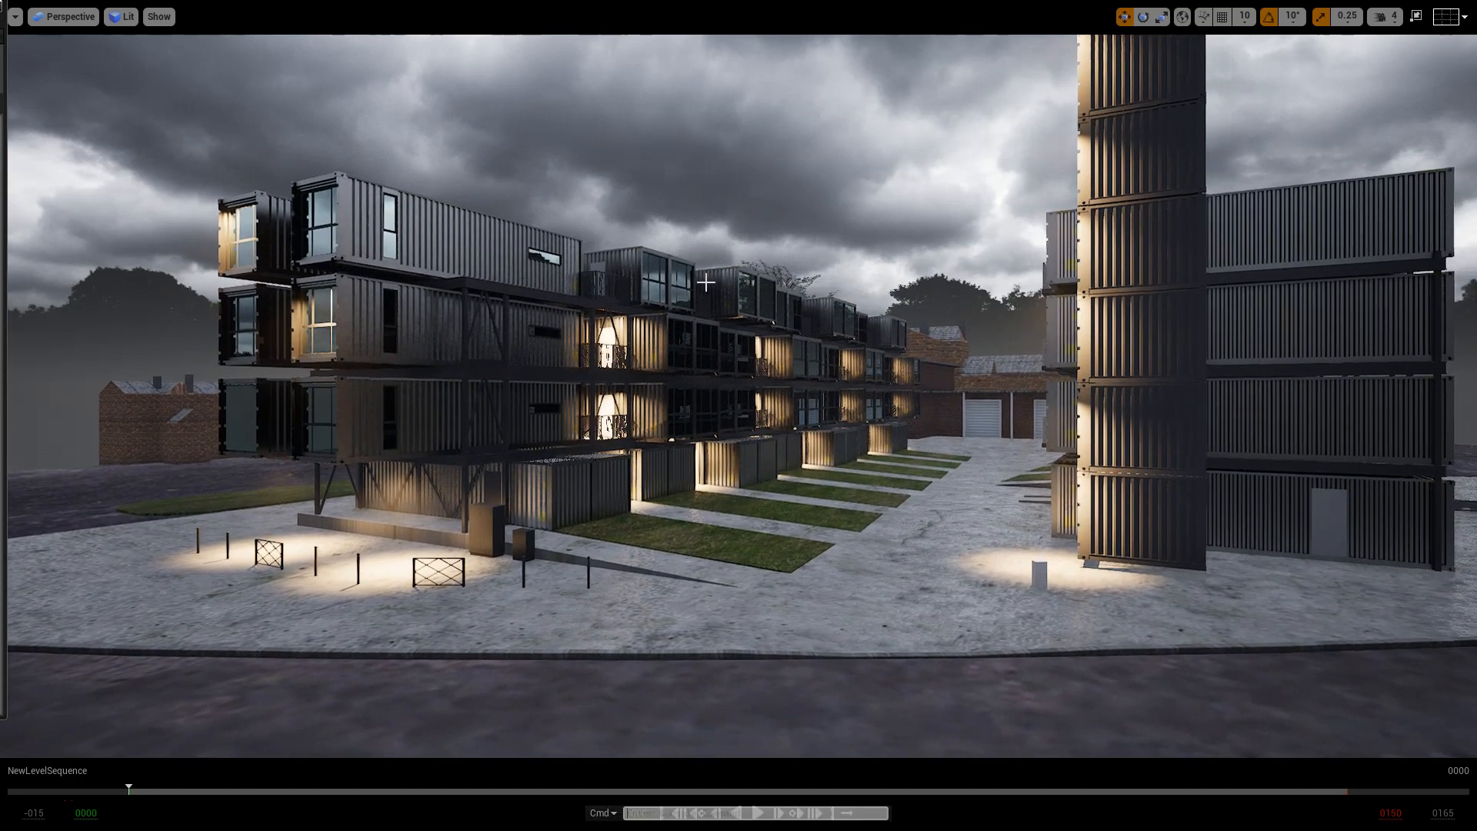
- Enter the console command r.SkylightUpdateEveryFrame 0 to stop per-frame sky light updates
type("r.SkylightUpdateEveryFrame 0")
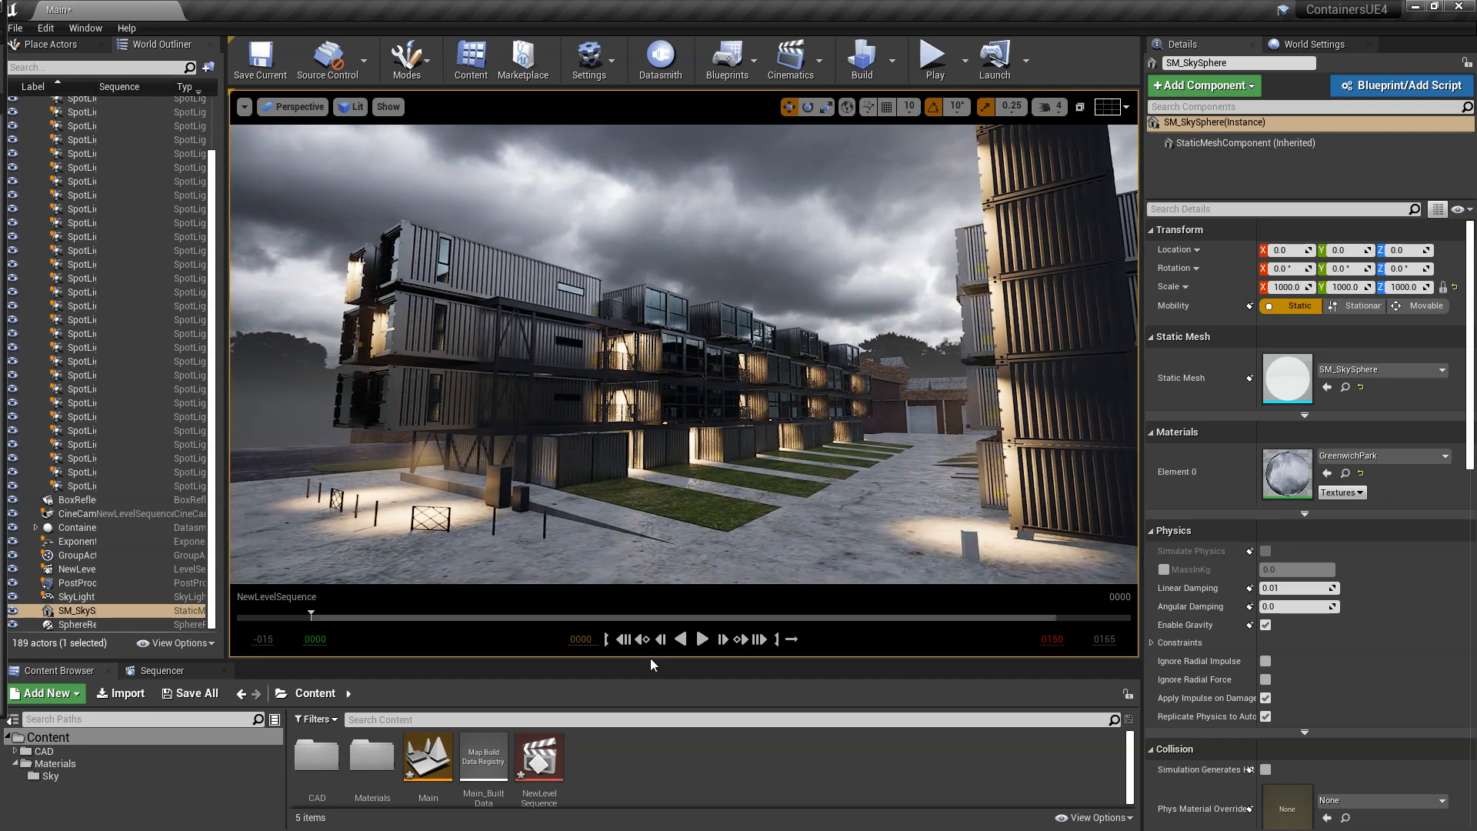
- Create a new empty level asset NewWorld in the Content folder and load it
left_click(43, 693)
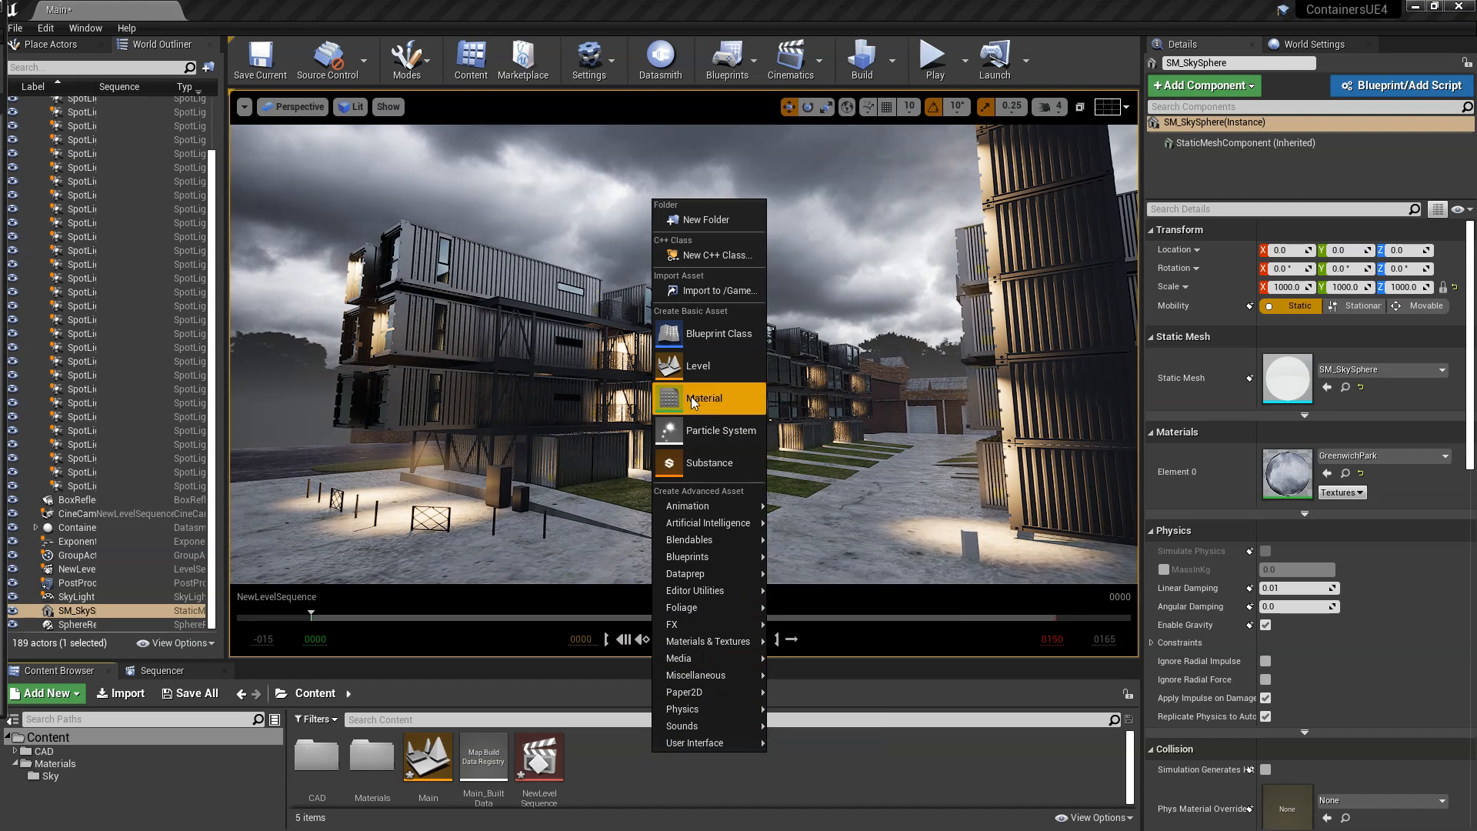
left_click(703, 397)
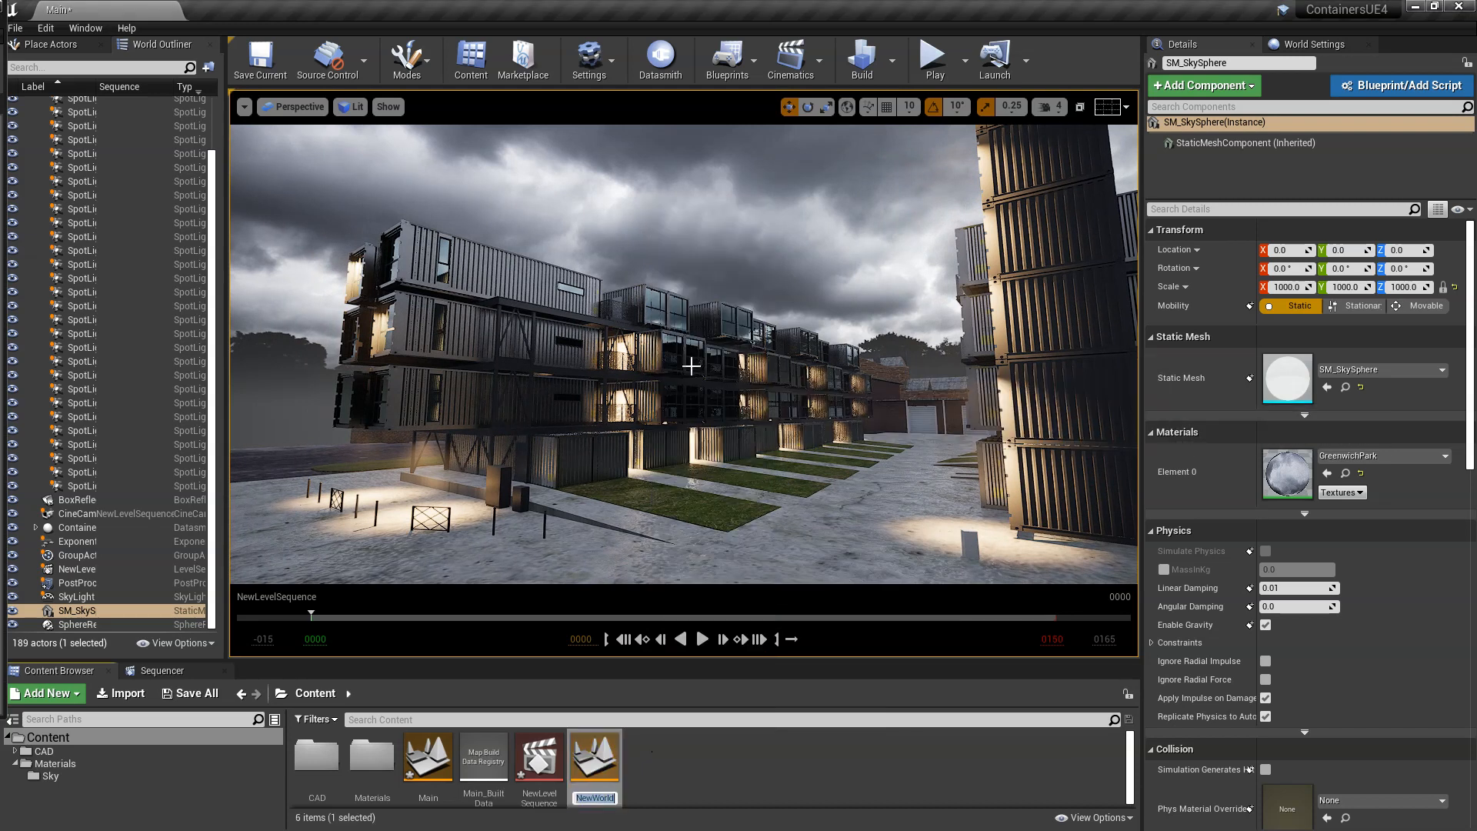
double_click(594, 759)
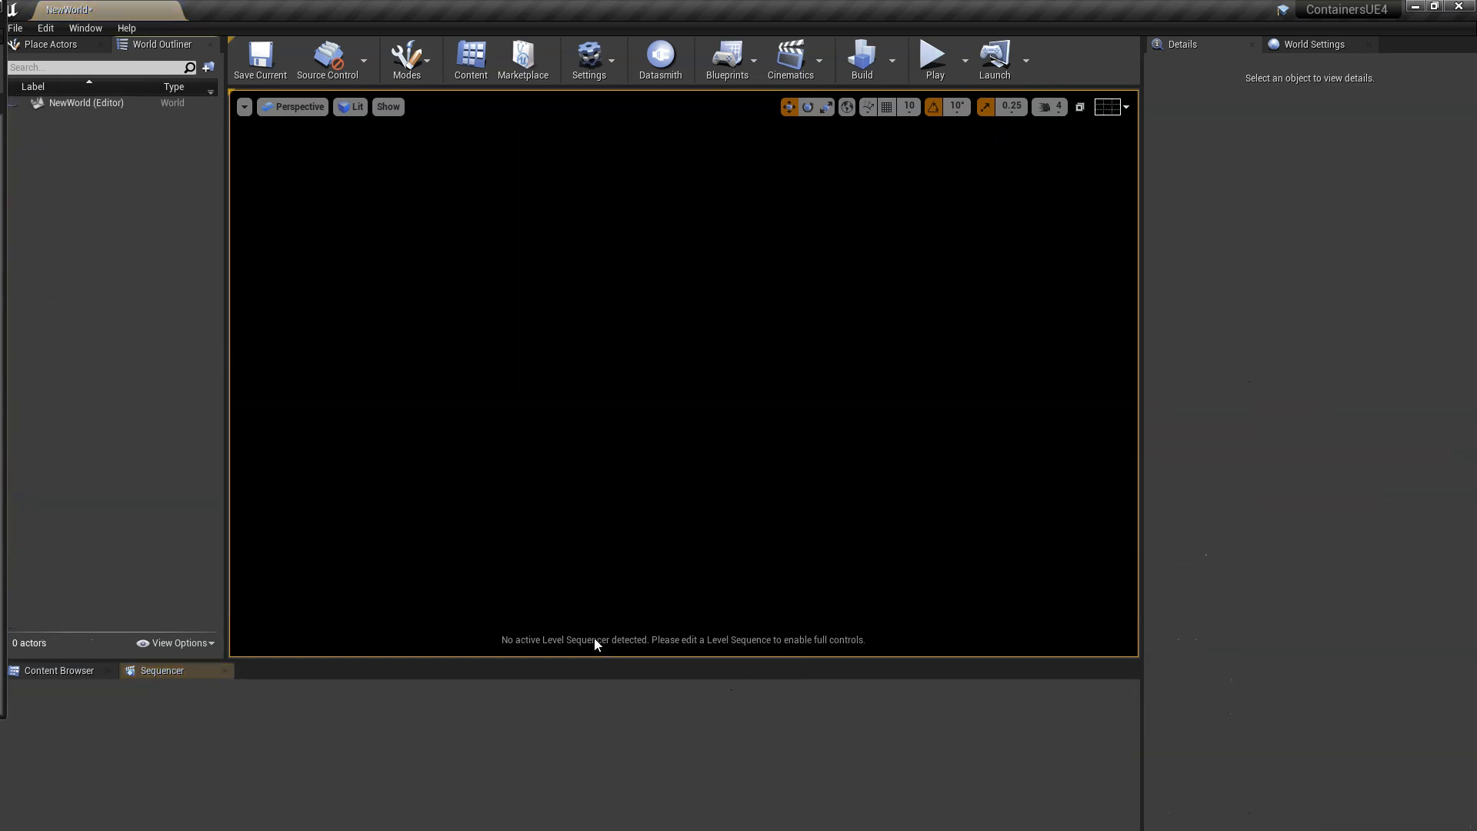
mouse_move(574, 660)
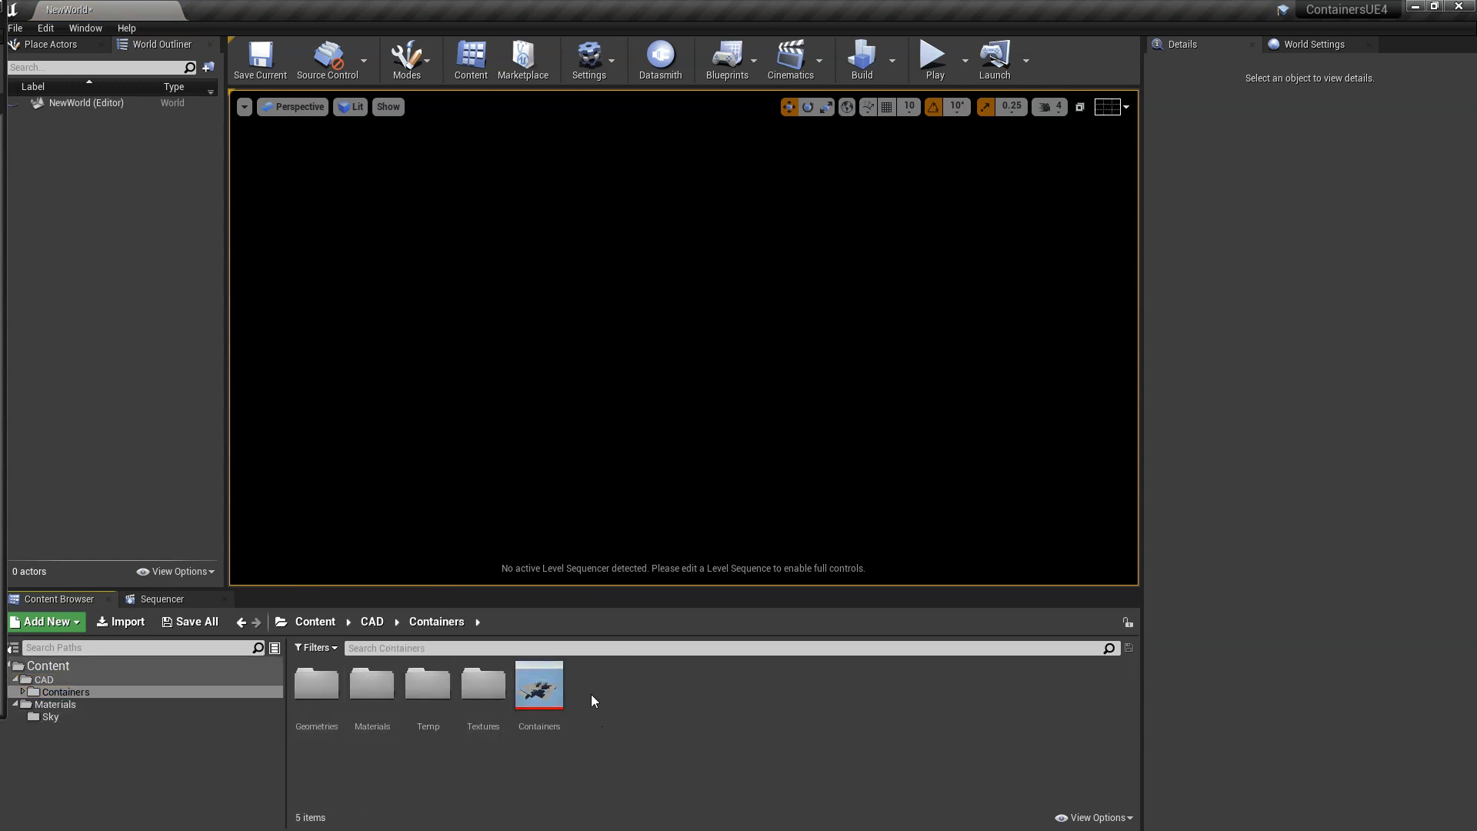
- Drop the Containers Datasmith scene into the level and select its building pieces to frame them
left_click(539, 683)
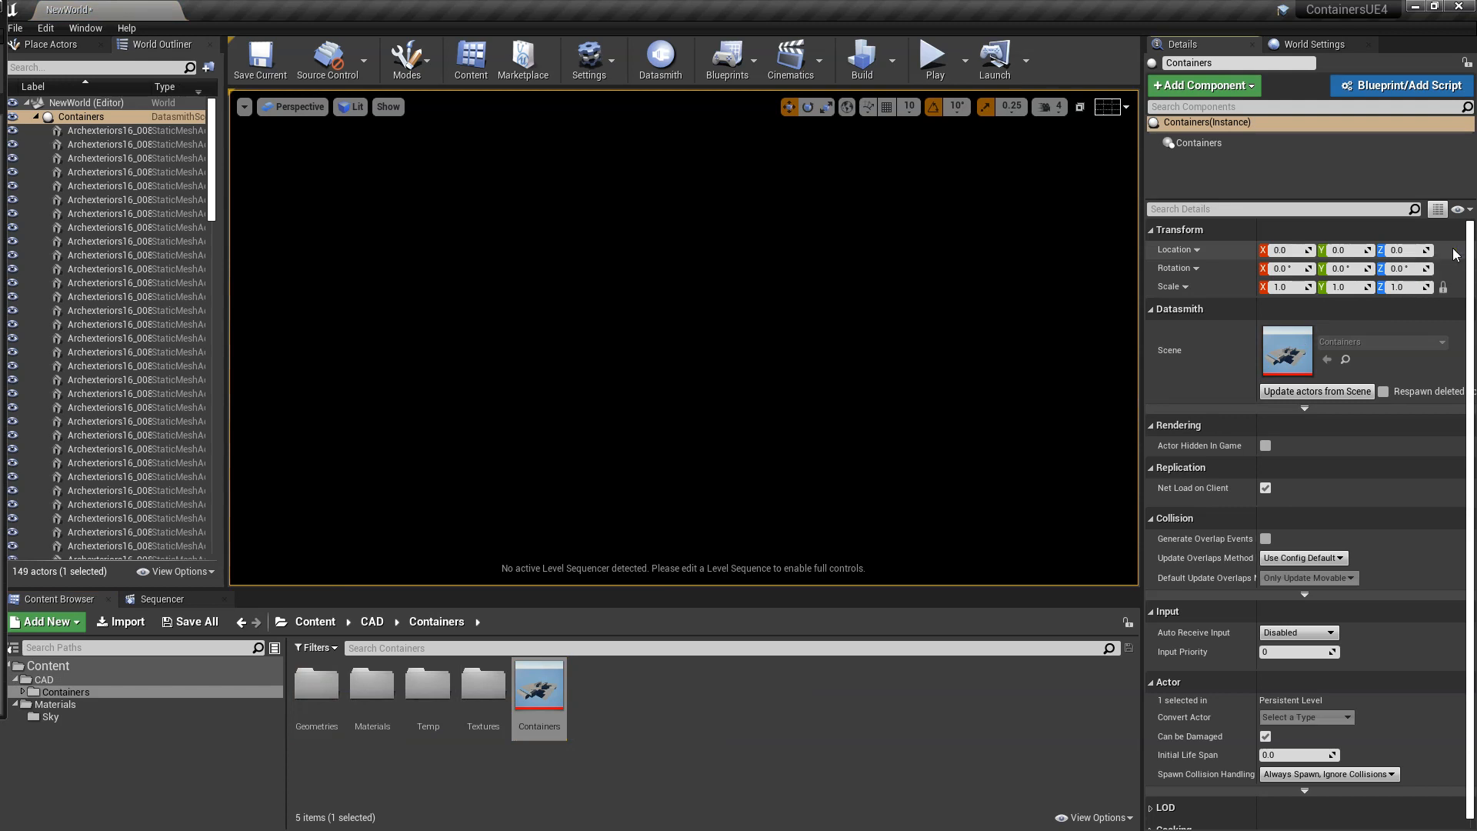
mouse_move(374, 563)
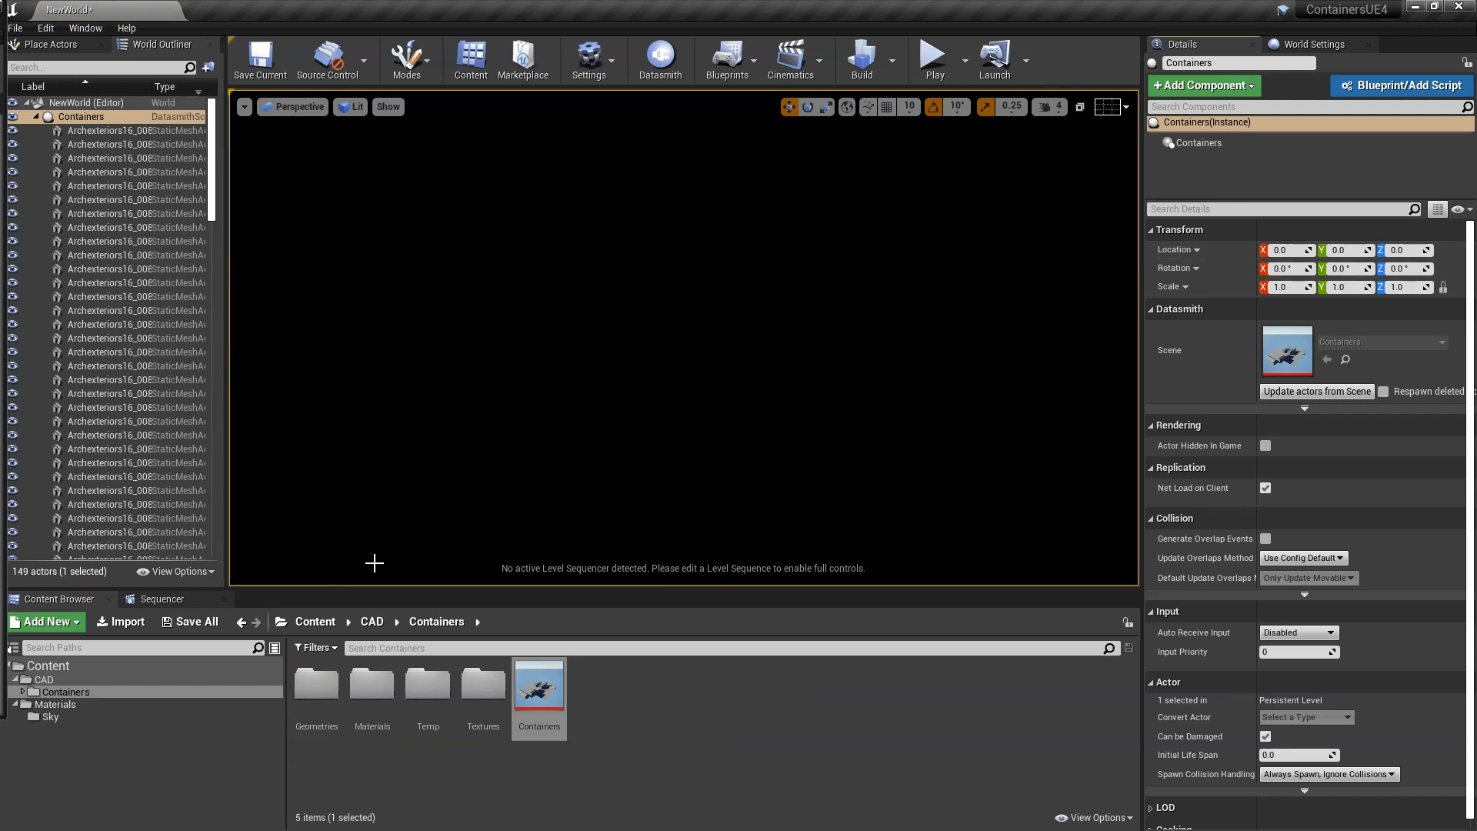
left_click(137, 337)
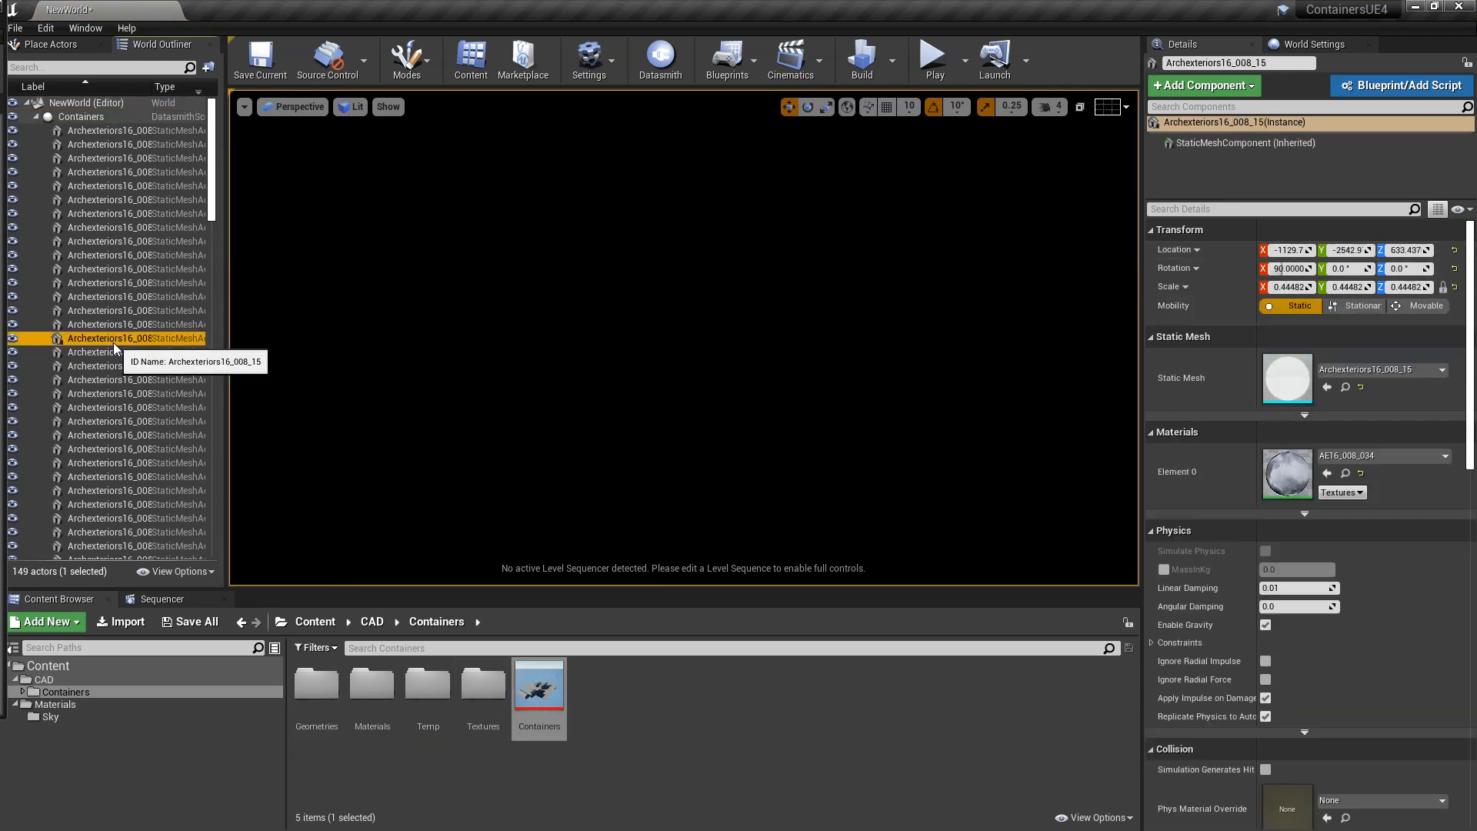
left_click(137, 337)
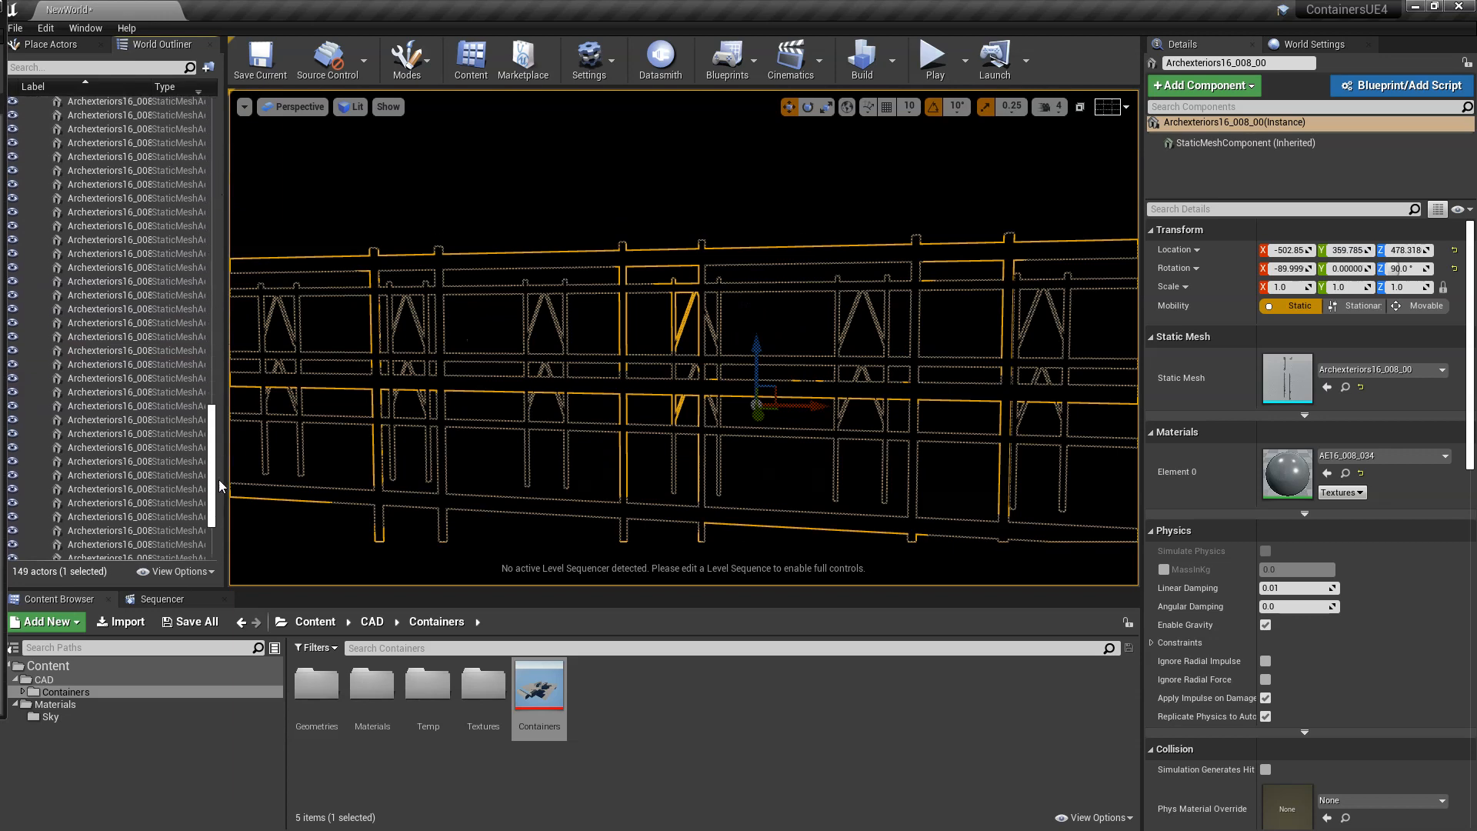
key("ctrl+a")
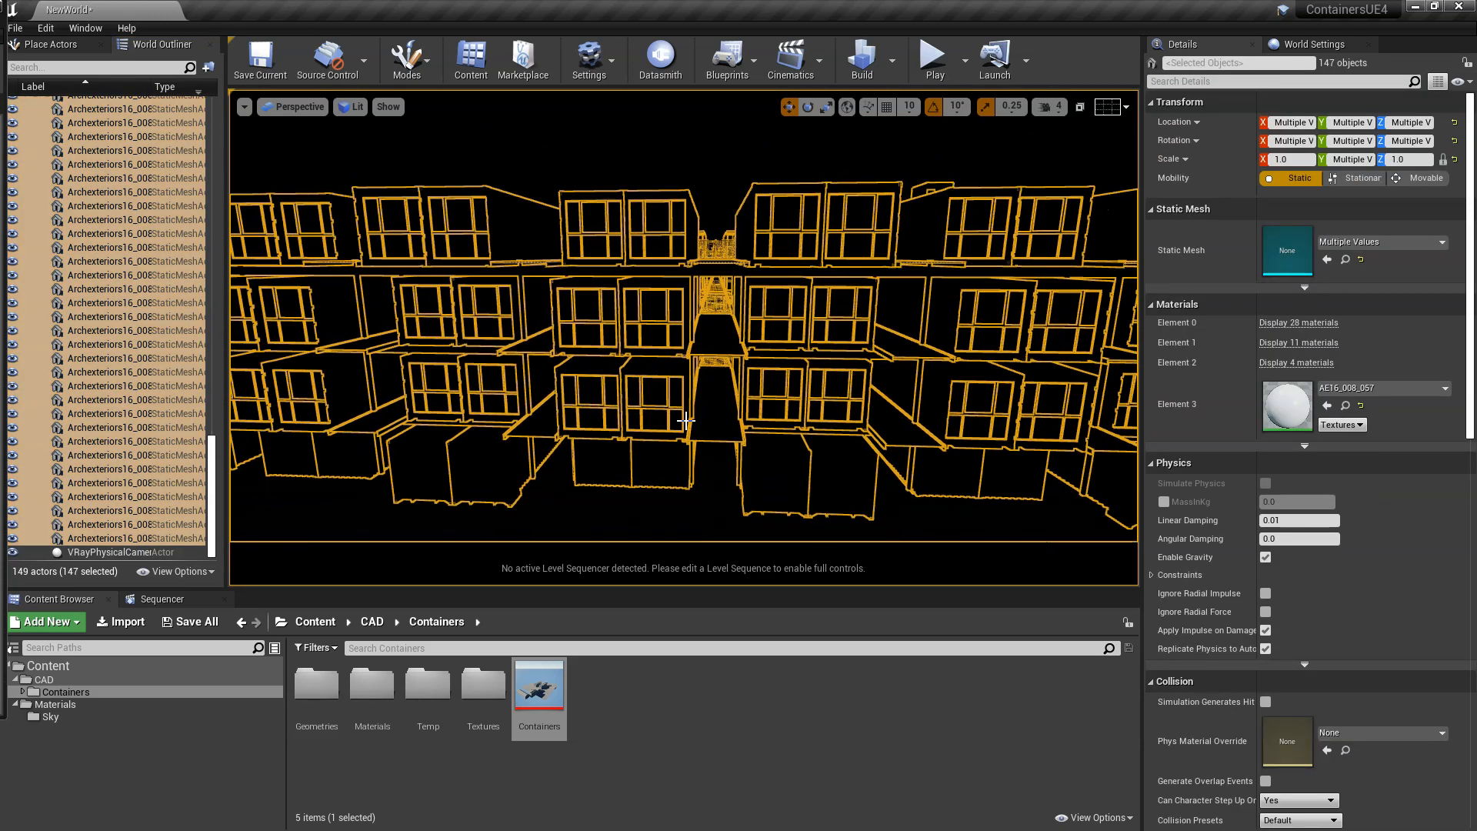
- Switch the viewport to Unlit rendering and delete the courtyard fence
left_click(354, 106)
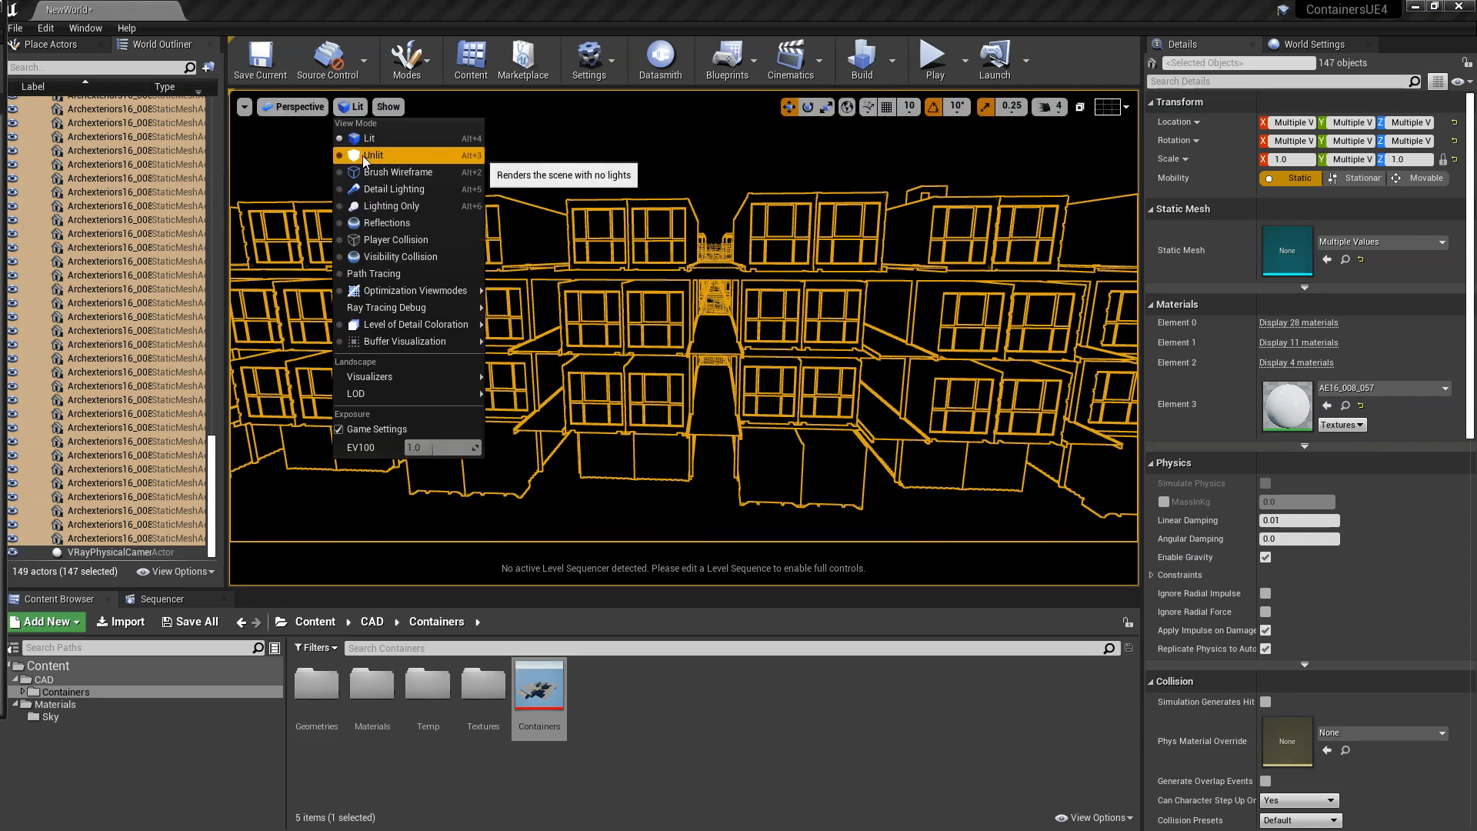
left_click(372, 155)
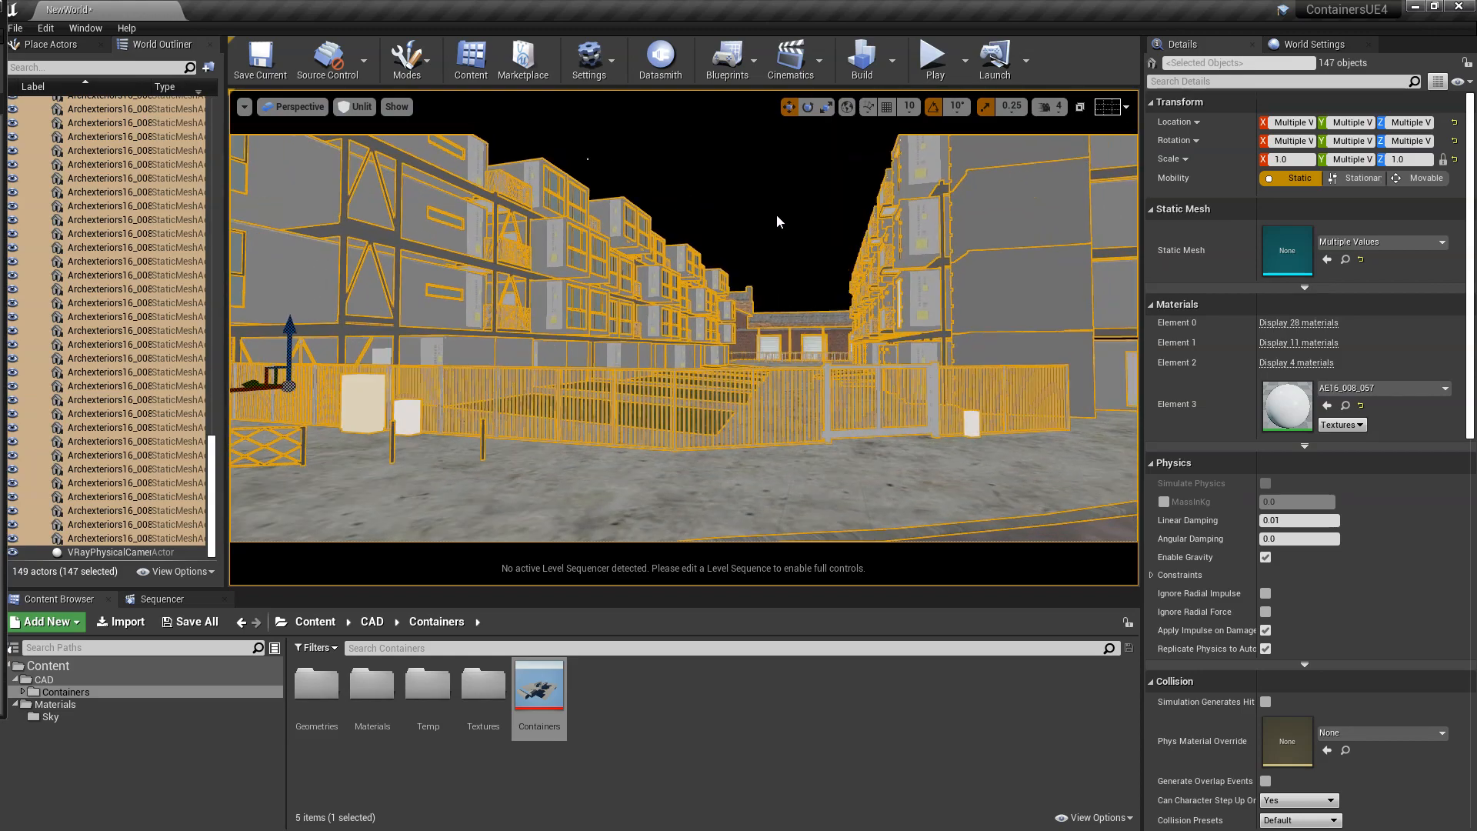
left_click(777, 221)
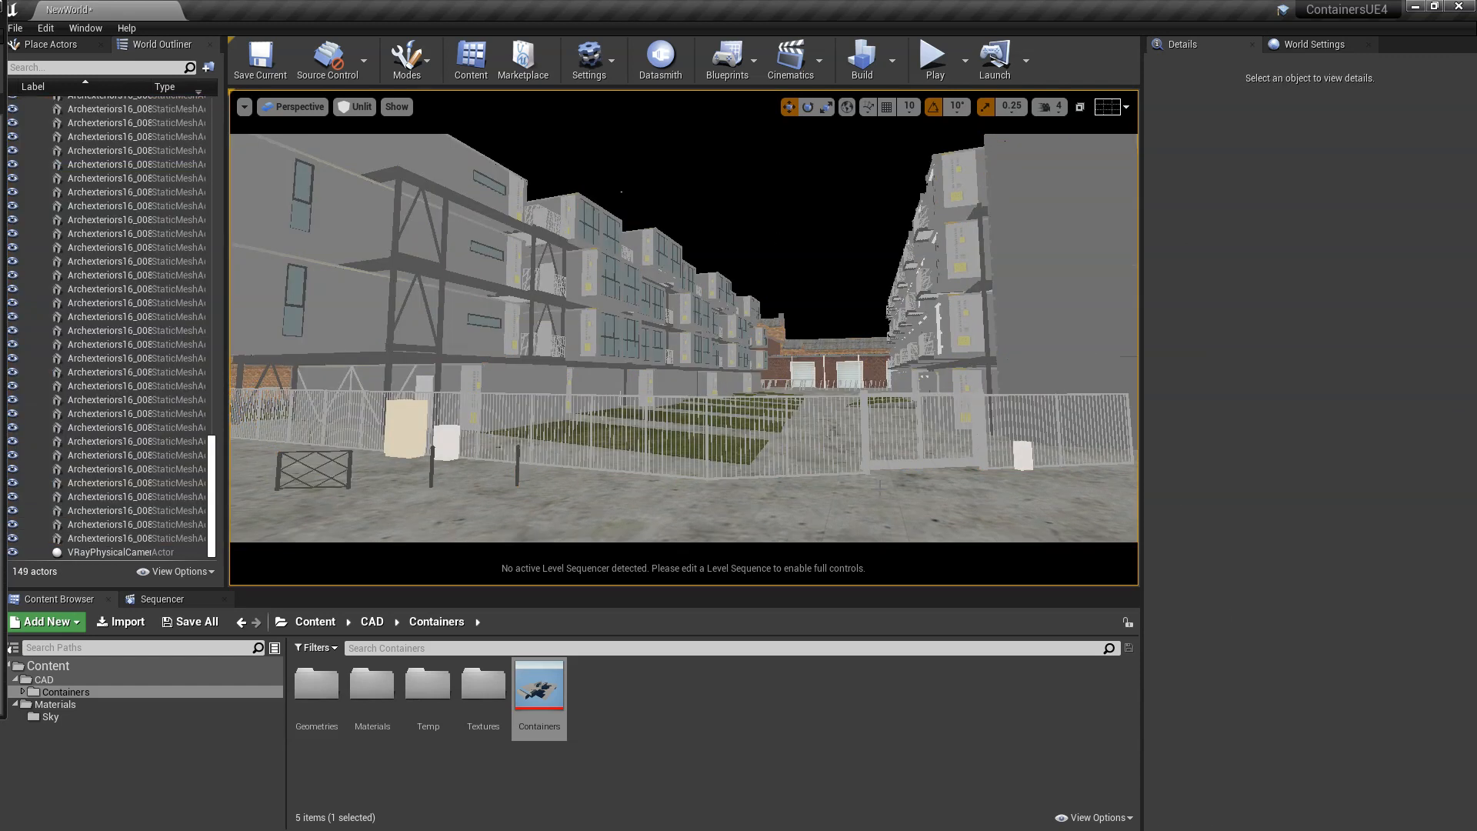
left_click(744, 391)
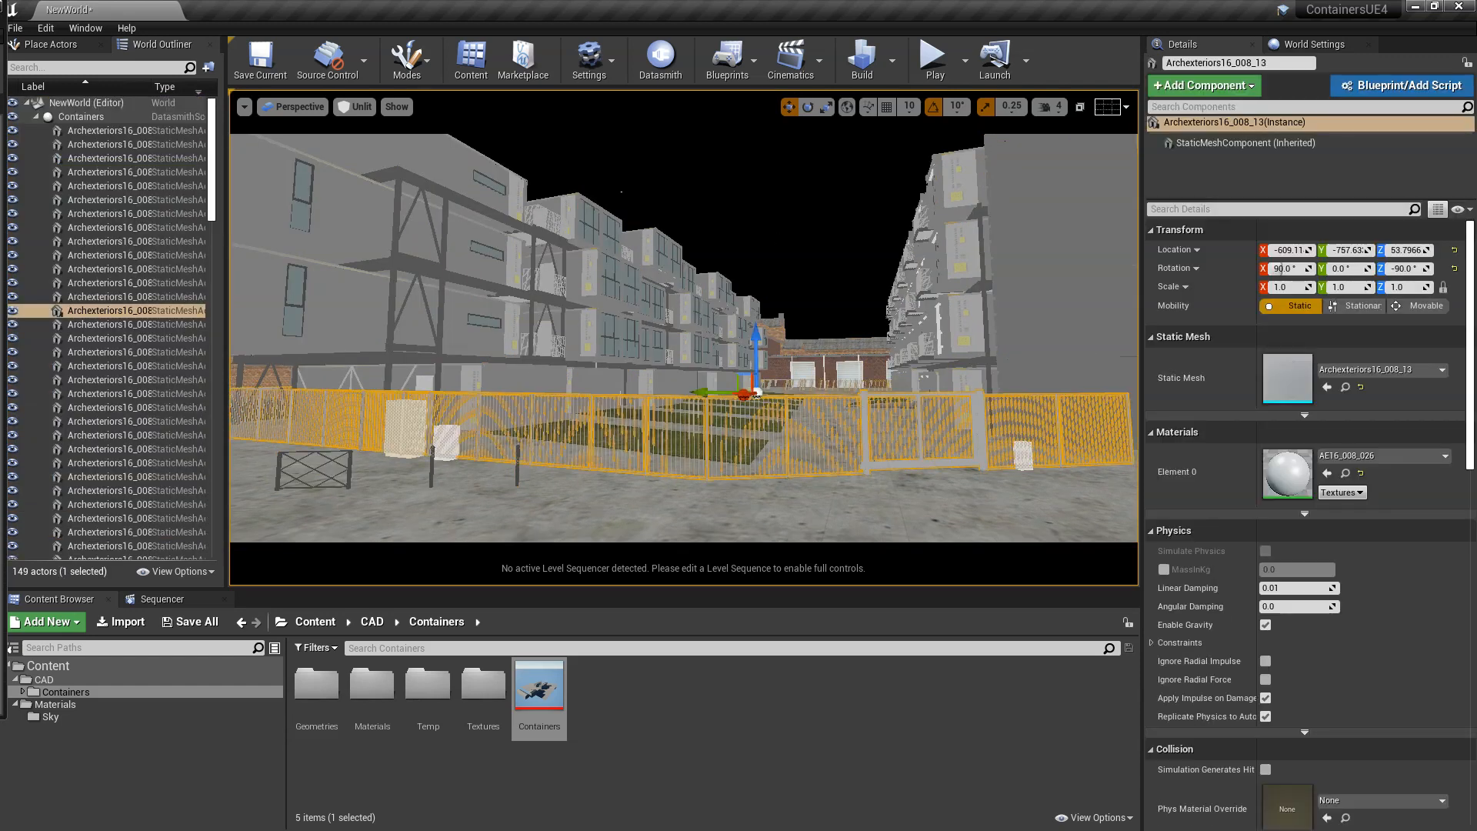
key("Delete")
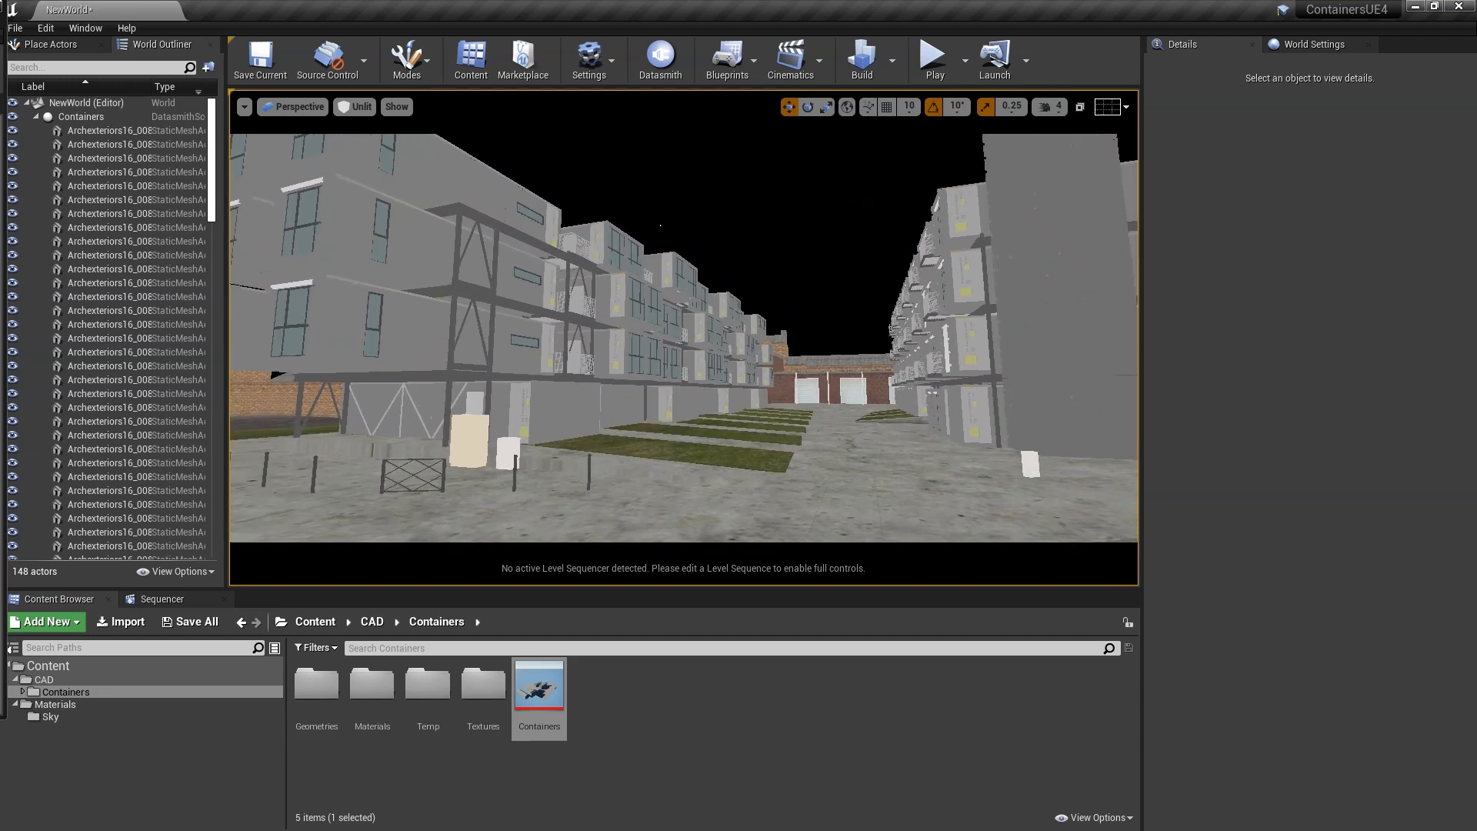
- Go to Materials/Sky and enable Show Engine Content in the Content Browser view options
left_click(49, 716)
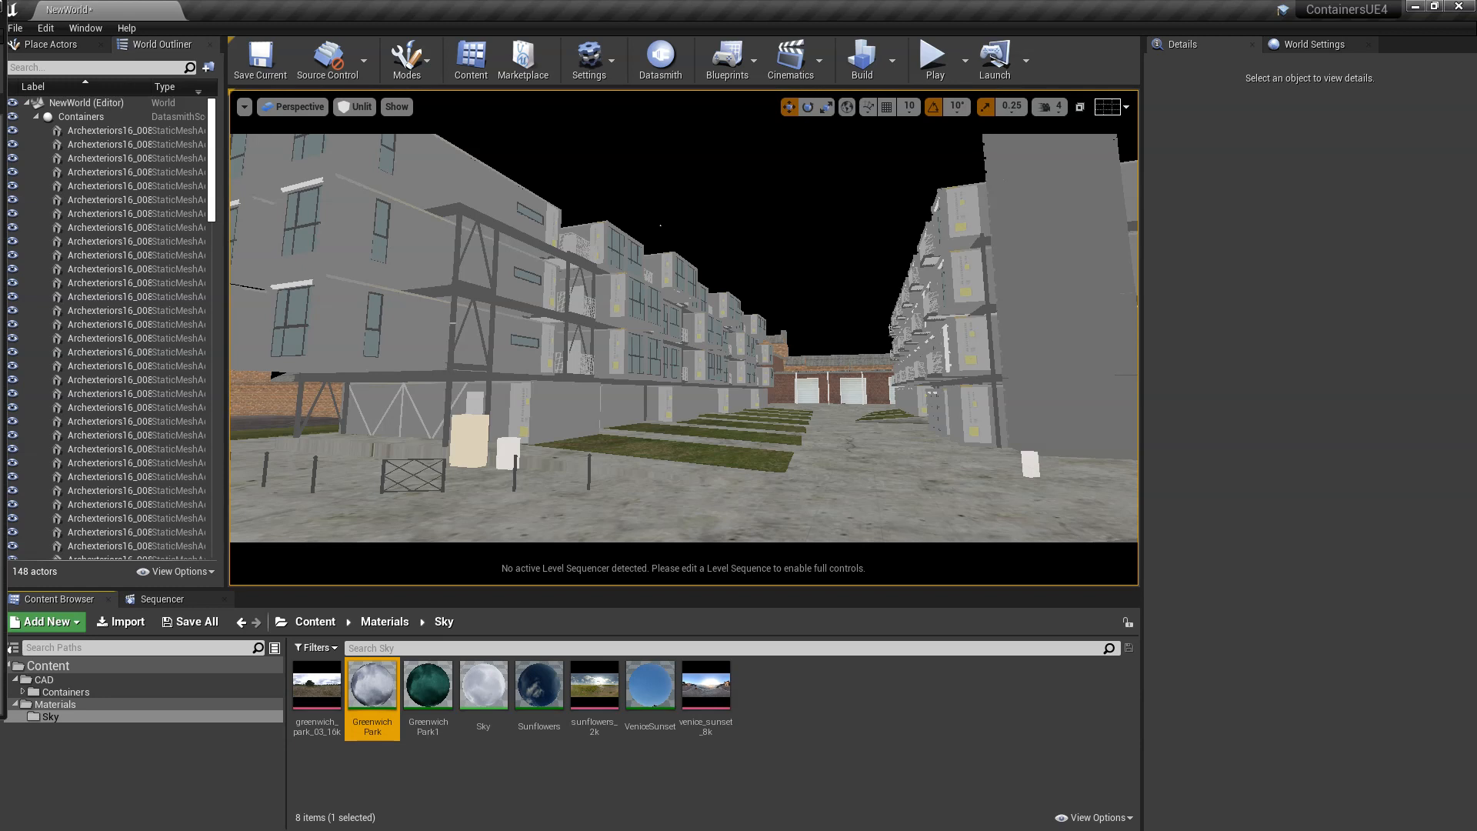
mouse_move(1062, 803)
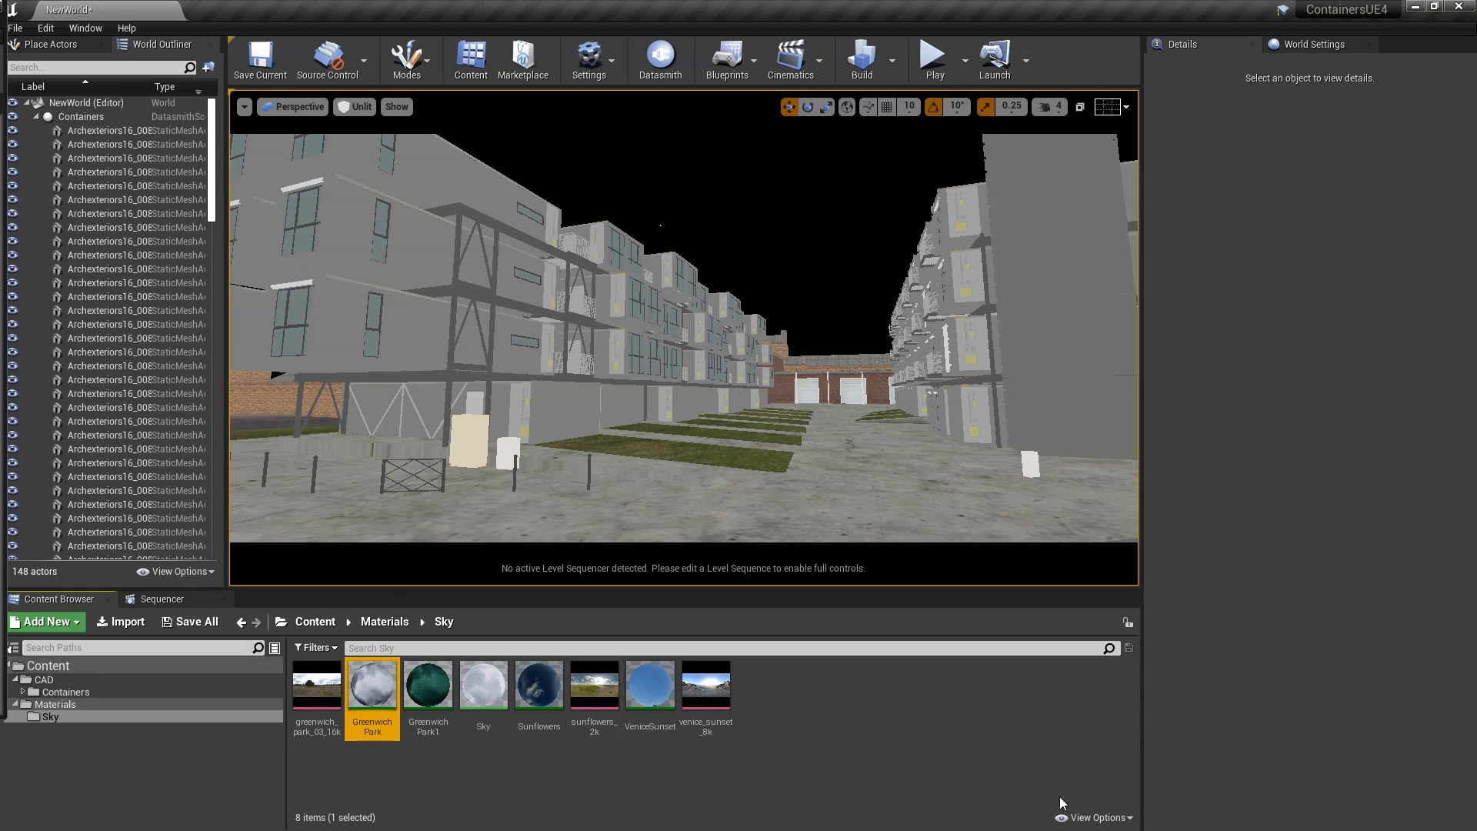
left_click(1092, 817)
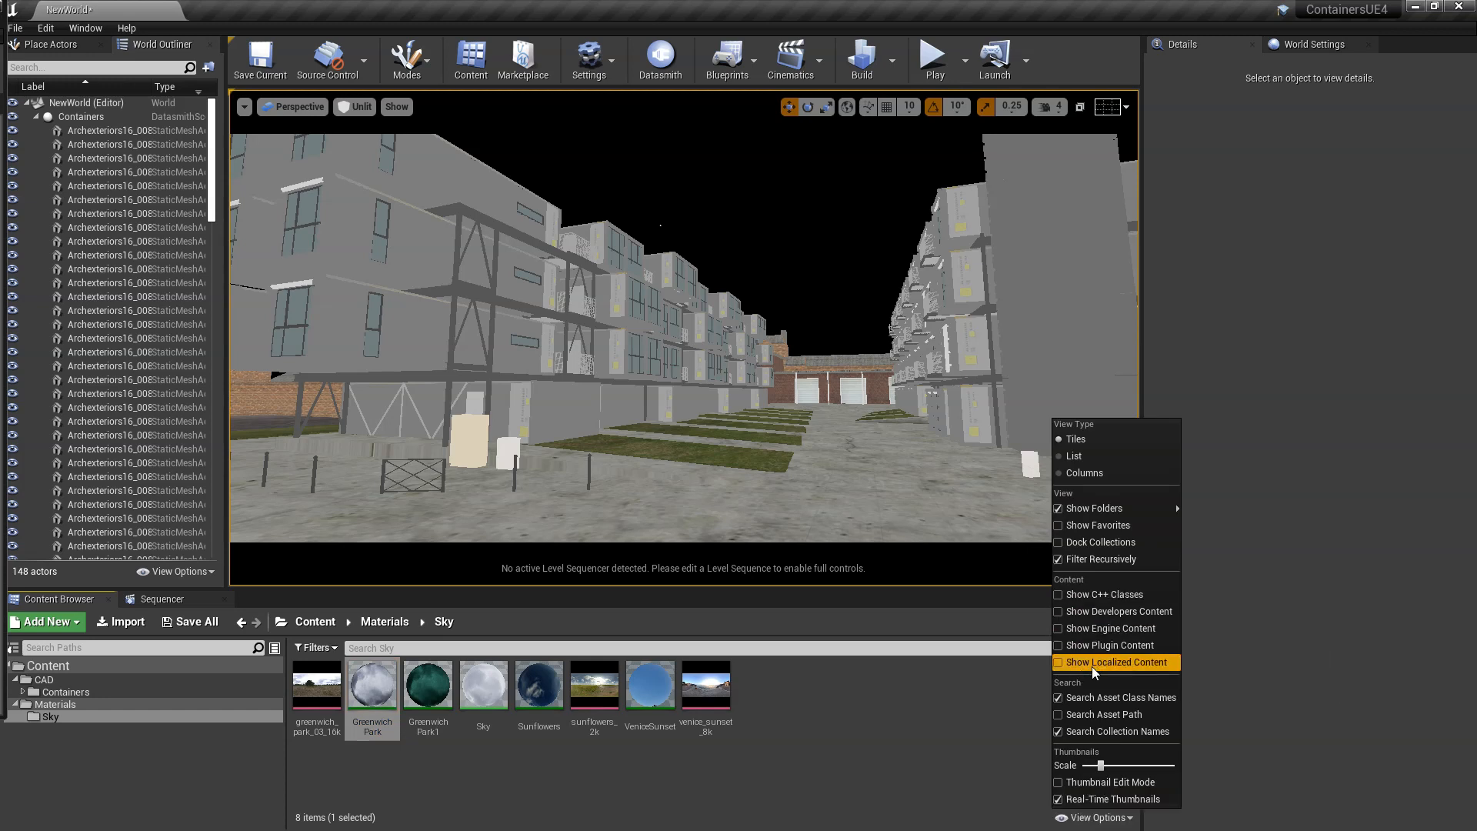
mouse_move(1109, 645)
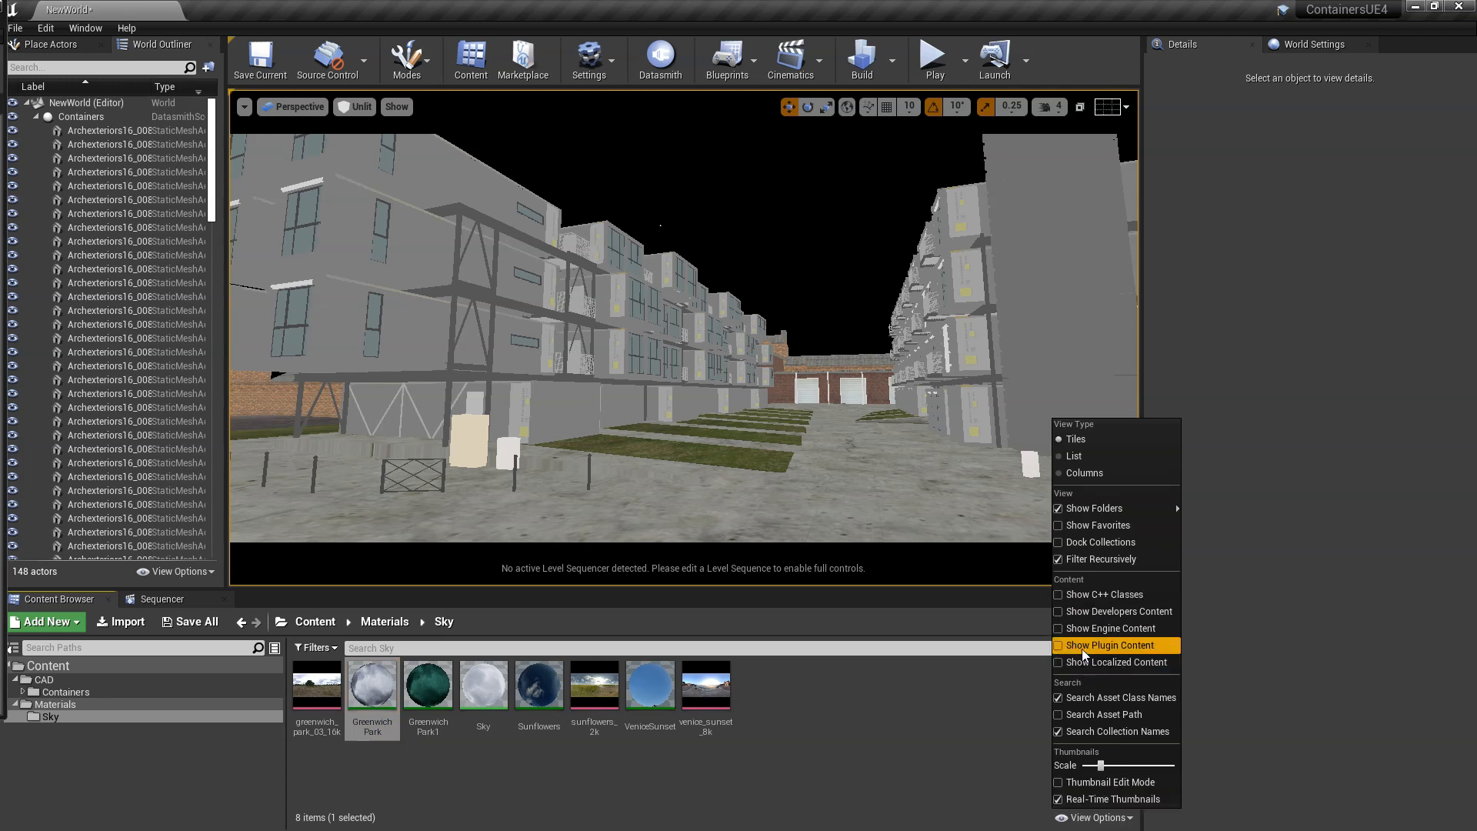
left_click(1111, 645)
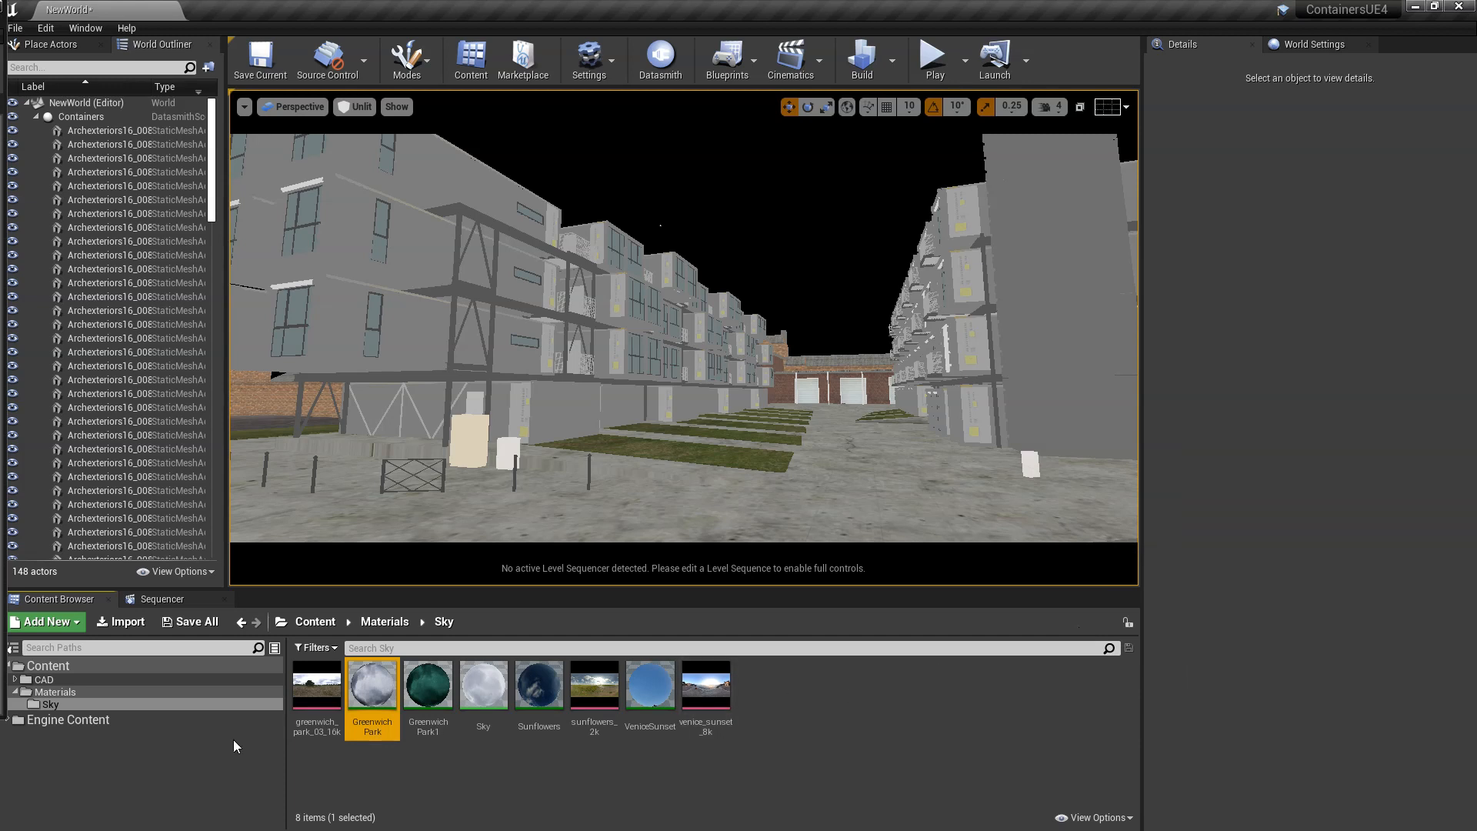
- Find SM_SkySphere in Engine Content, add it to the level, and return to the Sky materials list
left_click(68, 719)
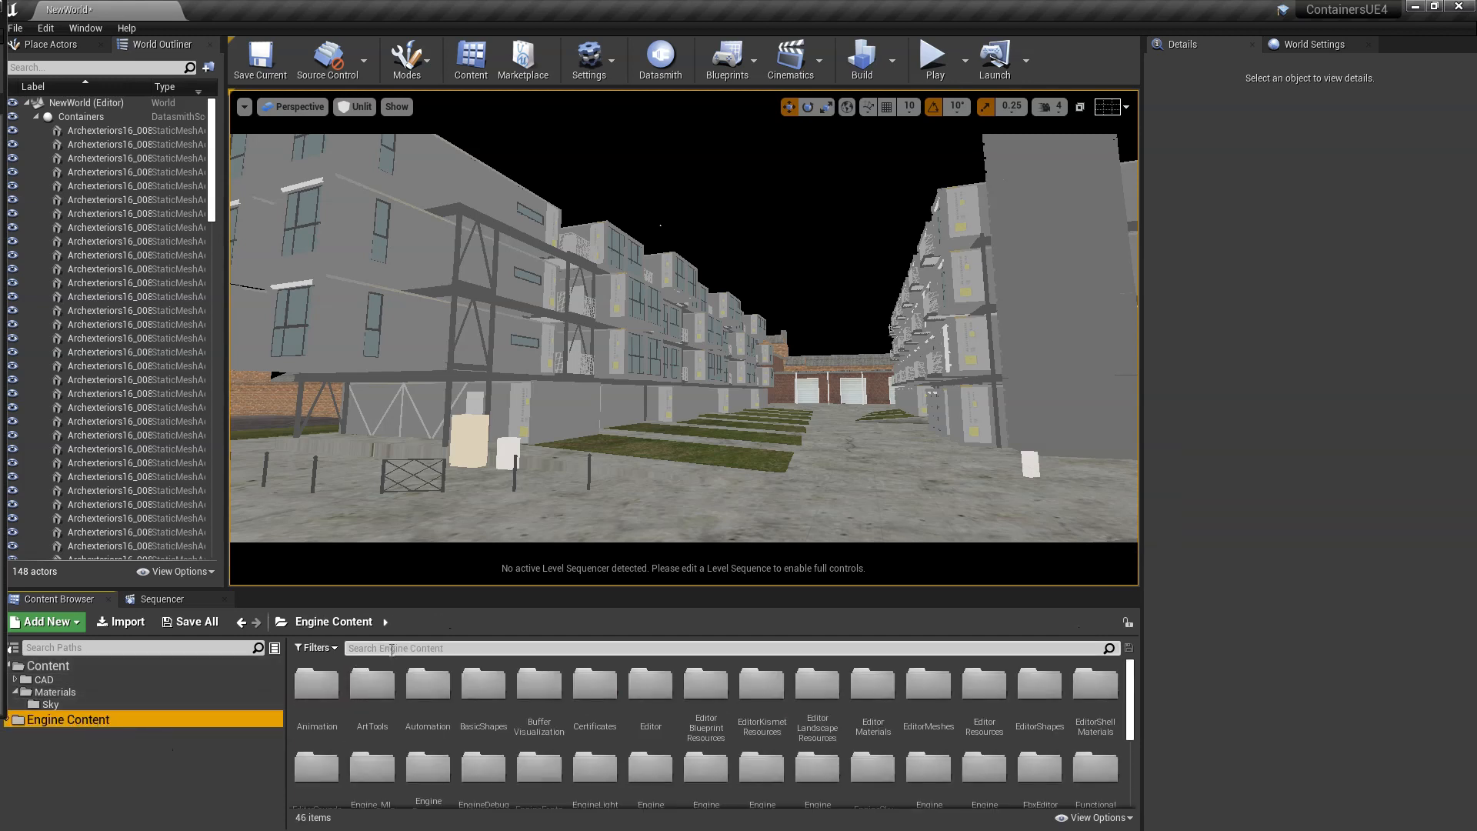
type("sm")
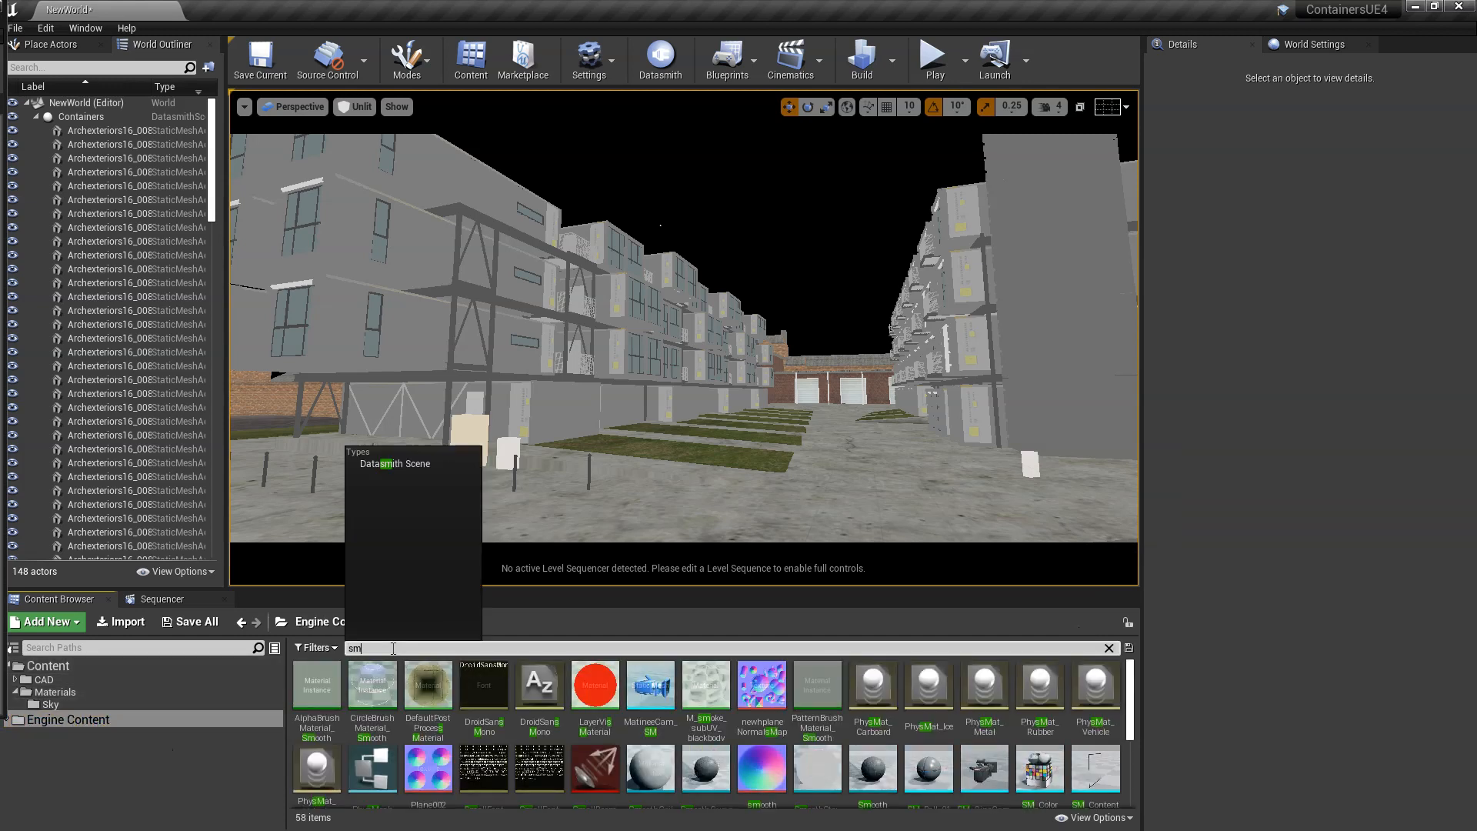
type("_s")
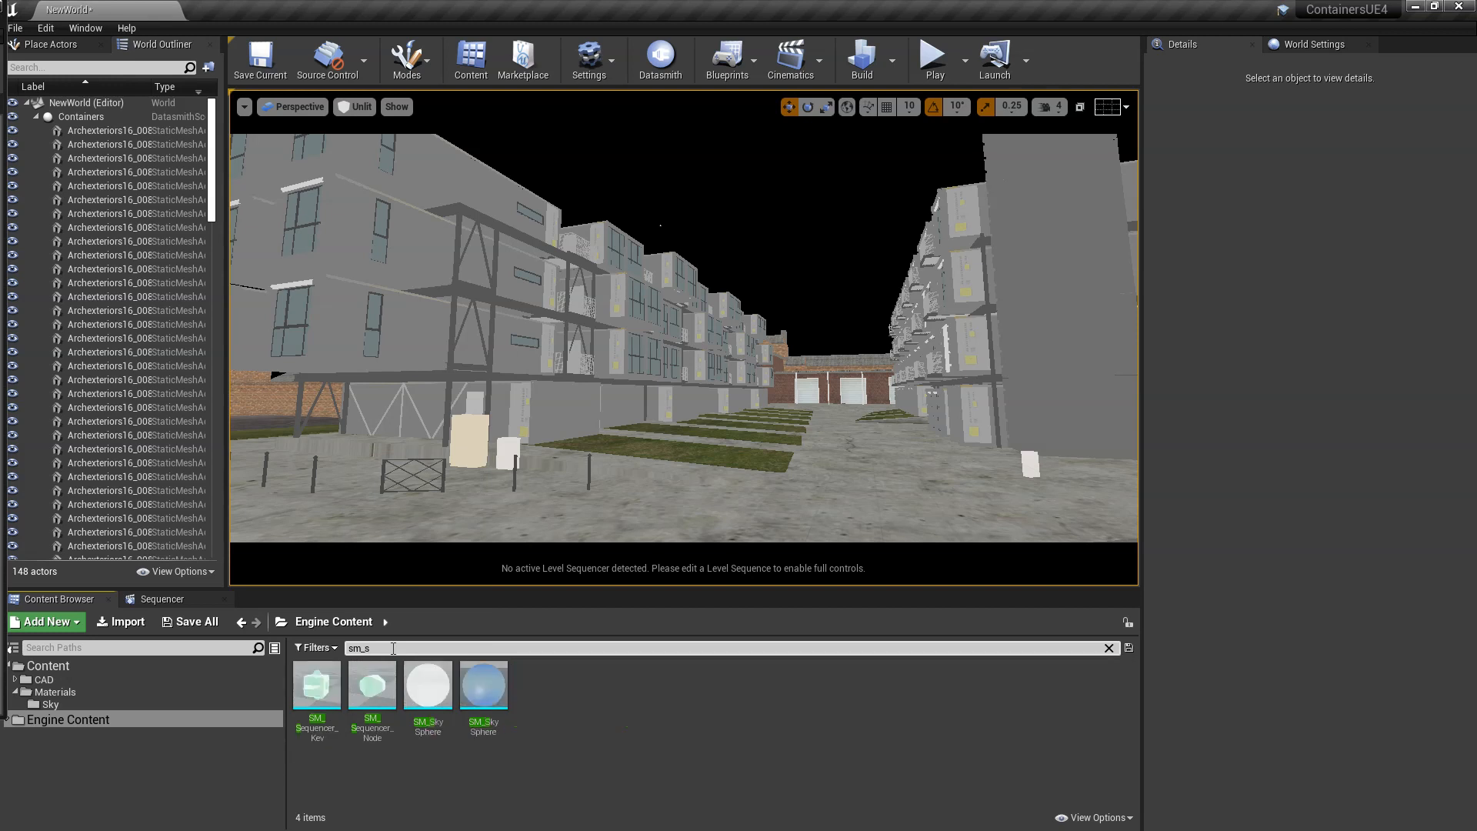
left_click(426, 684)
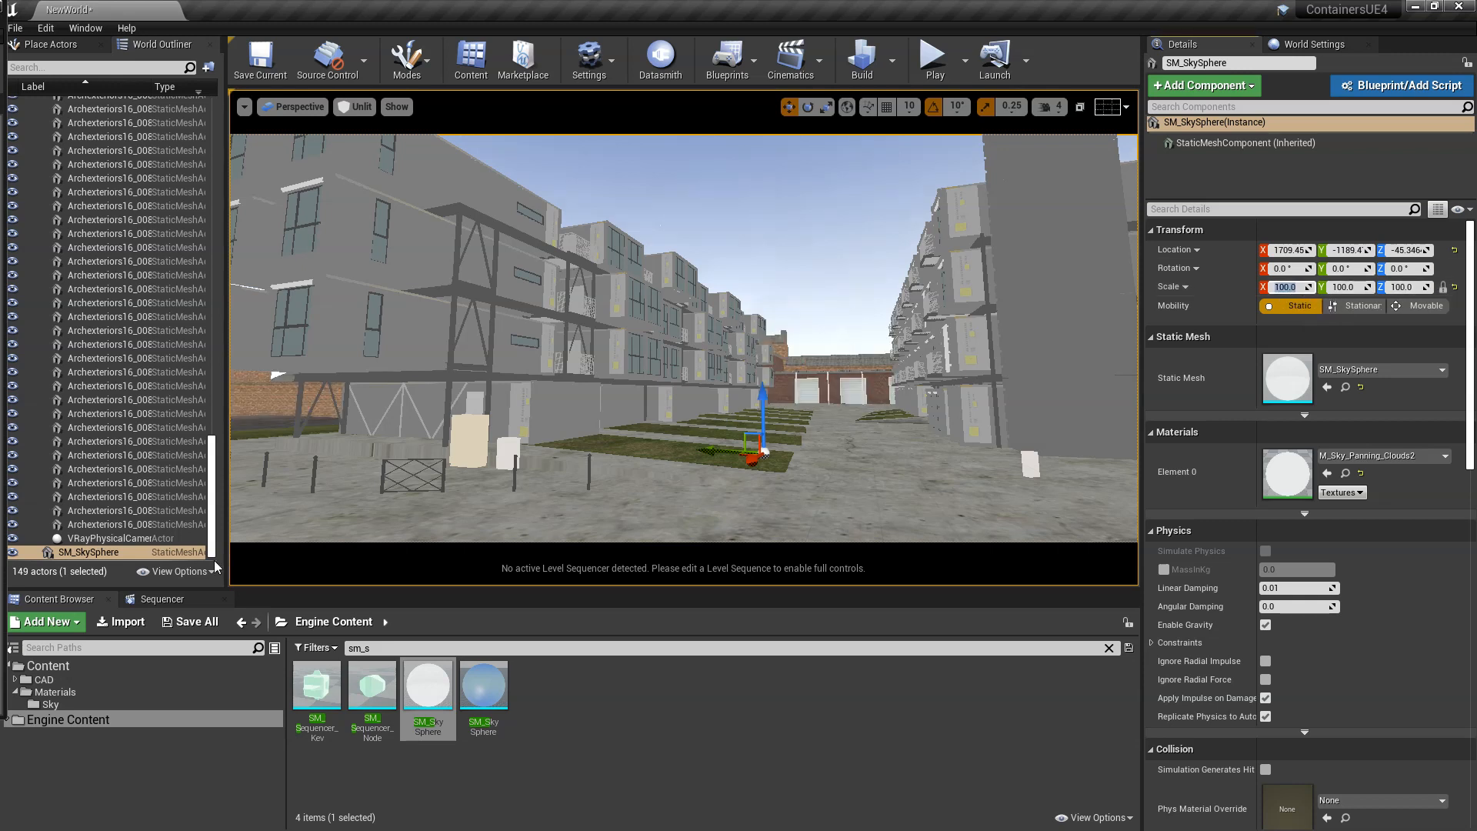
left_click(48, 703)
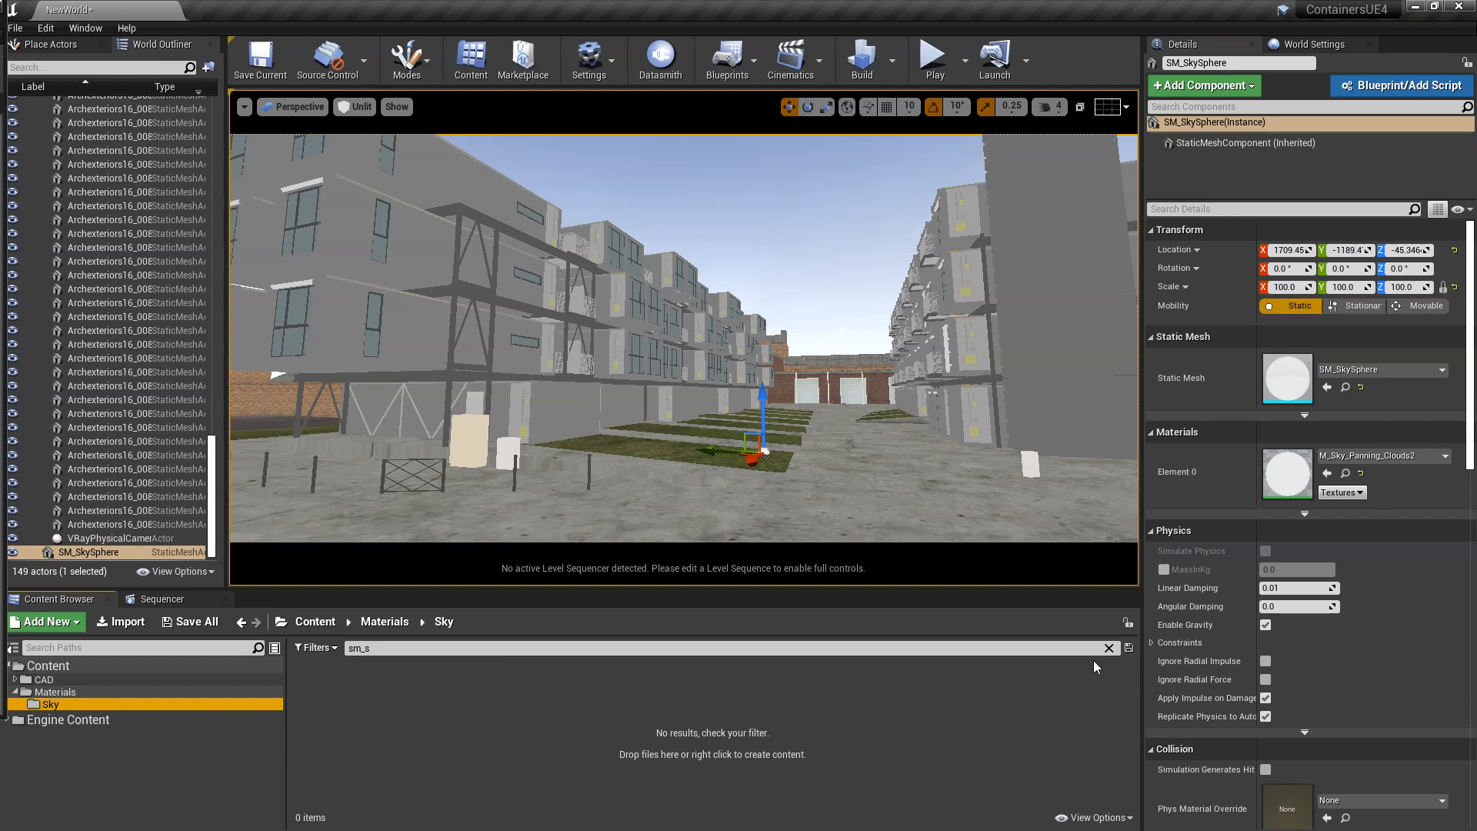
left_click(1109, 647)
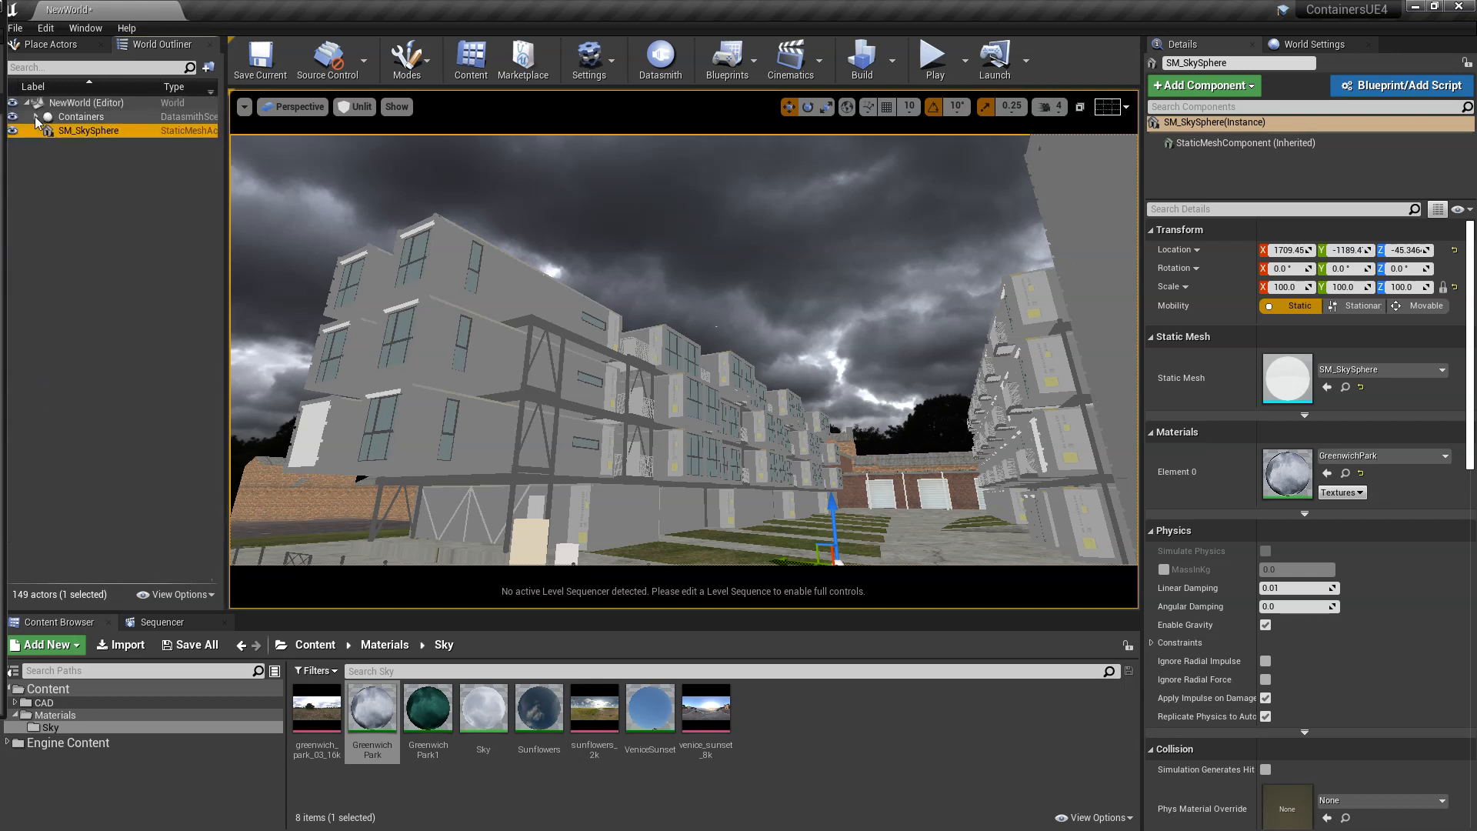
- Show the placeable light actors, set the viewport to Lit, and search Place Actors for 'post'
left_click(355, 106)
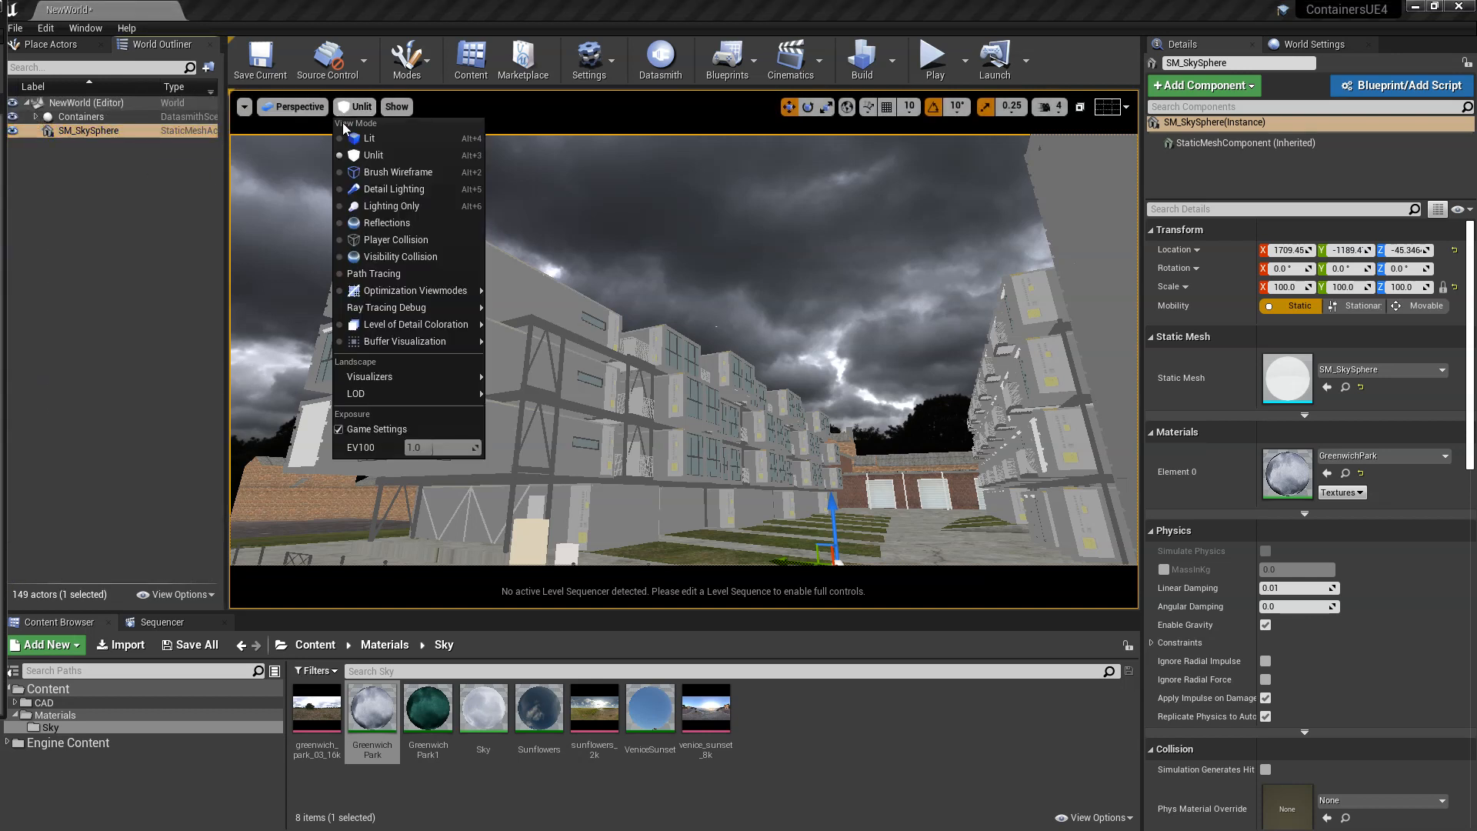
mouse_move(414, 291)
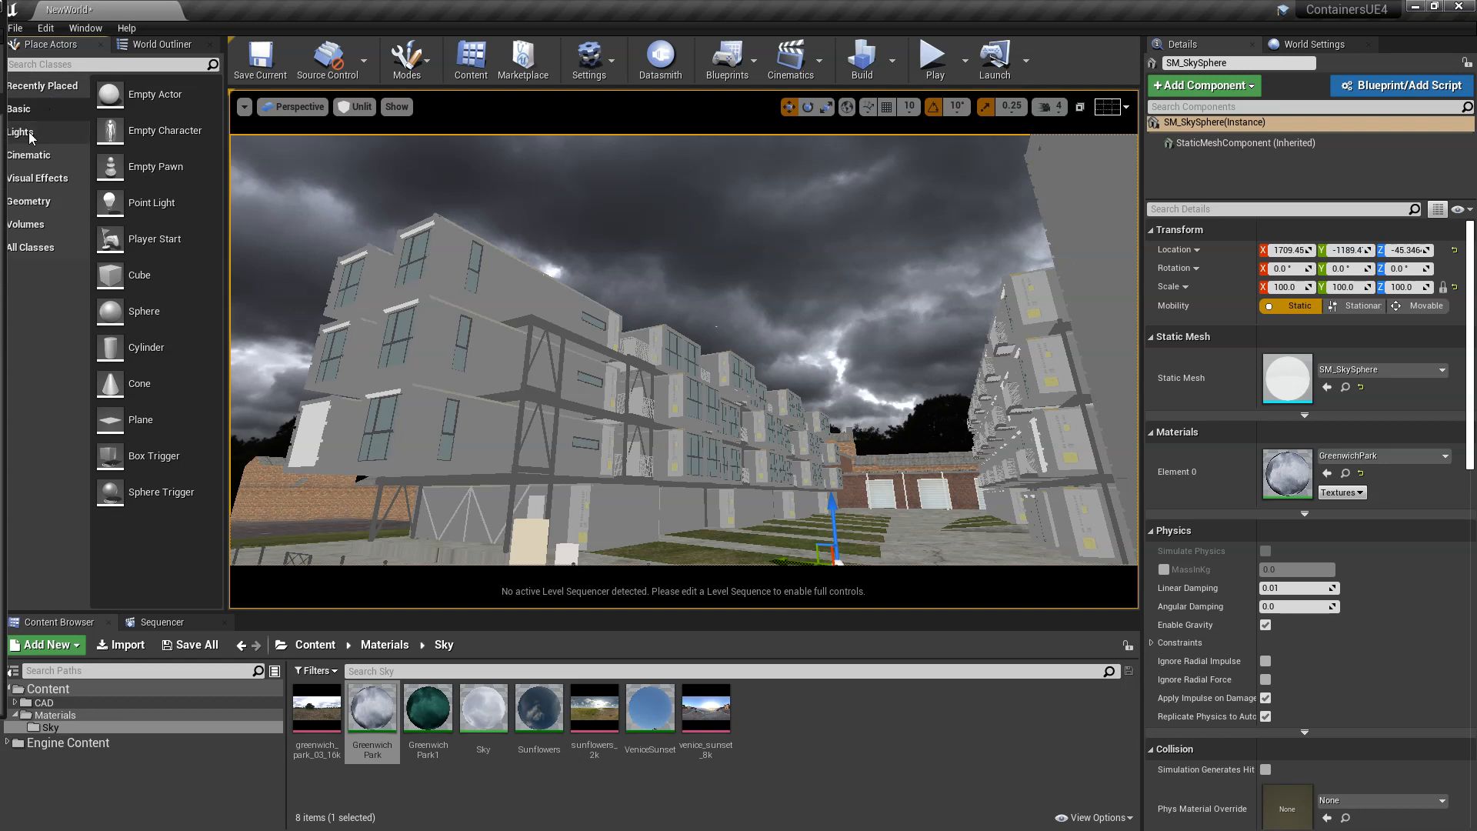
left_click(20, 132)
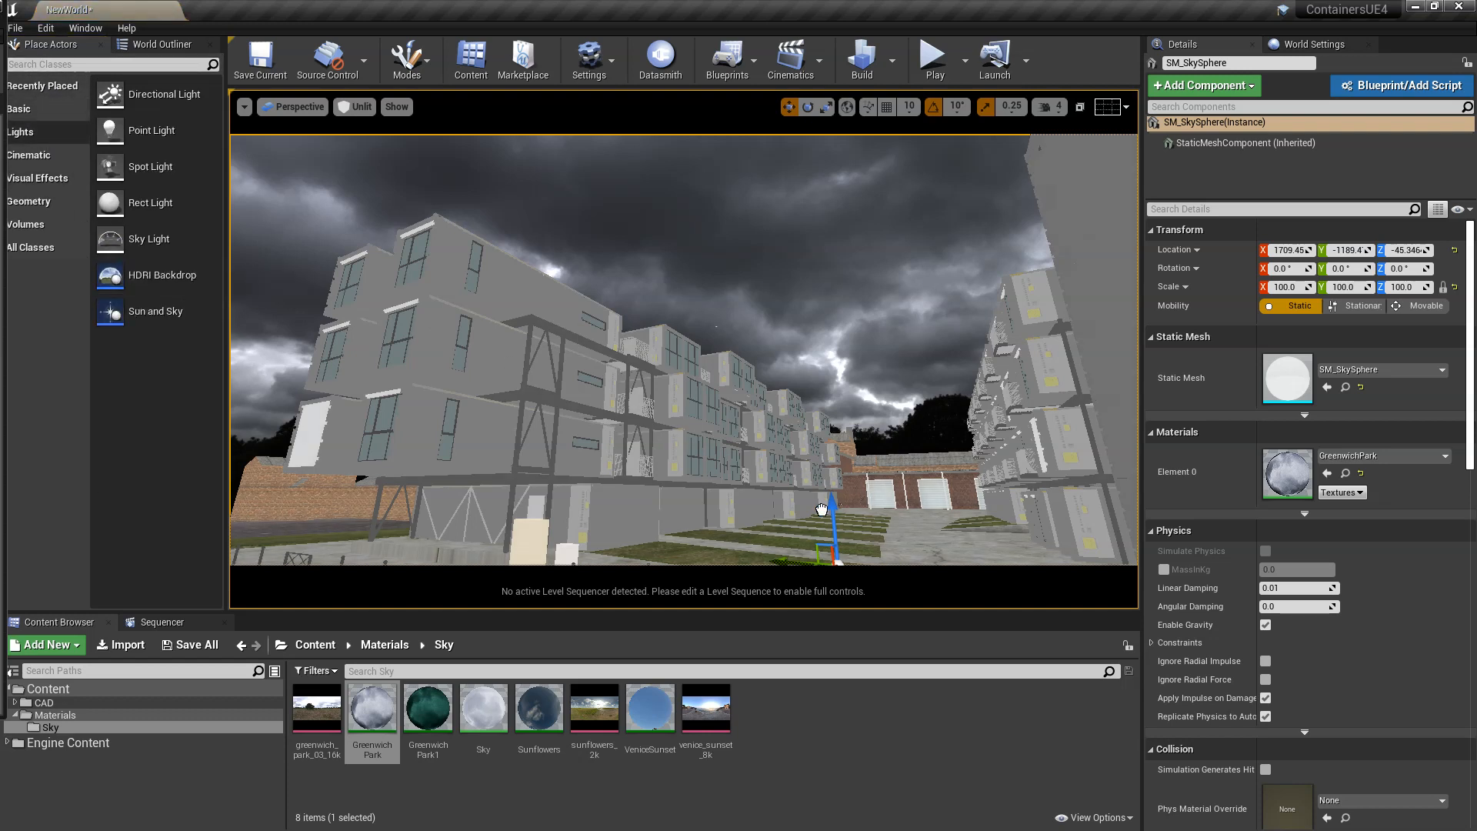
left_click(354, 106)
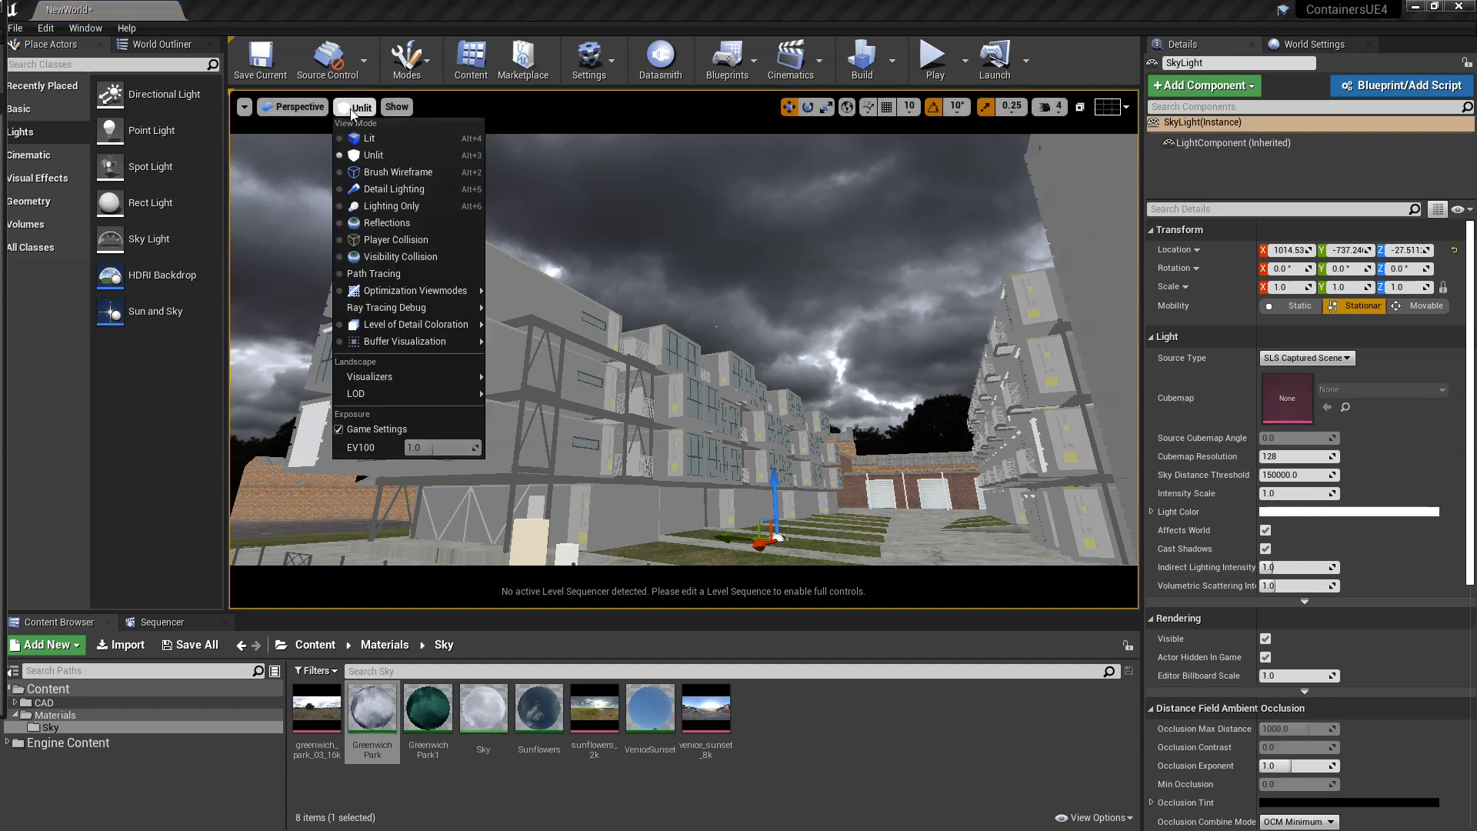
left_click(366, 139)
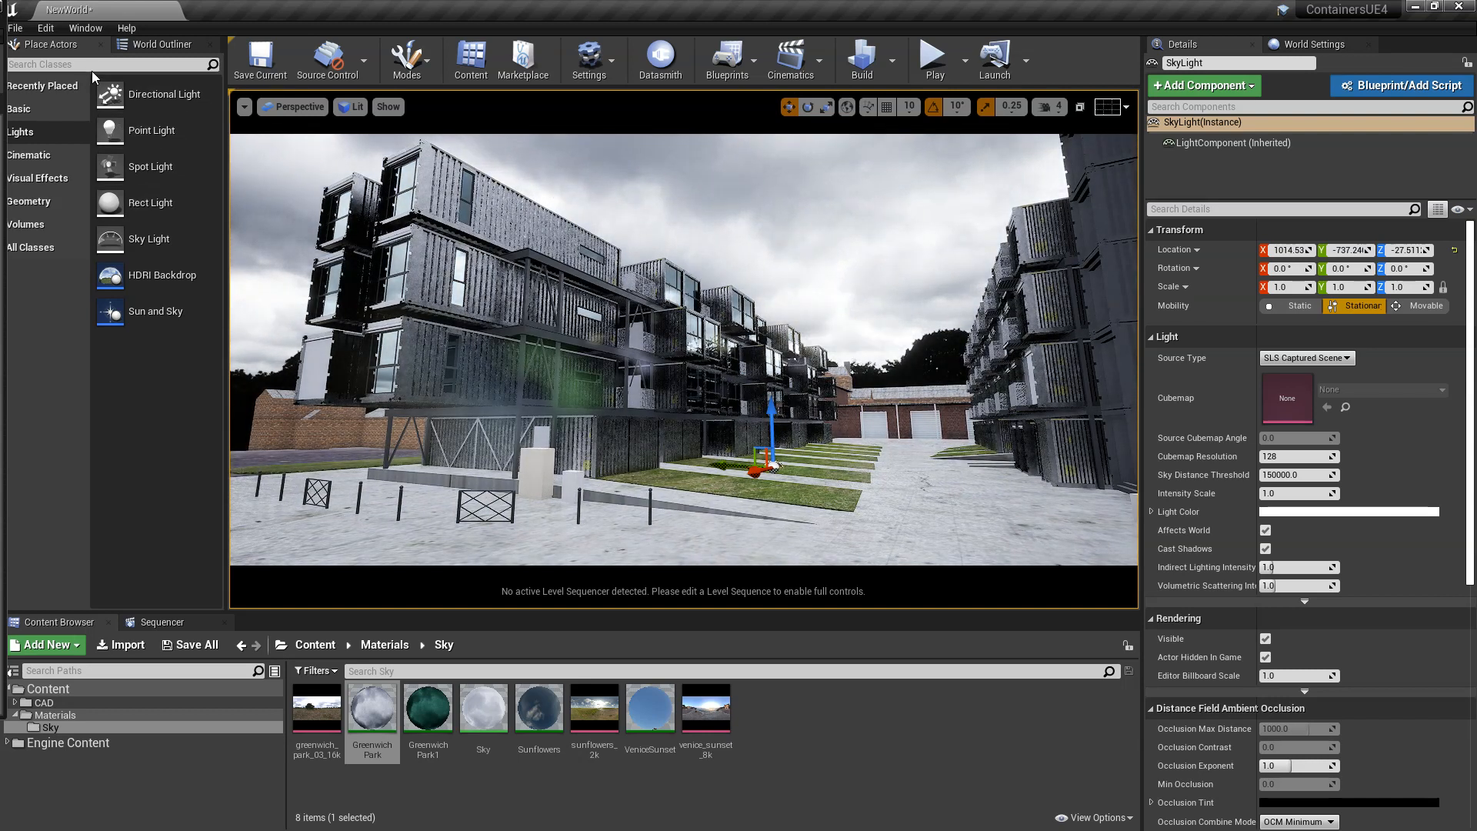
type("post")
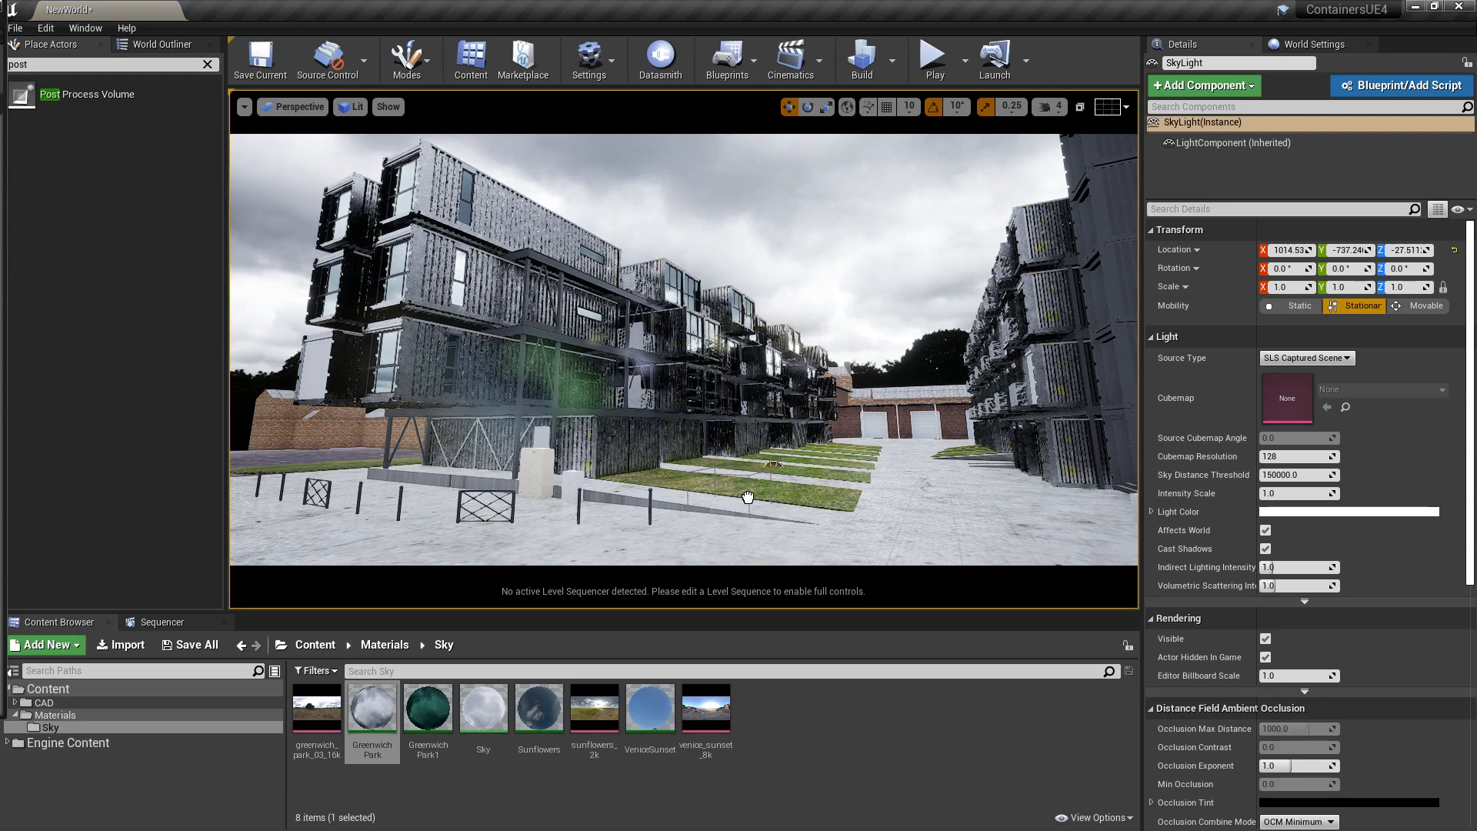
- Place a Post Process Volume in the level and make it Infinite Extent (unbound)
left_click(86, 94)
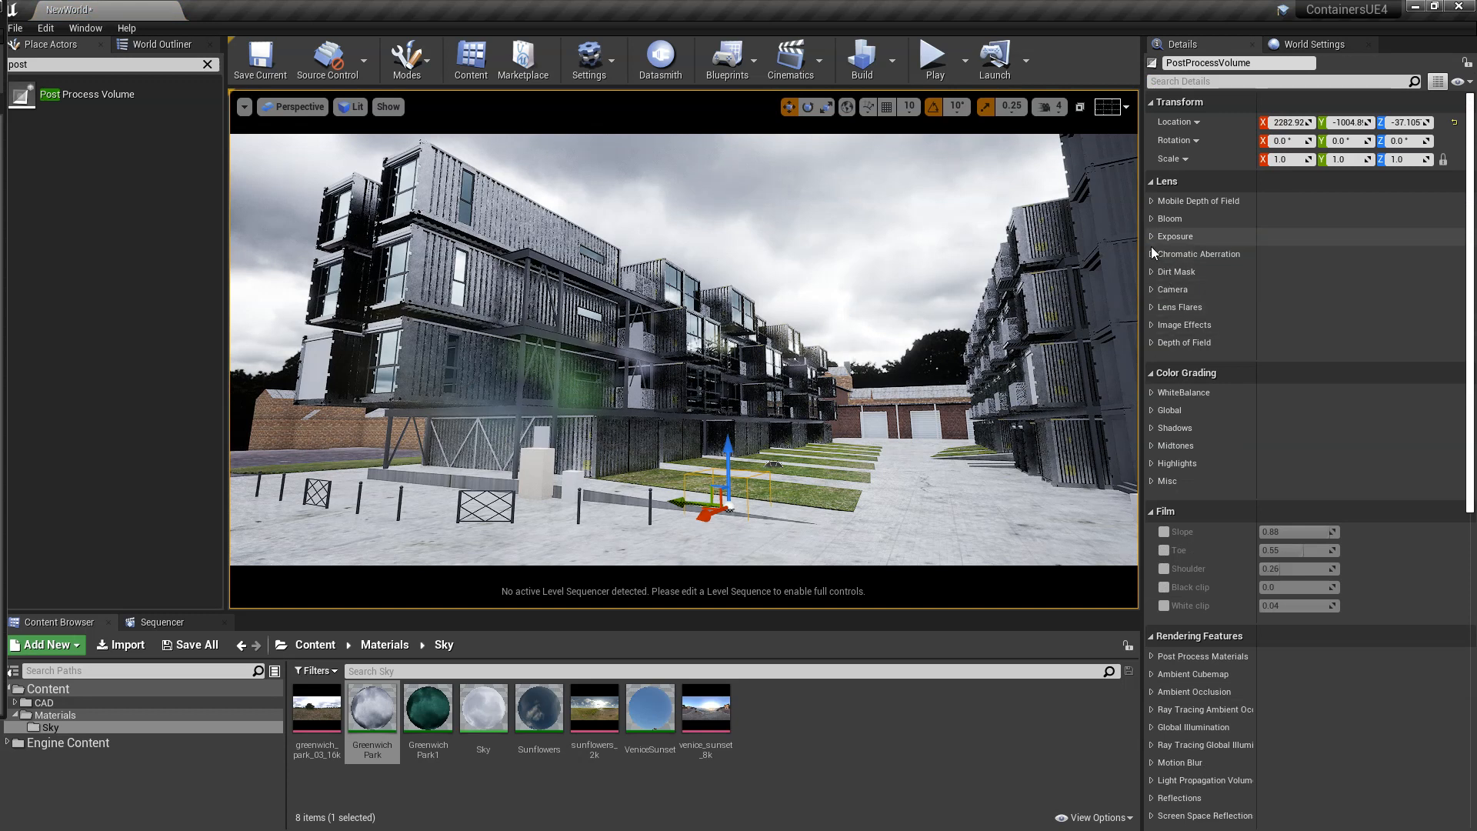
mouse_move(900, 499)
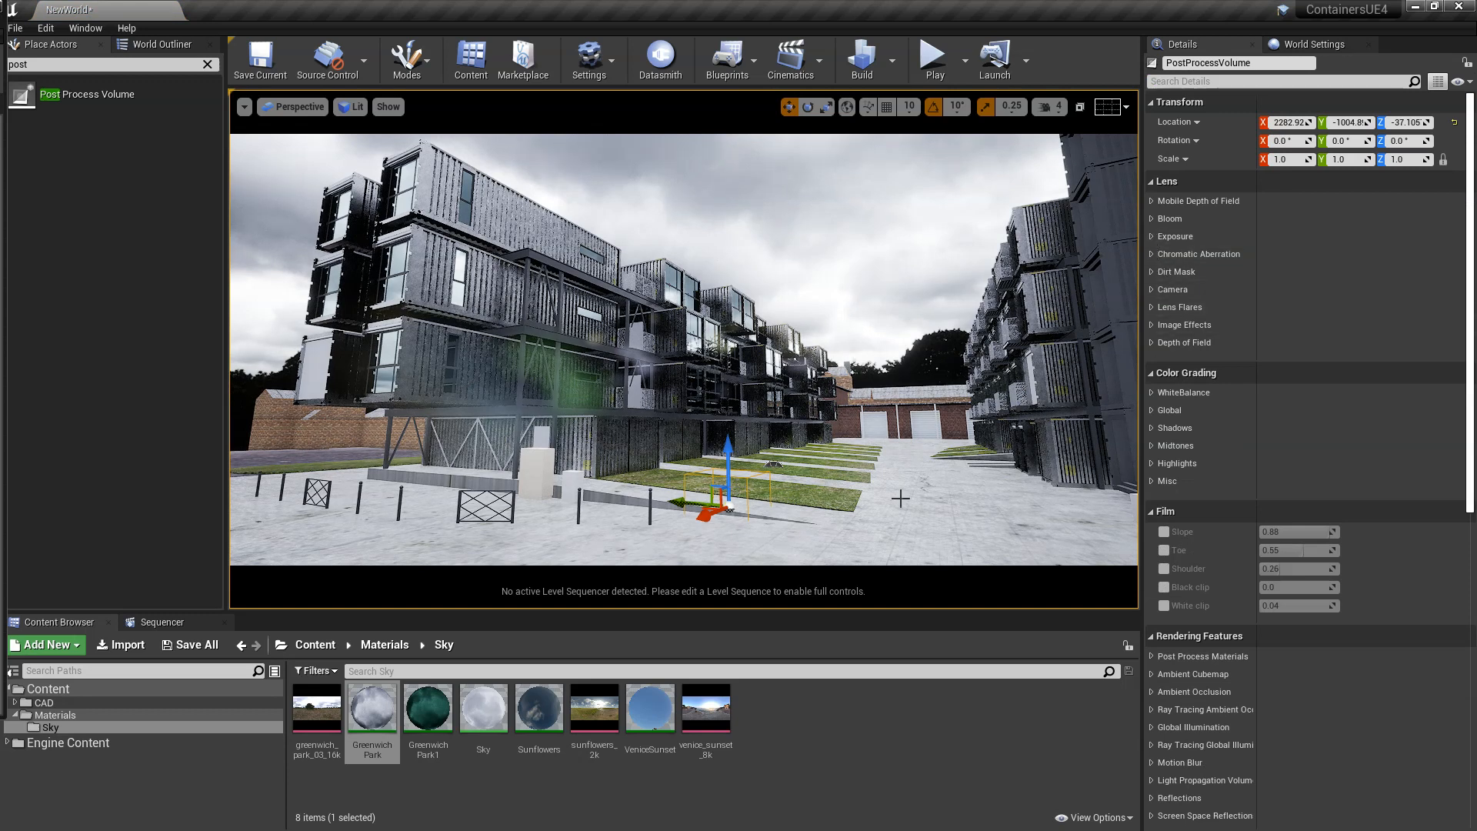
scroll("down", 3)
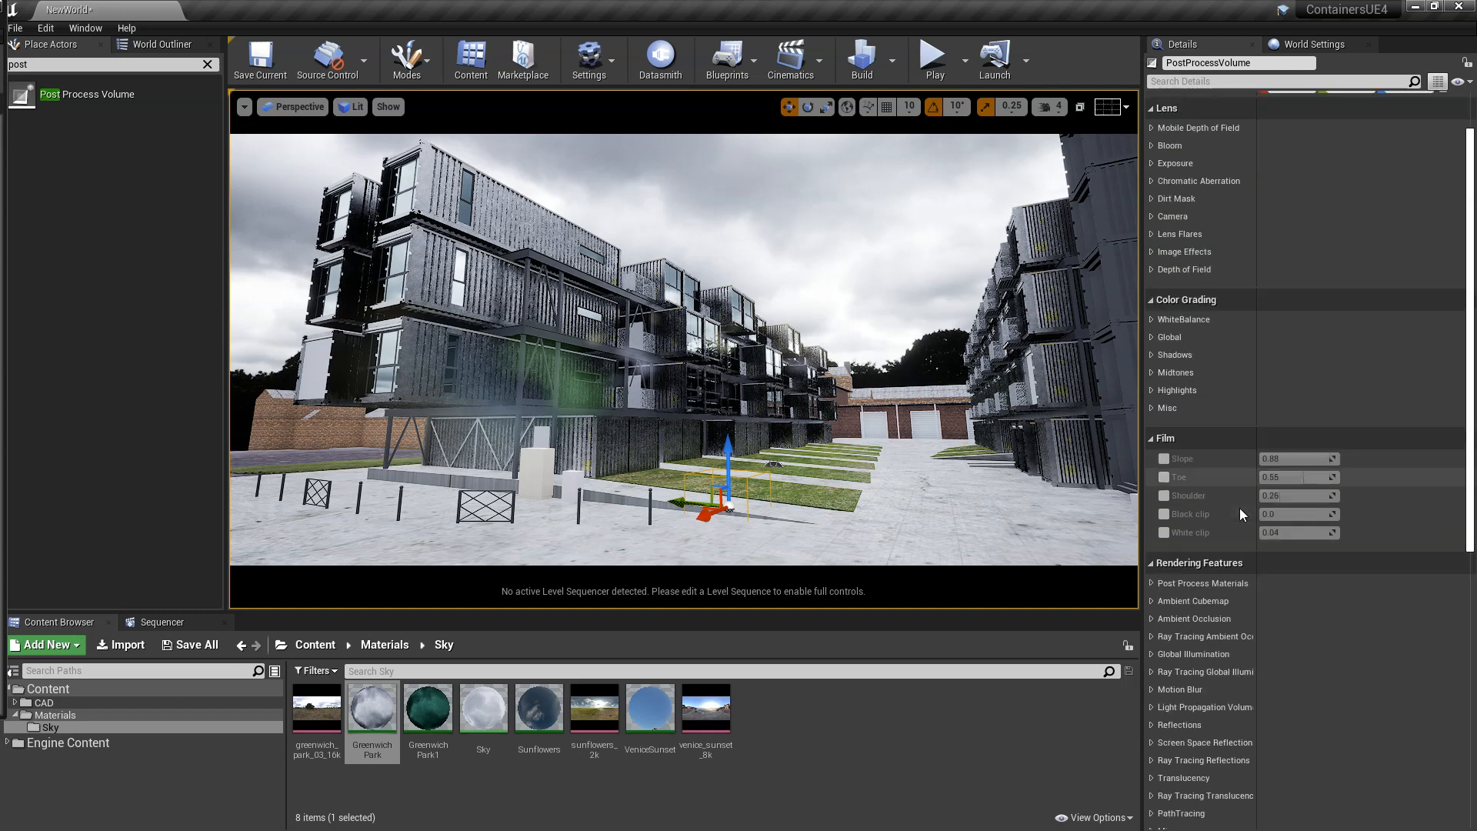
scroll("down", 3)
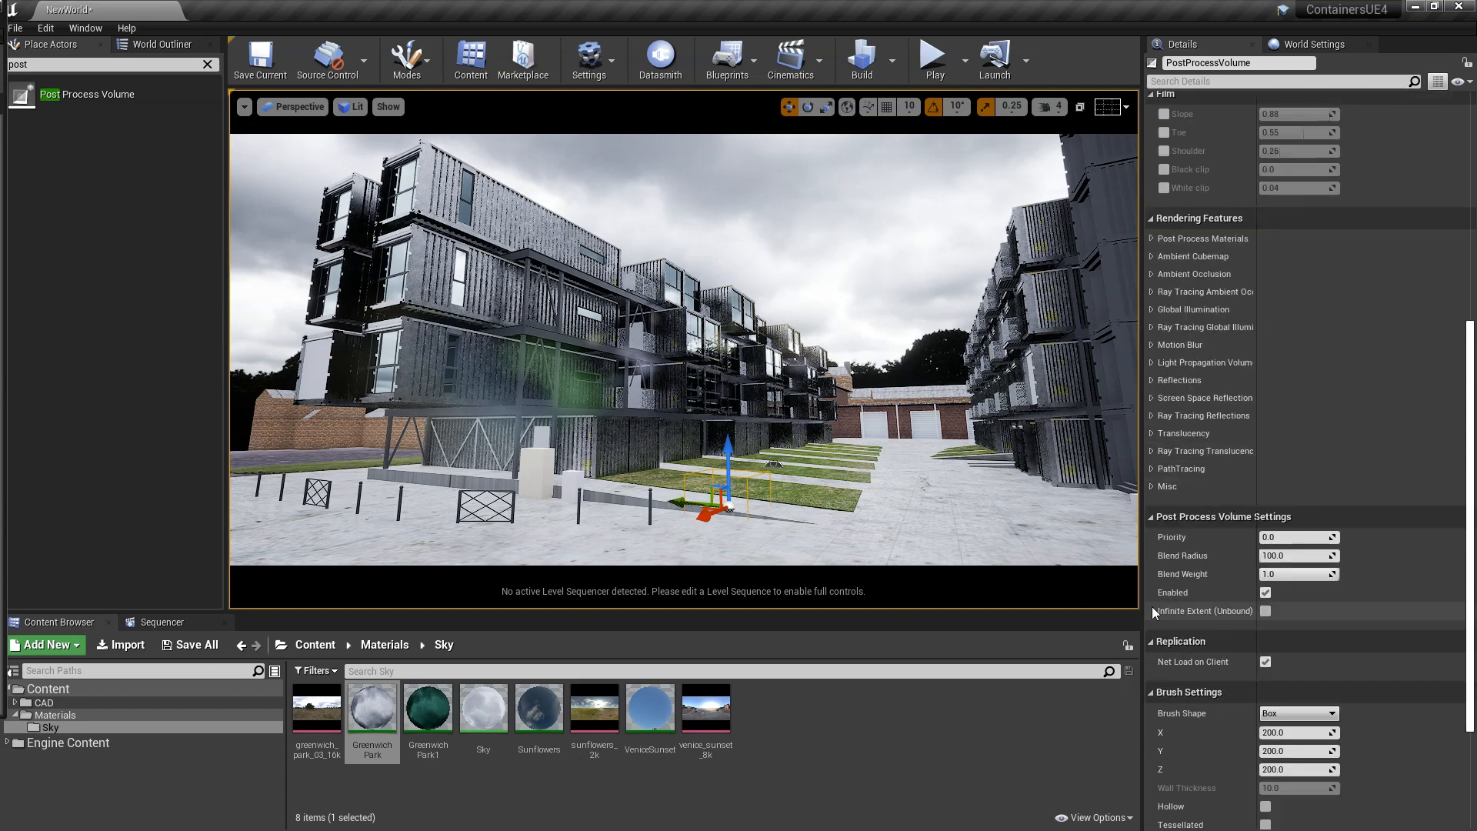
left_click(1266, 611)
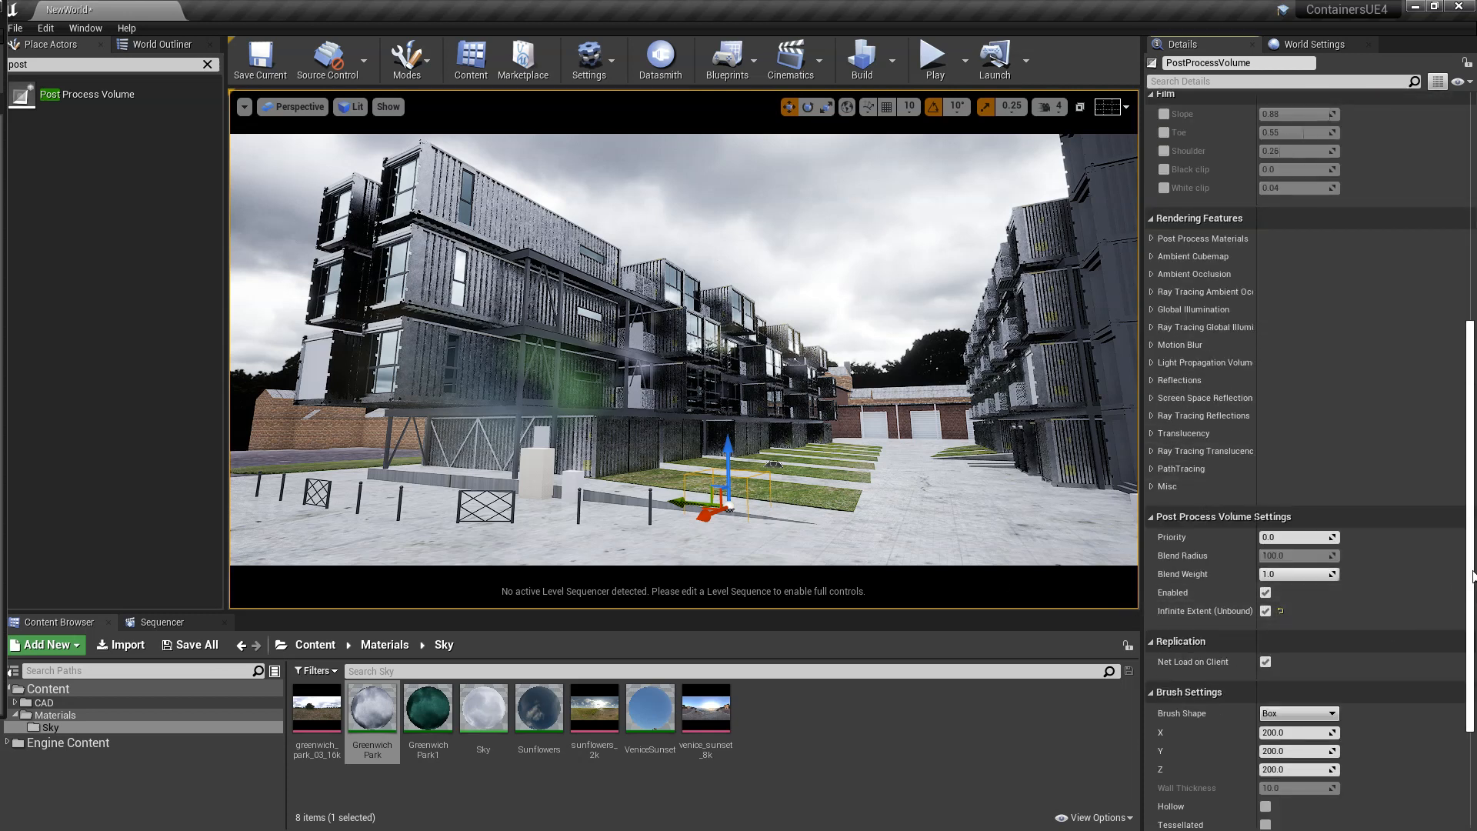
scroll("up", 3)
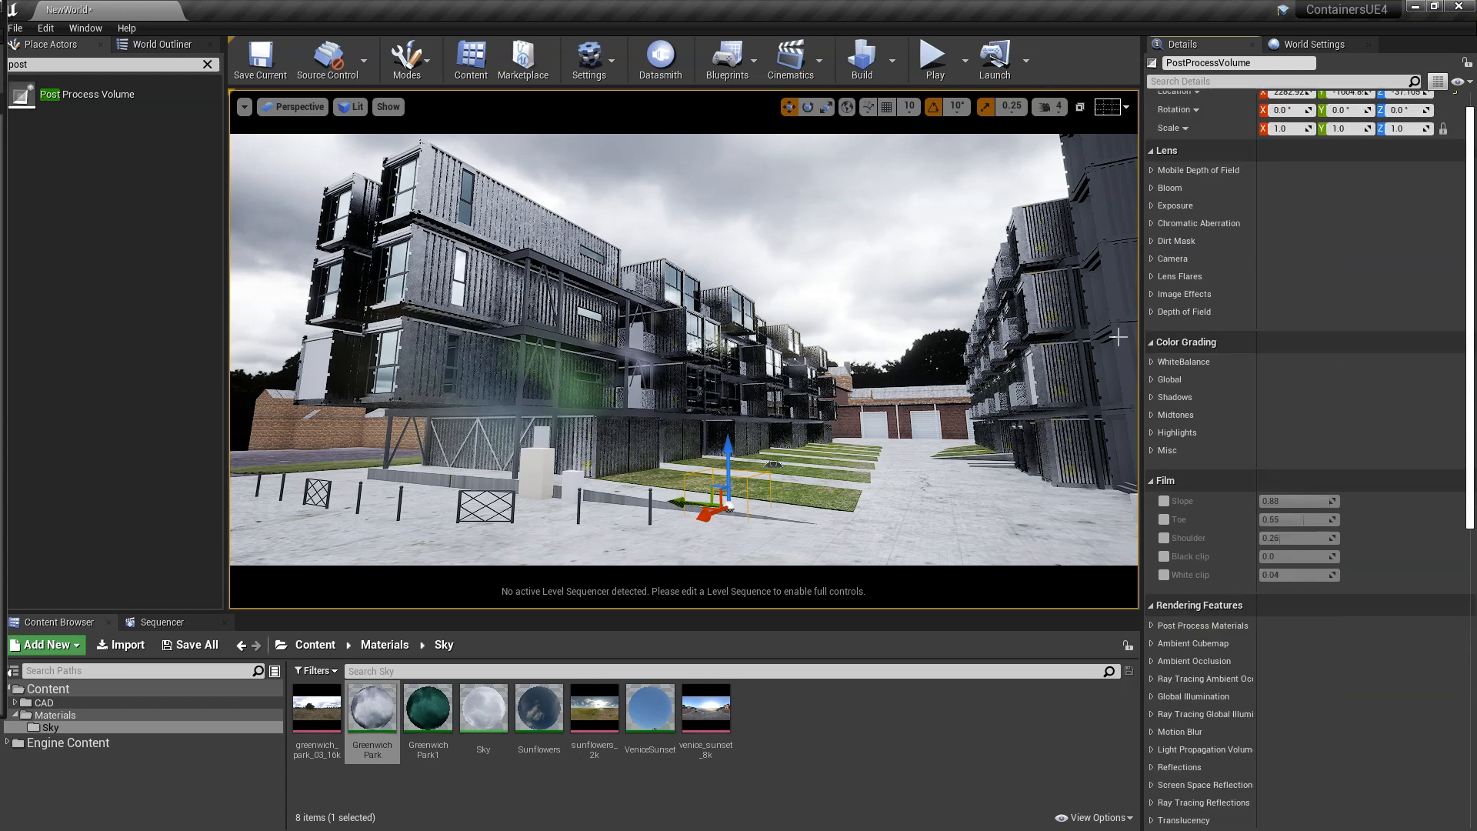
mouse_move(1211, 280)
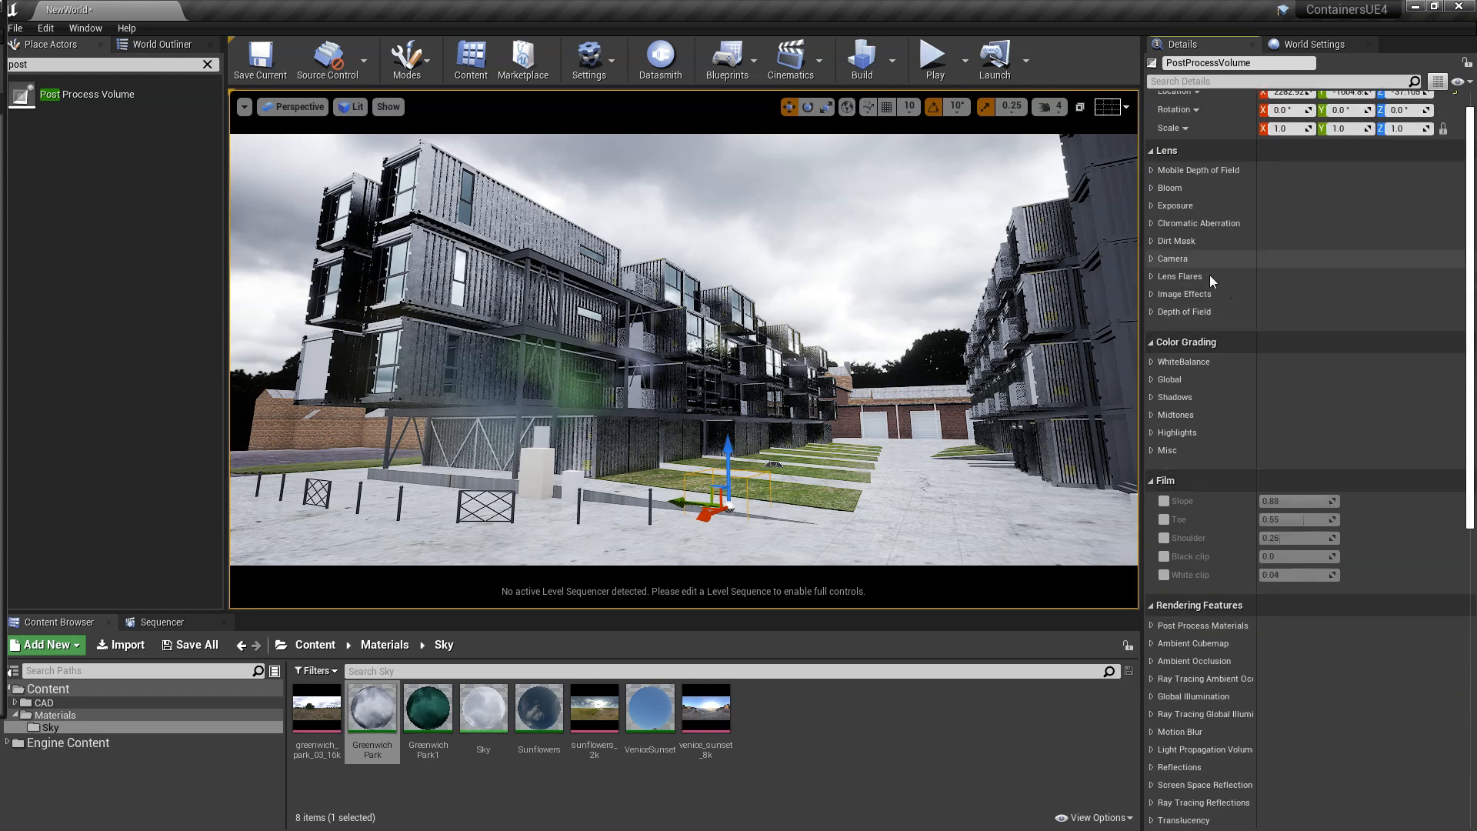
- Set exposure metering to Manual with Exposure Compensation 13.0 and override Vignette Intensity
left_click(1174, 205)
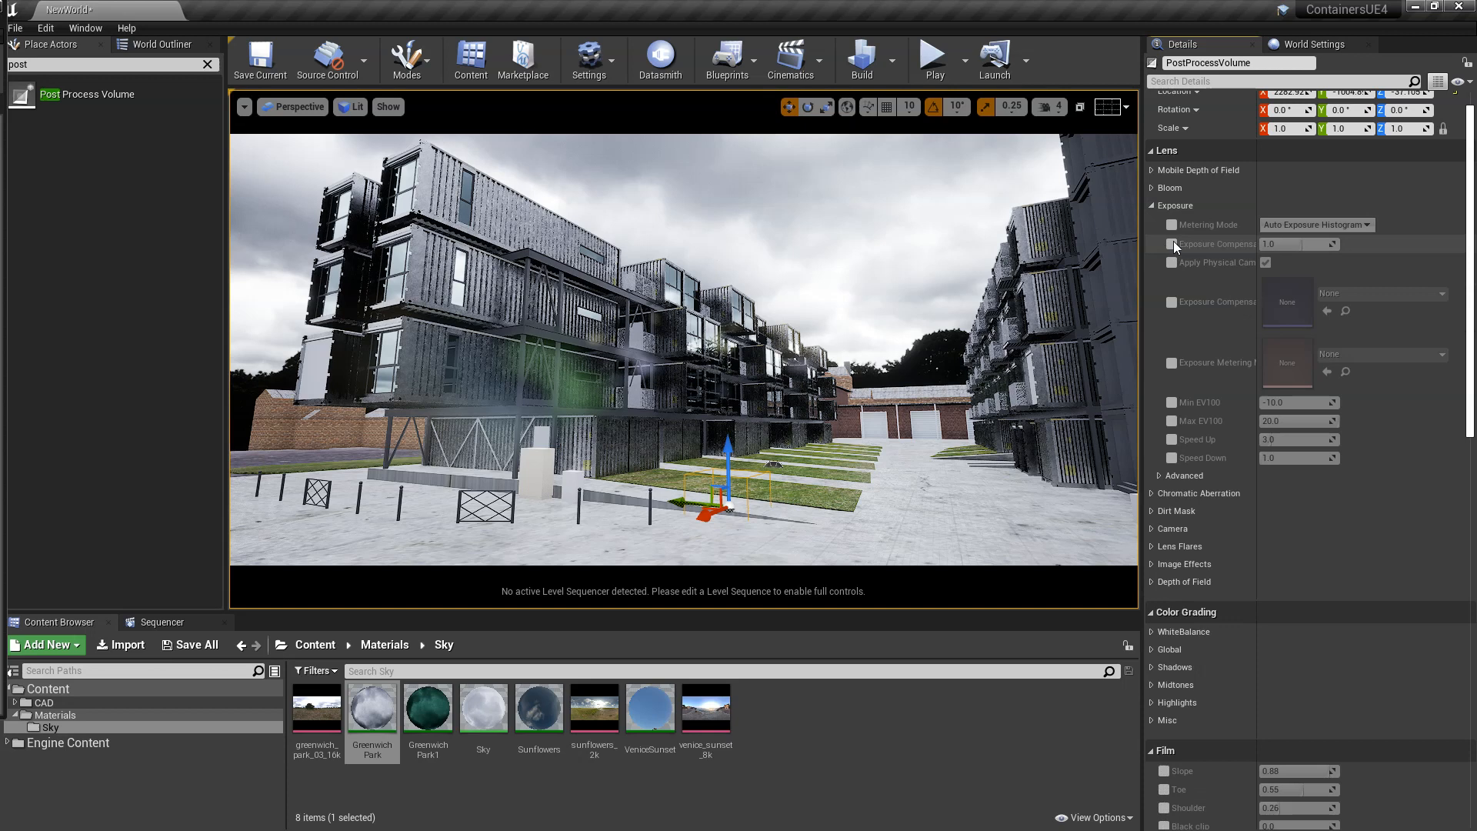
left_click(1316, 225)
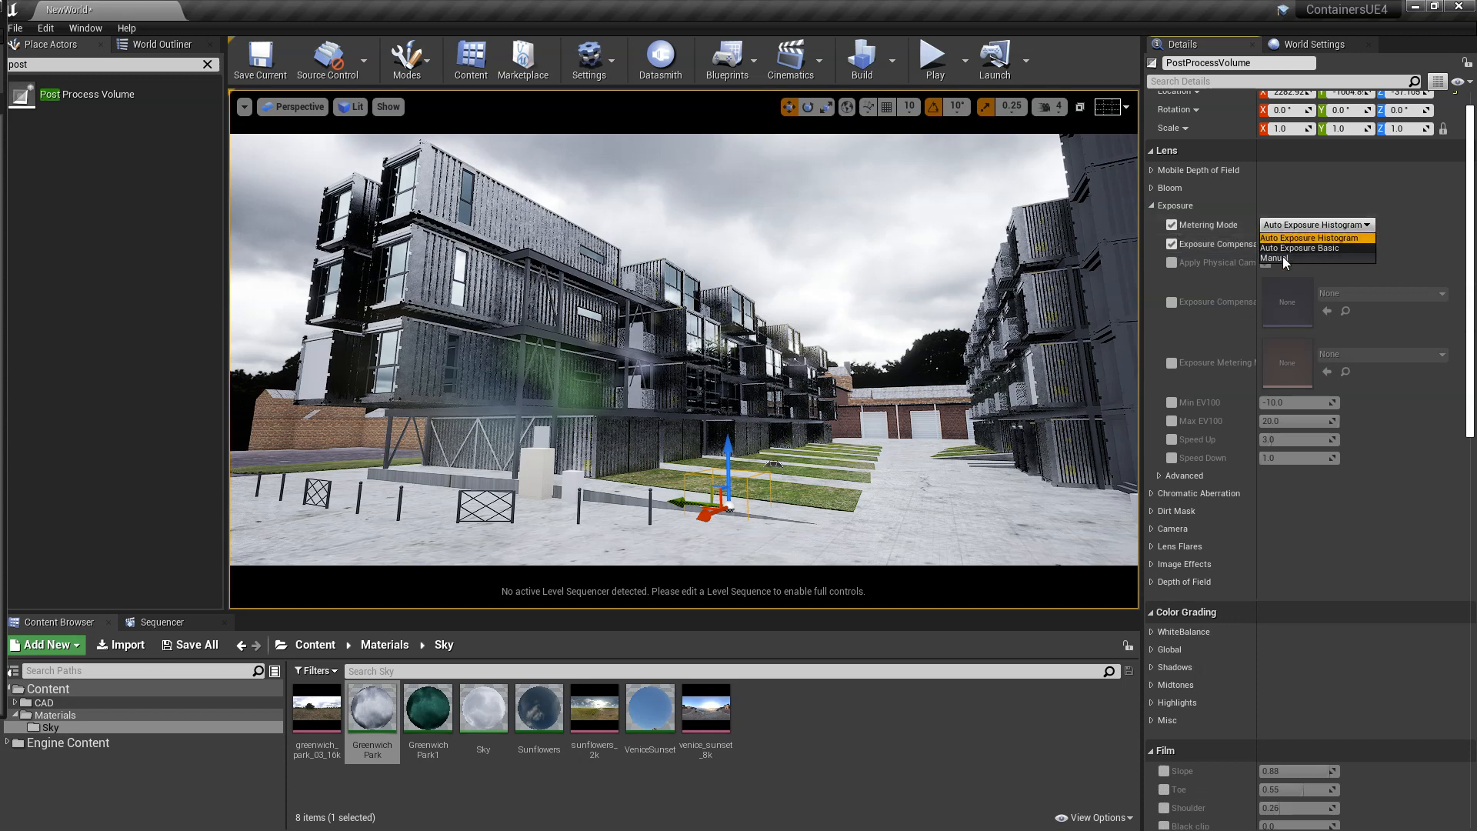
left_click(1276, 259)
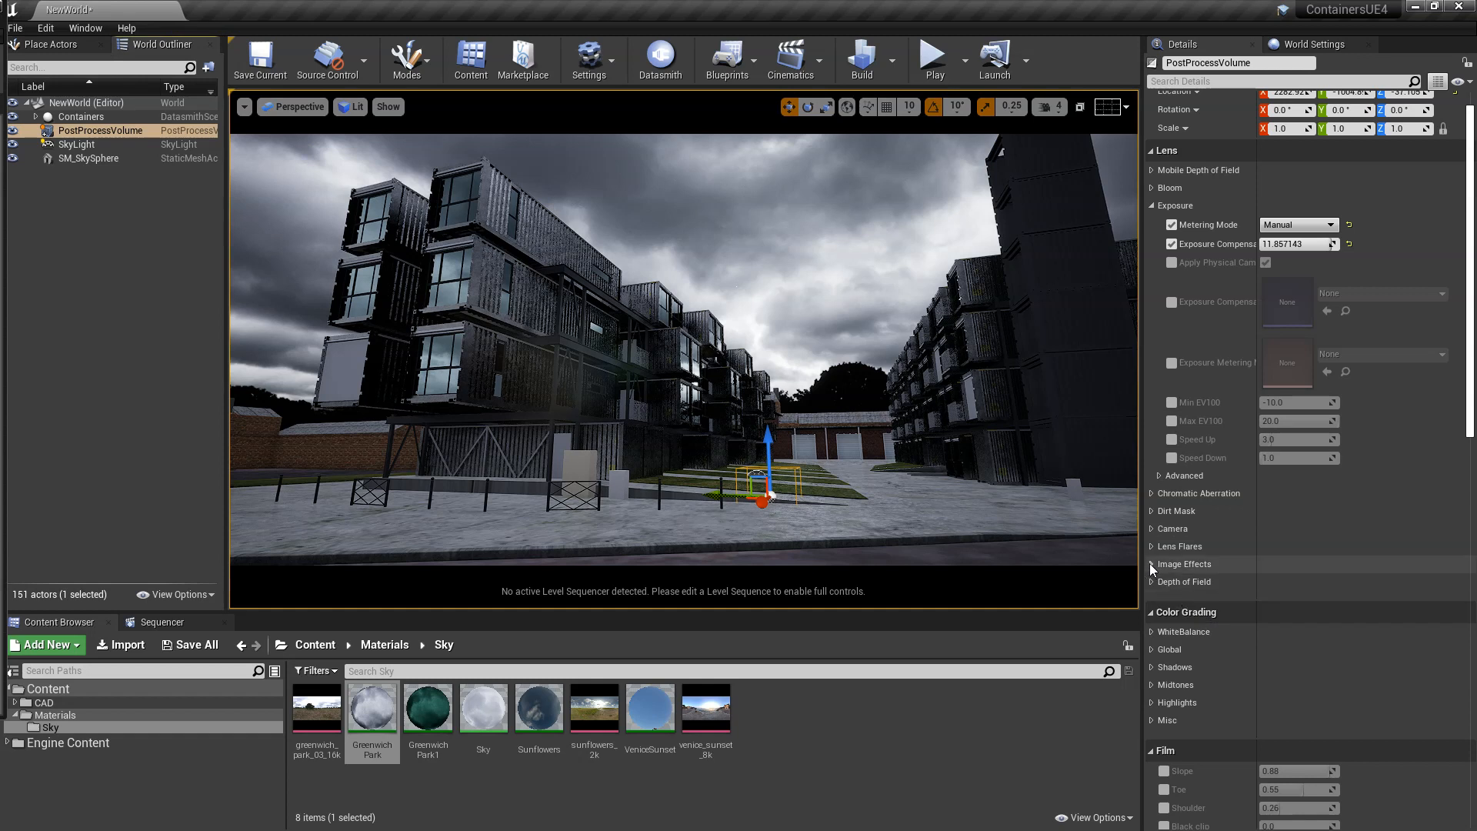
left_click(1185, 563)
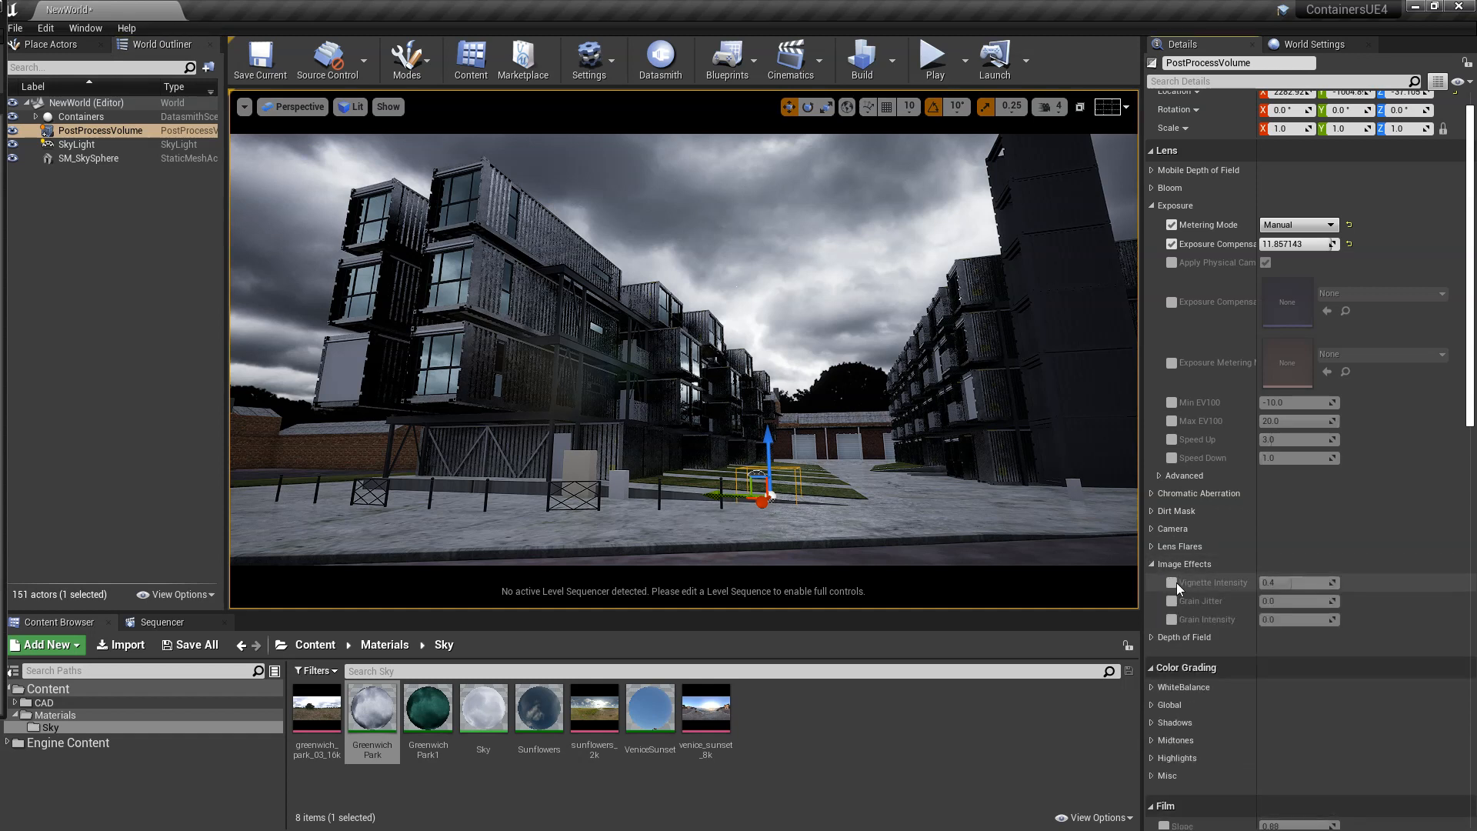
left_click(1150, 582)
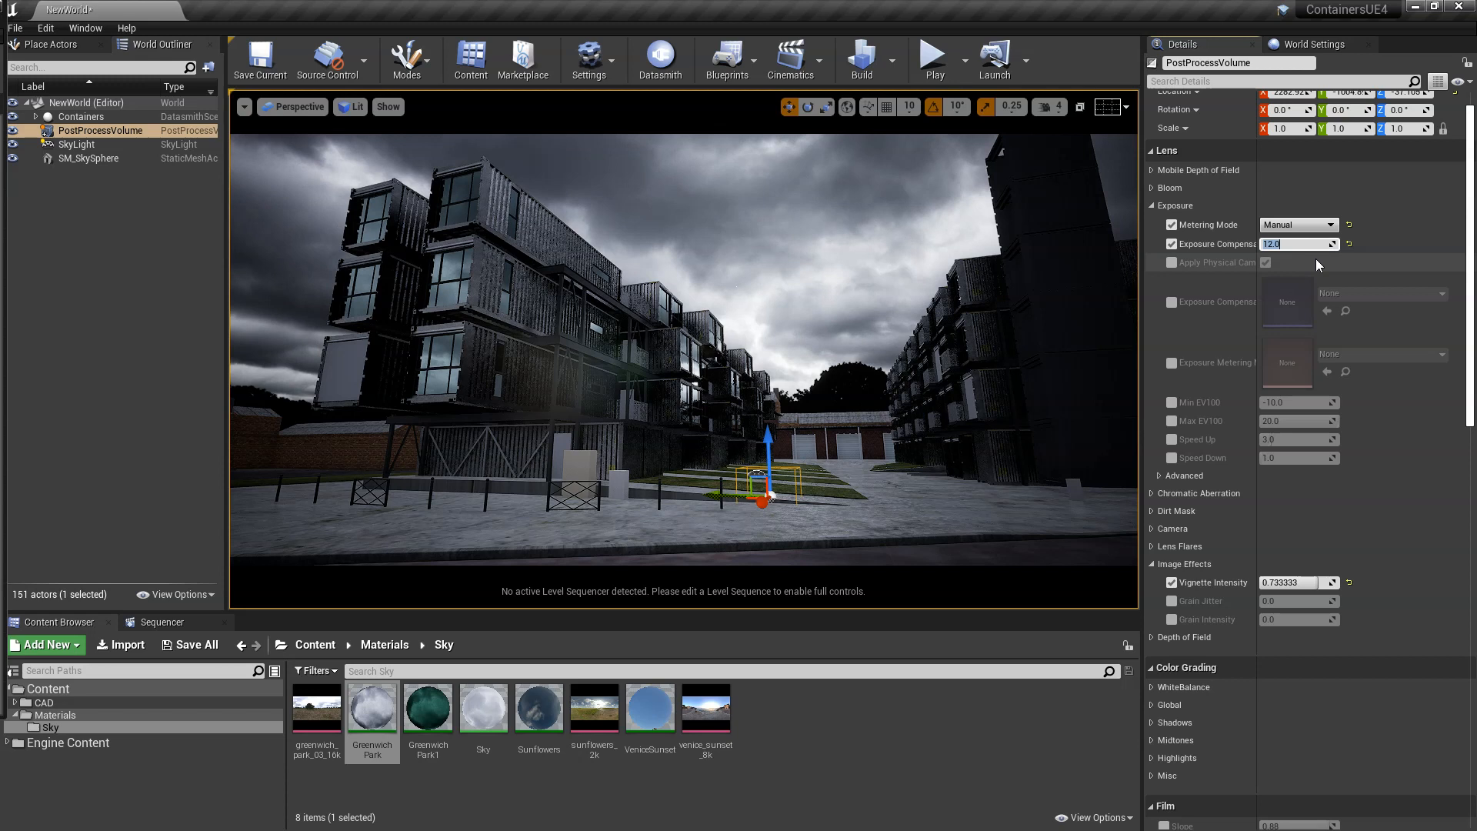
type("12.5")
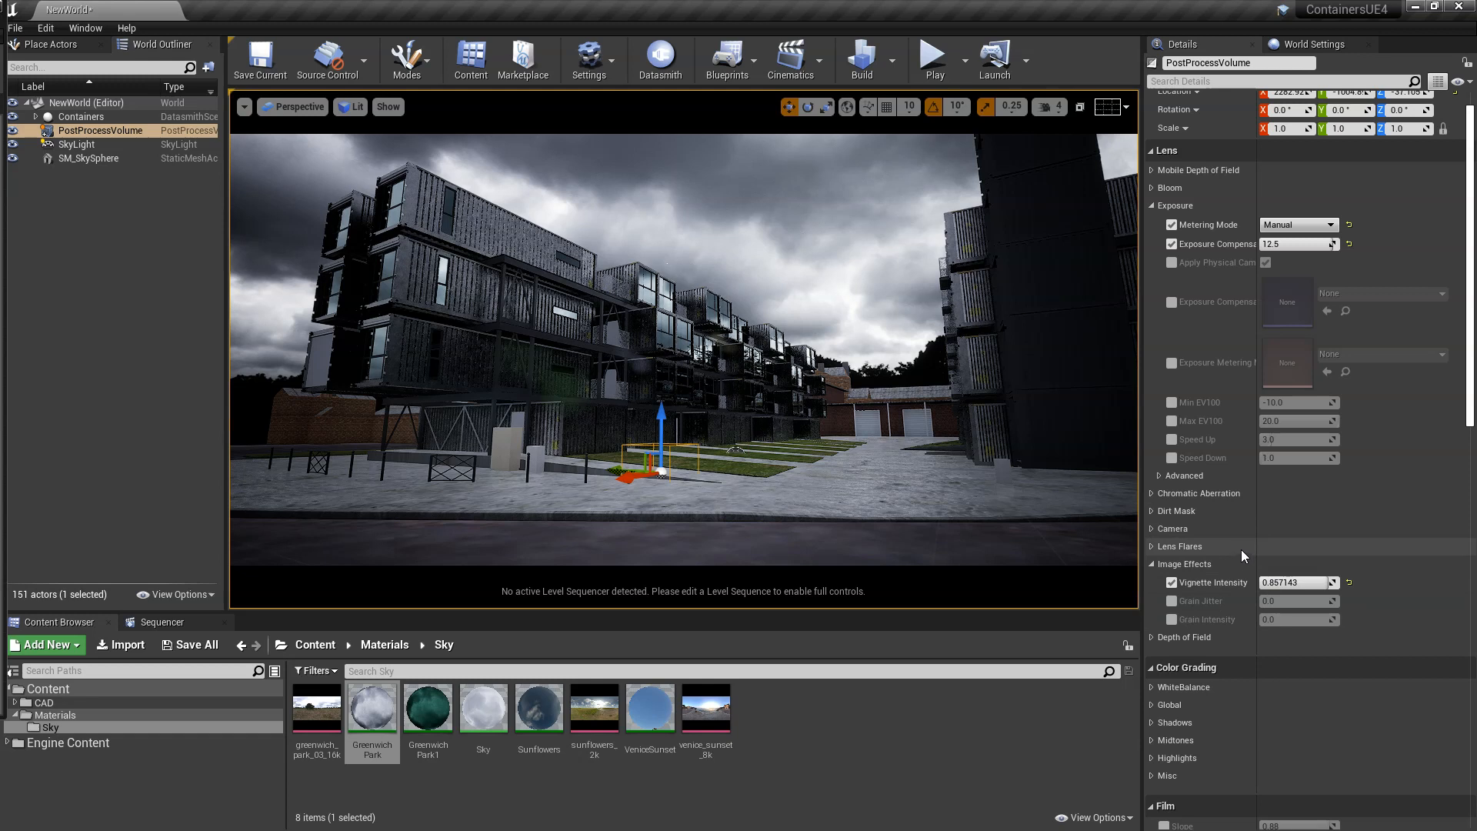
mouse_move(1266, 481)
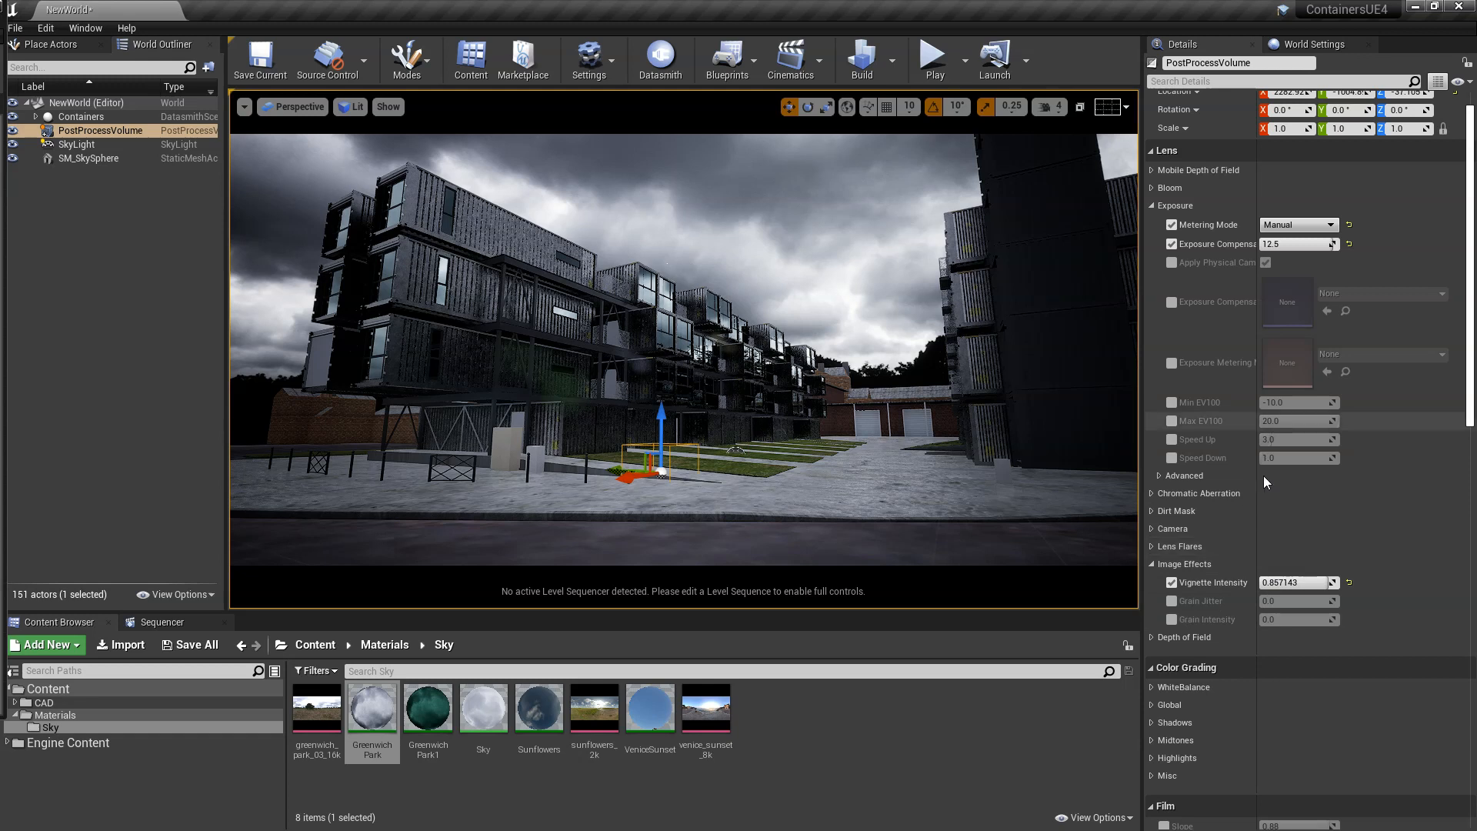
triple_click(1294, 243)
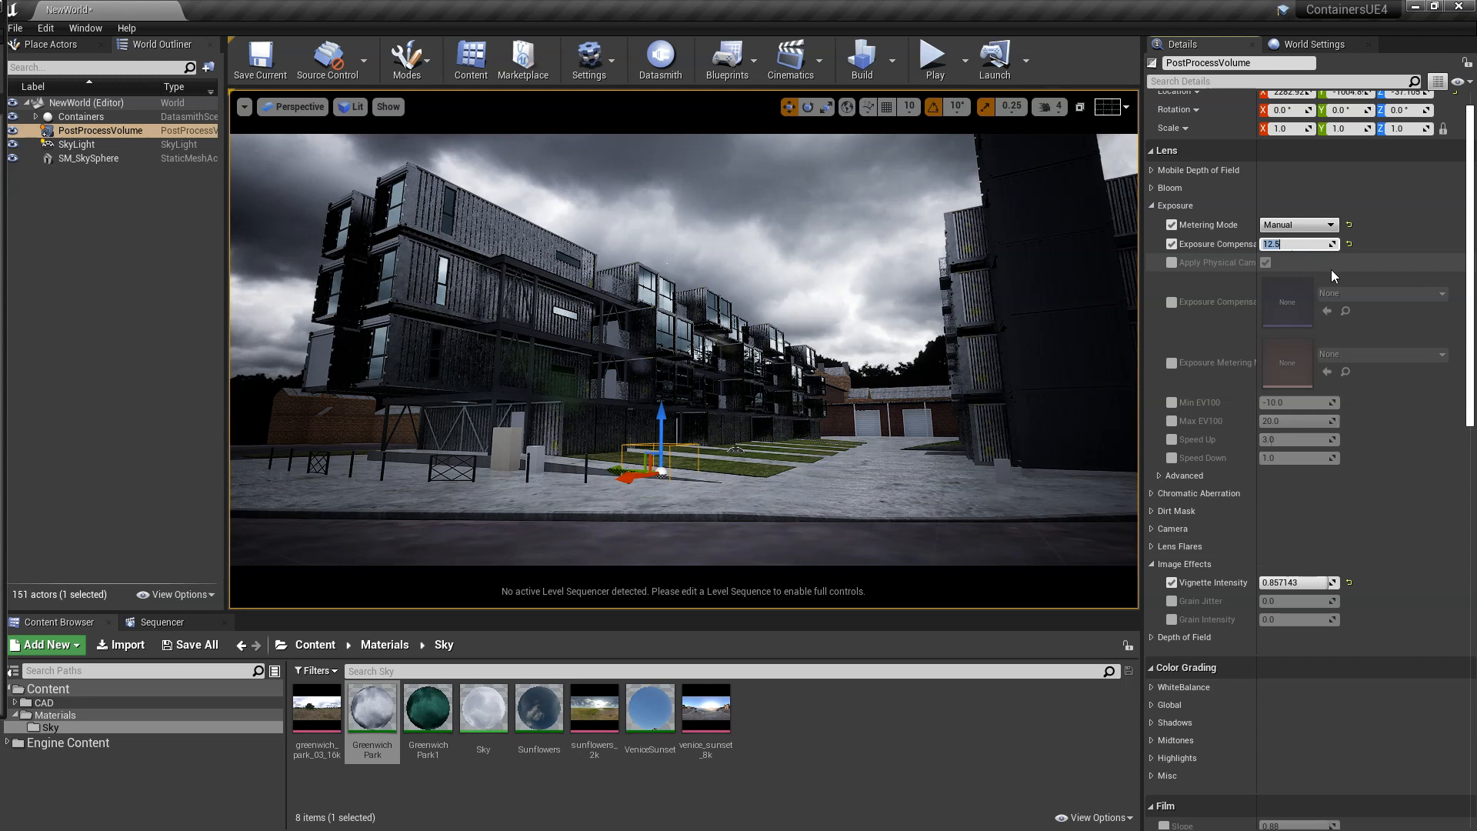
type("13.0")
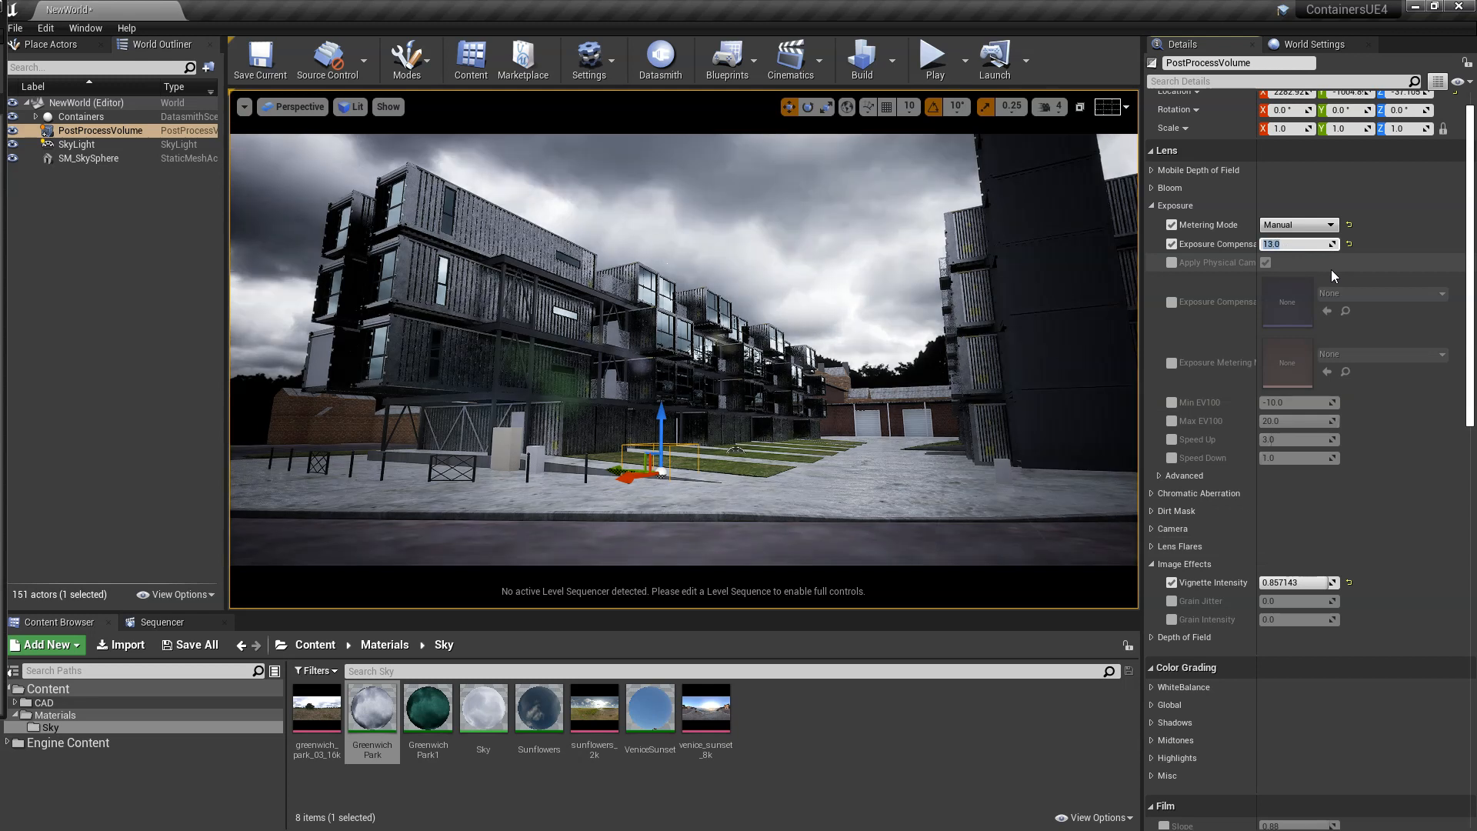
mouse_move(1344, 338)
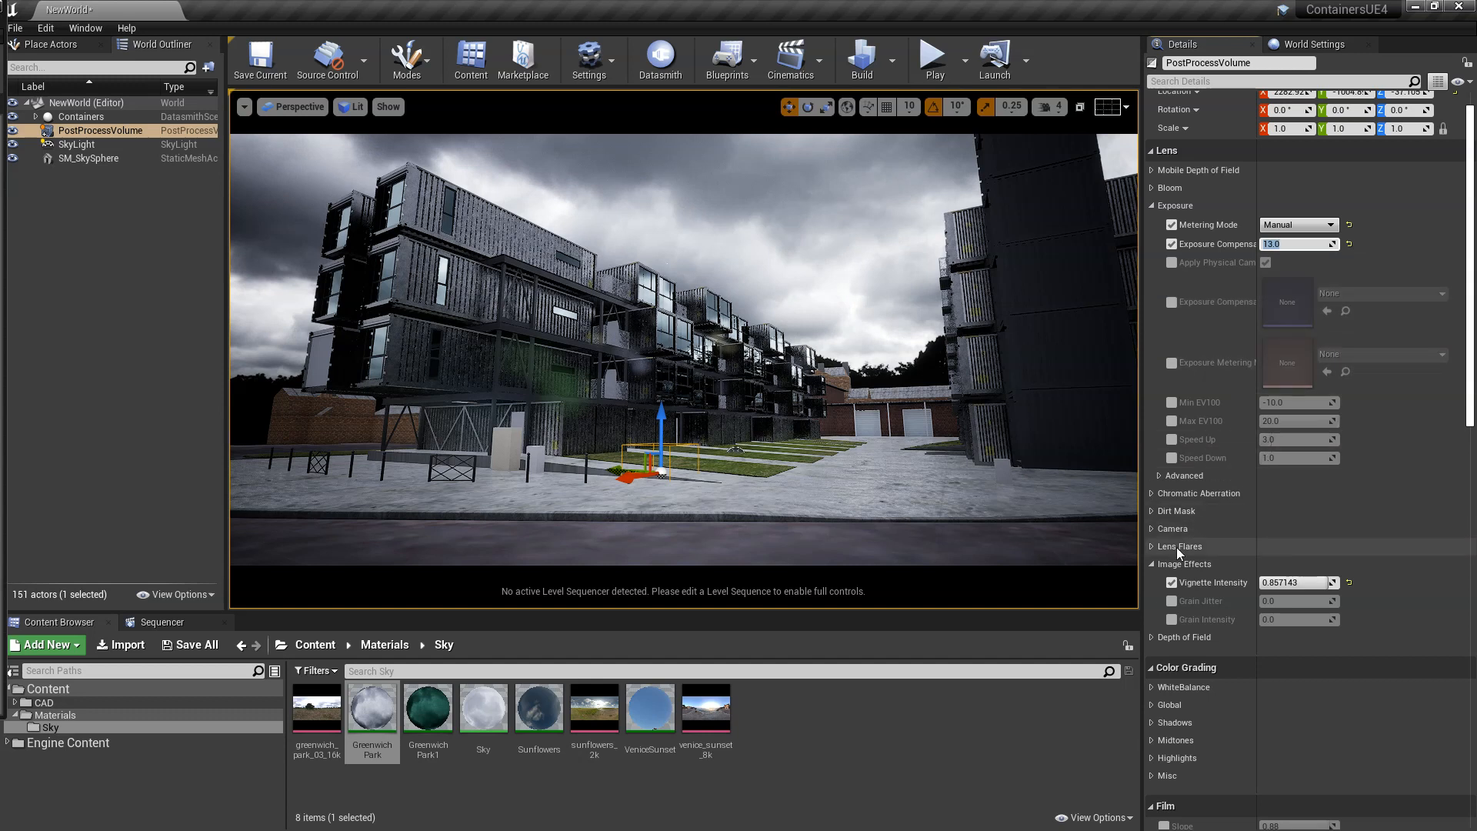
- Assign the GreenwichPark material to SM_SkySphere and list the selected containers' materials
left_click(1179, 546)
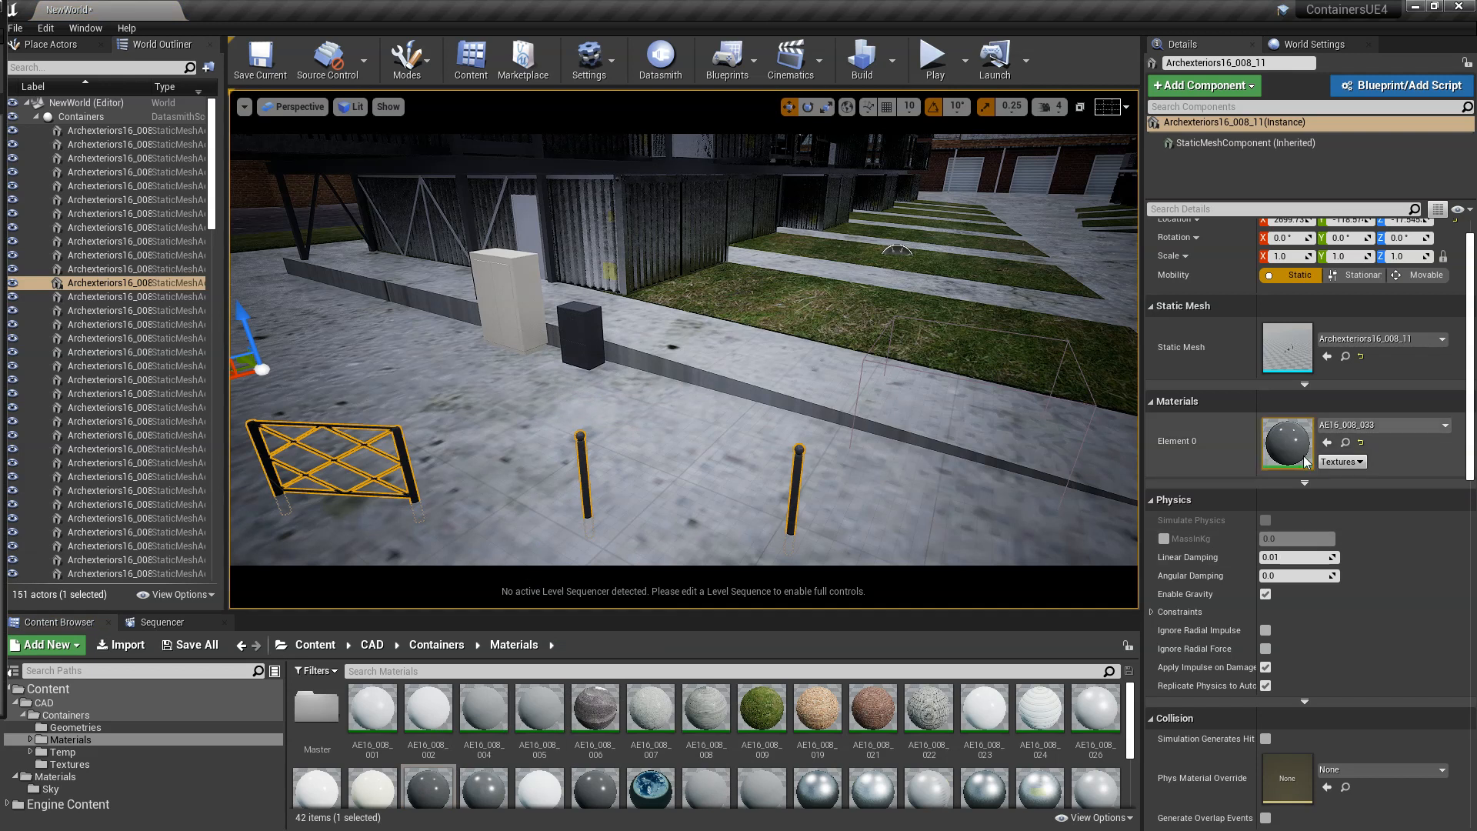
mouse_move(427, 788)
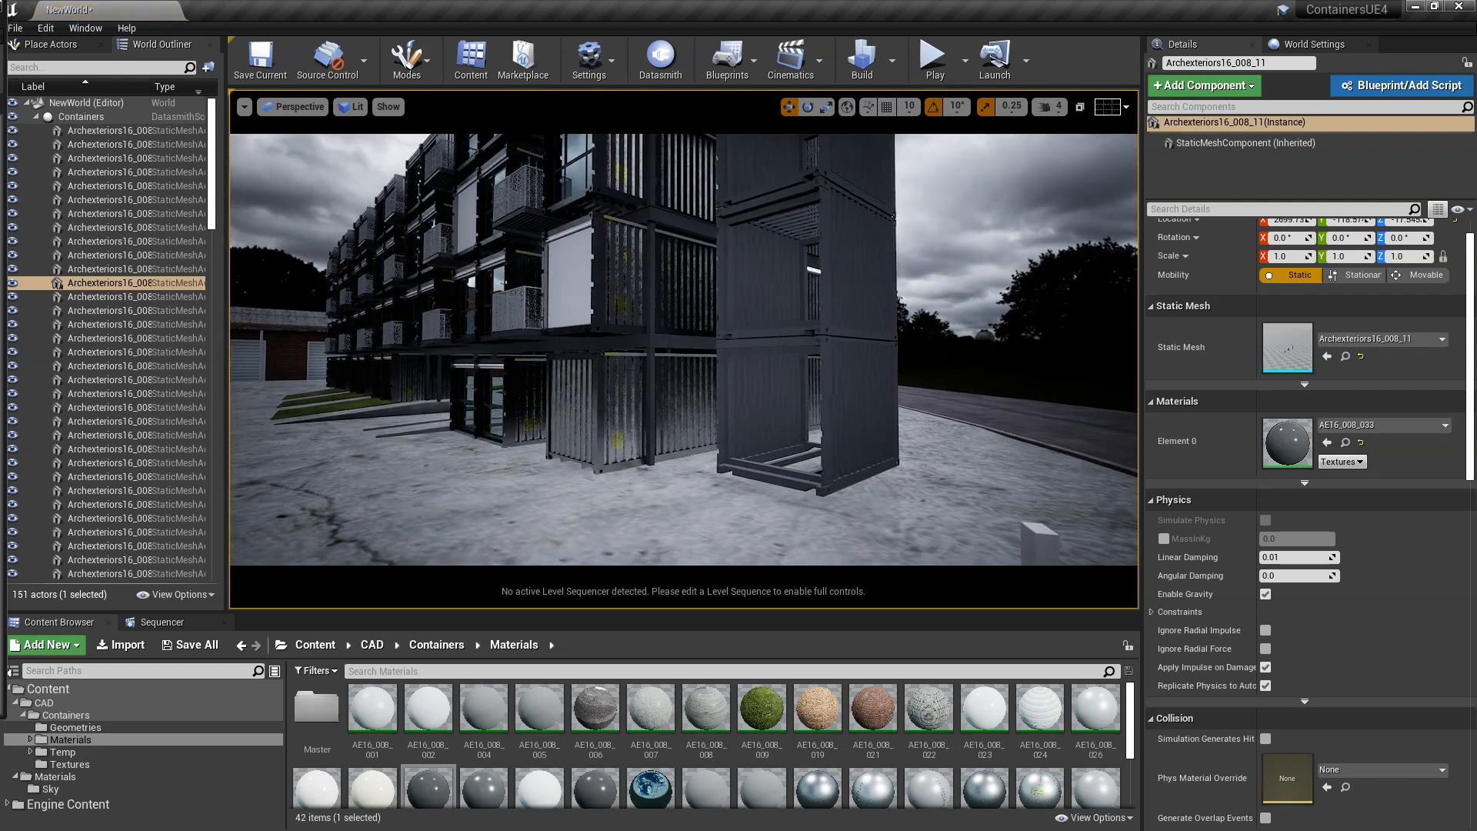
left_click(640, 405)
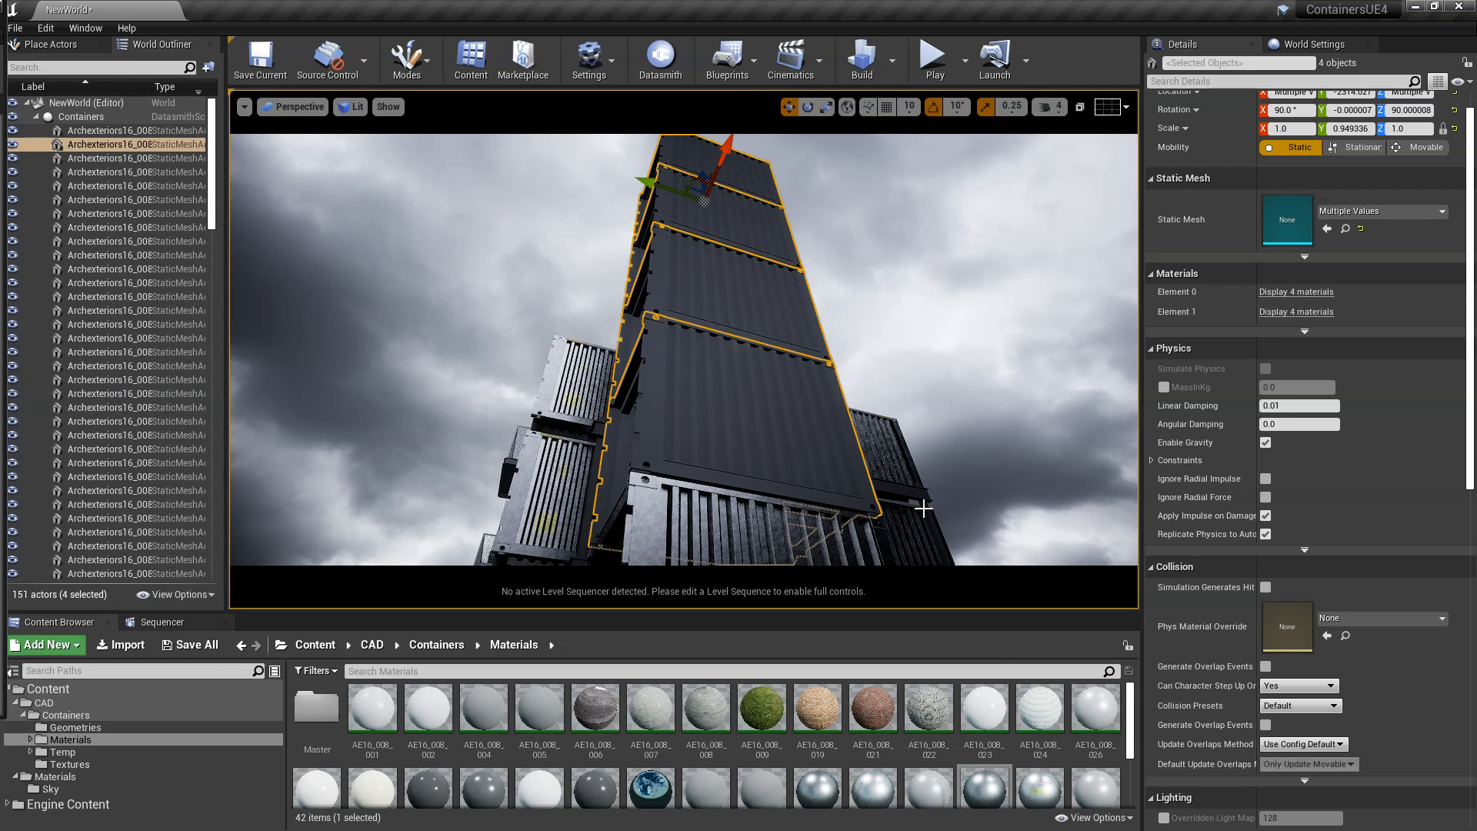
mouse_move(1295, 312)
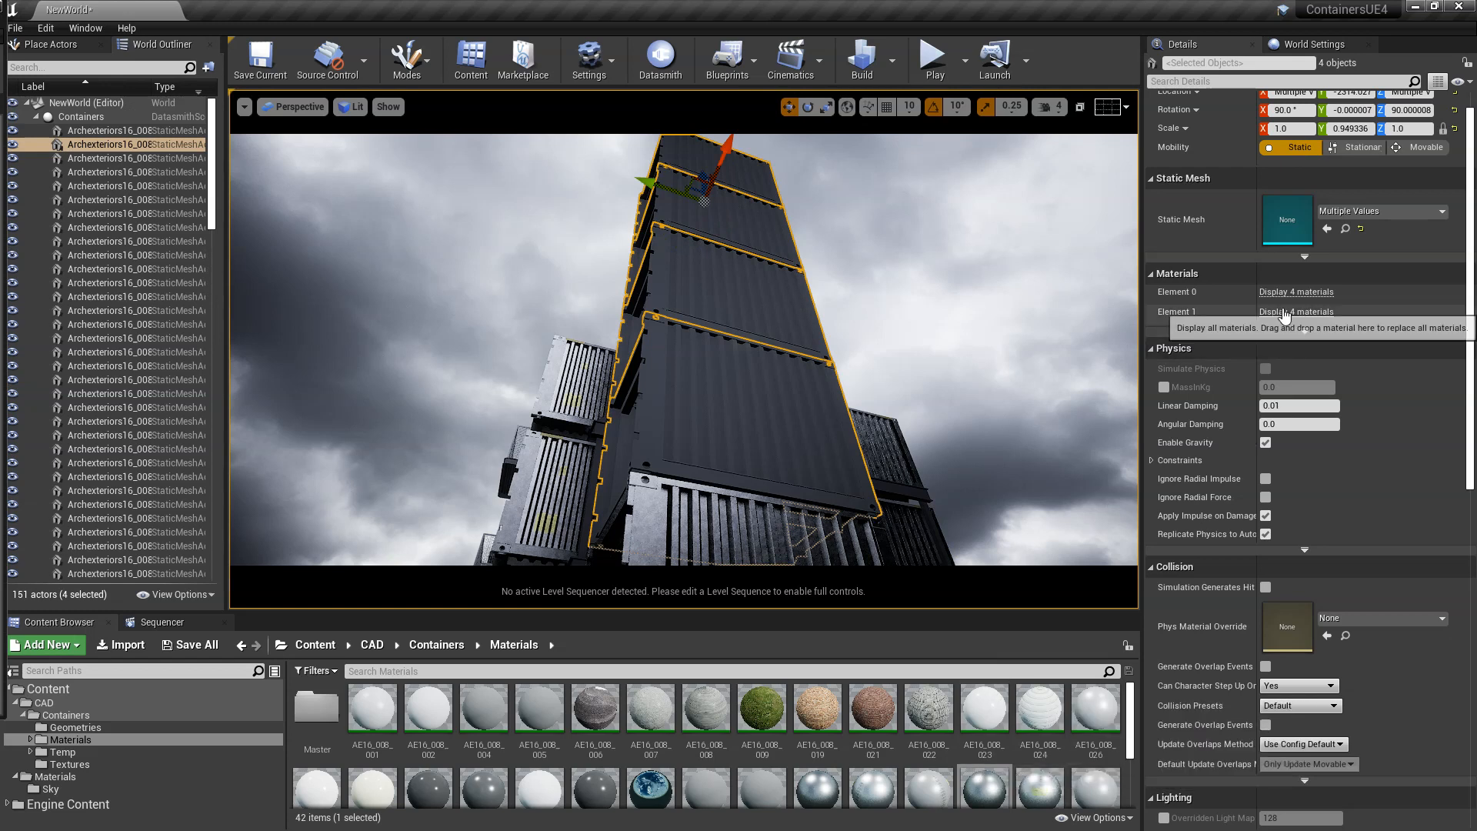
left_click(1295, 290)
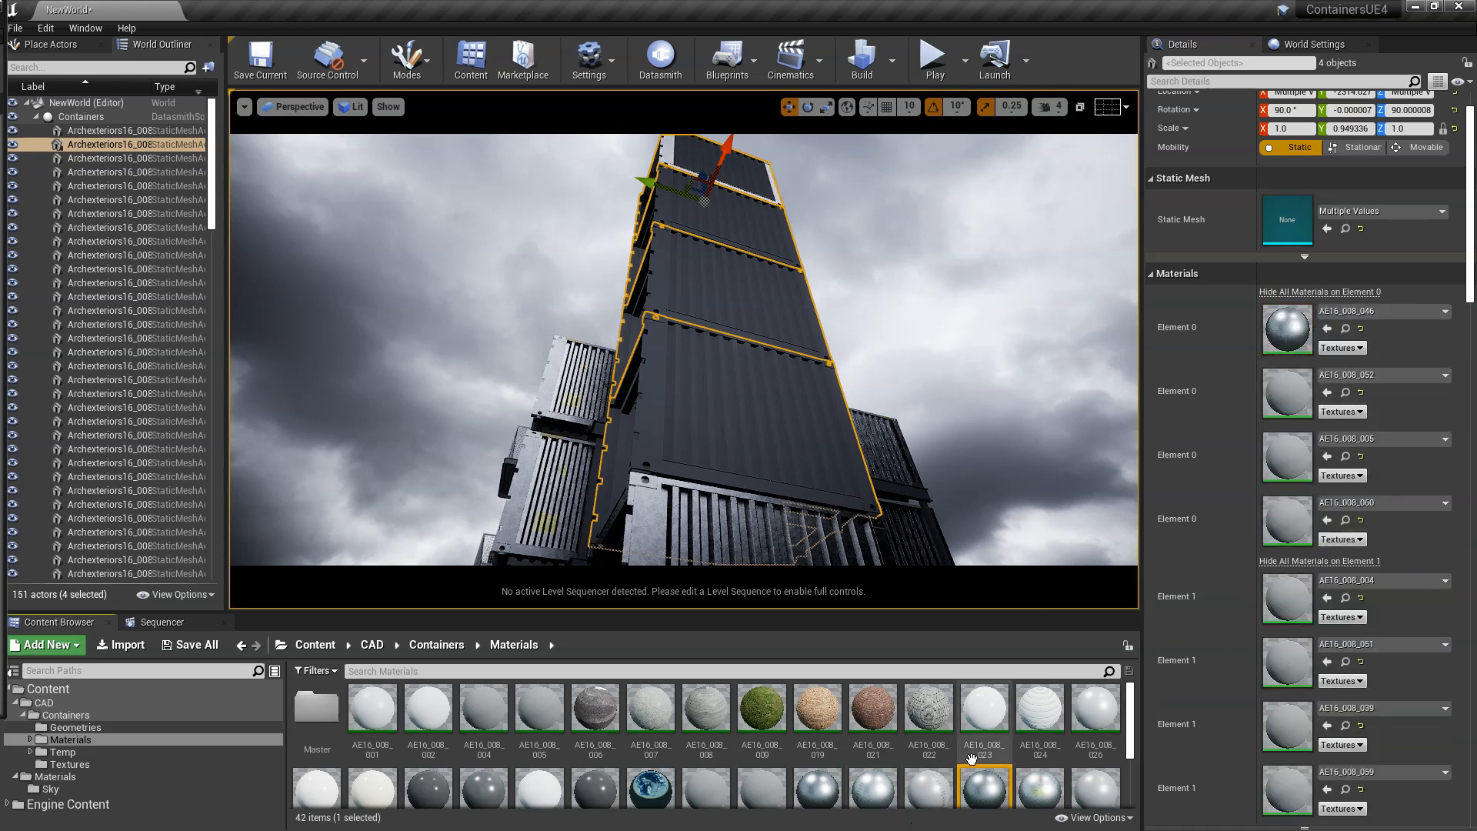
mouse_move(984, 785)
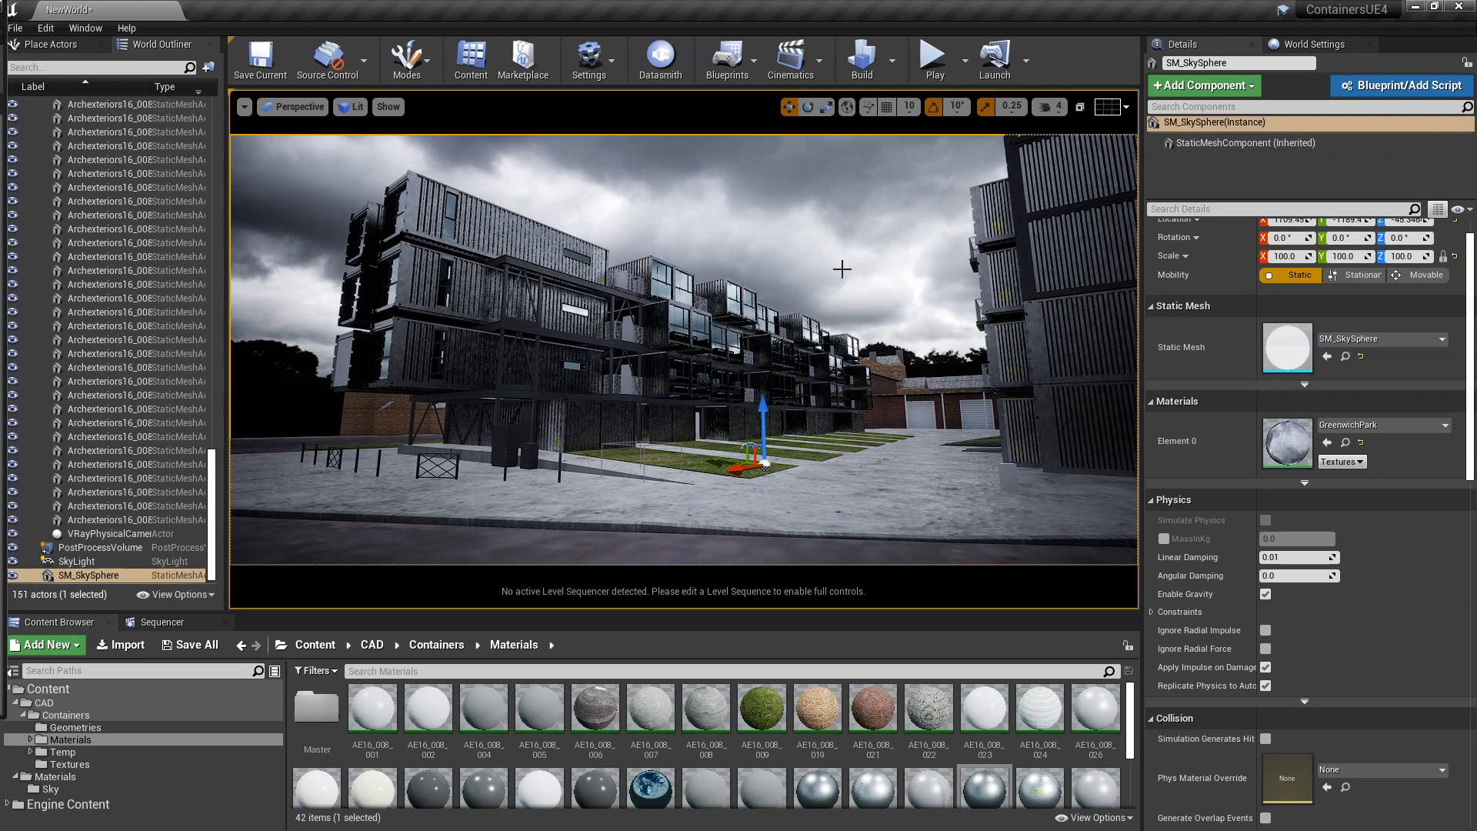
- Add a Spot Light to the level, set its Mobility to Movable and enable Use Temperature
scroll("up", 3)
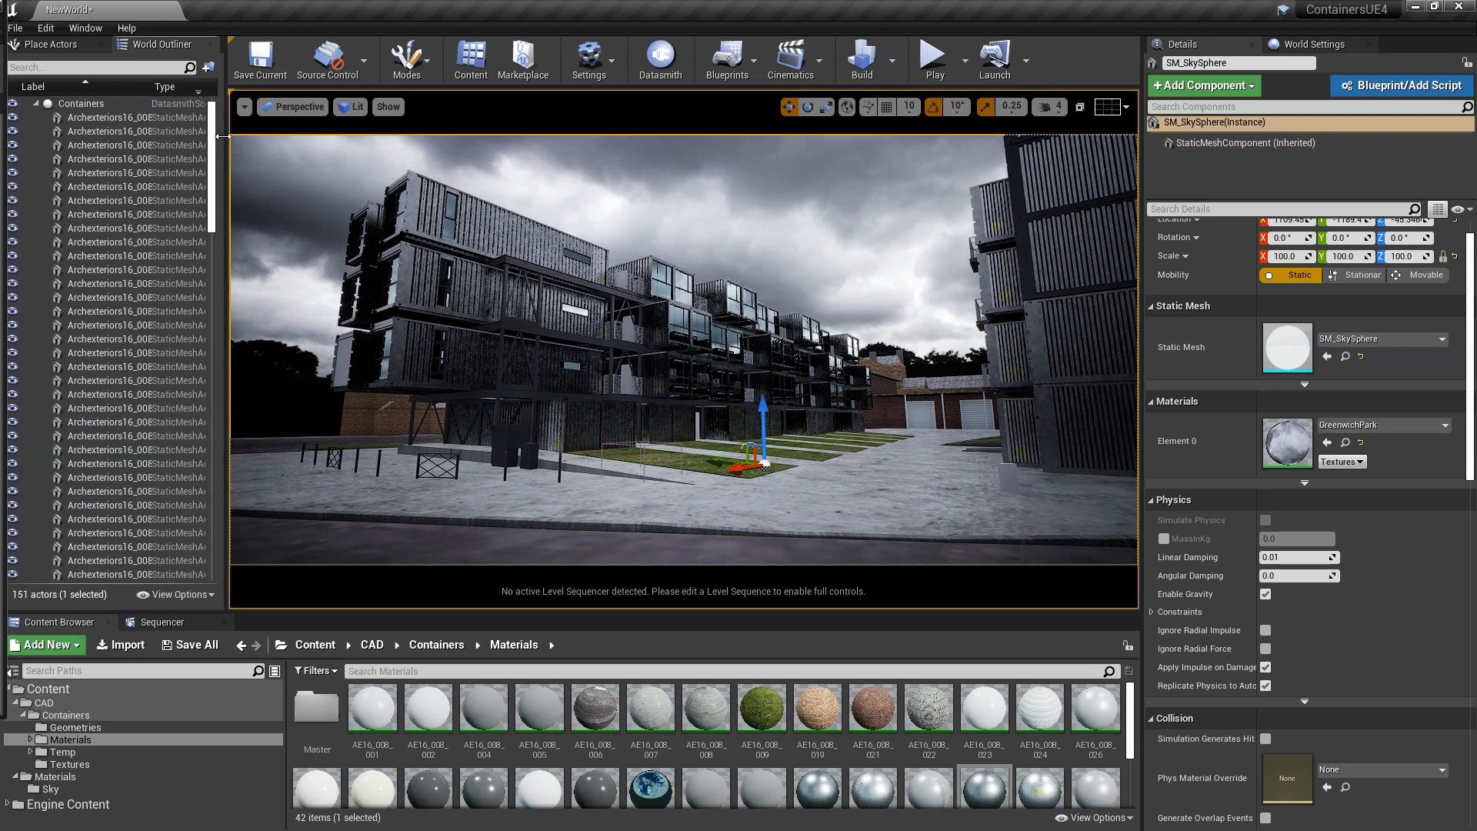
type("post")
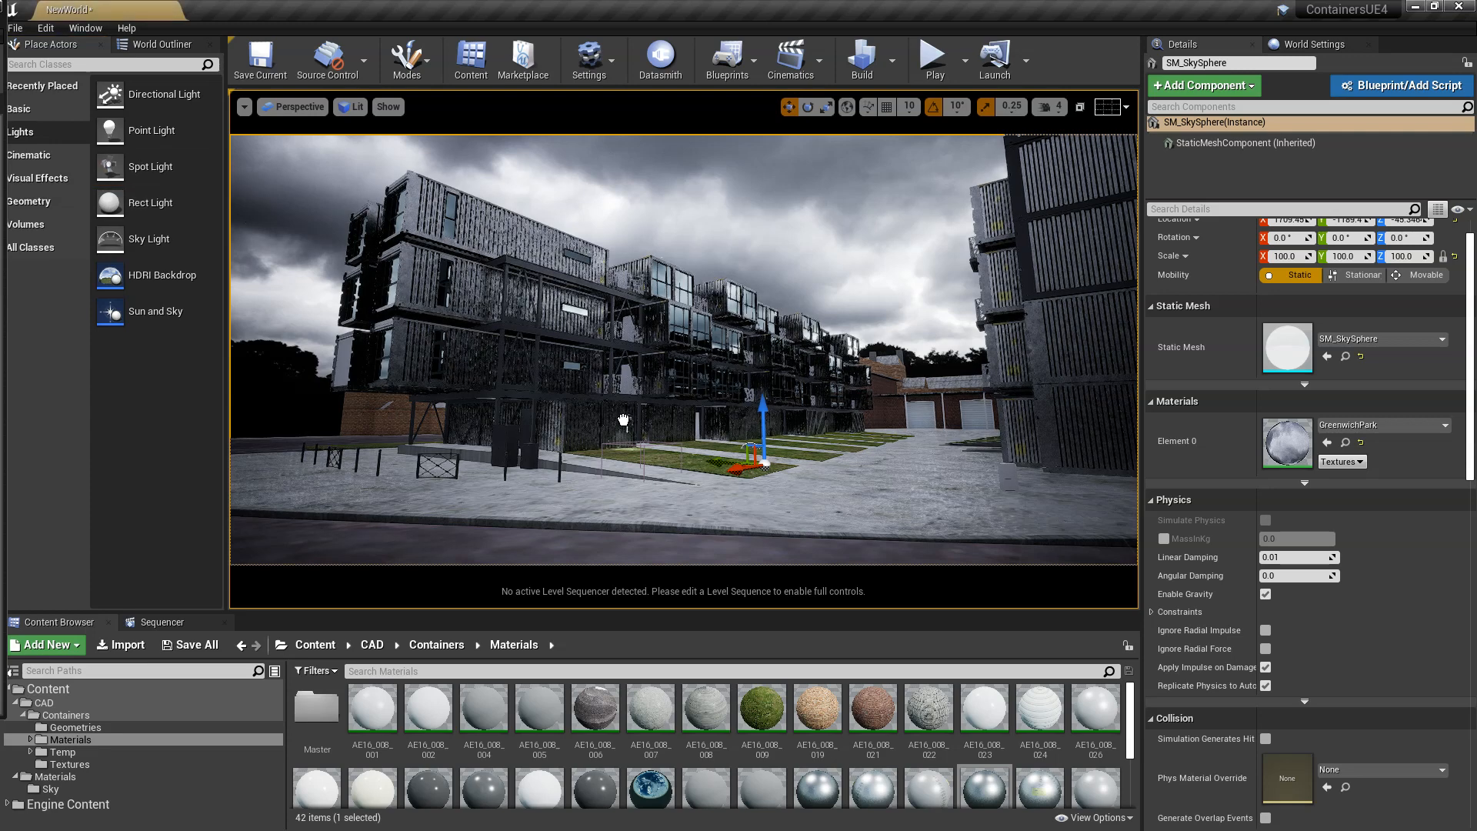
left_click(640, 434)
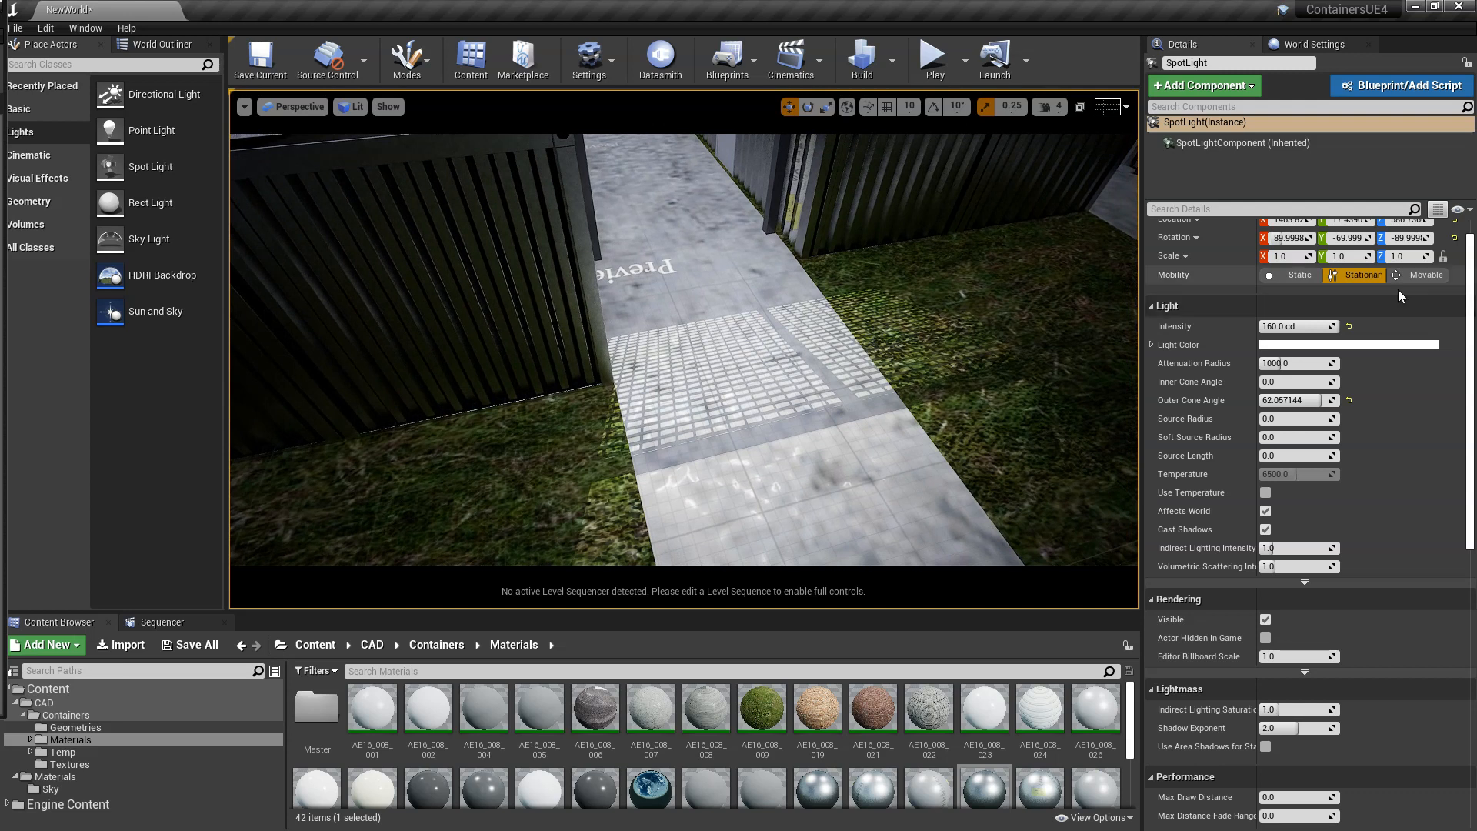
left_click(1422, 274)
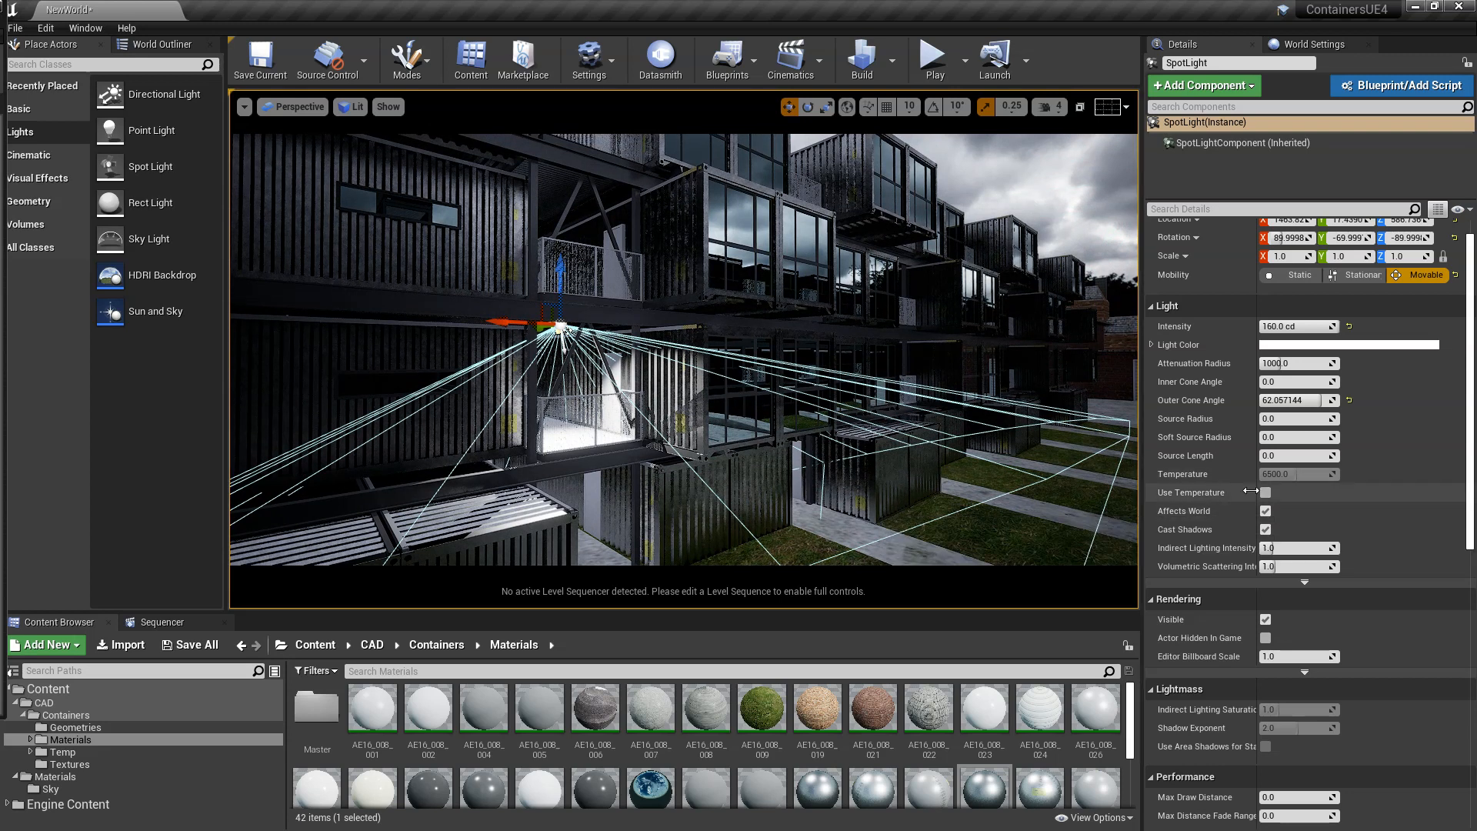
left_click(1267, 492)
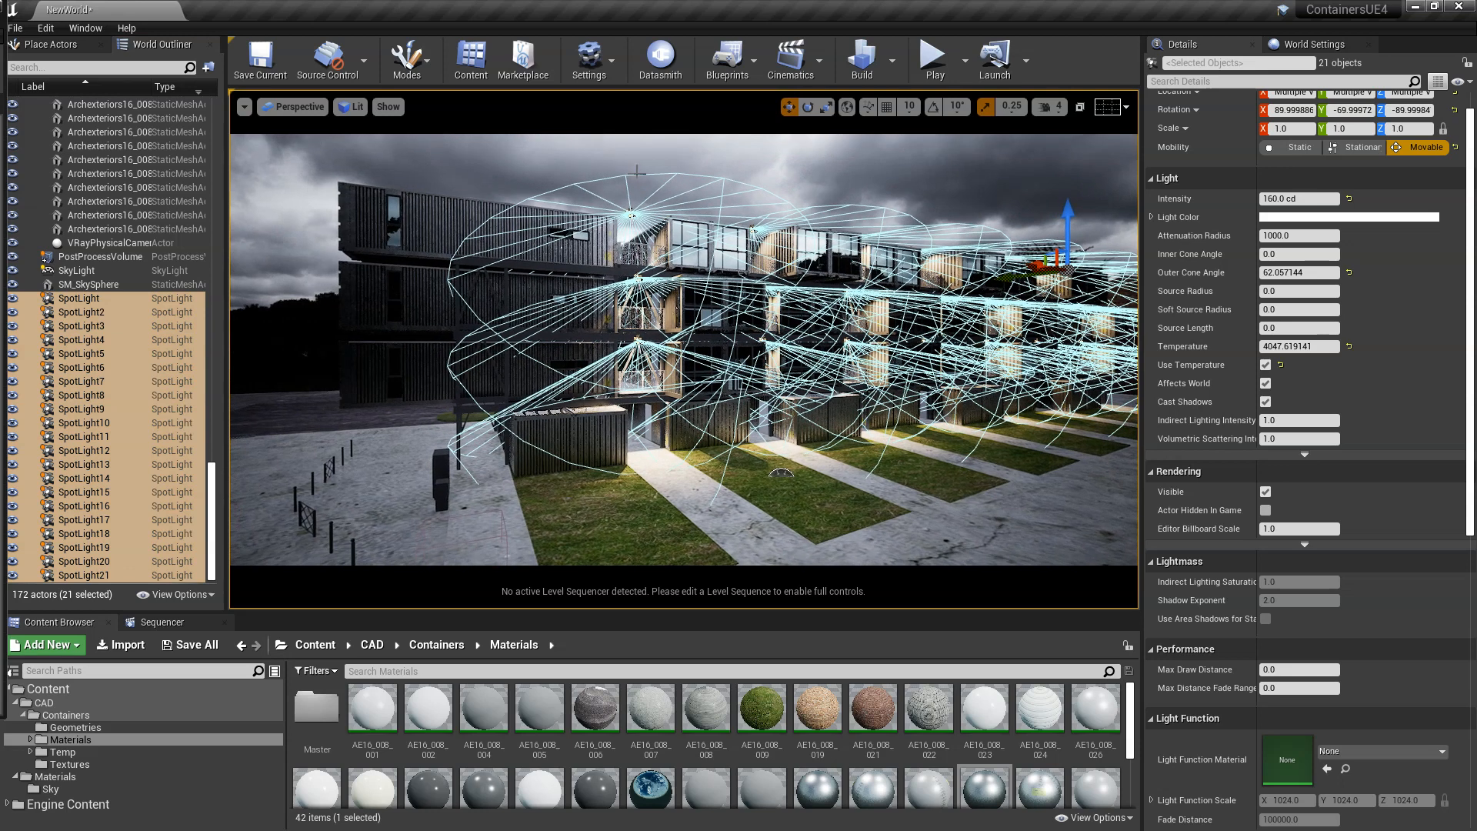
- Duplicate two more spotlights along the facade for 23 lights, then deselect
left_click(82, 325)
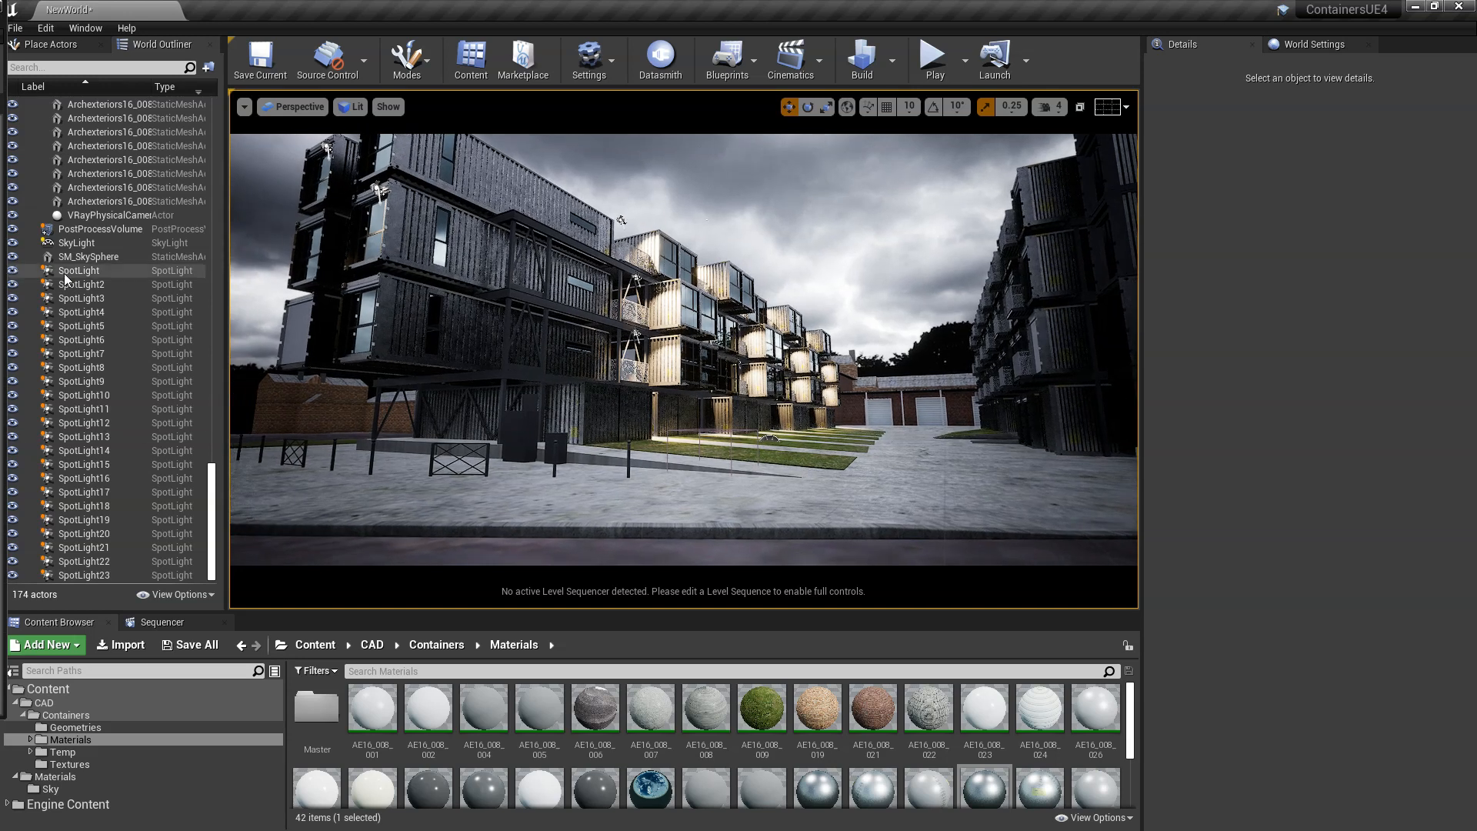
left_click(78, 271)
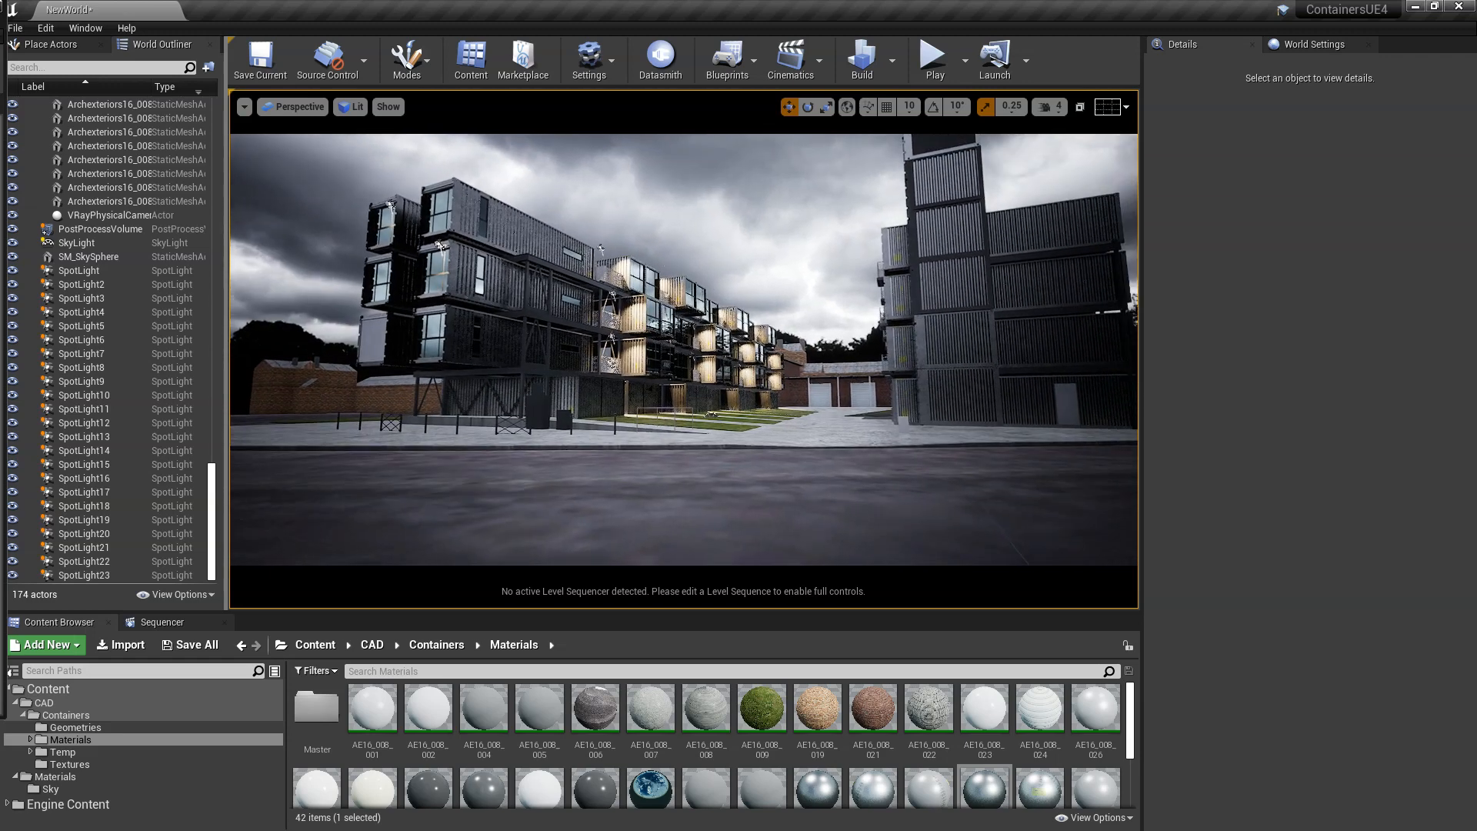
- Search the Place Actors list for 'fog' to show the fog actors
left_click(53, 44)
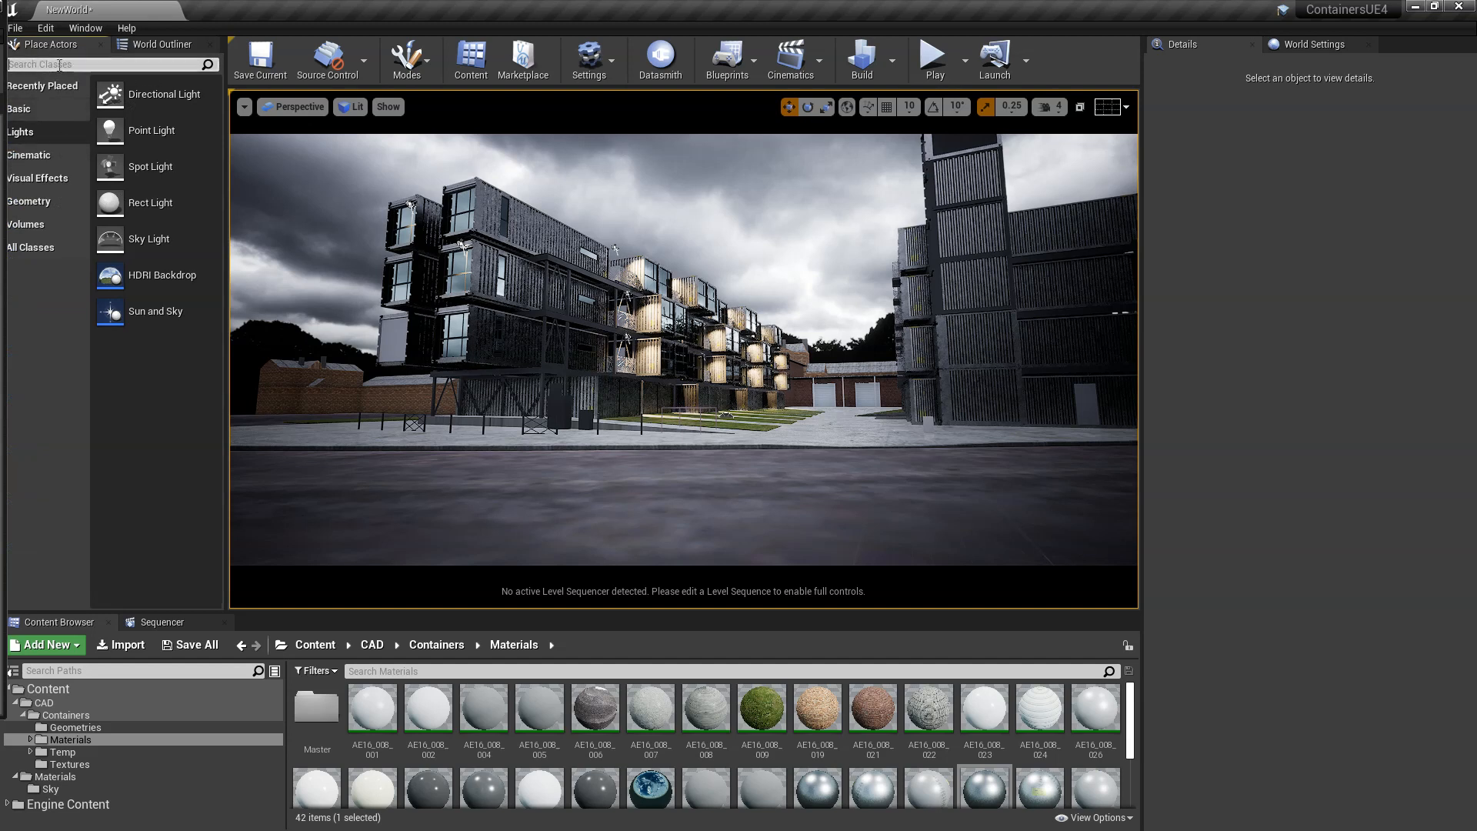
type("fog")
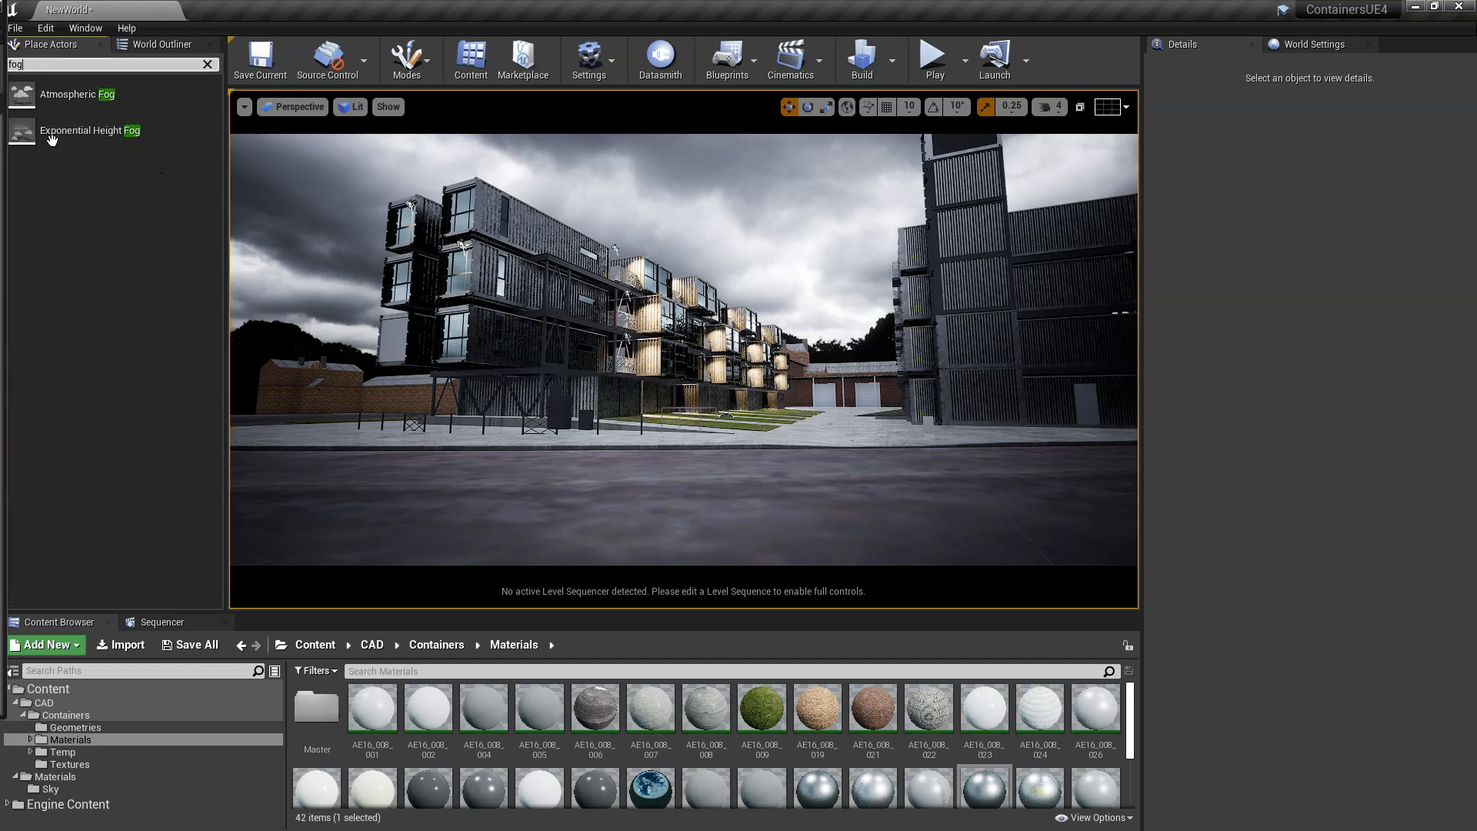
- Place Exponential Height Fog with Volumetric Fog enabled and View Distance 10000
left_click(90, 129)
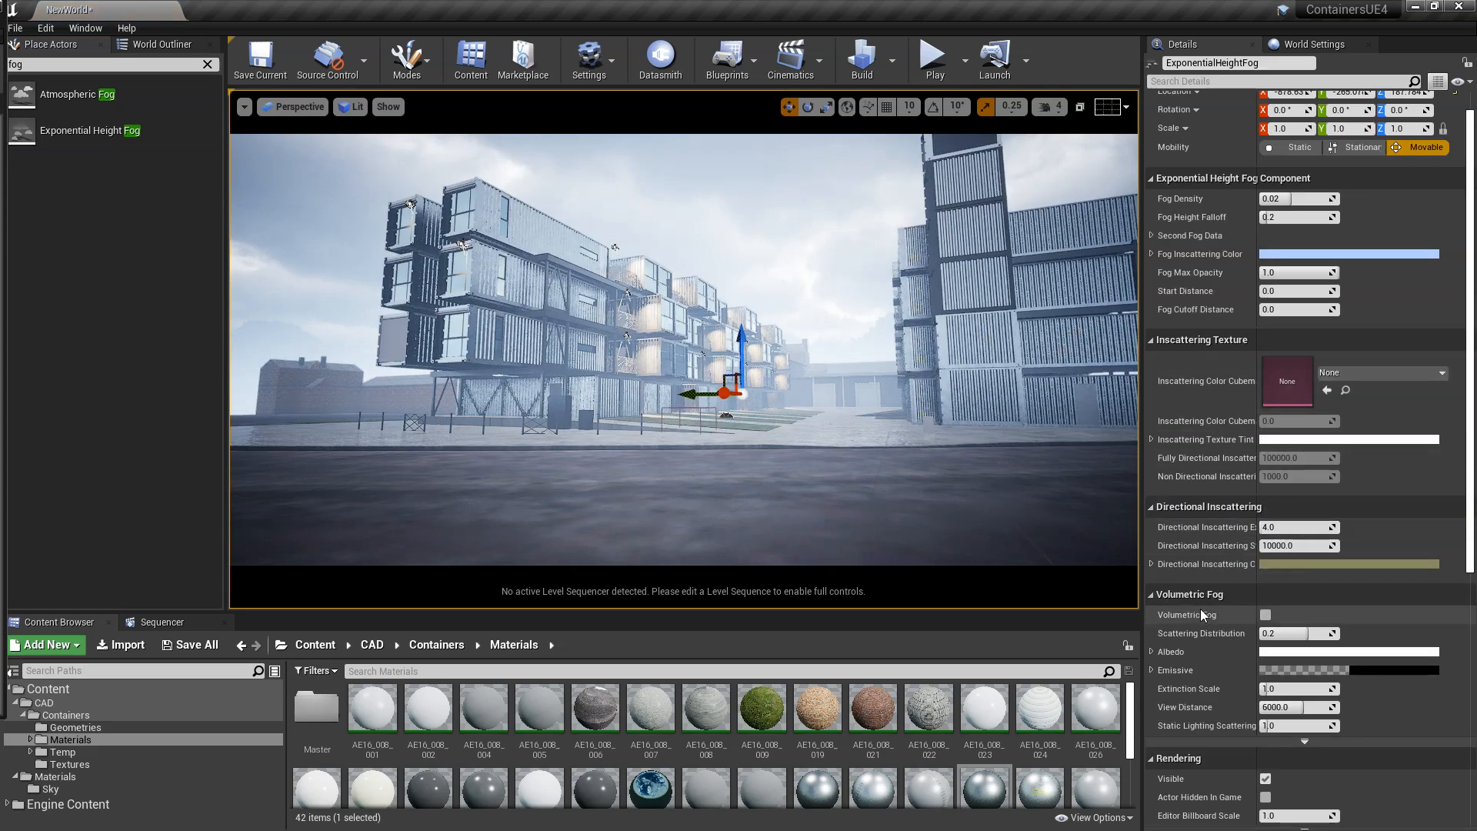
left_click(1265, 614)
type("10000")
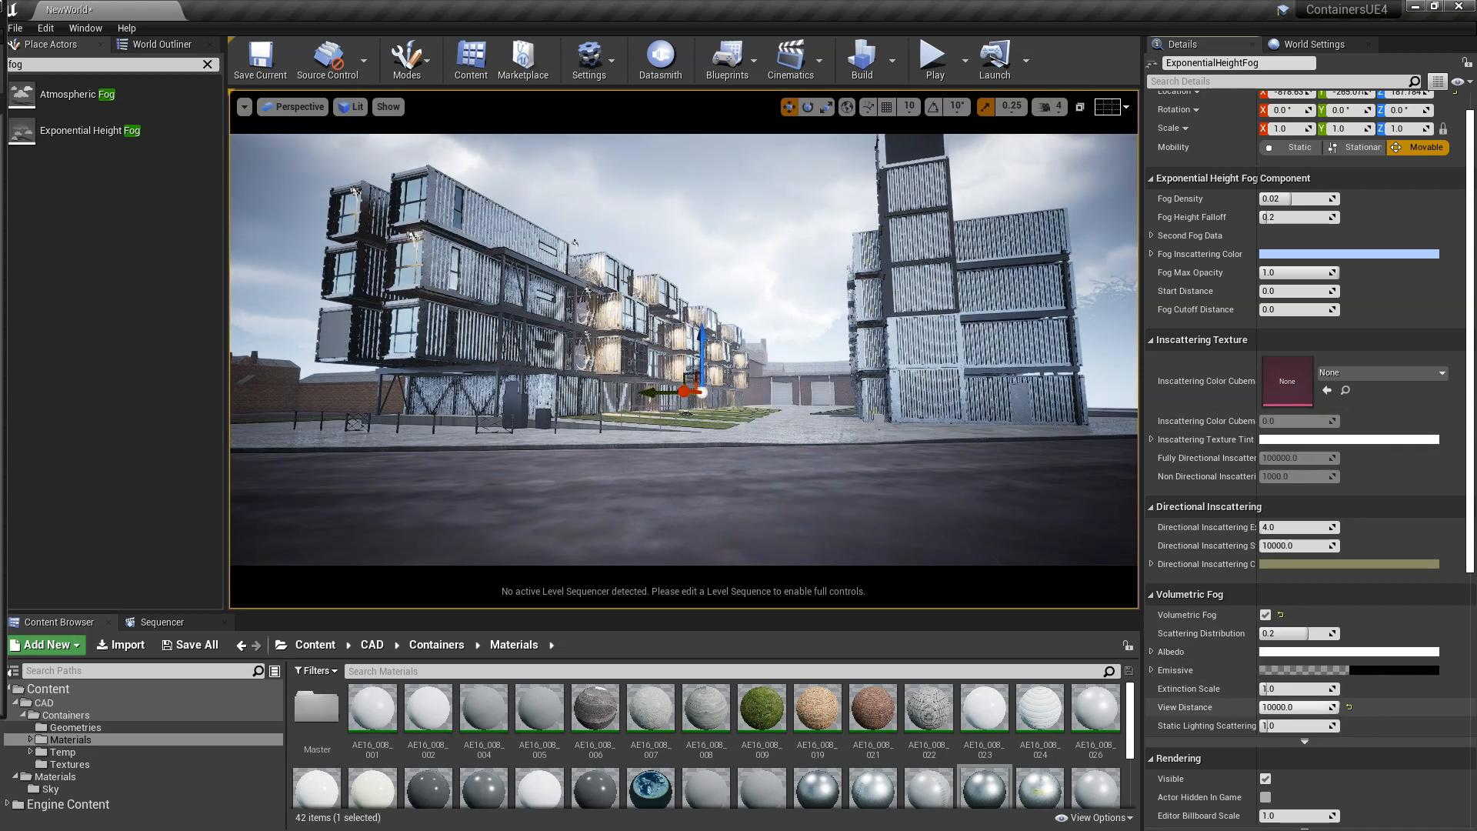
left_click(1348, 254)
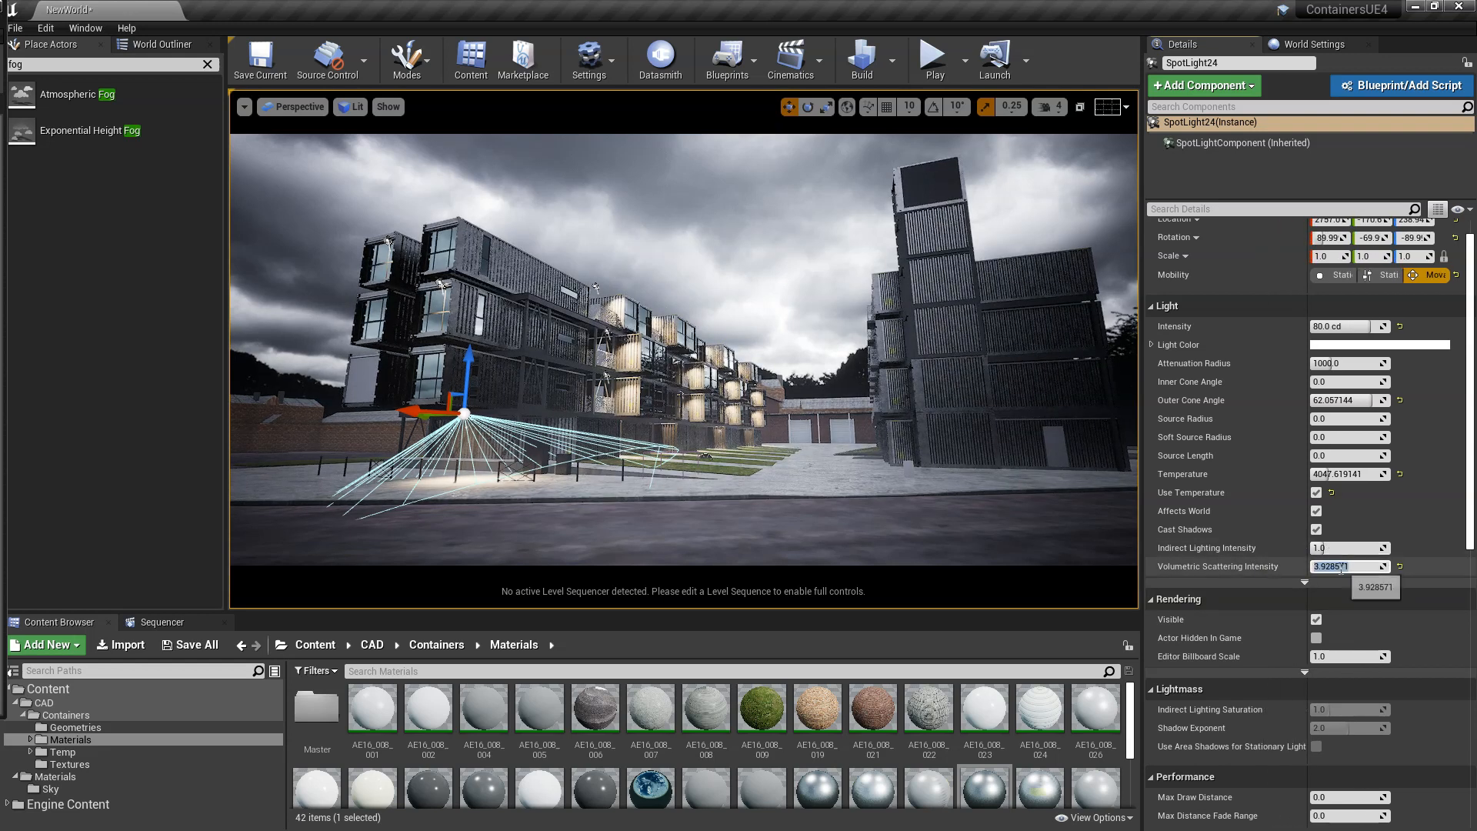
- Raise SpotLight24's Volumetric Scattering Intensity (150, then 40) and move it beside the building
type("150.0")
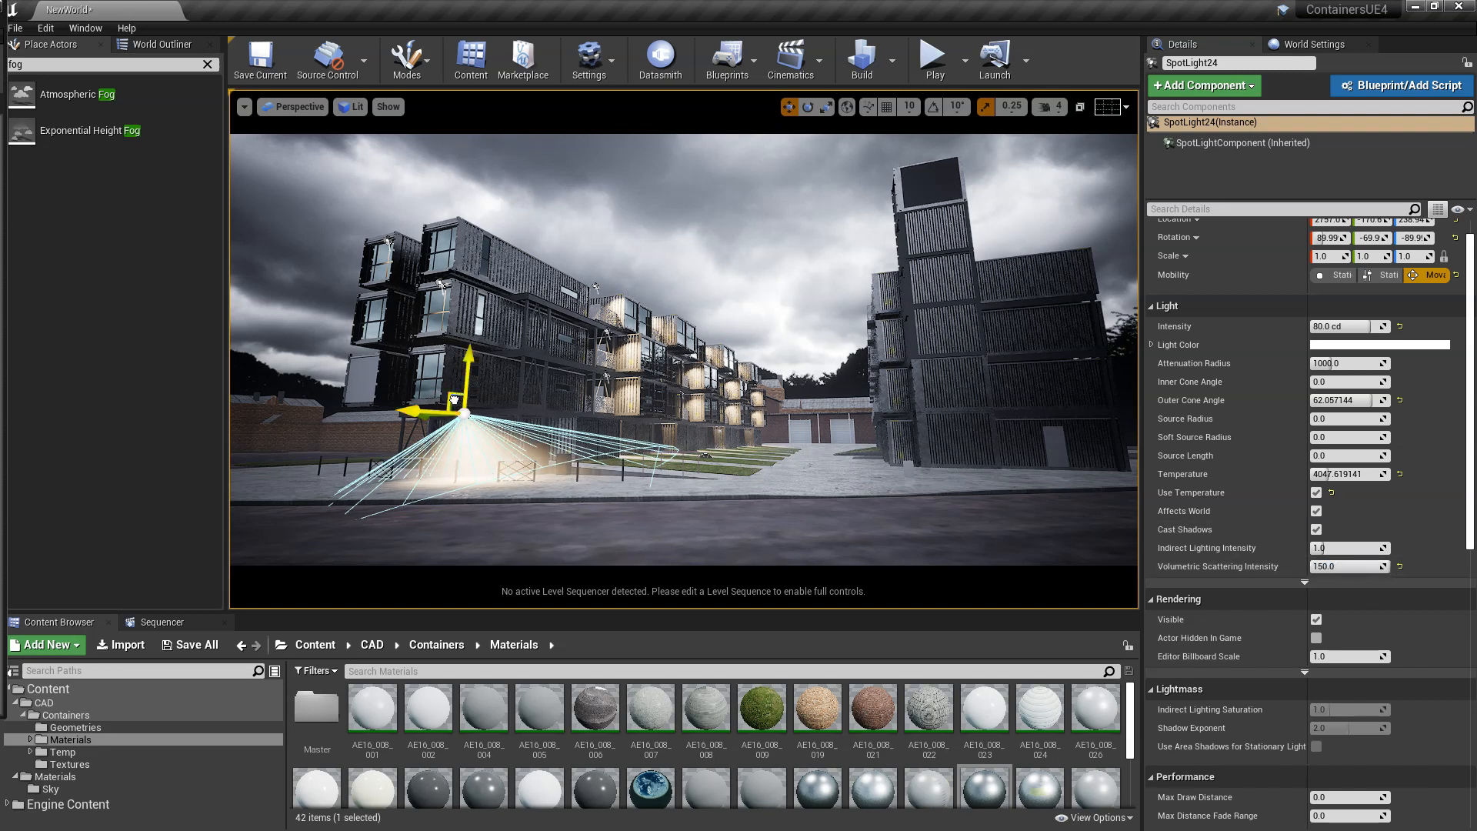
left_click_drag(452, 395, 466, 354)
type("40")
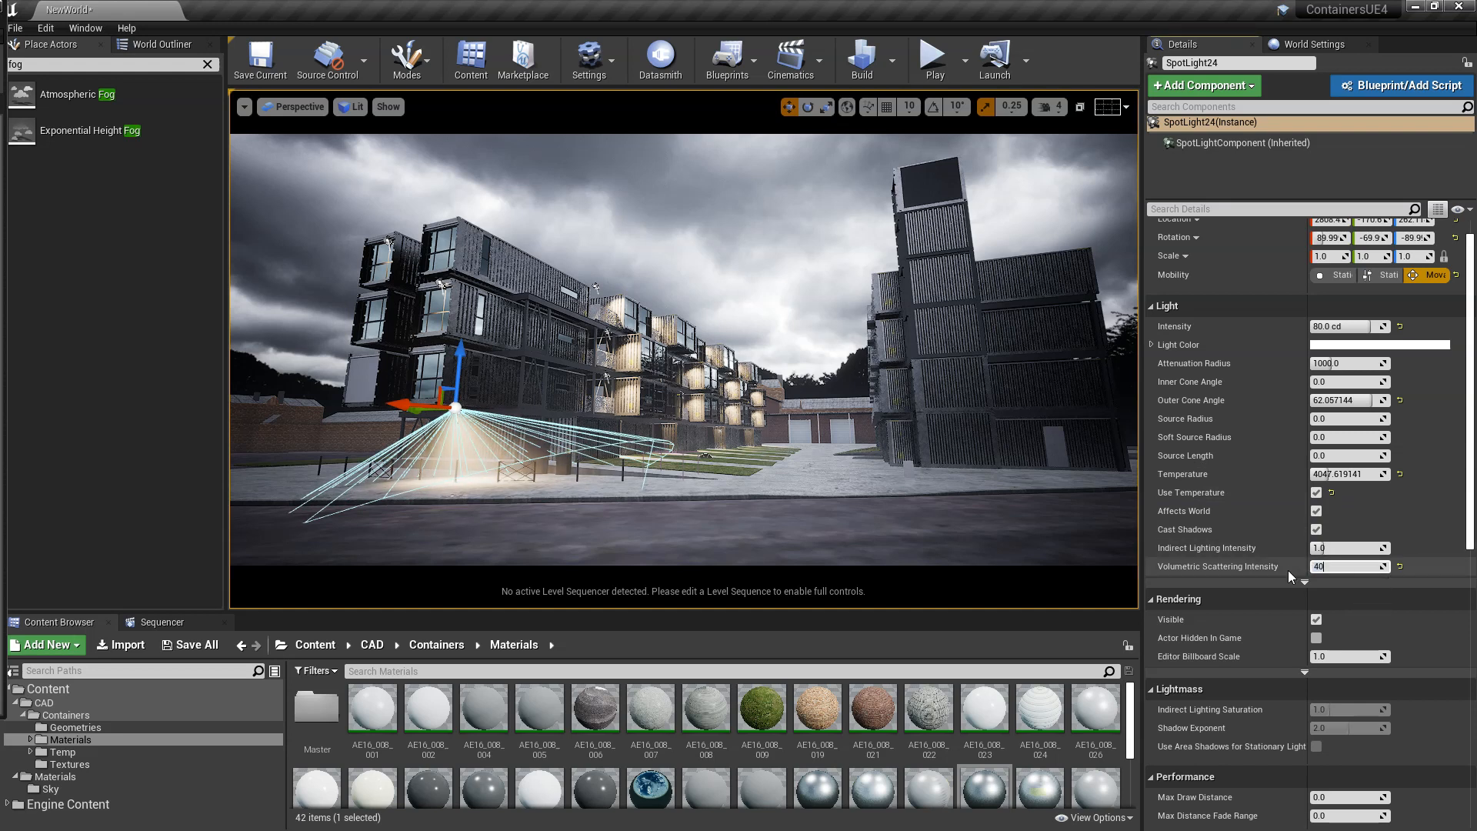
left_click(740, 443)
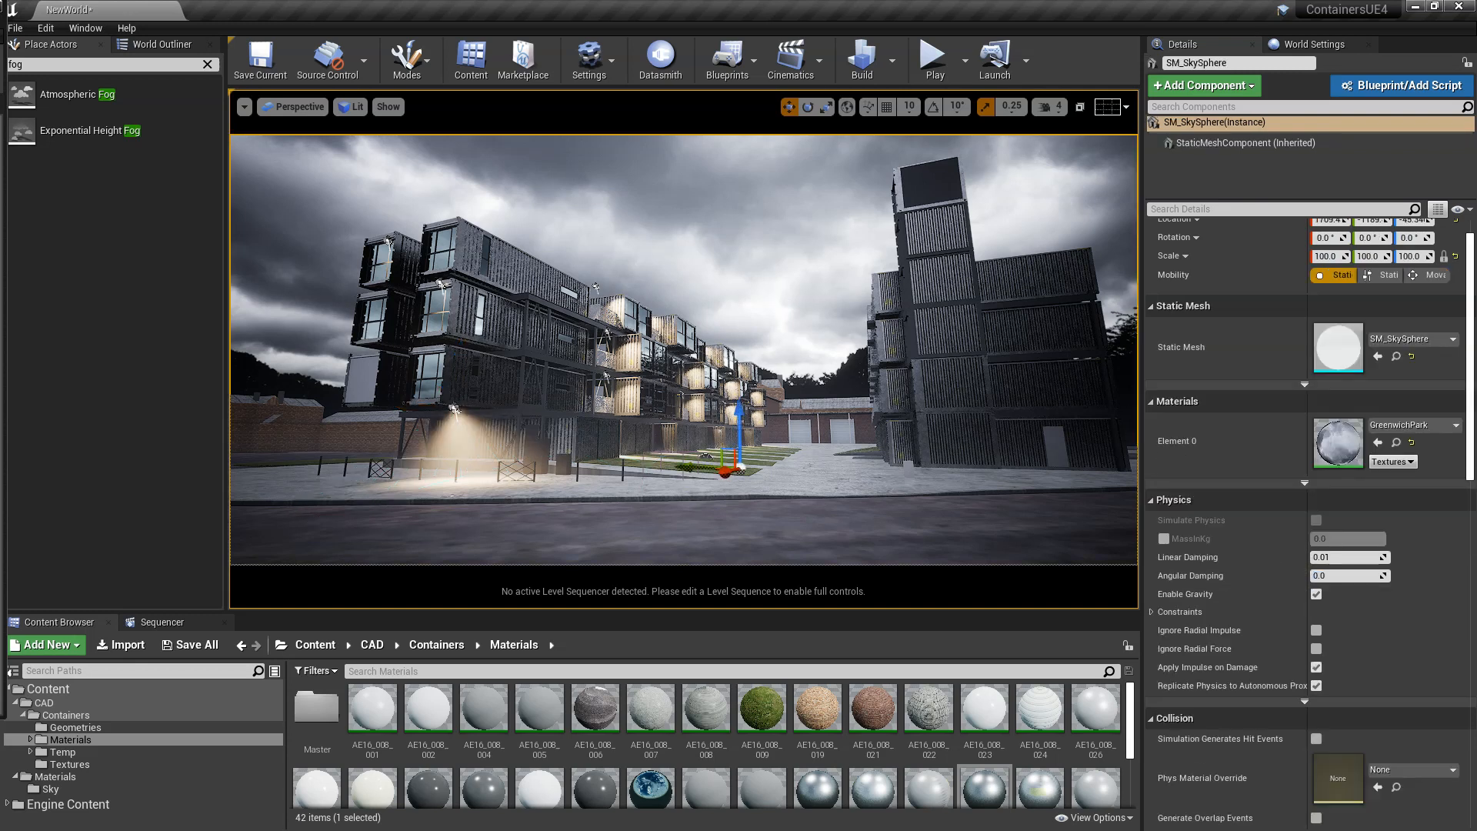
left_click(456, 406)
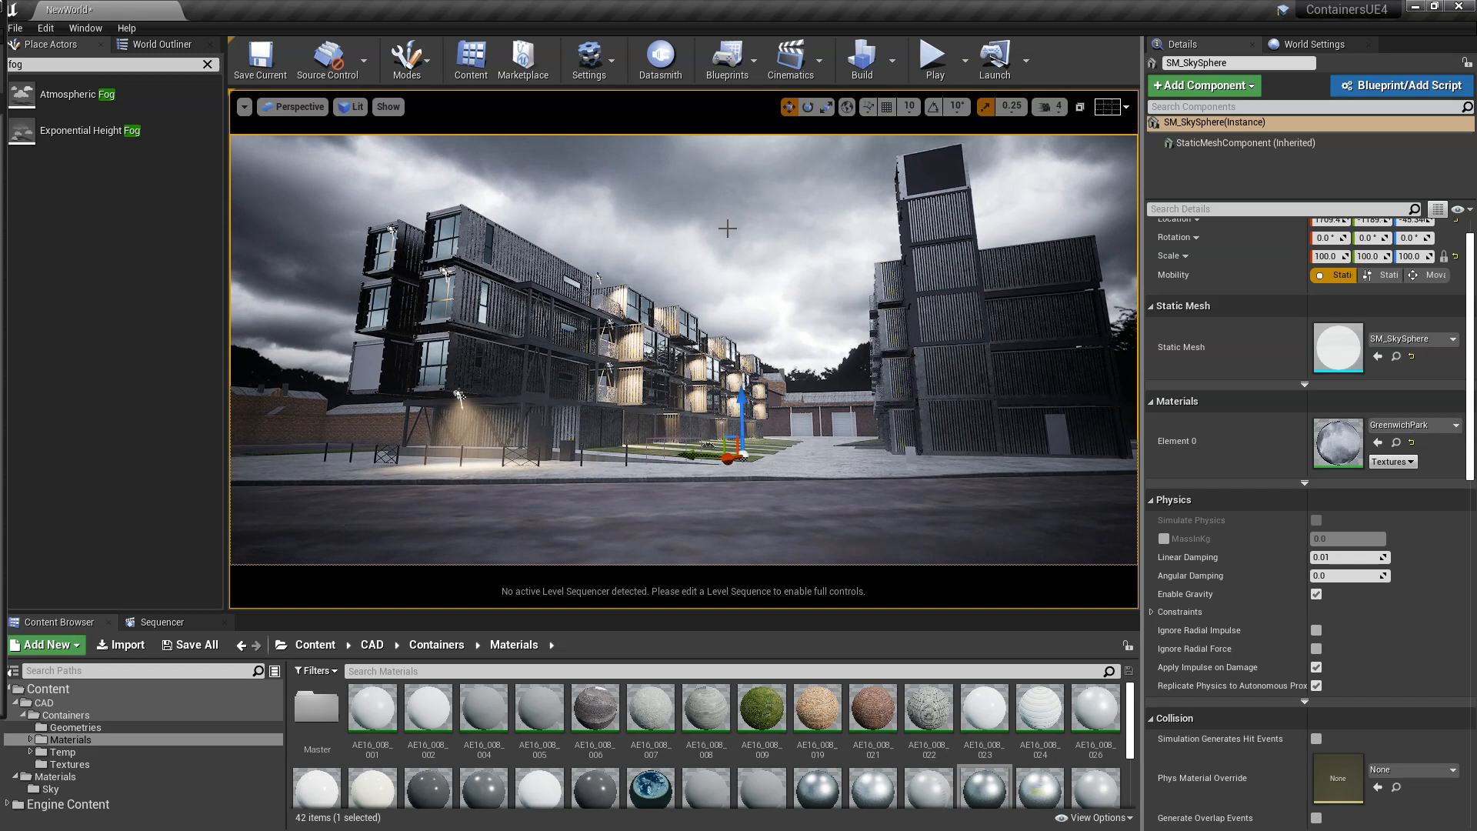
left_click(884, 234)
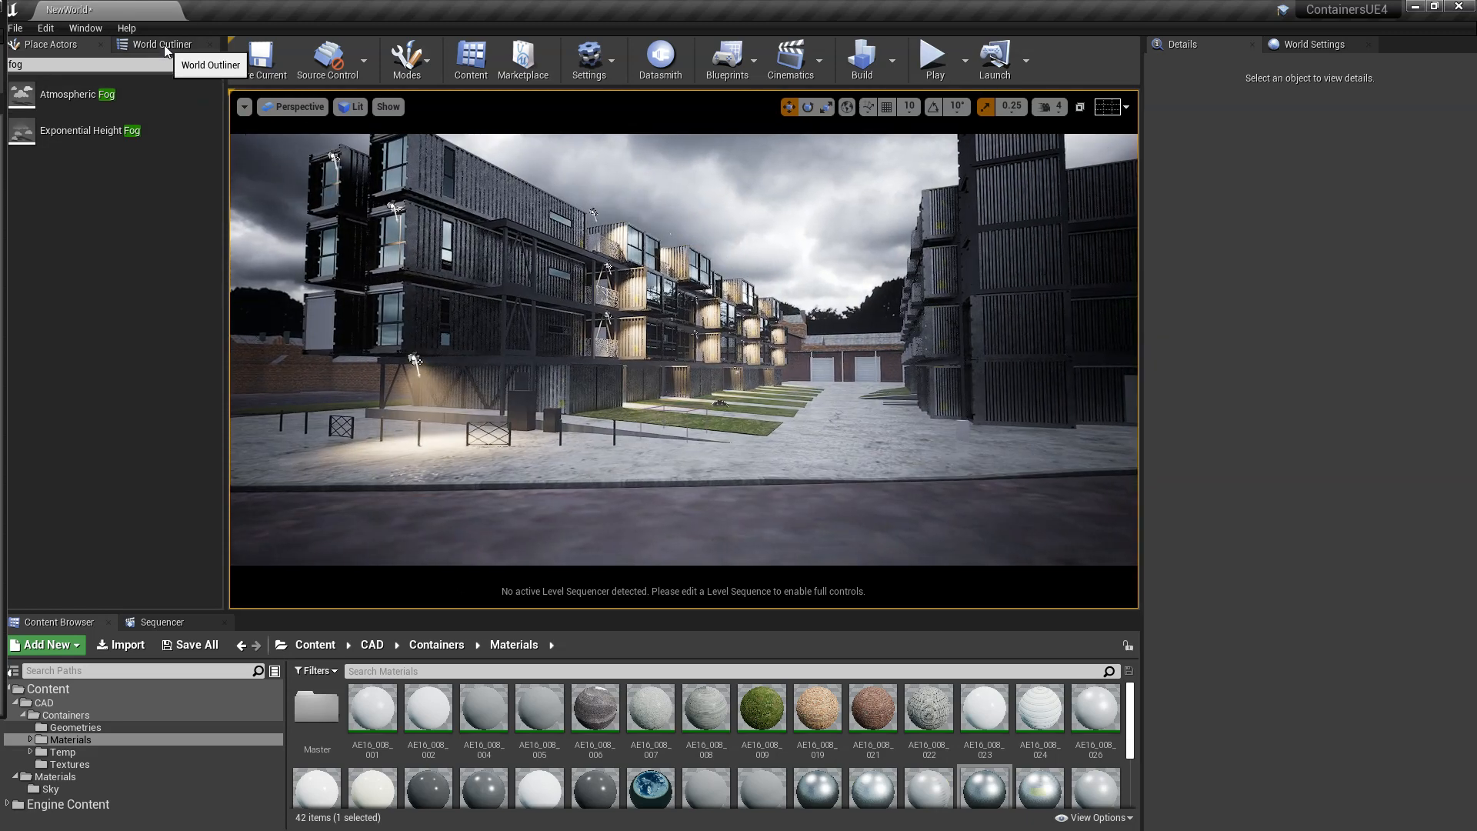
- Select the PostProcessVolume and scroll its Details to the Rendering Features section
left_click(103, 215)
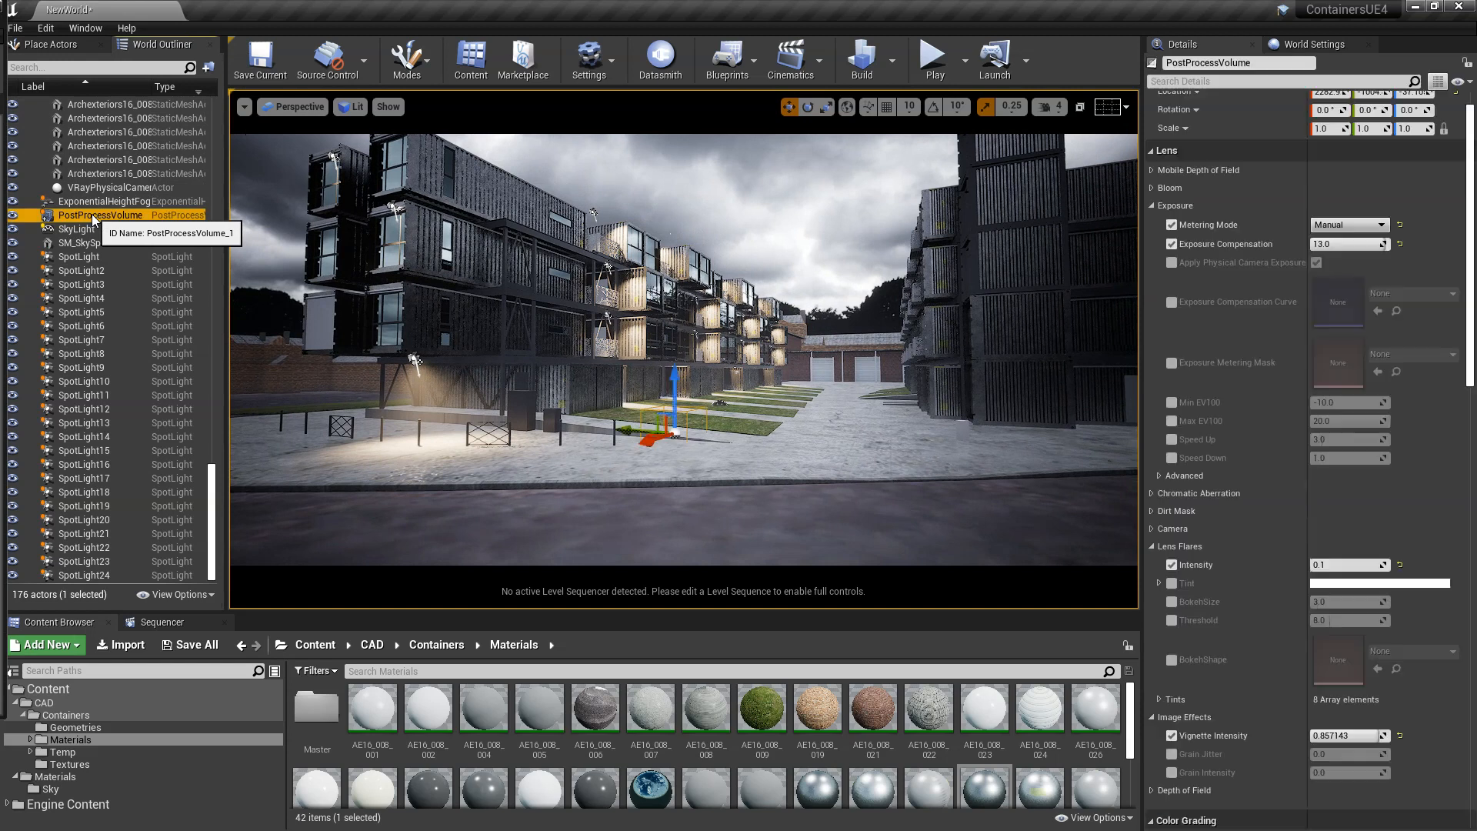
scroll("down", 3)
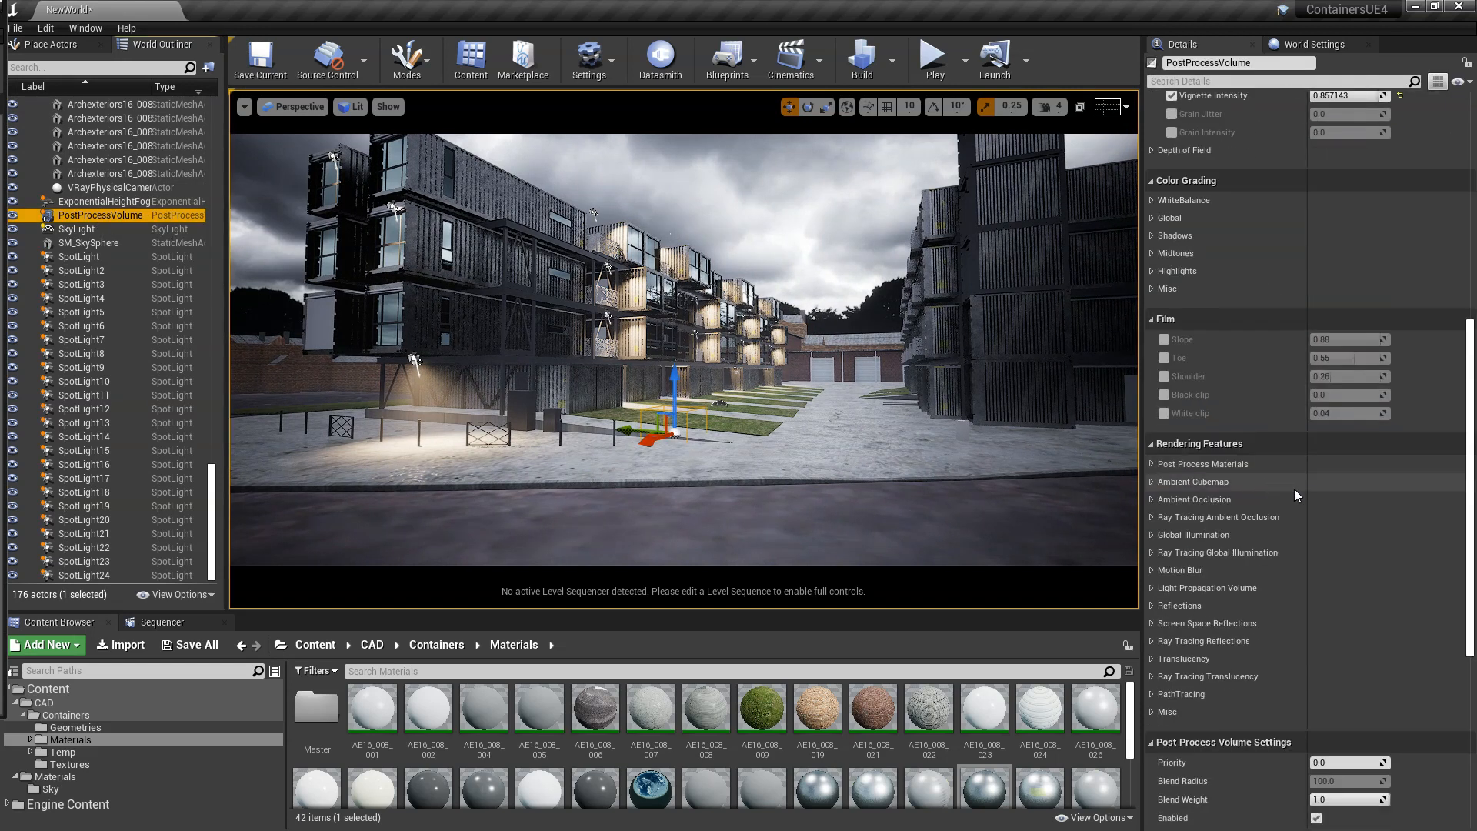
scroll("down", 3)
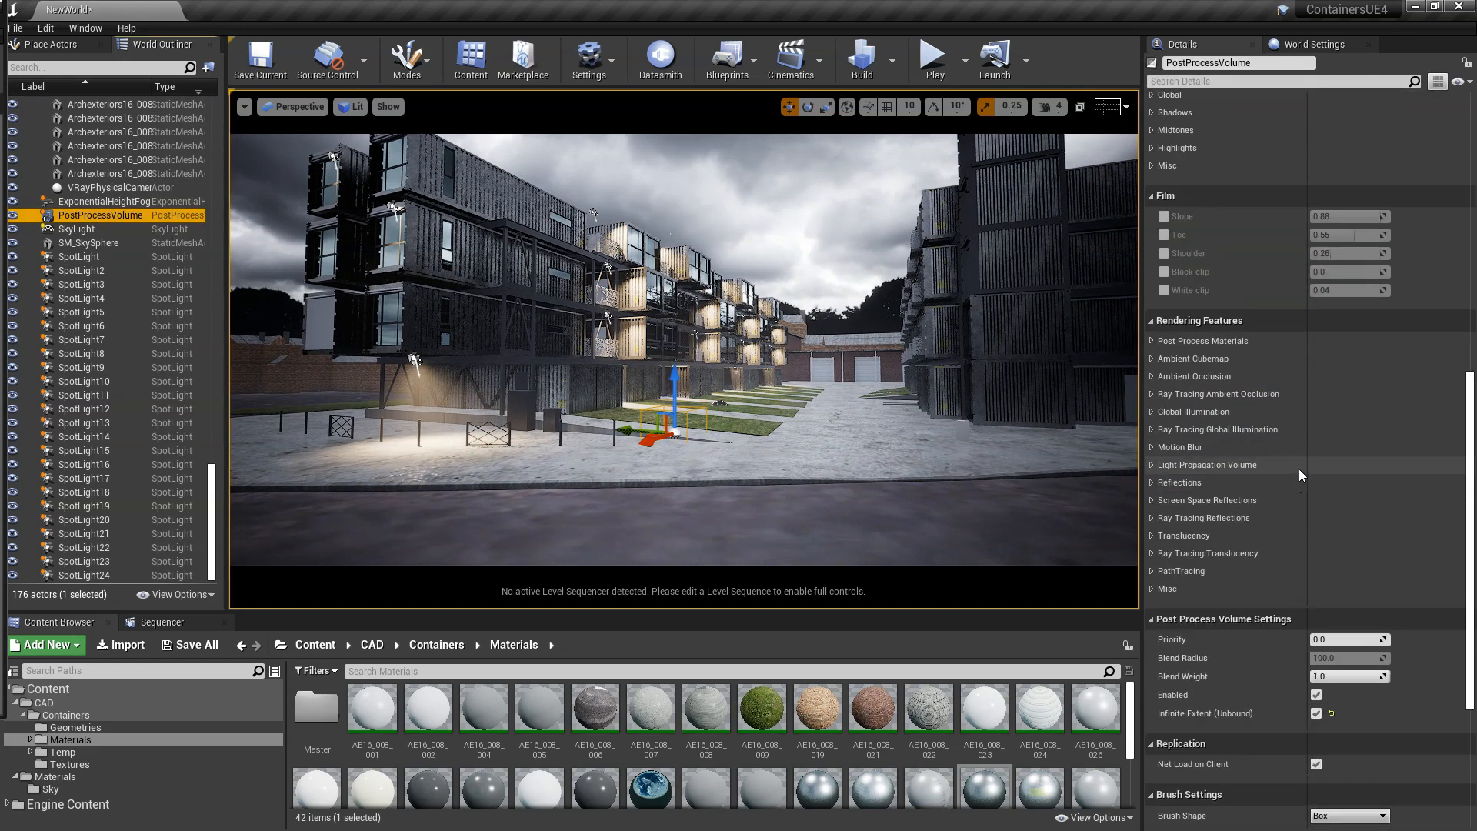
mouse_move(1186, 506)
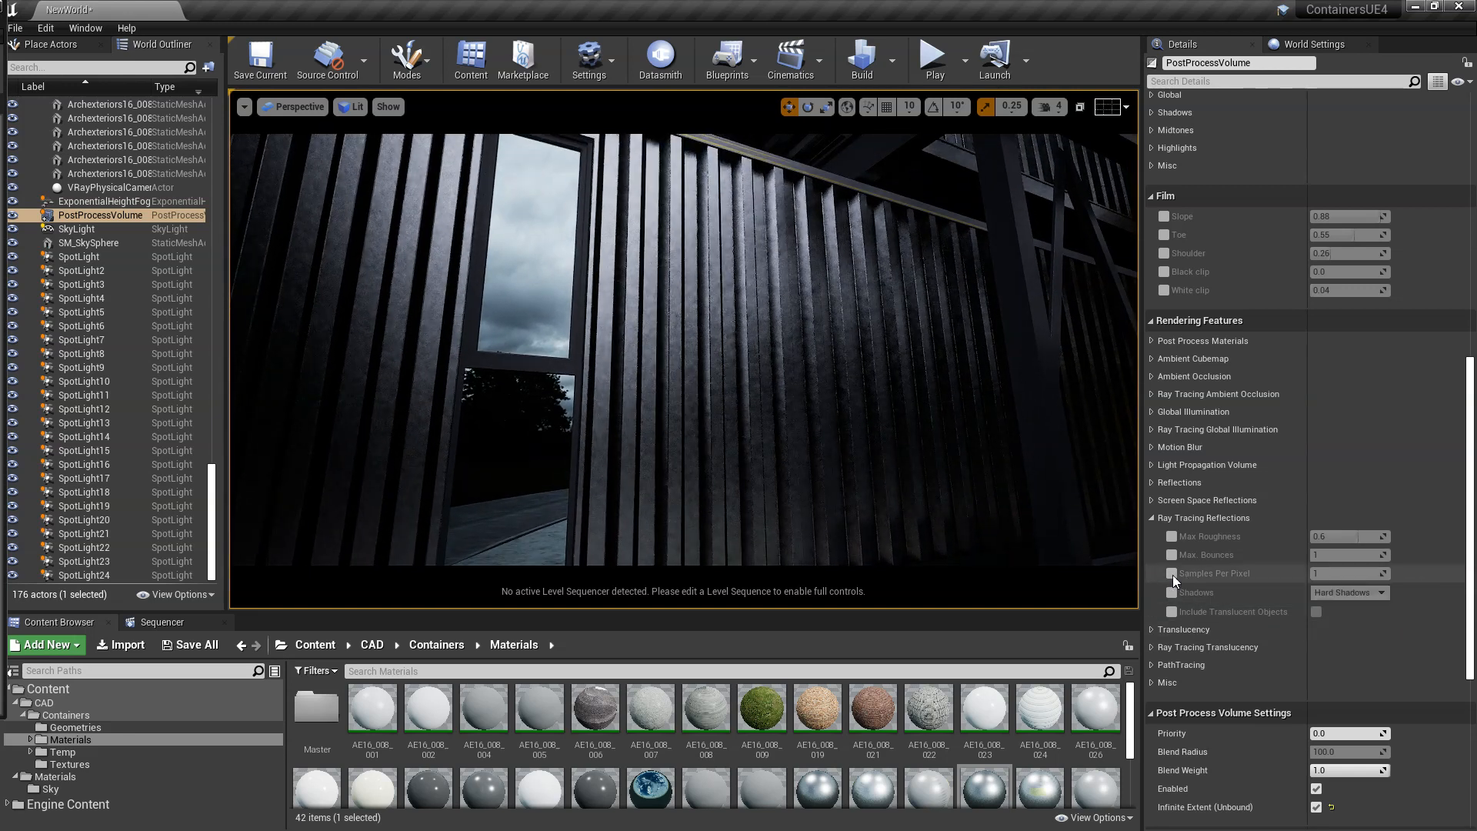
- Override ray-traced reflection Samples Per Pixel to 4, then switch to Chrome's Evermotion Scene 8 preview
left_click(1173, 573)
type("4")
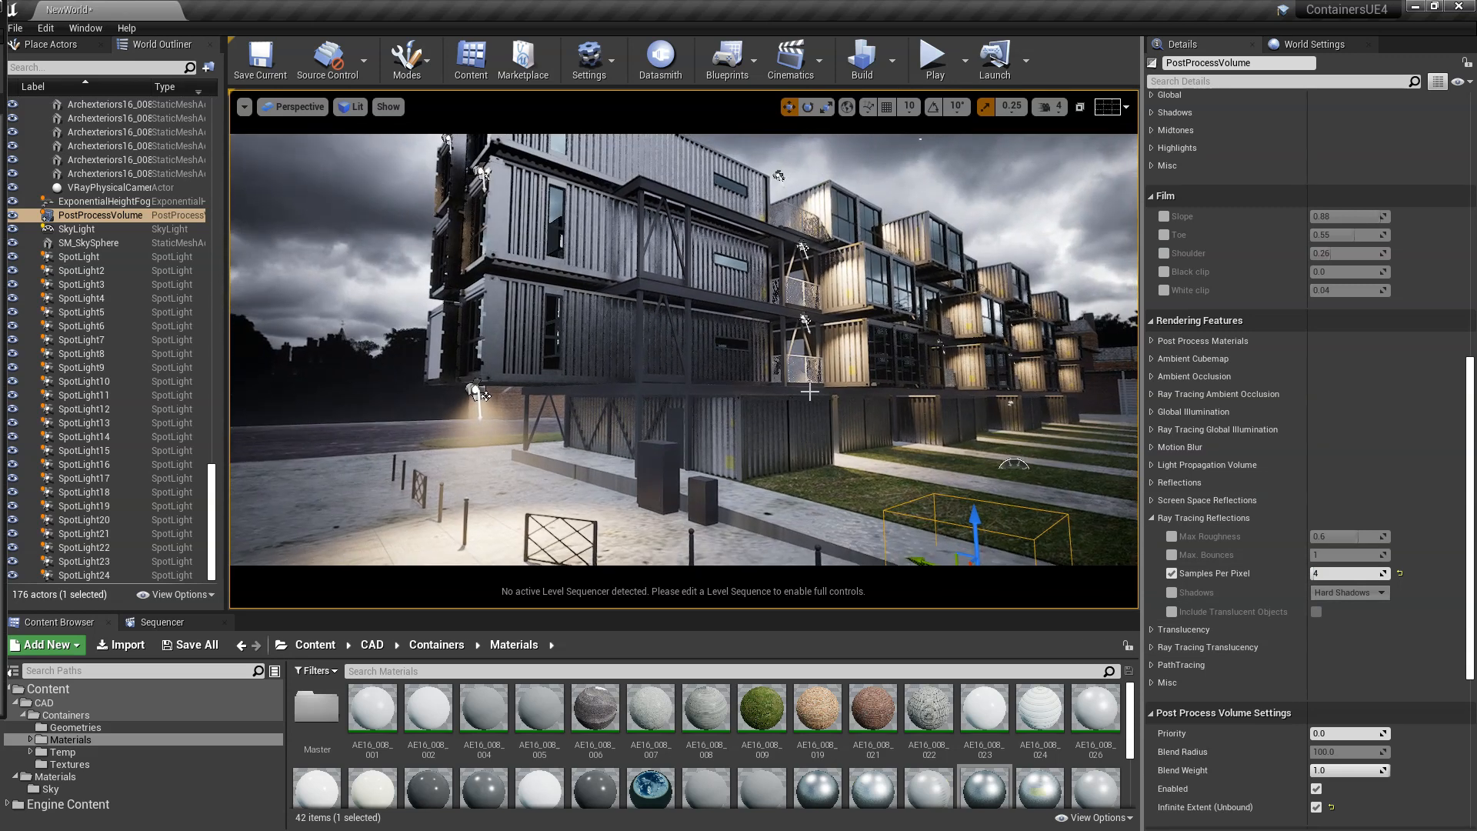
left_click(84, 28)
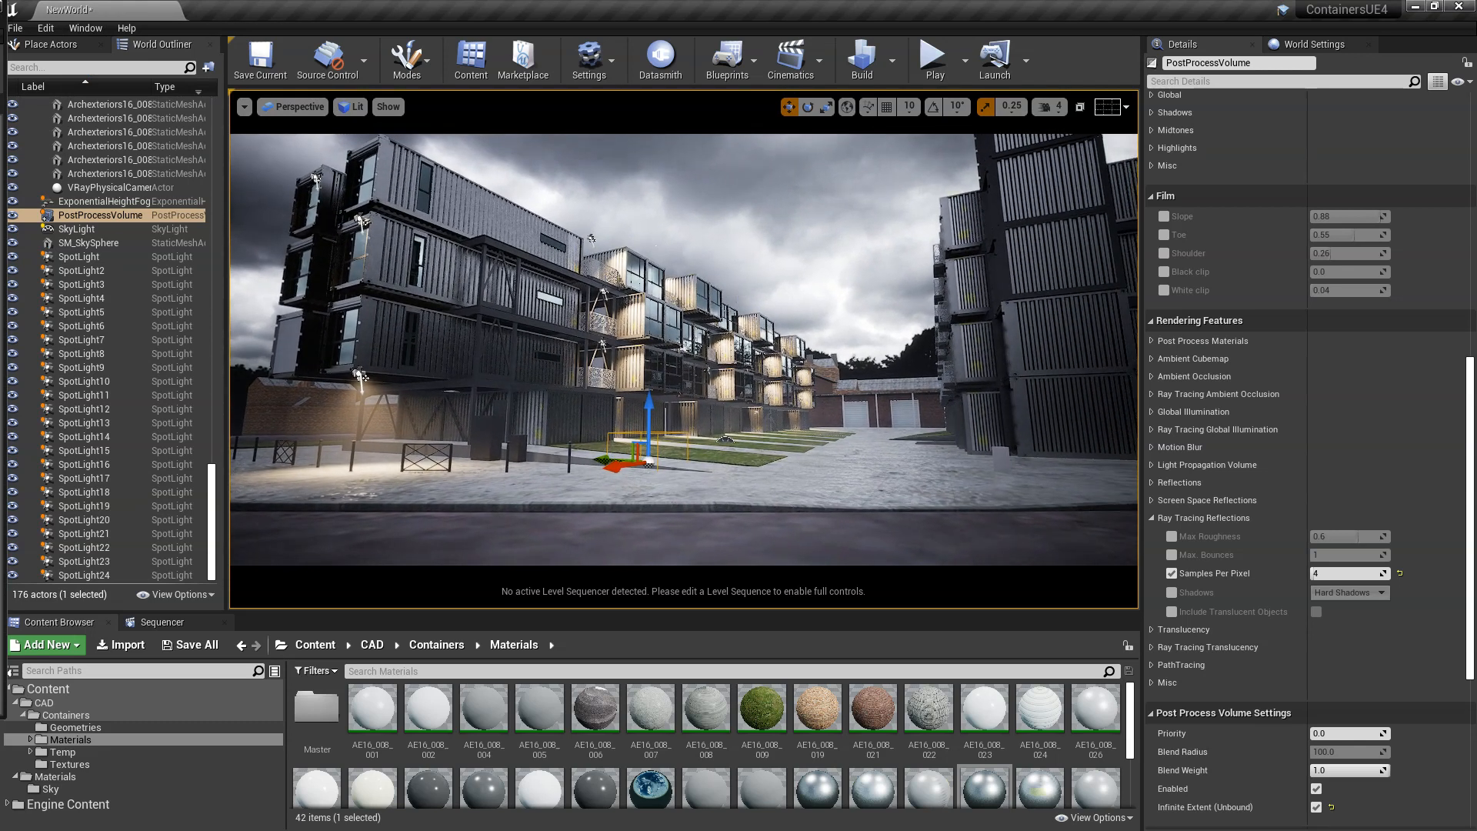
left_click(12, 821)
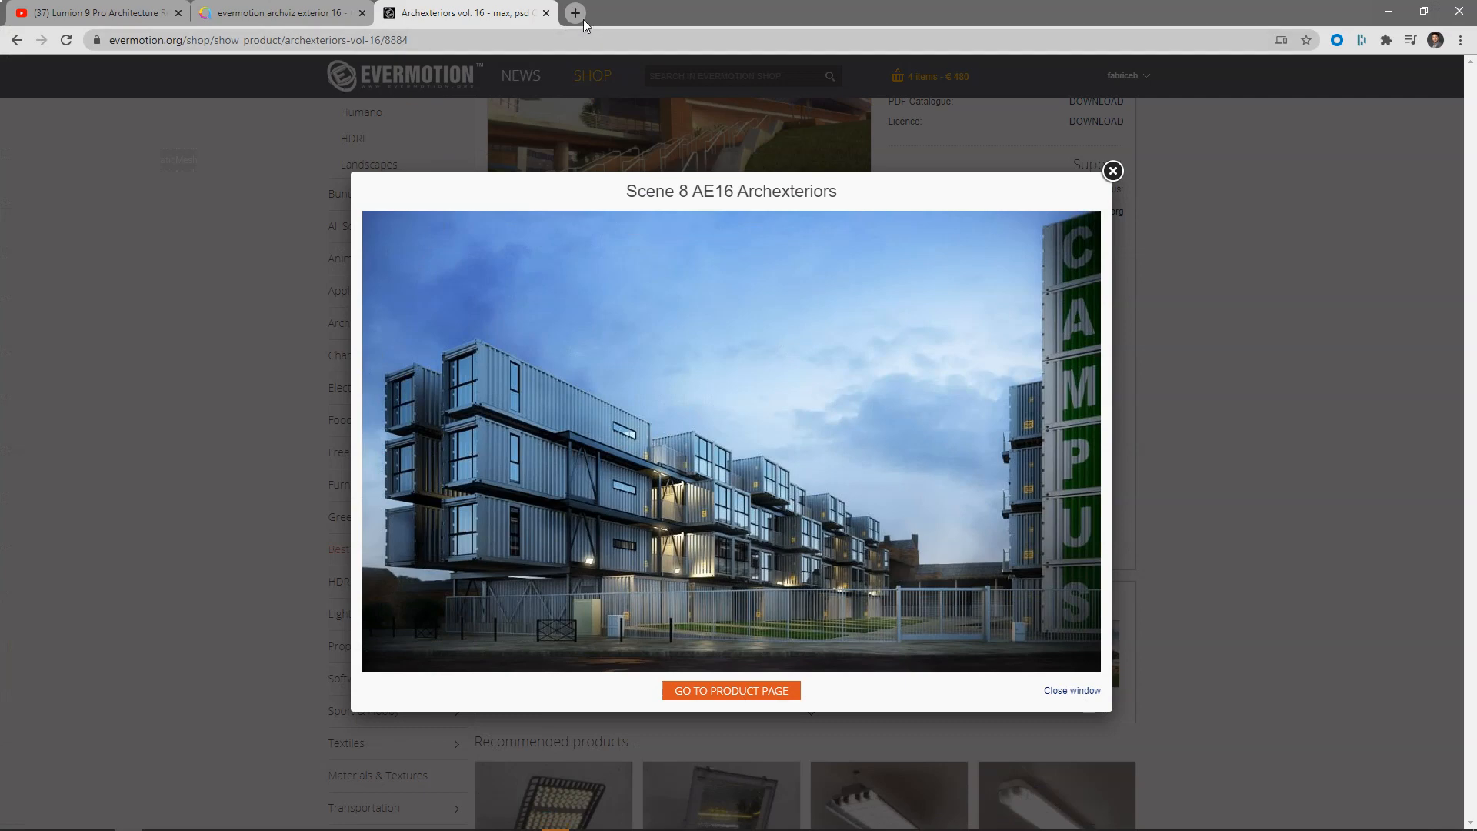
- Open the Master Unreal site, fabricebourrelly.com, in a new Chrome tab
left_click(573, 12)
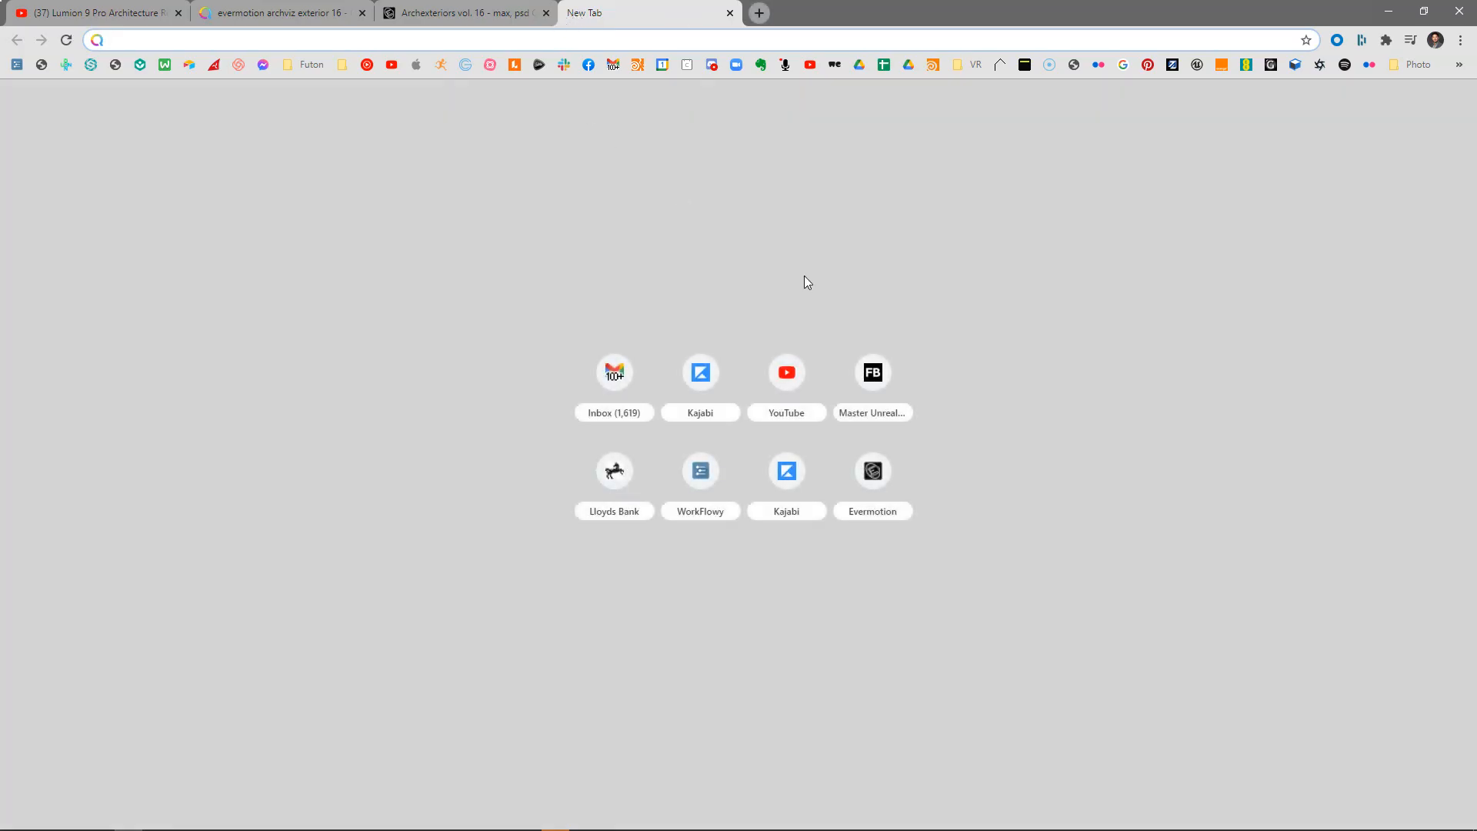
left_click(870, 372)
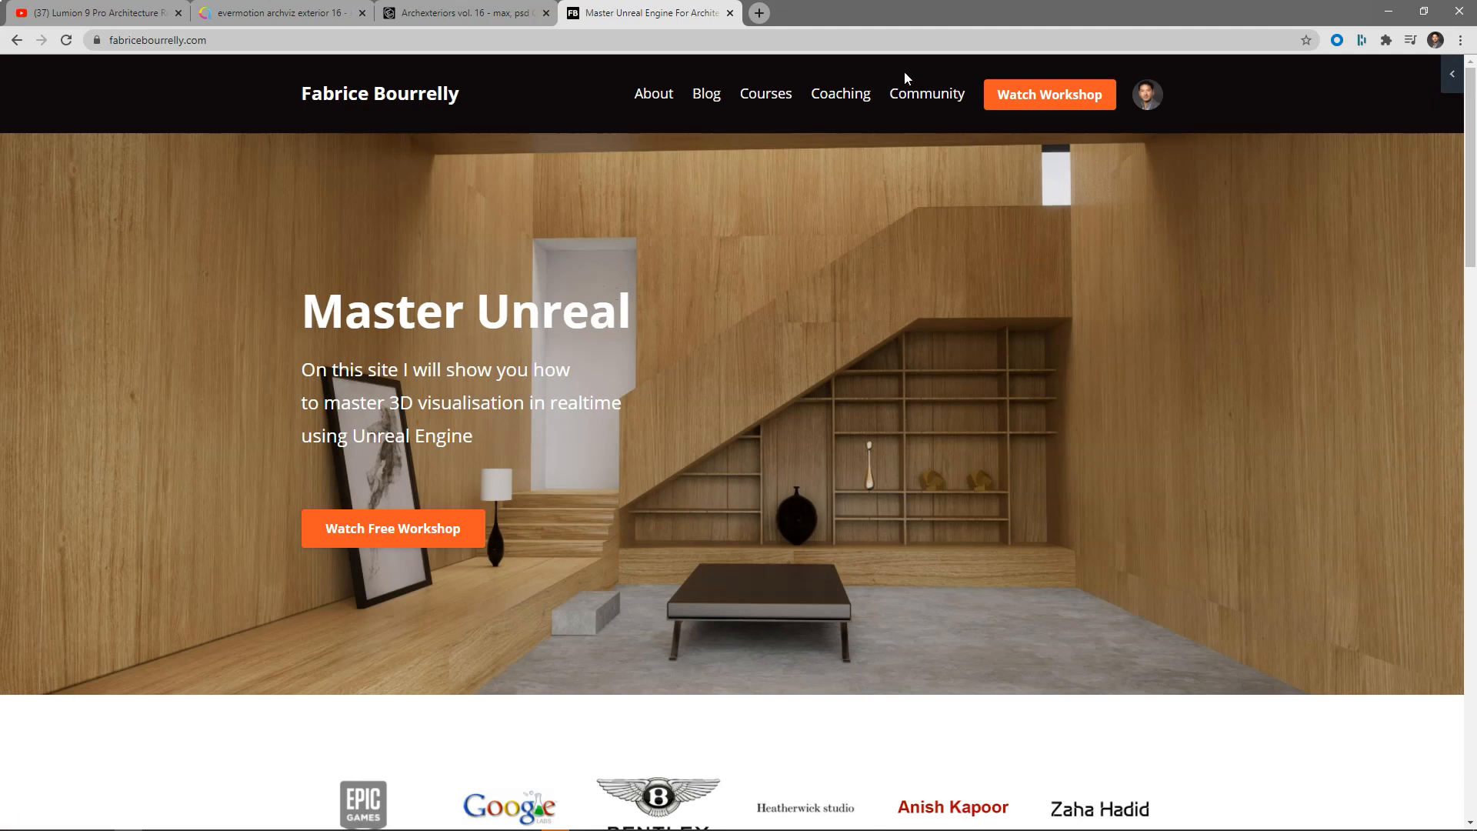
mouse_move(409, 467)
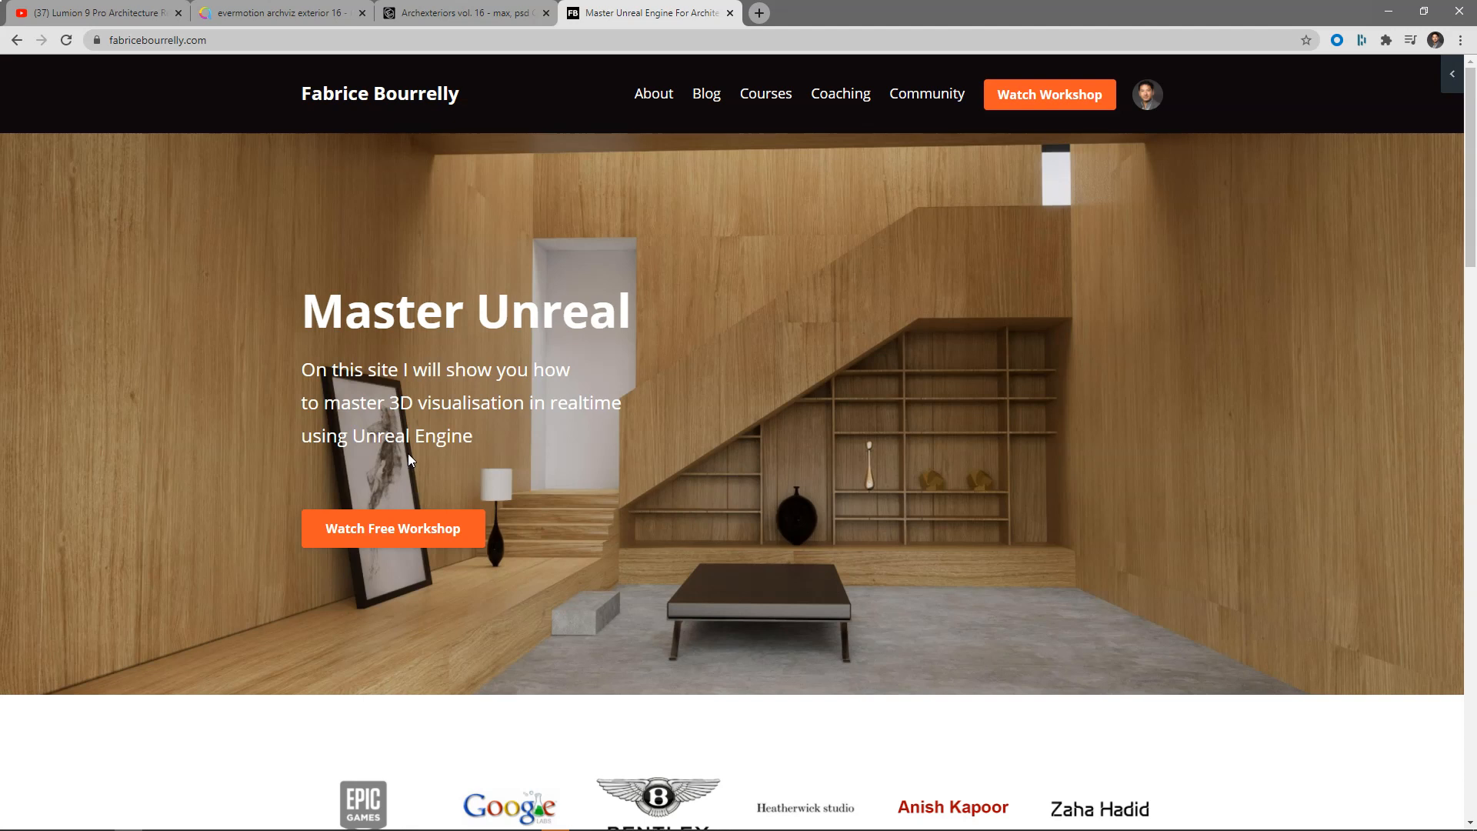
mouse_move(951, 148)
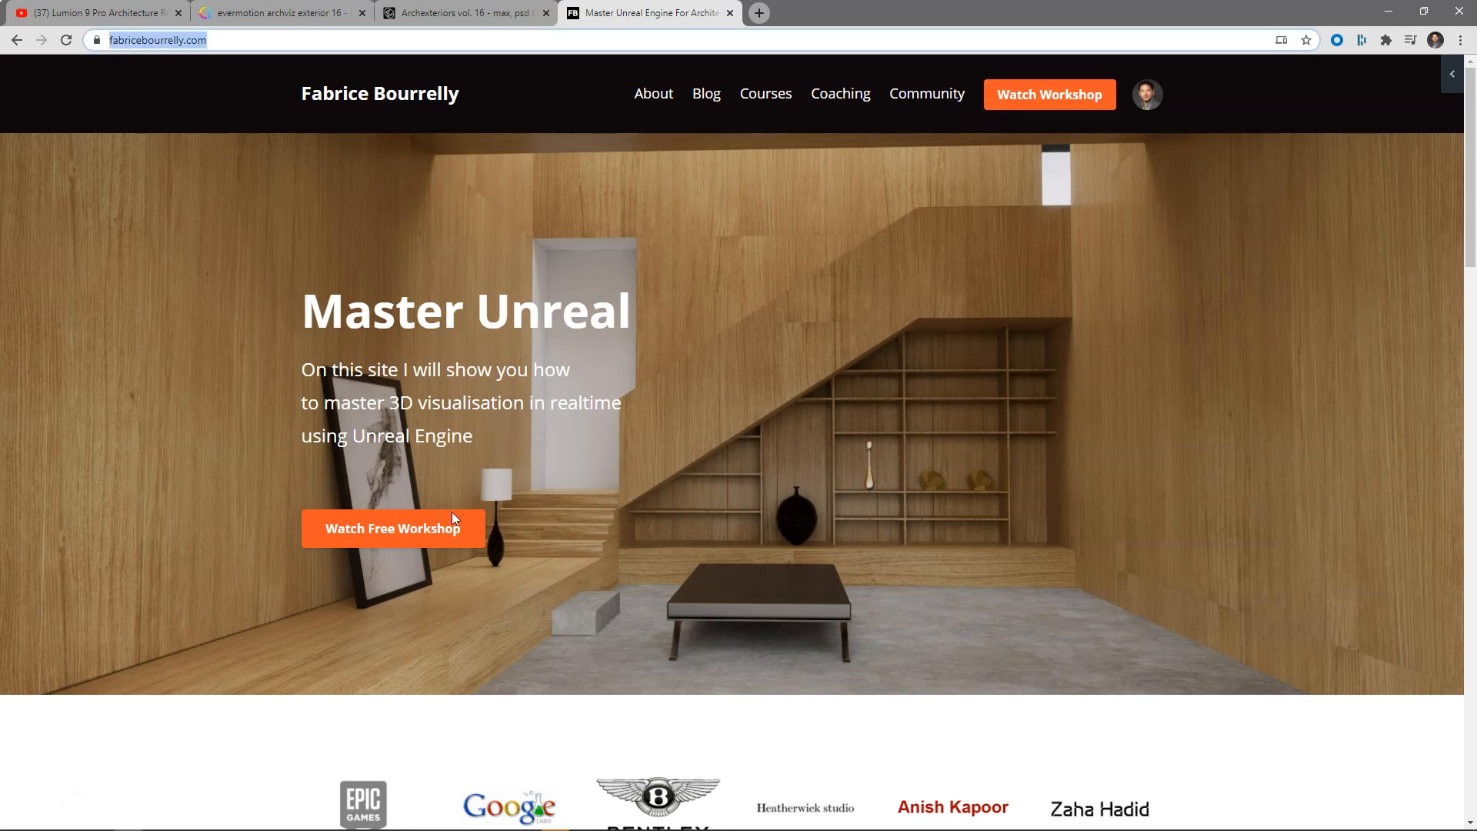
mouse_move(383, 541)
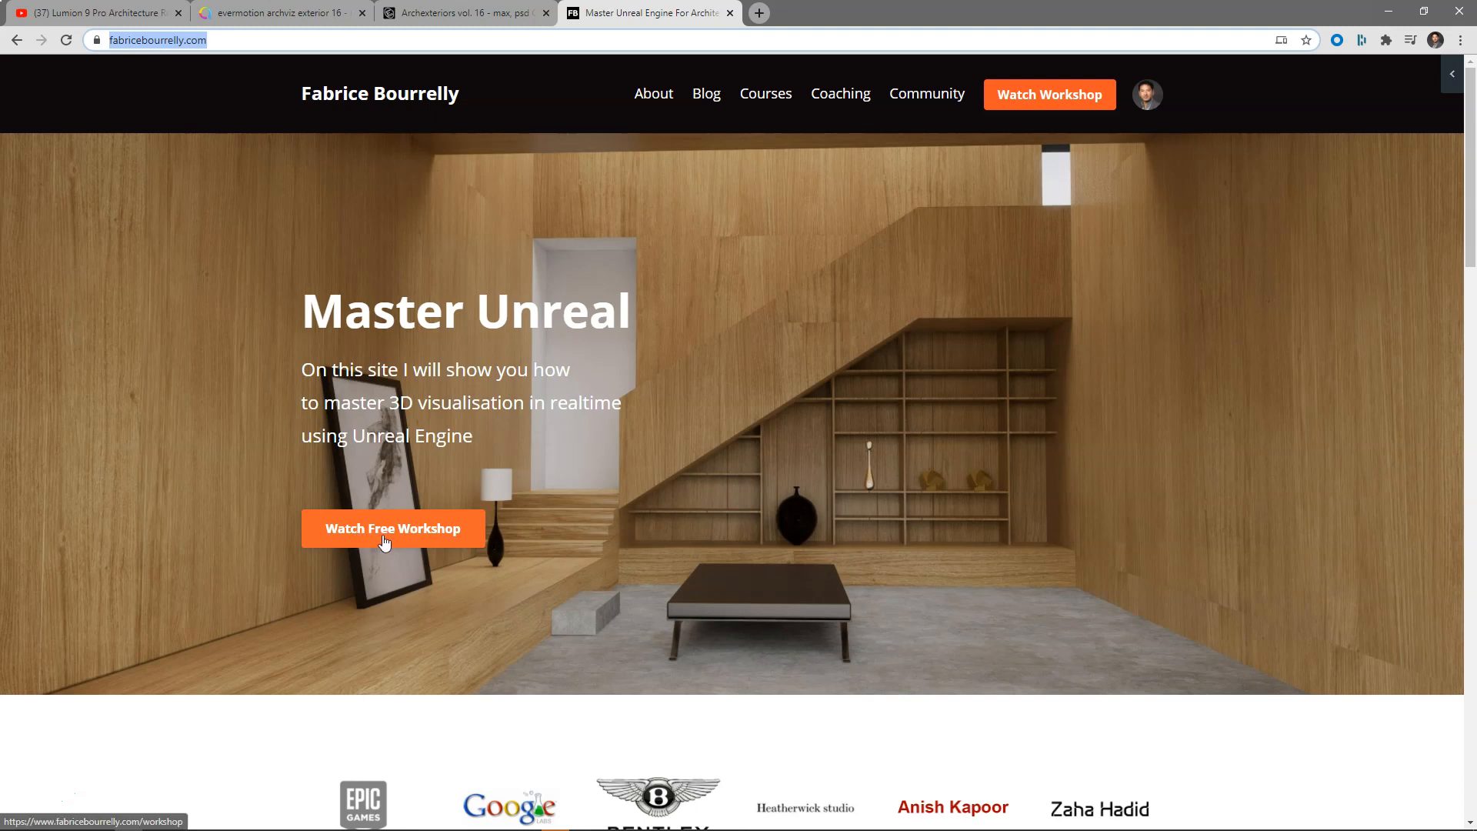
mouse_move(366, 540)
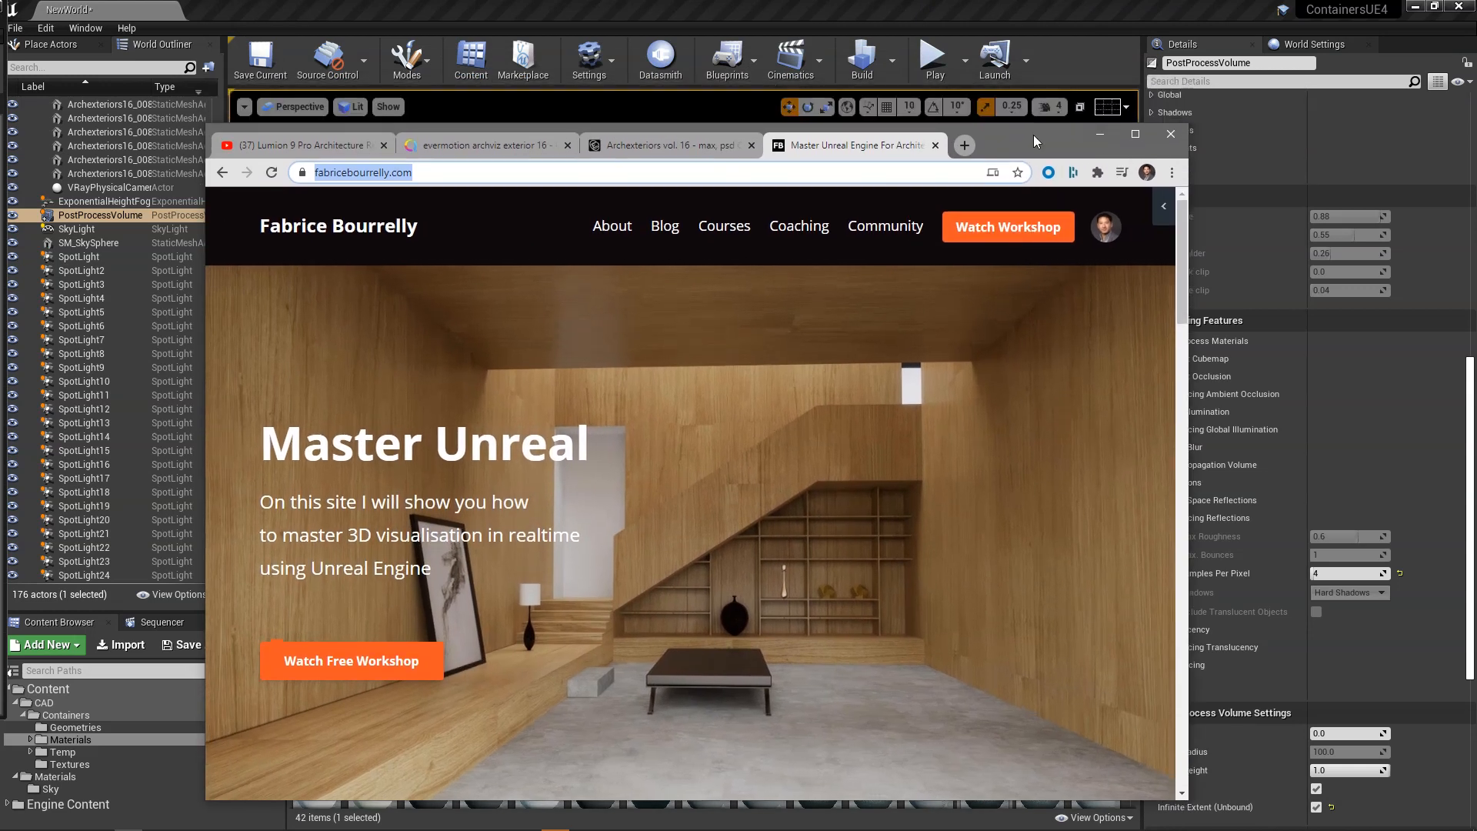
- Scroll the Fabrice Bourrelly homepage, then minimize Chrome to bring the container scene back
left_click(1169, 134)
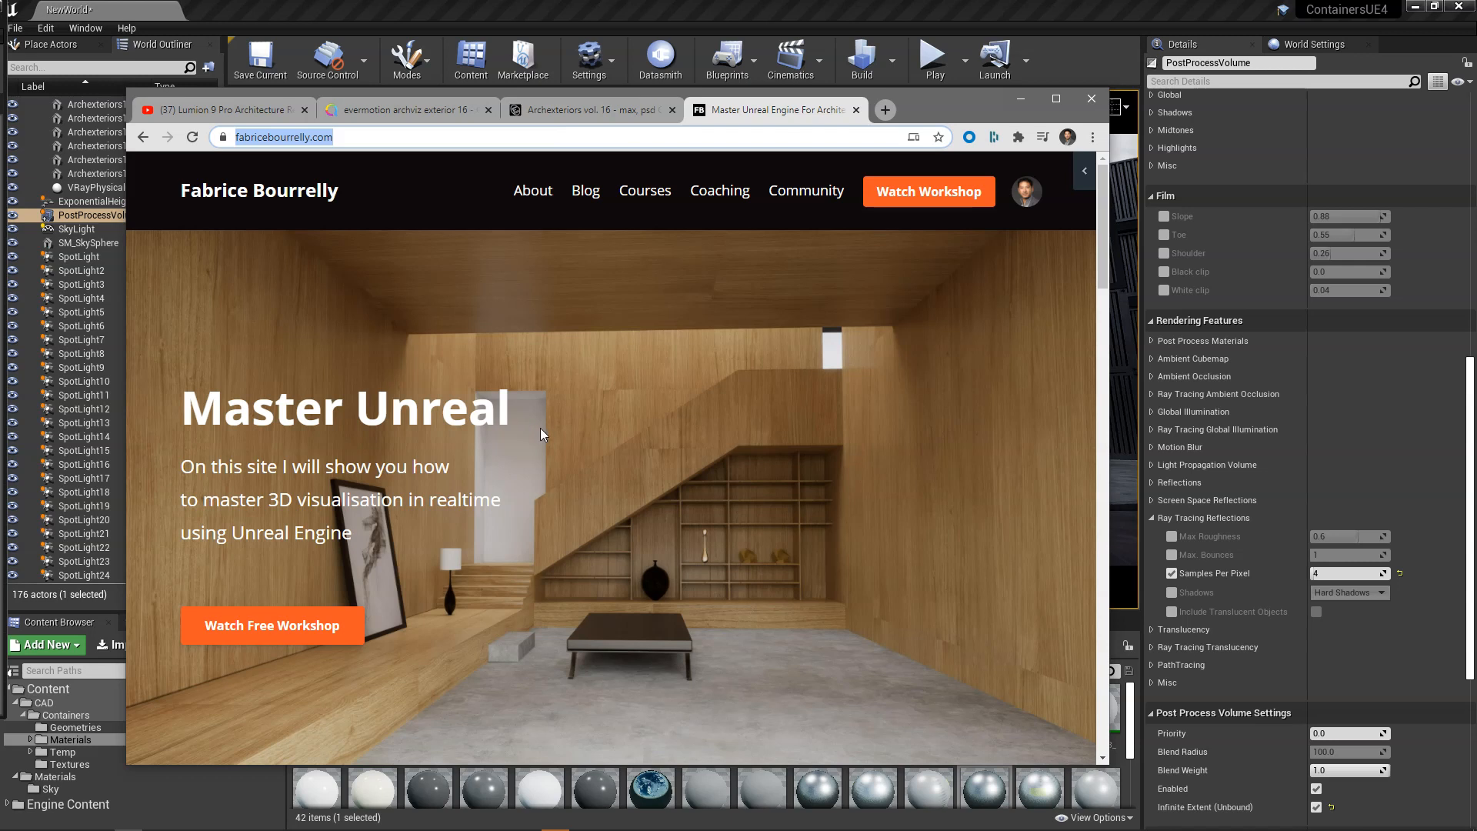
scroll("down", 3)
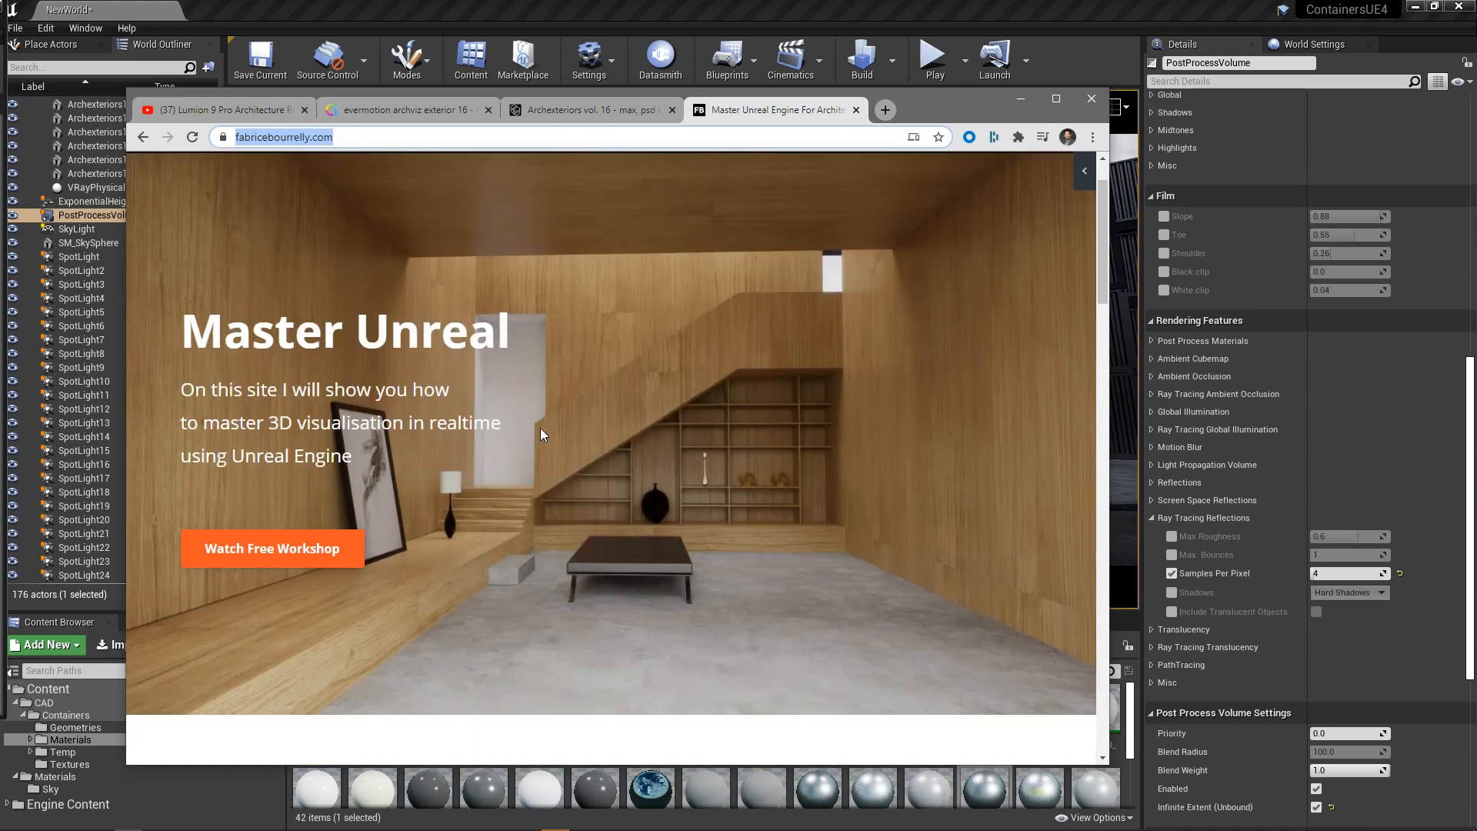
mouse_move(945, 127)
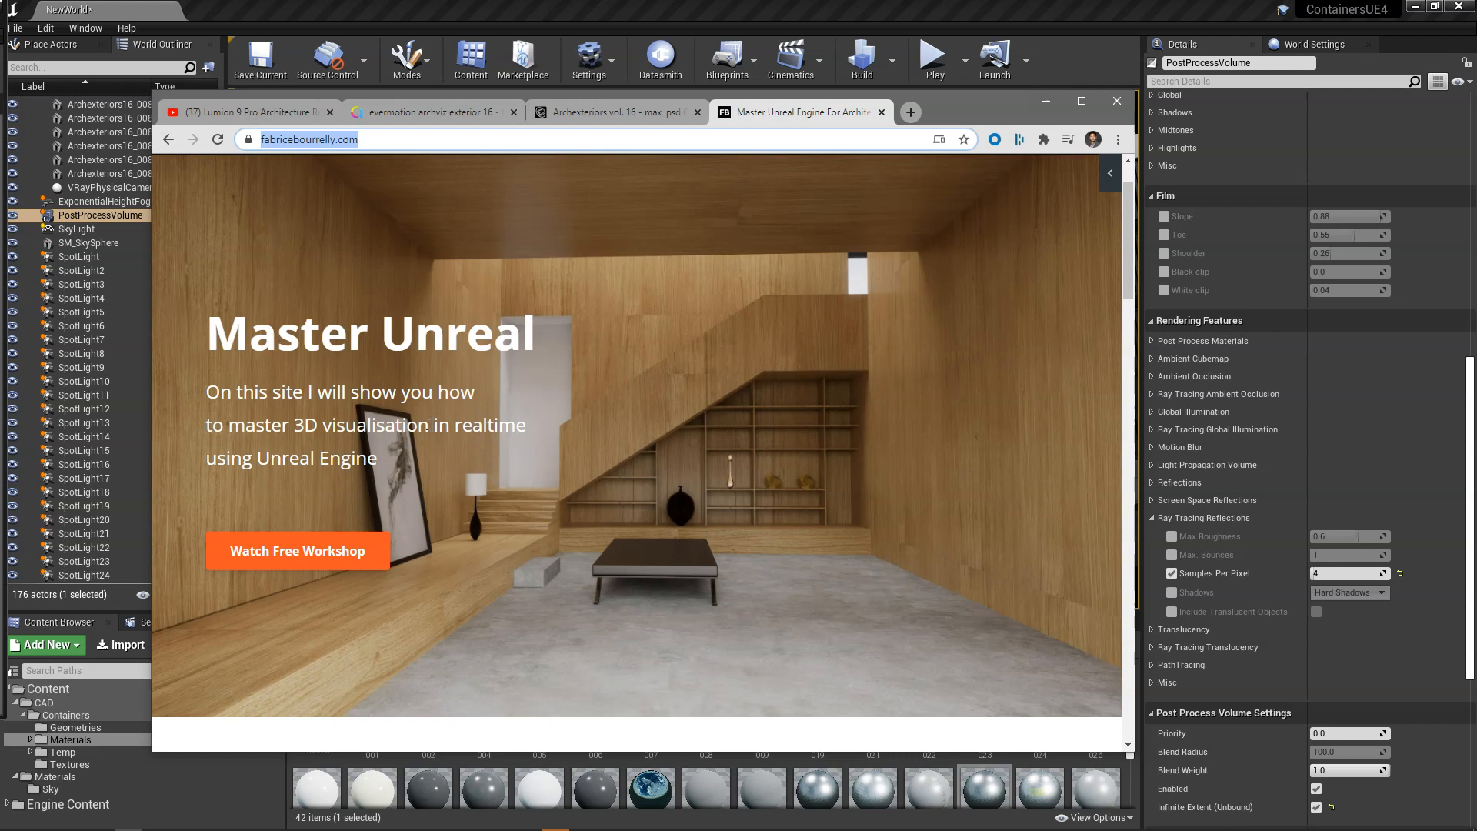
mouse_move(939, 203)
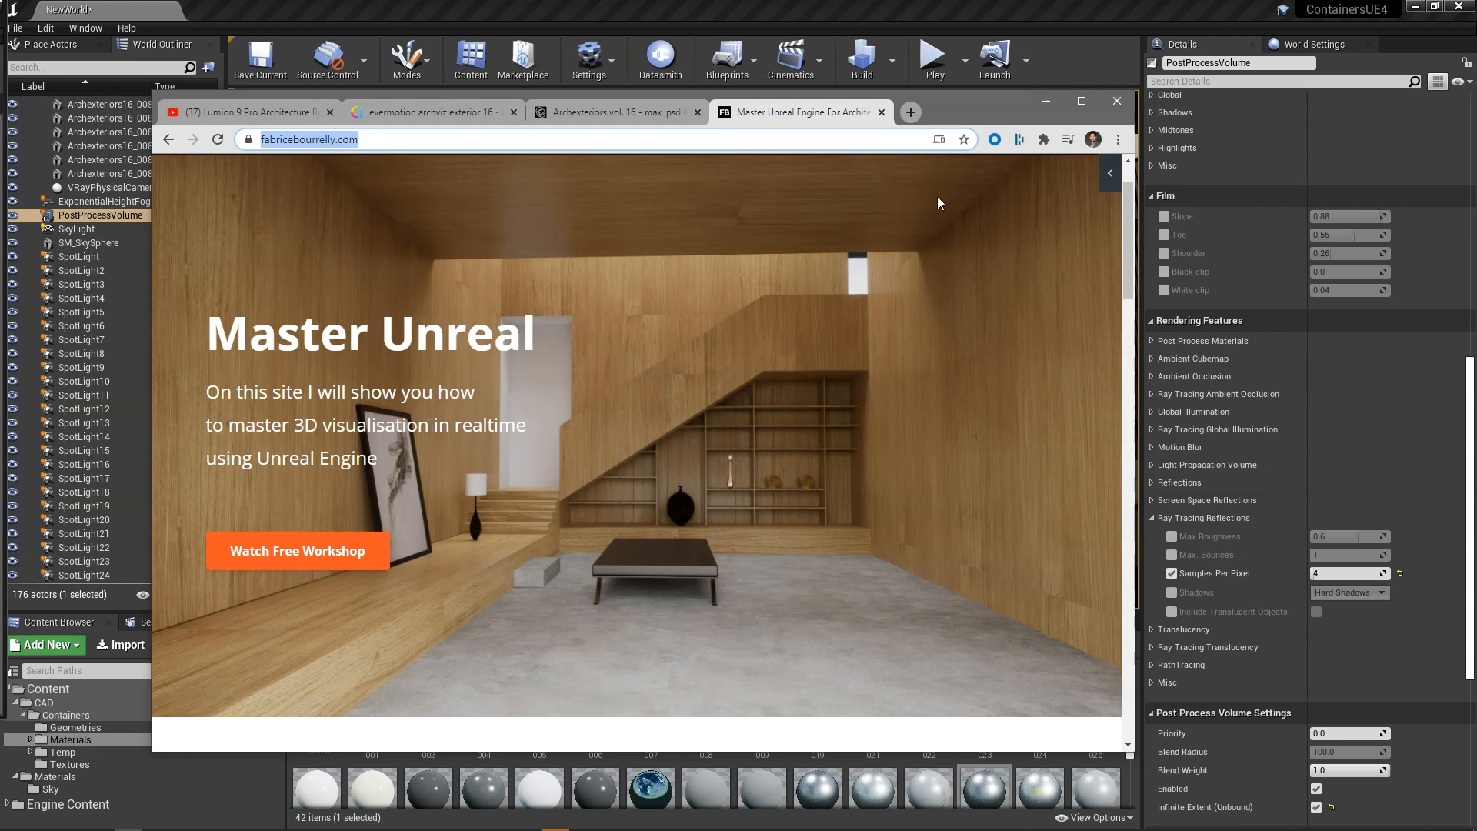
mouse_move(977, 158)
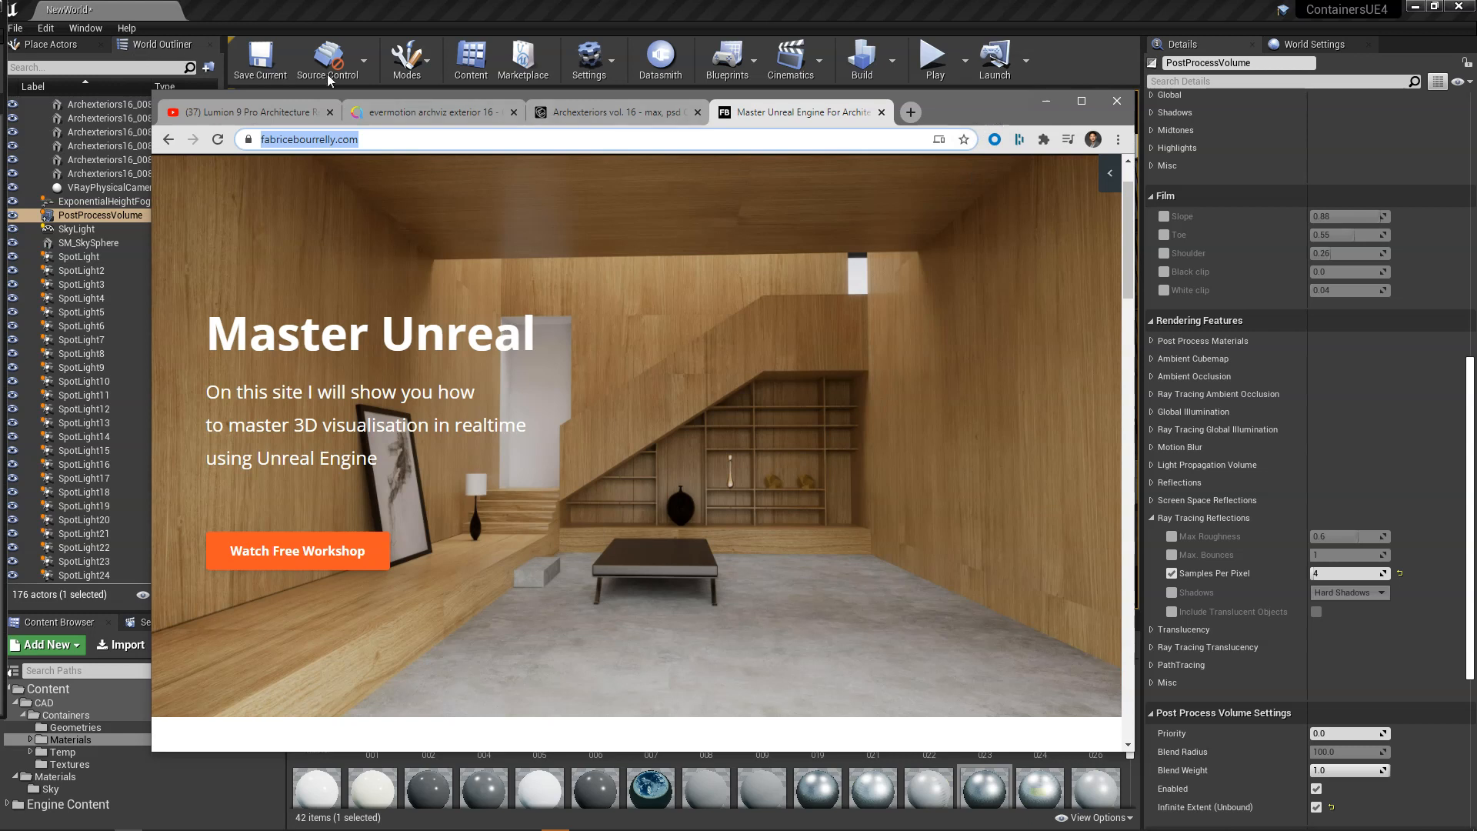
mouse_move(999, 108)
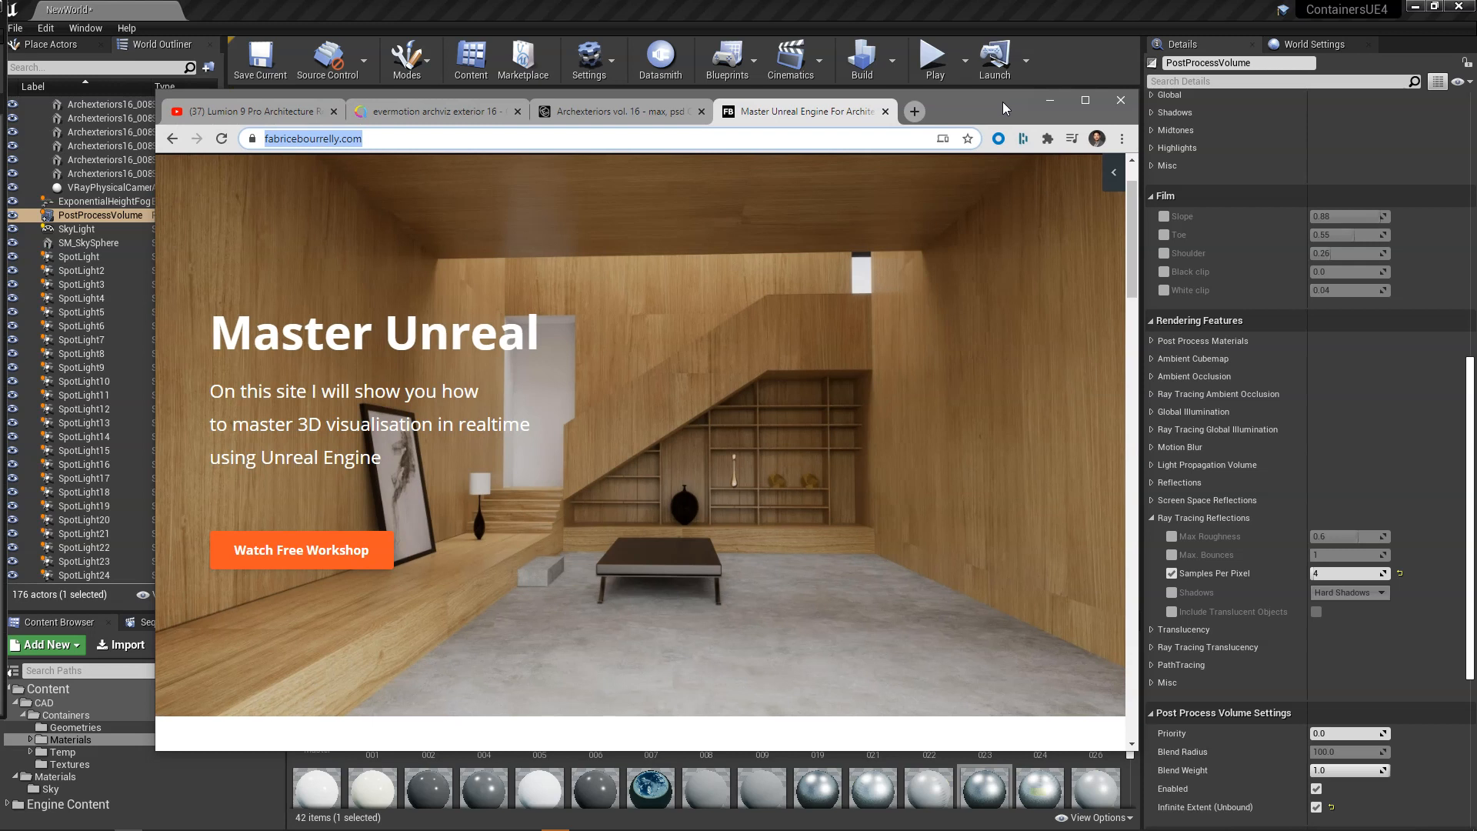
mouse_move(874, 488)
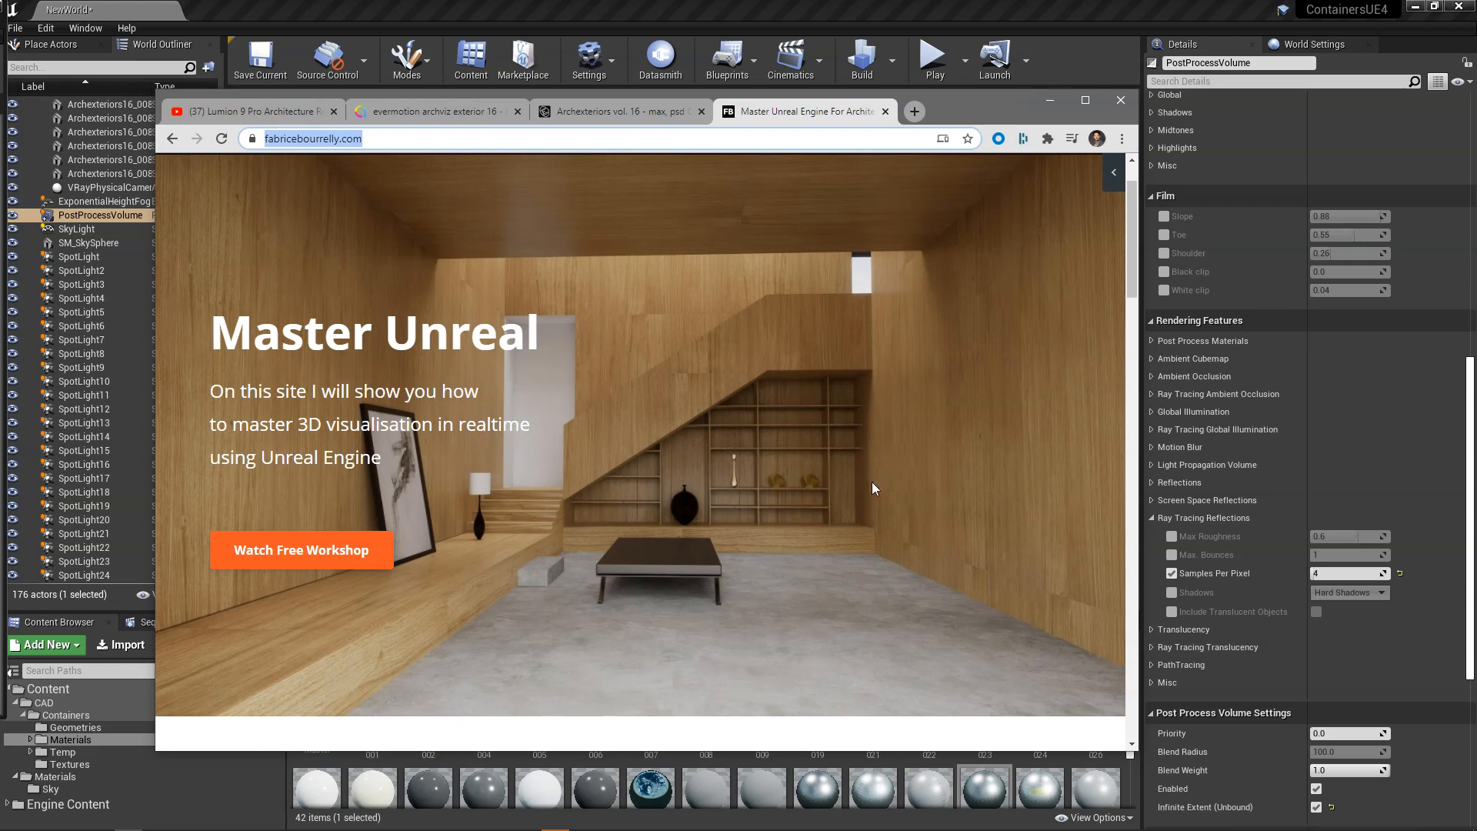
mouse_move(1006, 112)
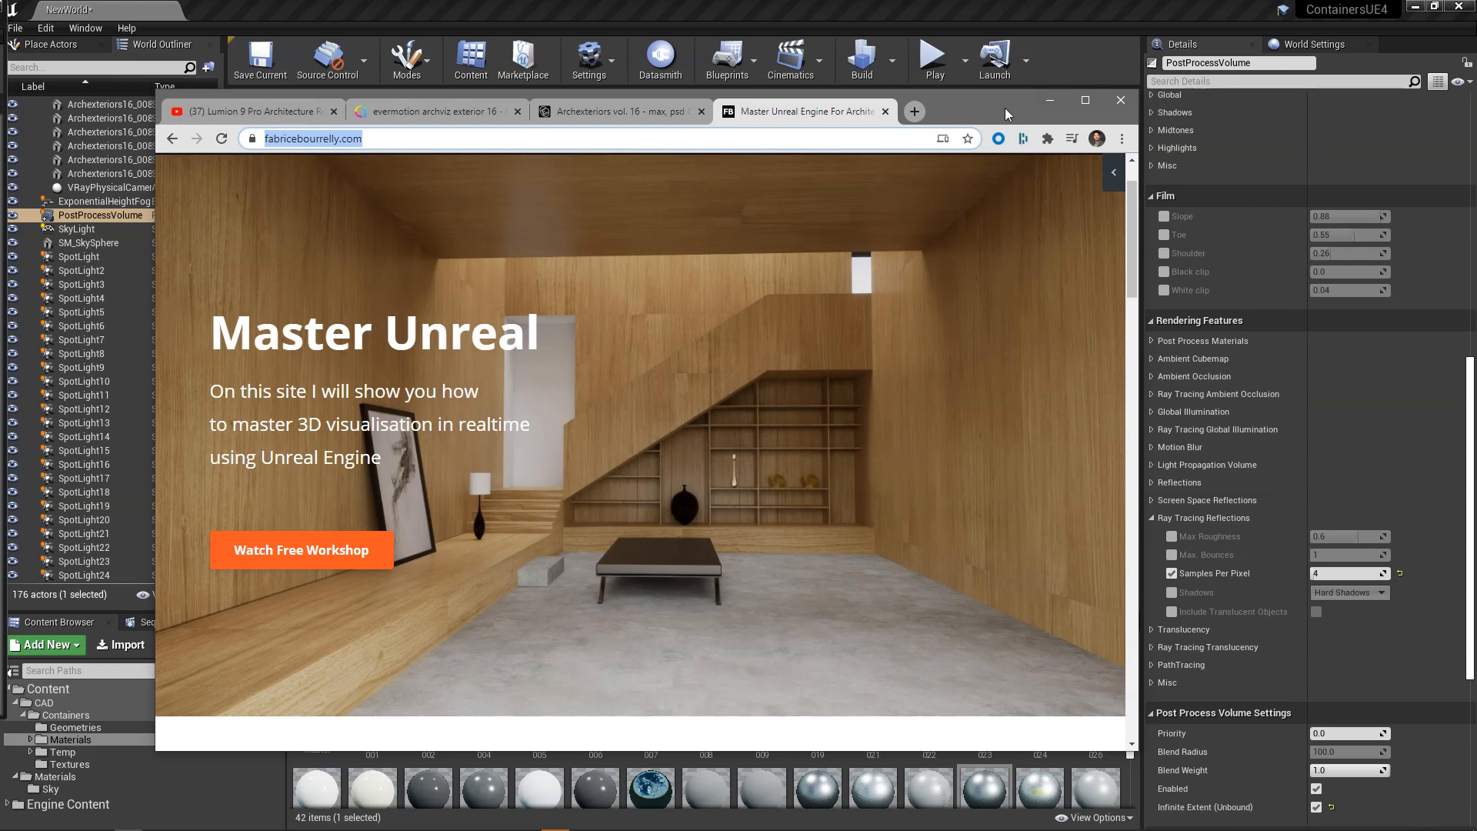
left_click(1119, 100)
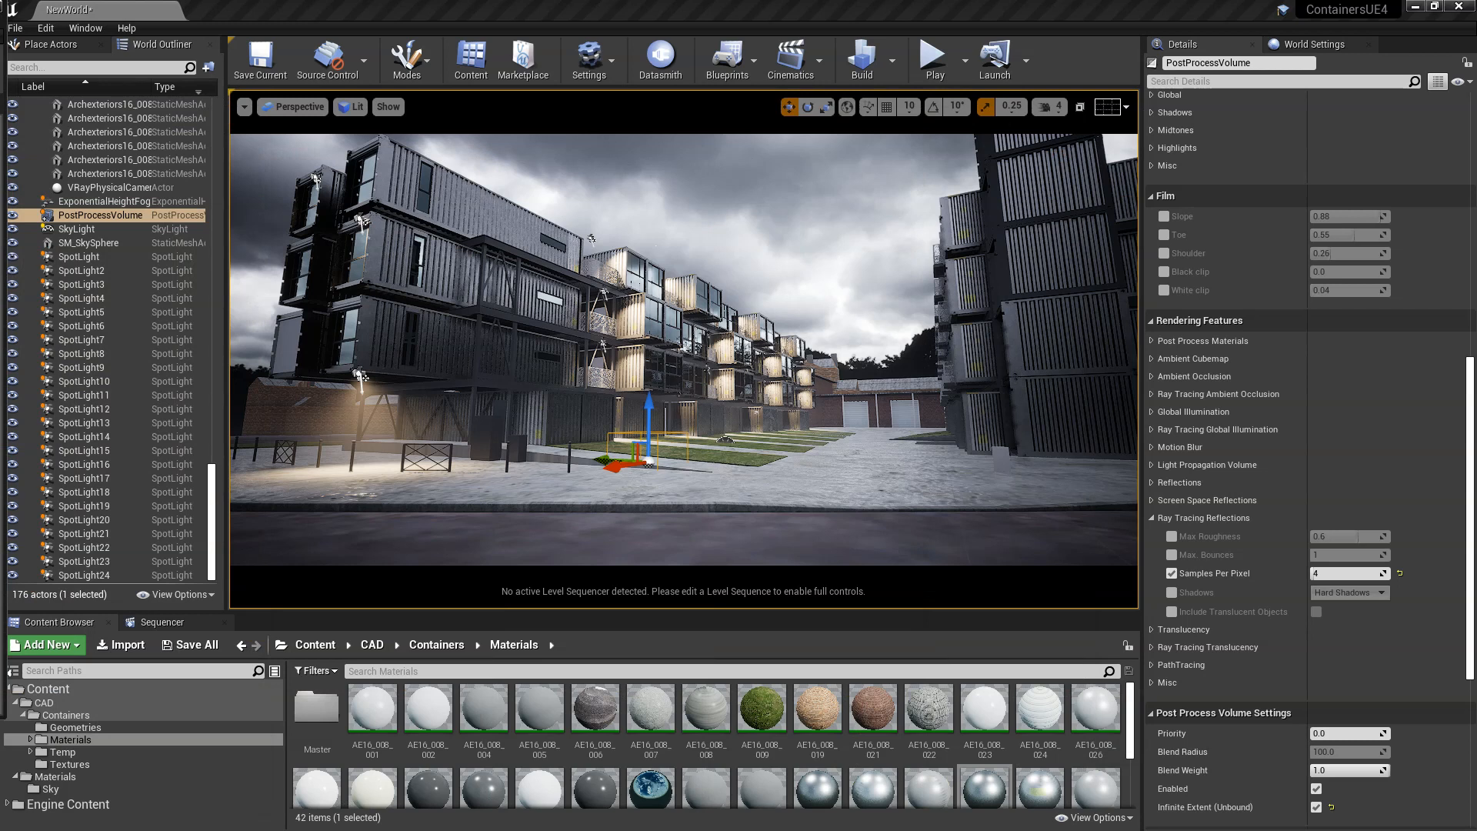
mouse_move(438, 329)
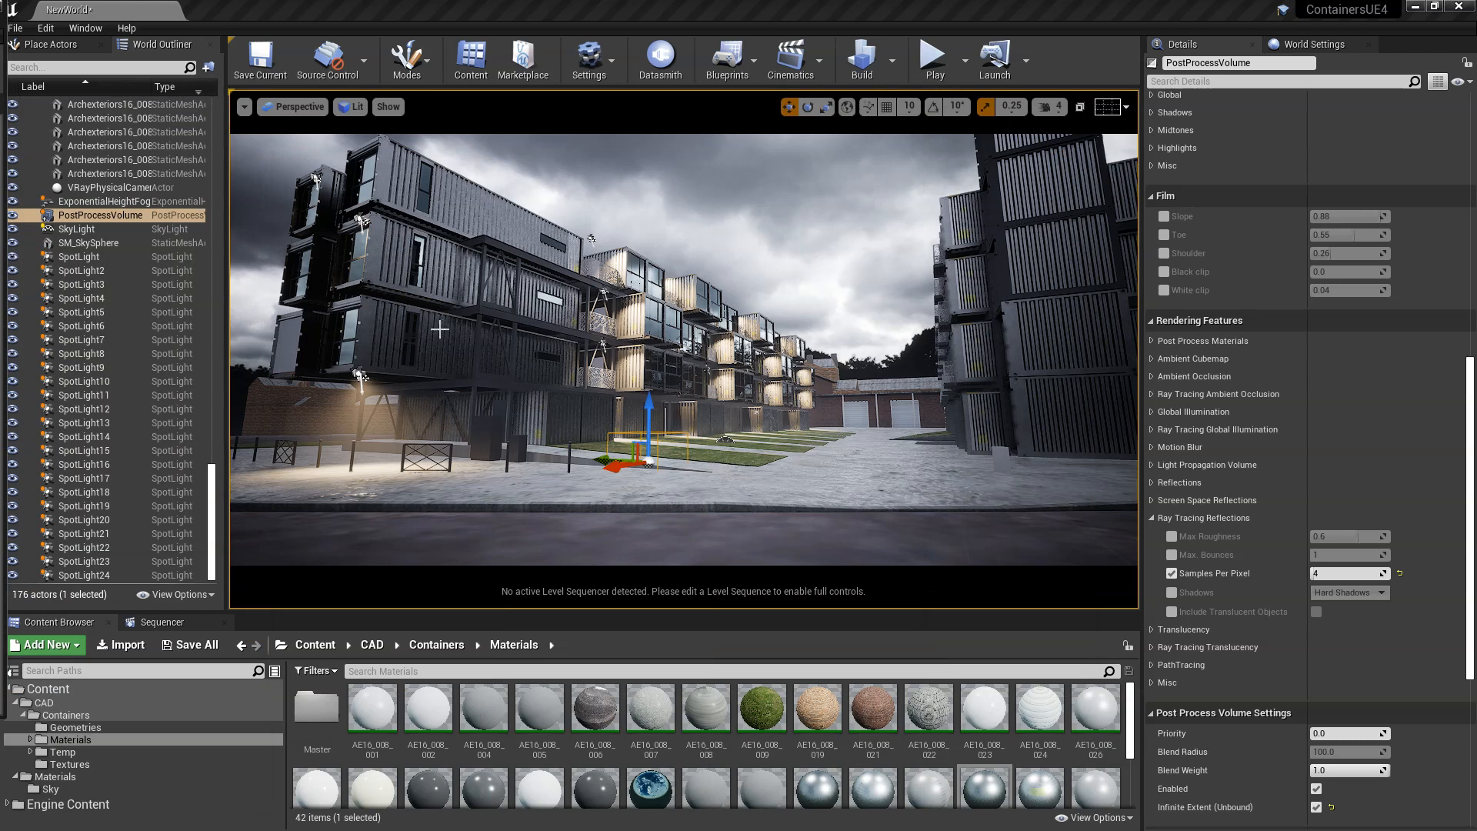
mouse_move(581, 346)
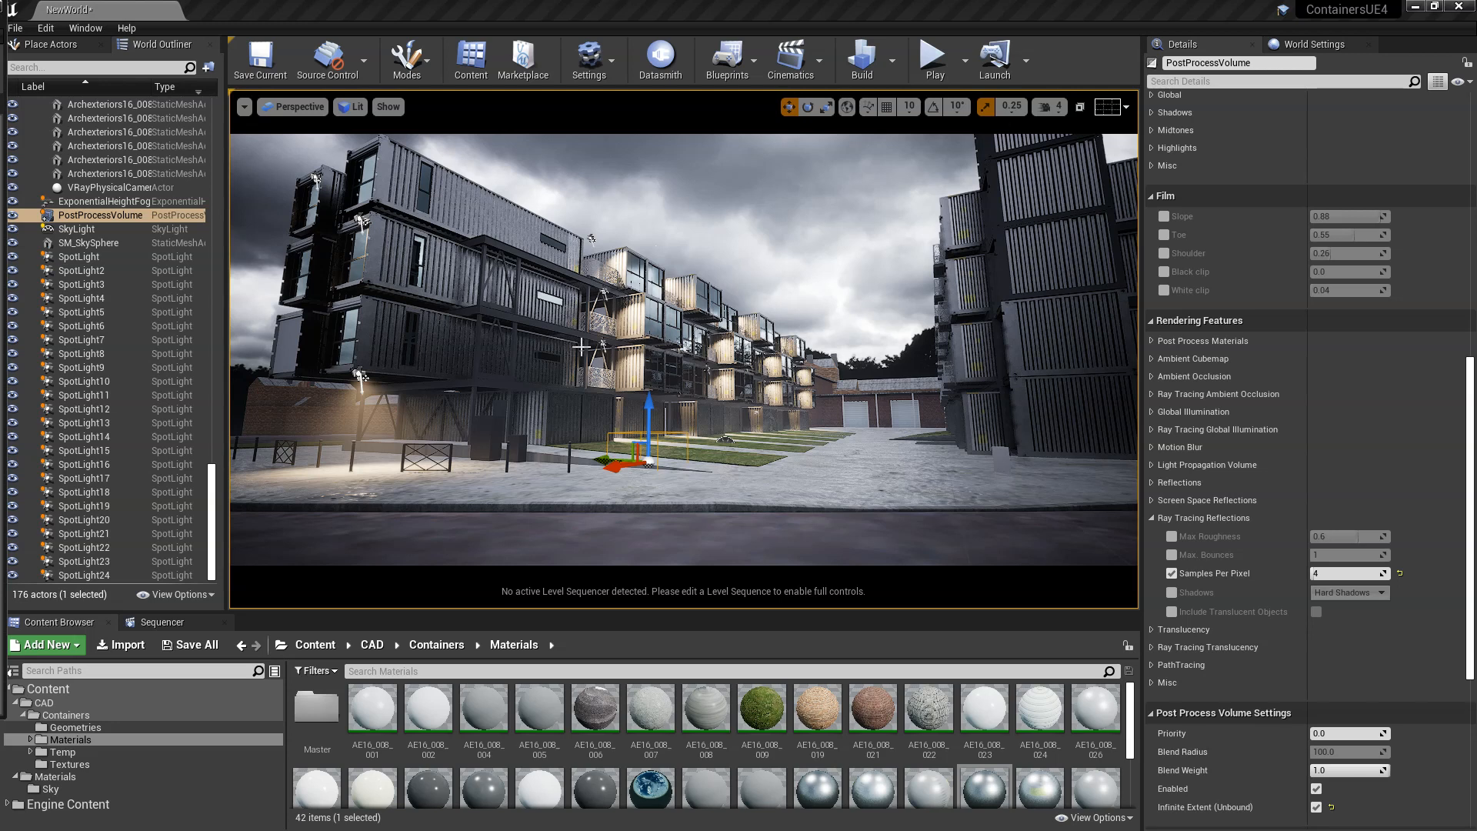
mouse_move(871, 300)
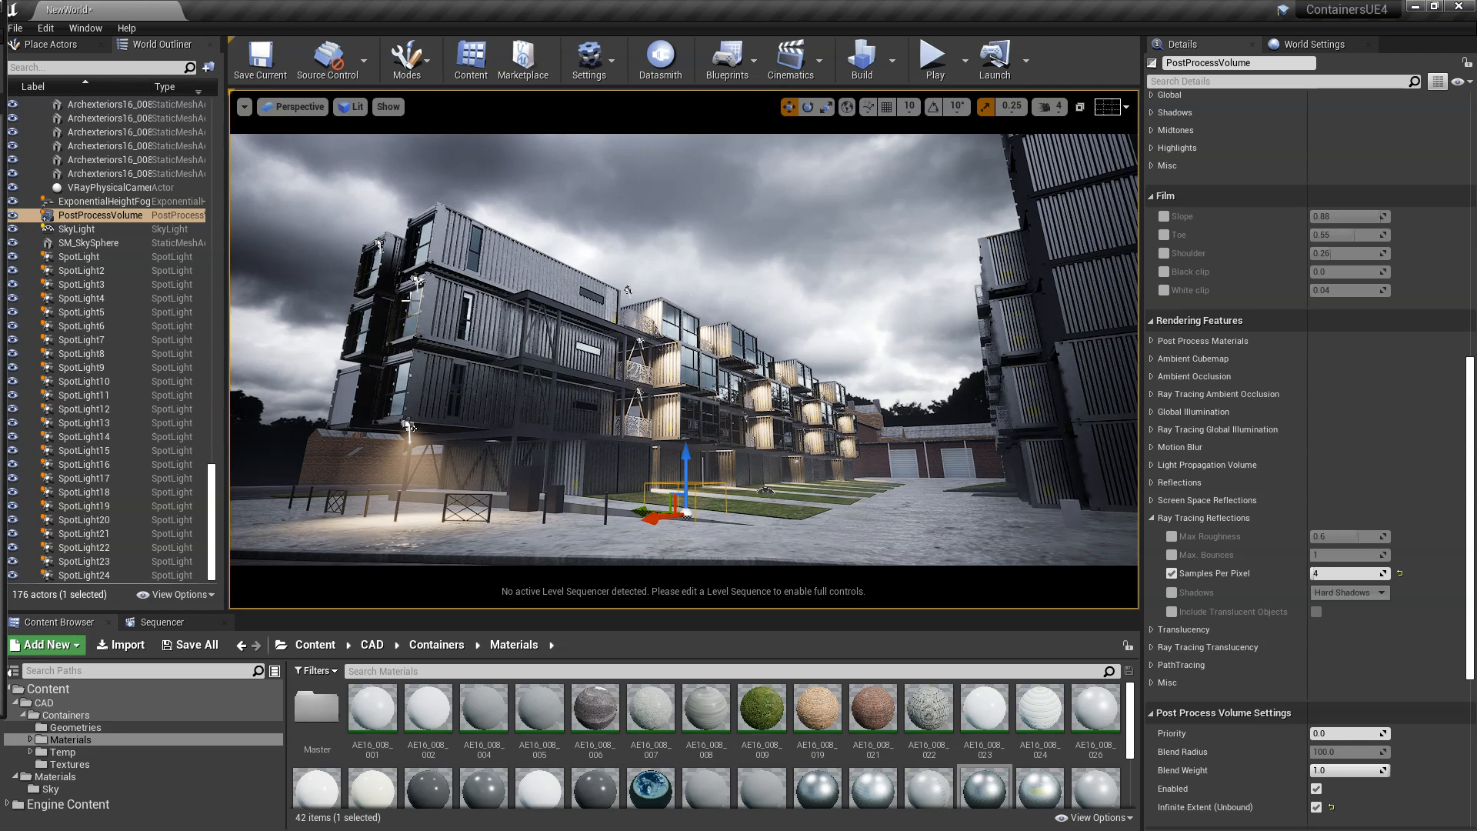
mouse_move(771, 275)
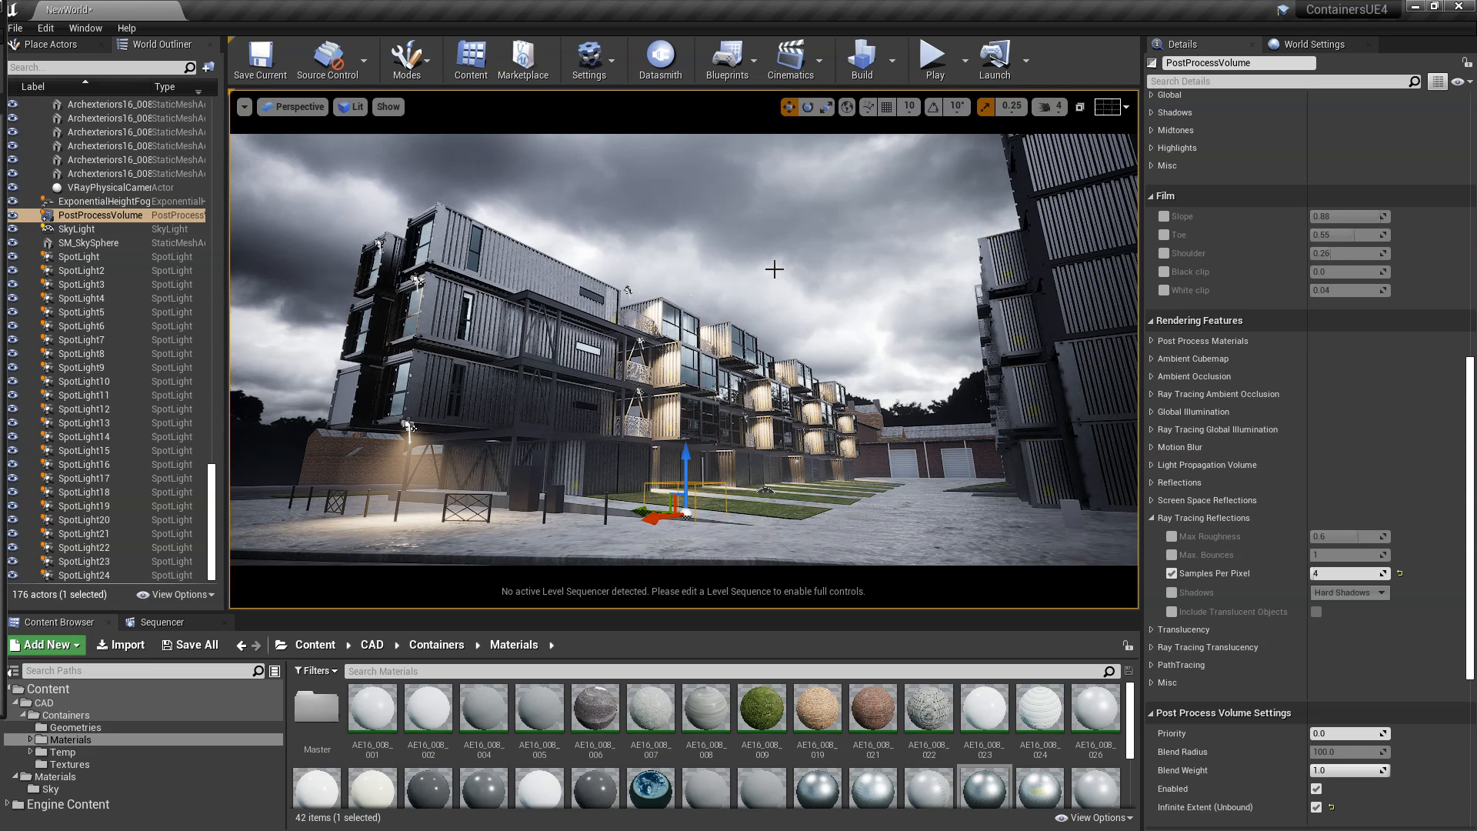
mouse_move(697, 242)
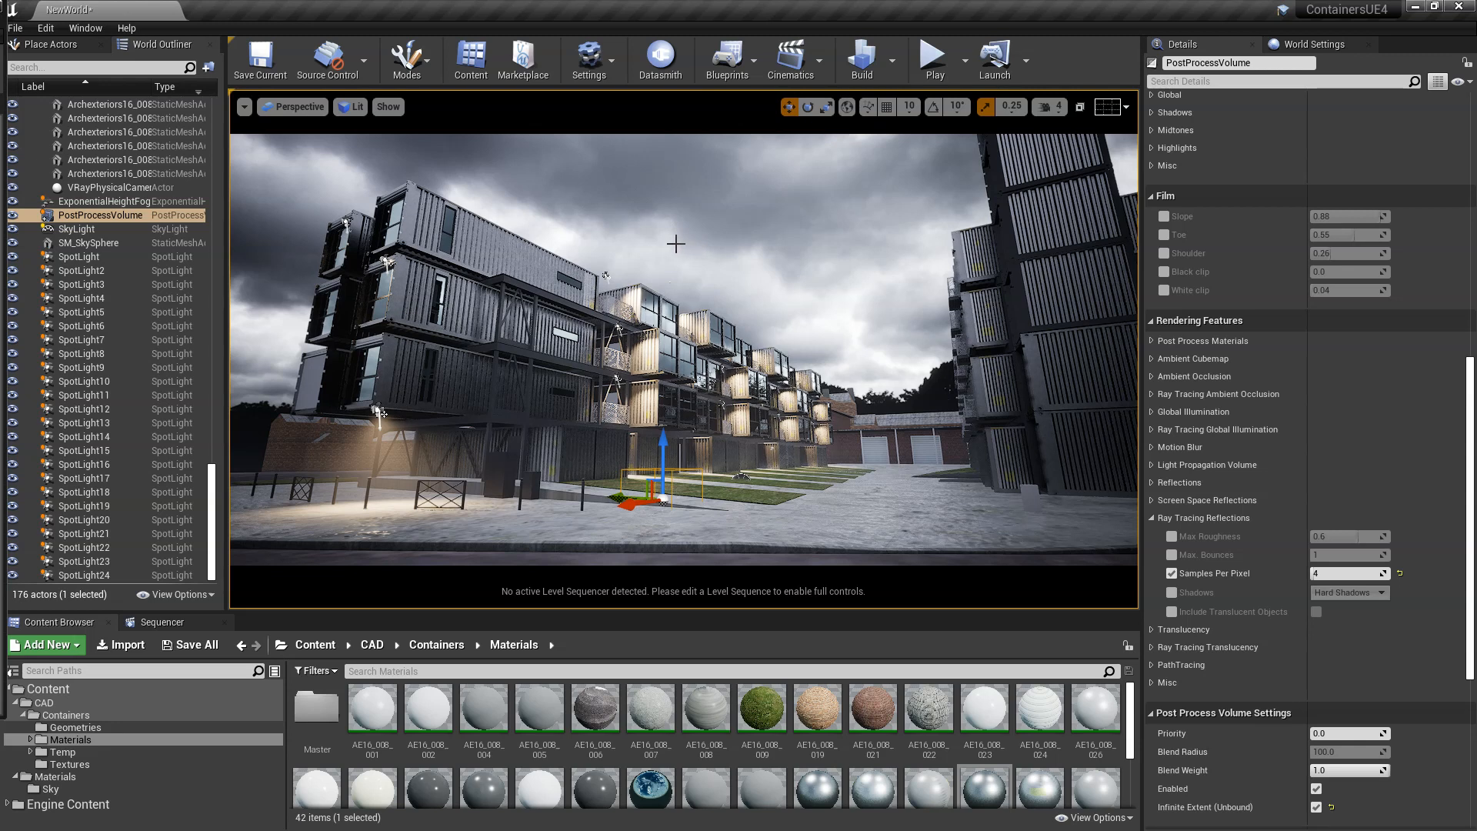
mouse_move(659, 260)
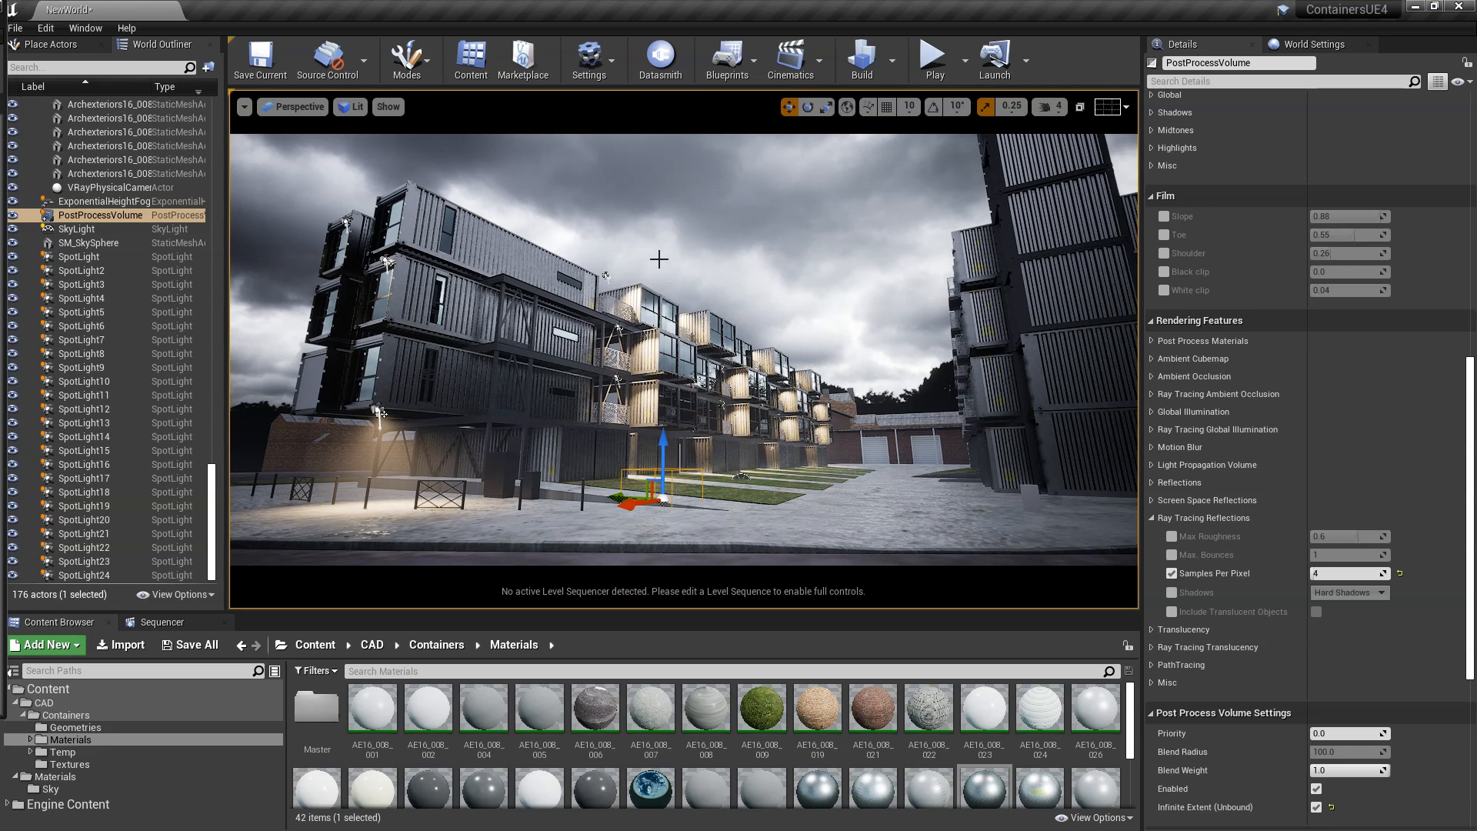